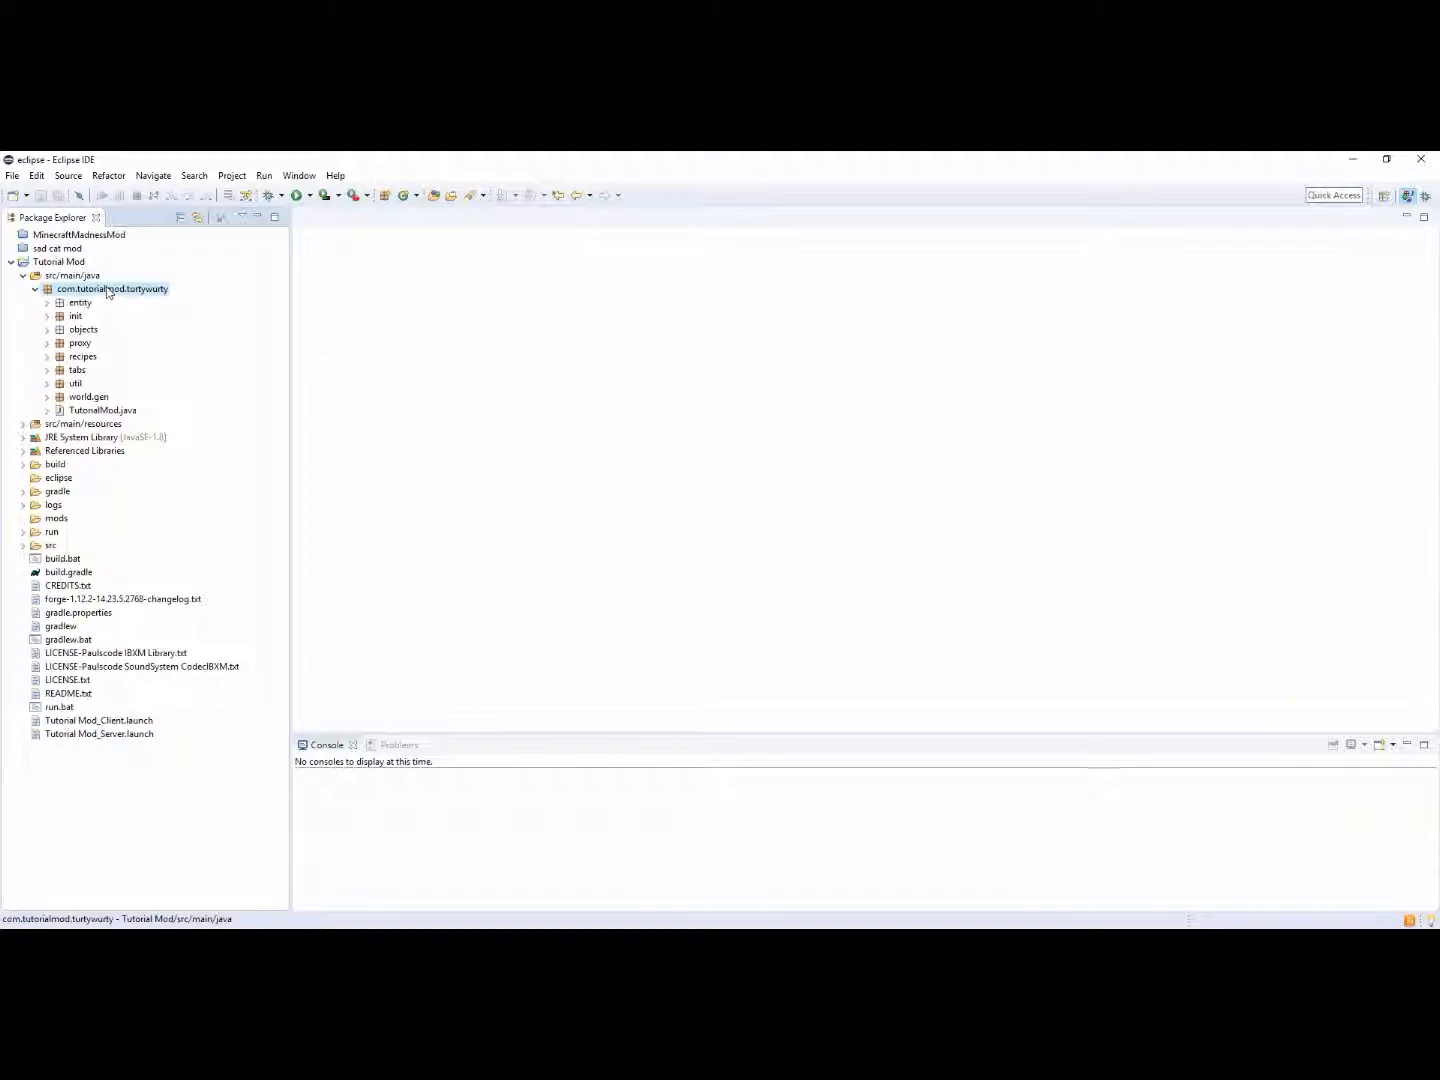
# Create a new .events package under com.tutorialmod.turtywurty
pyautogui.rightClick(112, 288)
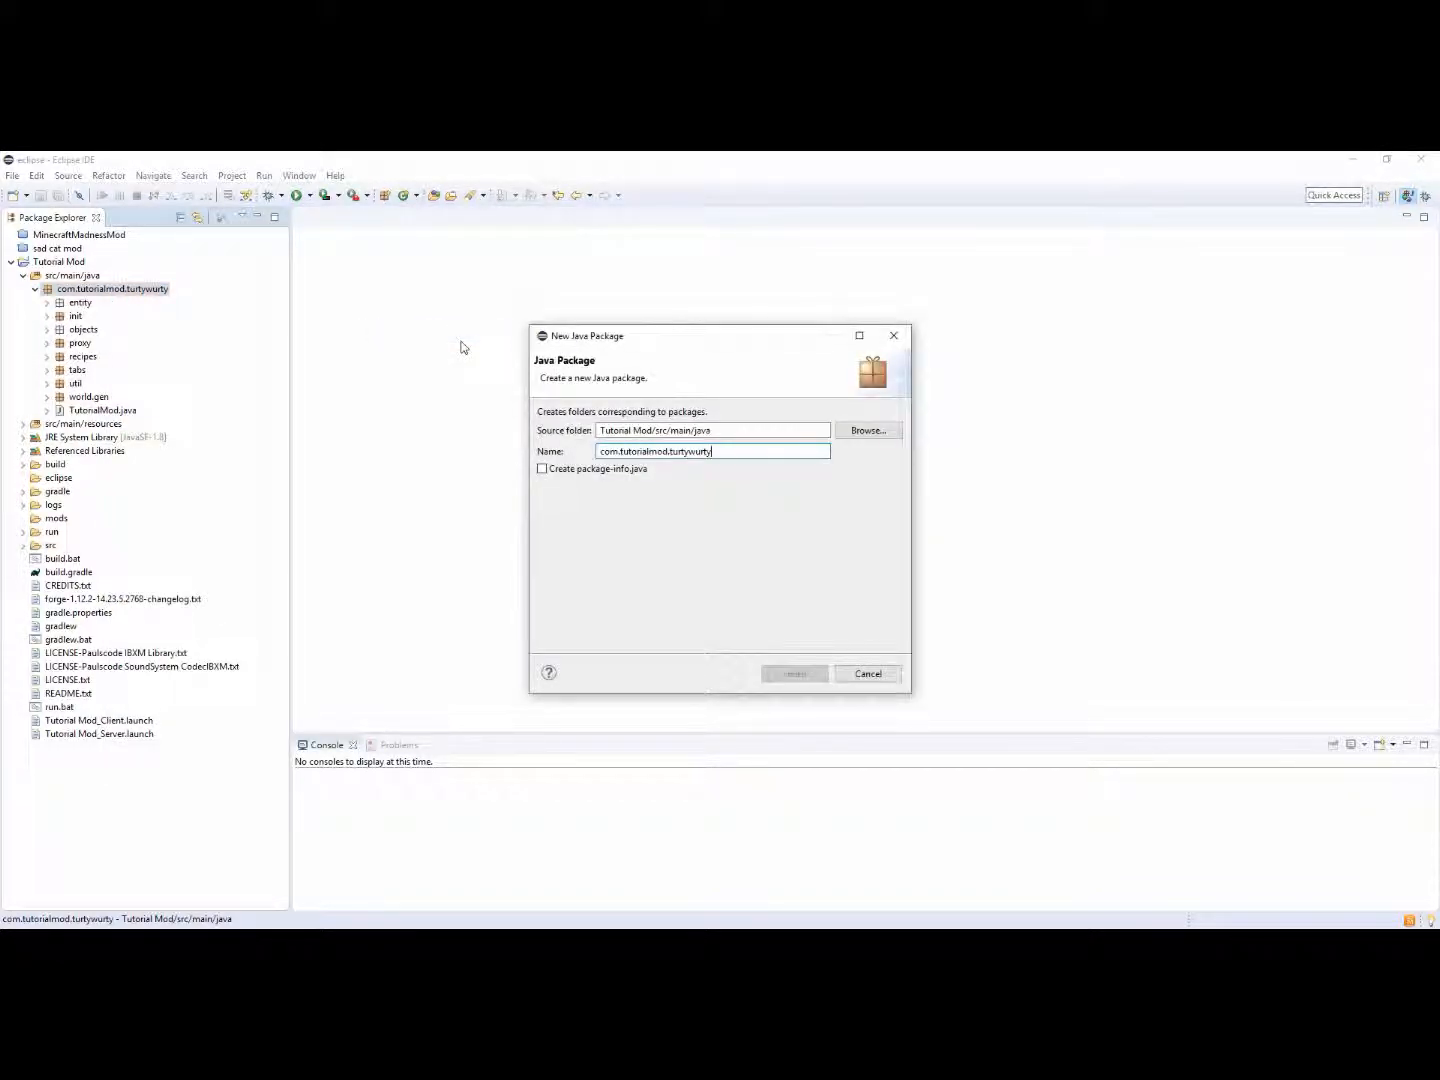
pyautogui.write('.ev')
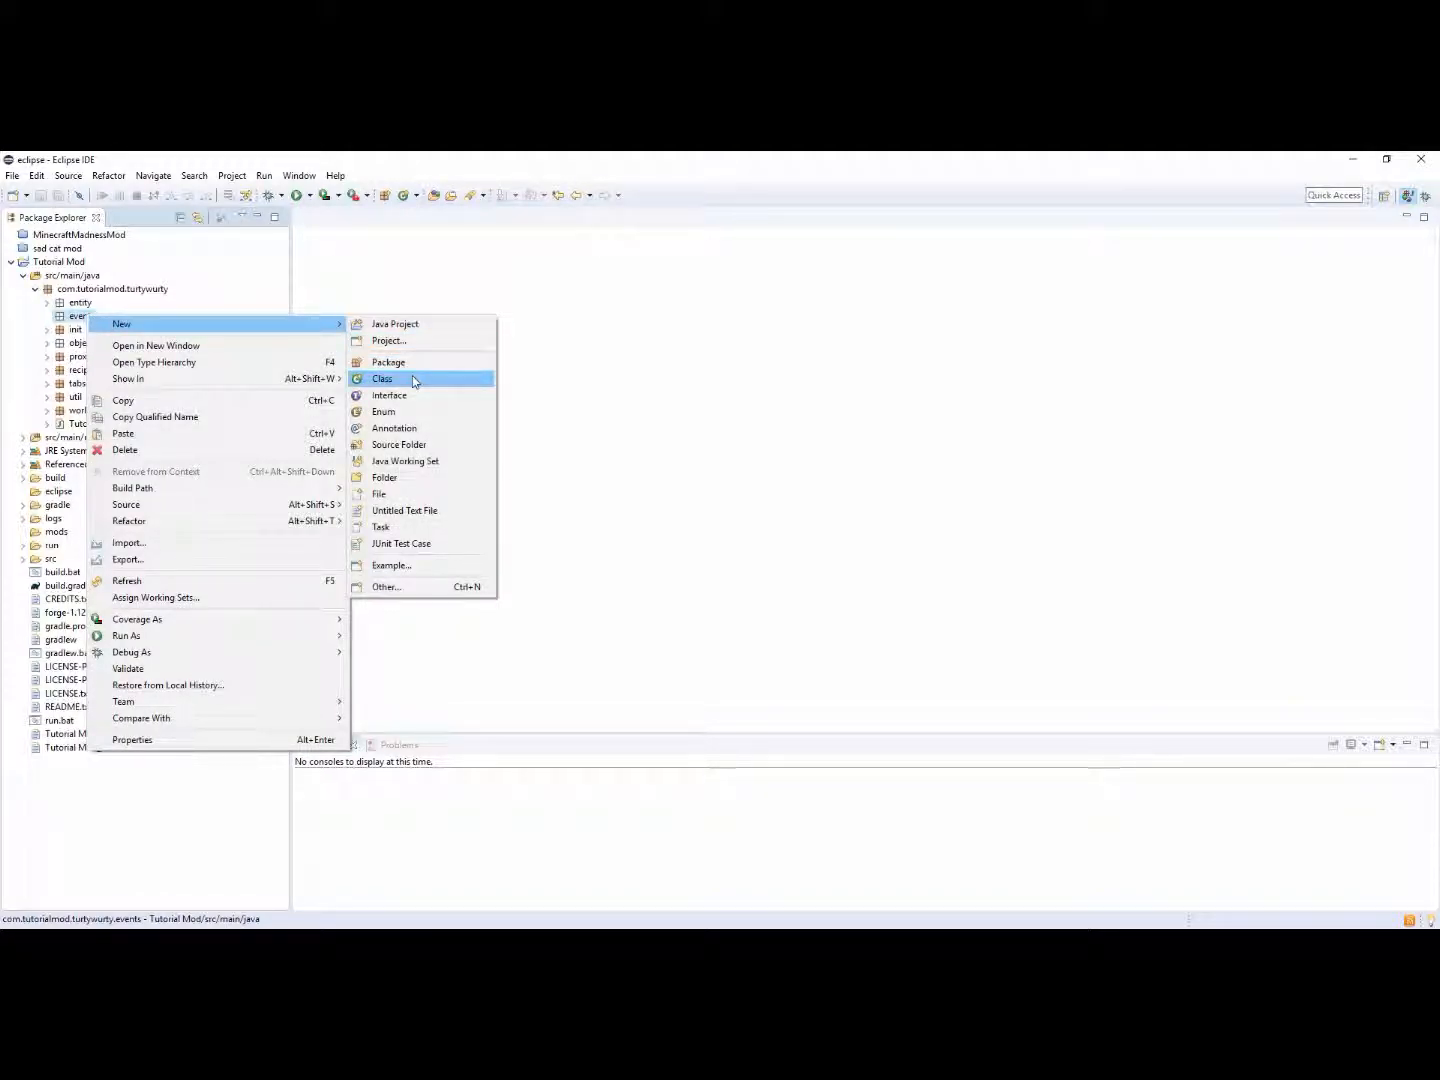
# Create a new EventExample class inside the events package
pyautogui.click(382, 378)
pyautogui.write('EventHand')
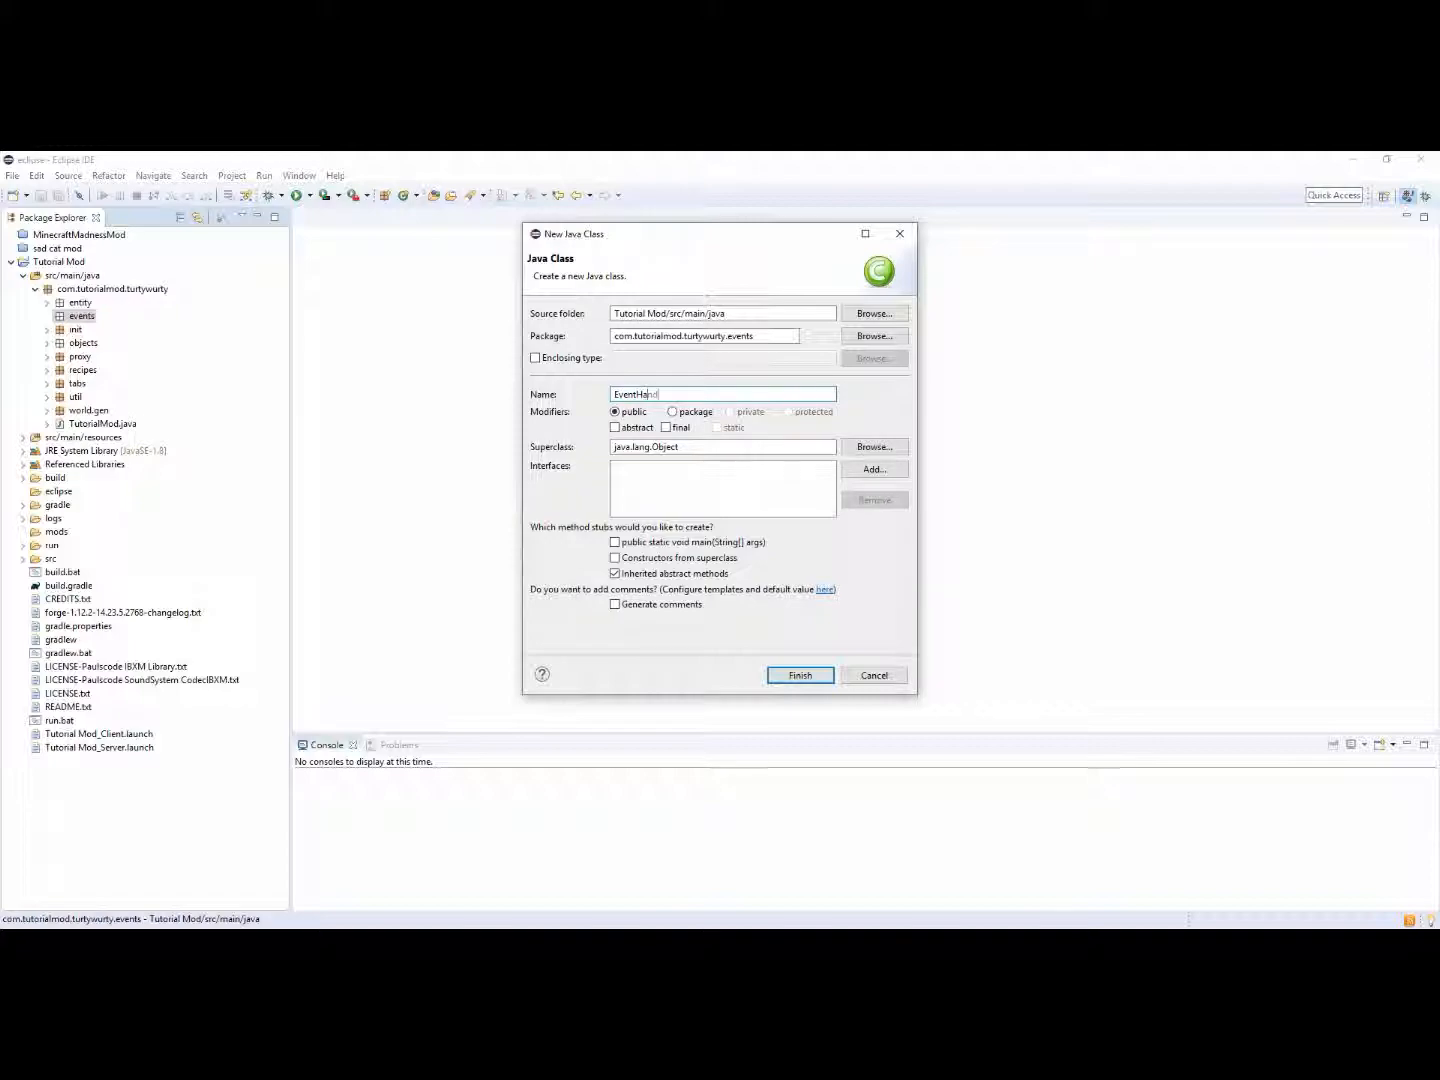
pyautogui.press('BackSpace')
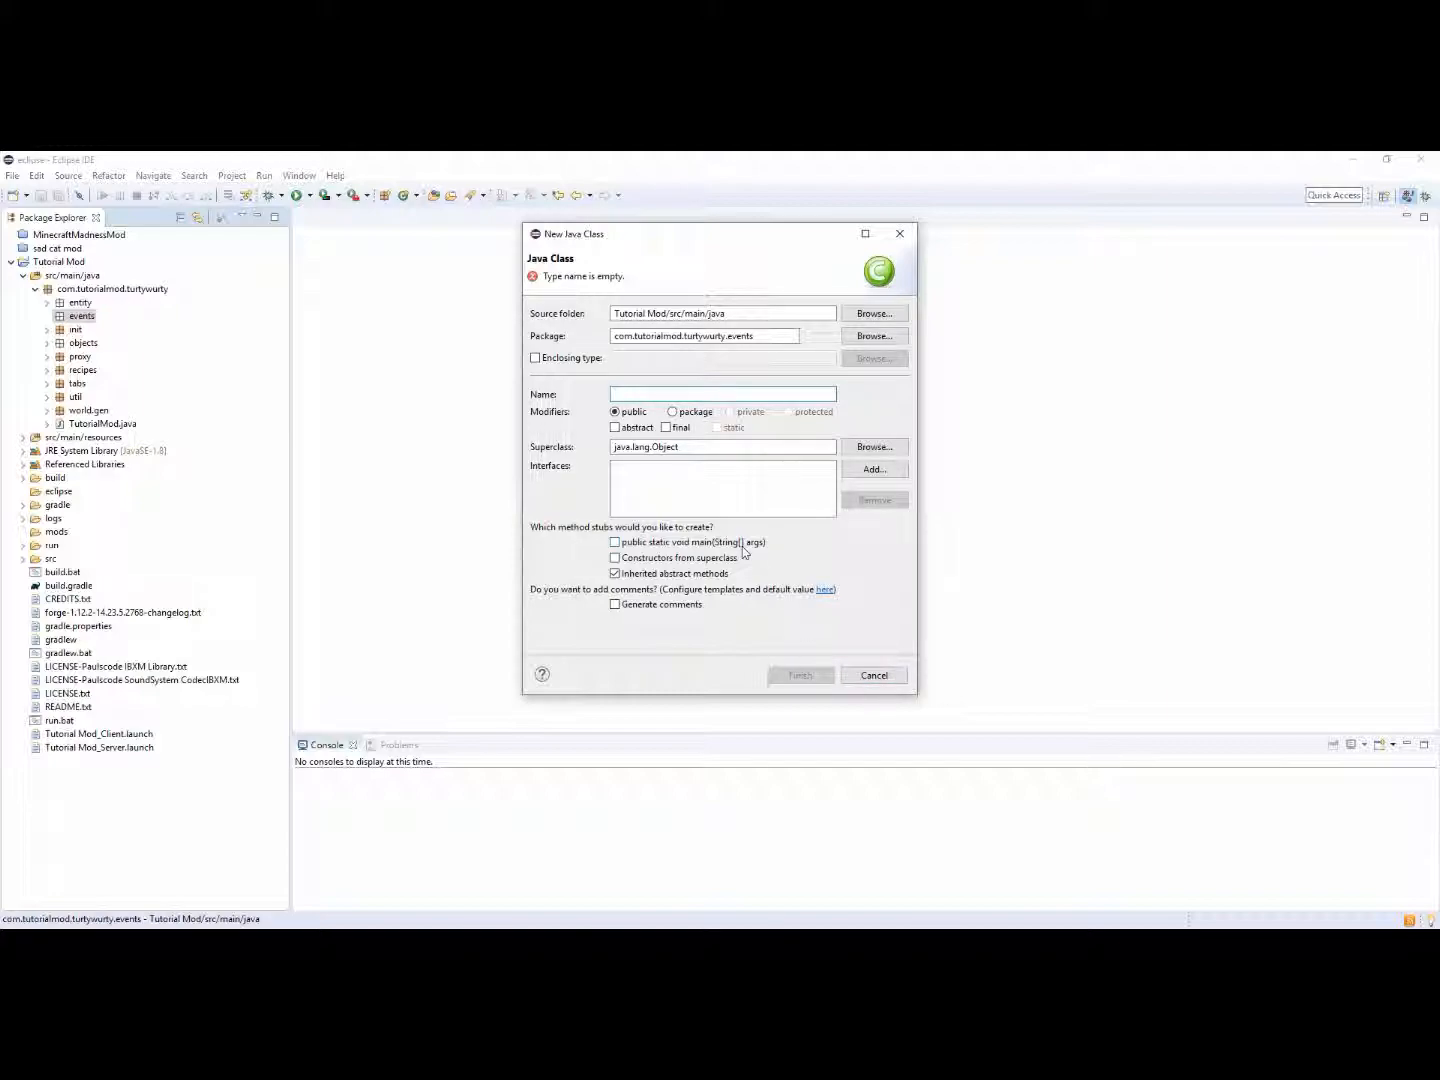
pyautogui.write('EventExample')
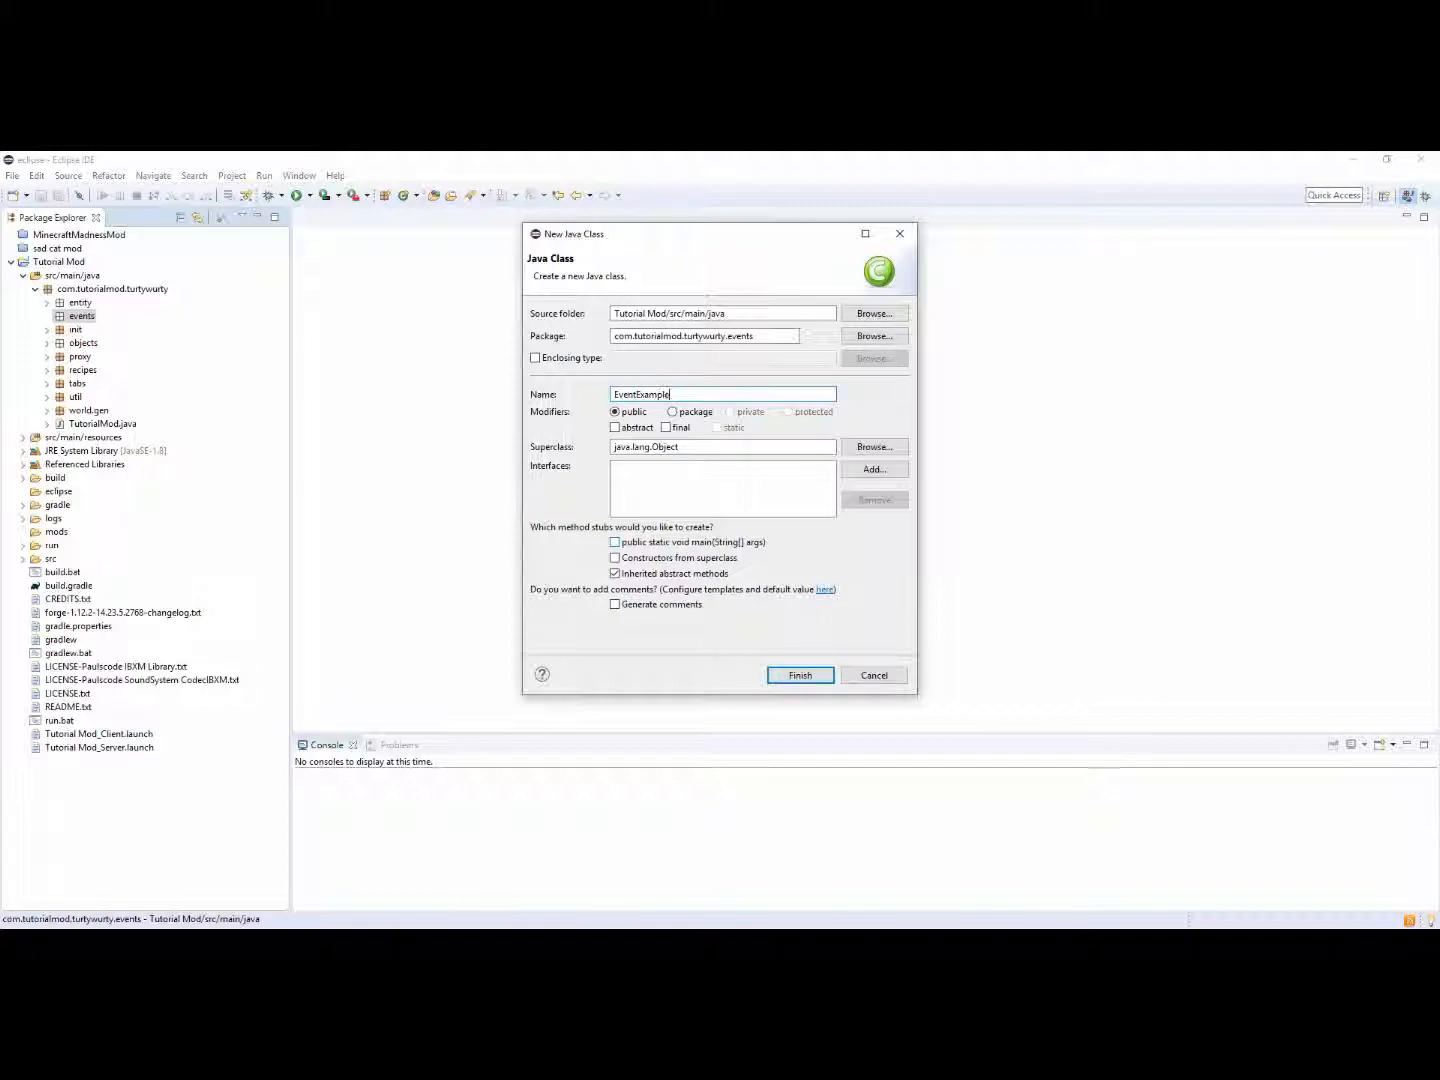
pyautogui.click(800, 676)
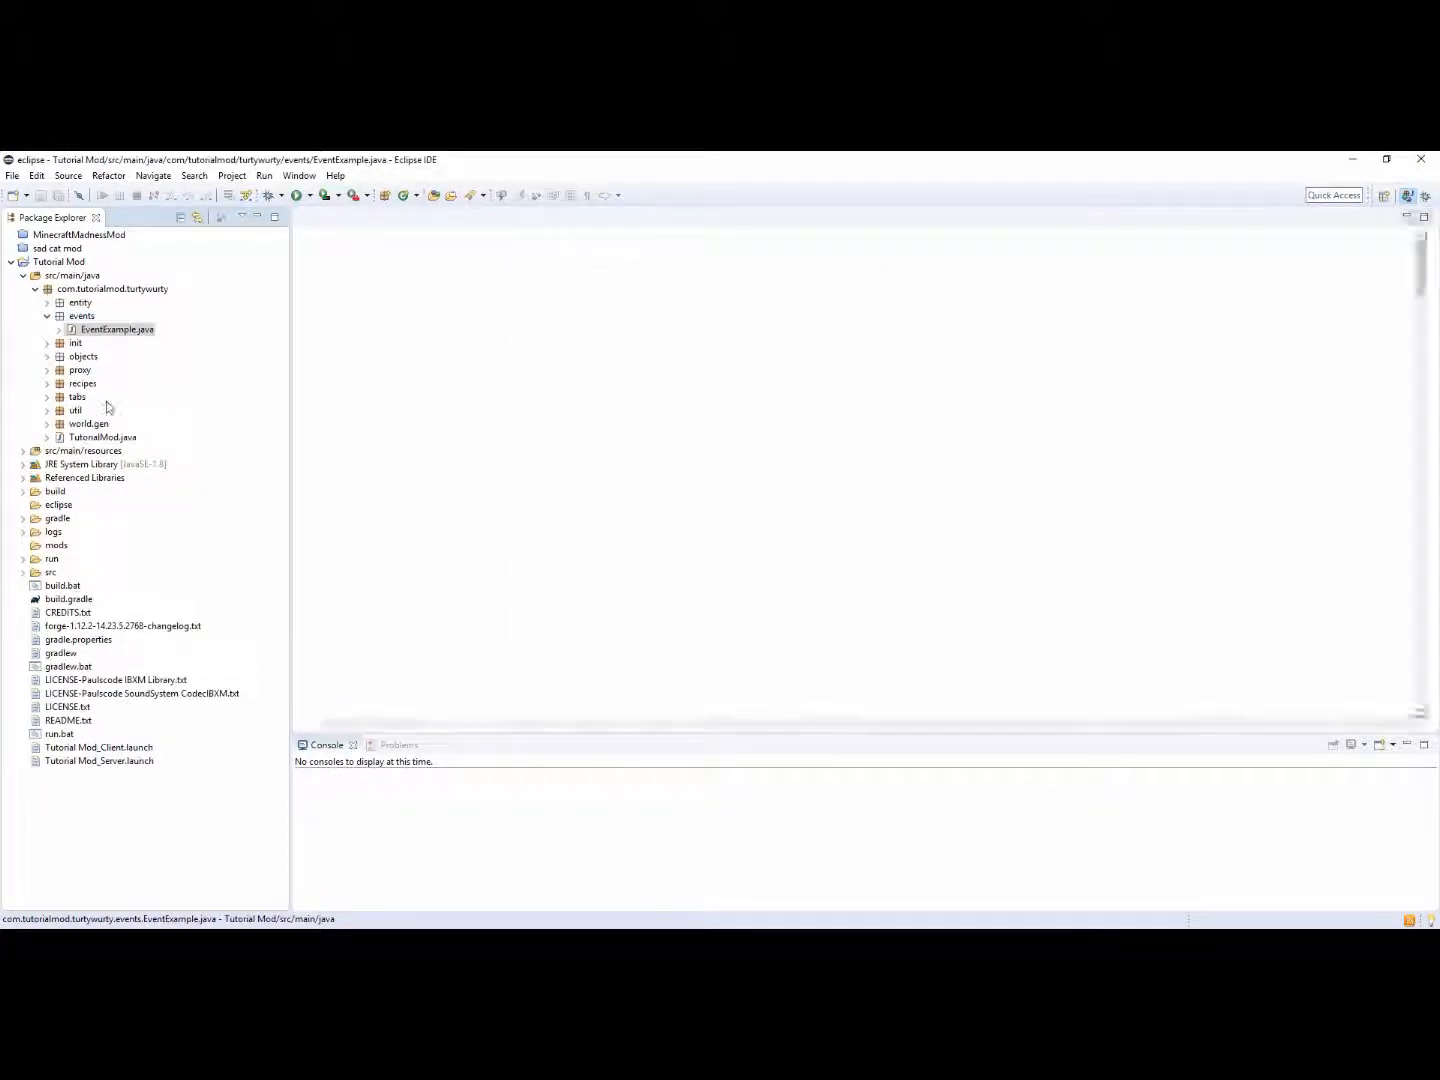
pyautogui.doubleClick(116, 328)
pyautogui.write('{')
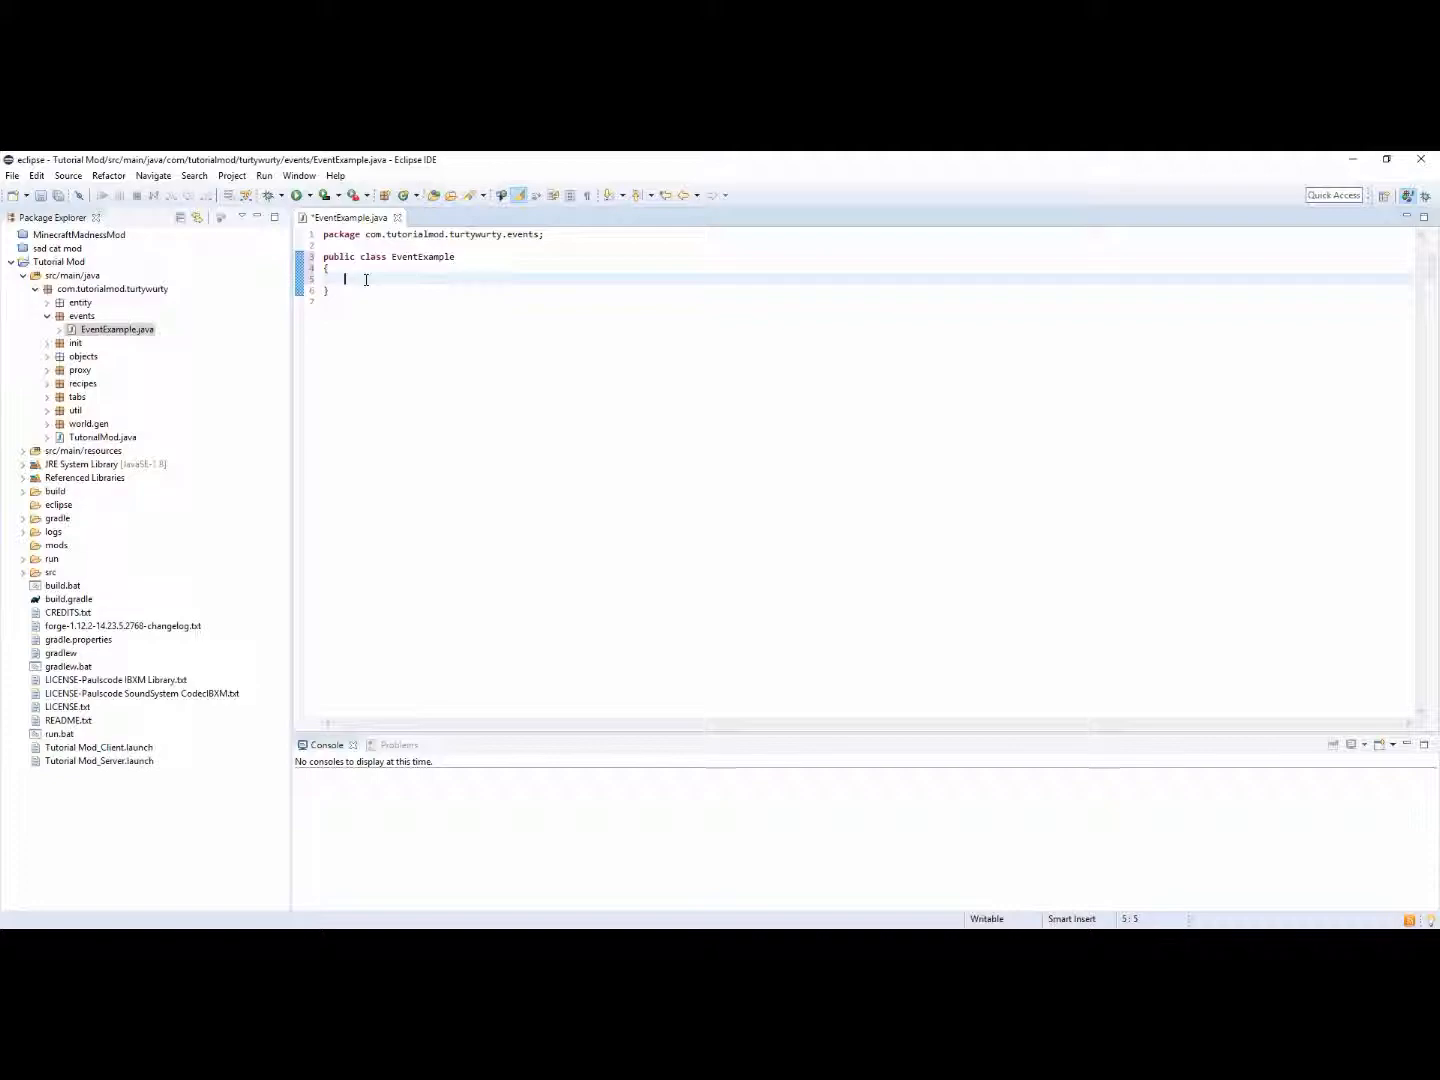
# Write an empty public void exampleEvent() method, replacing the mistyped 'register' name
pyautogui.write('pu')
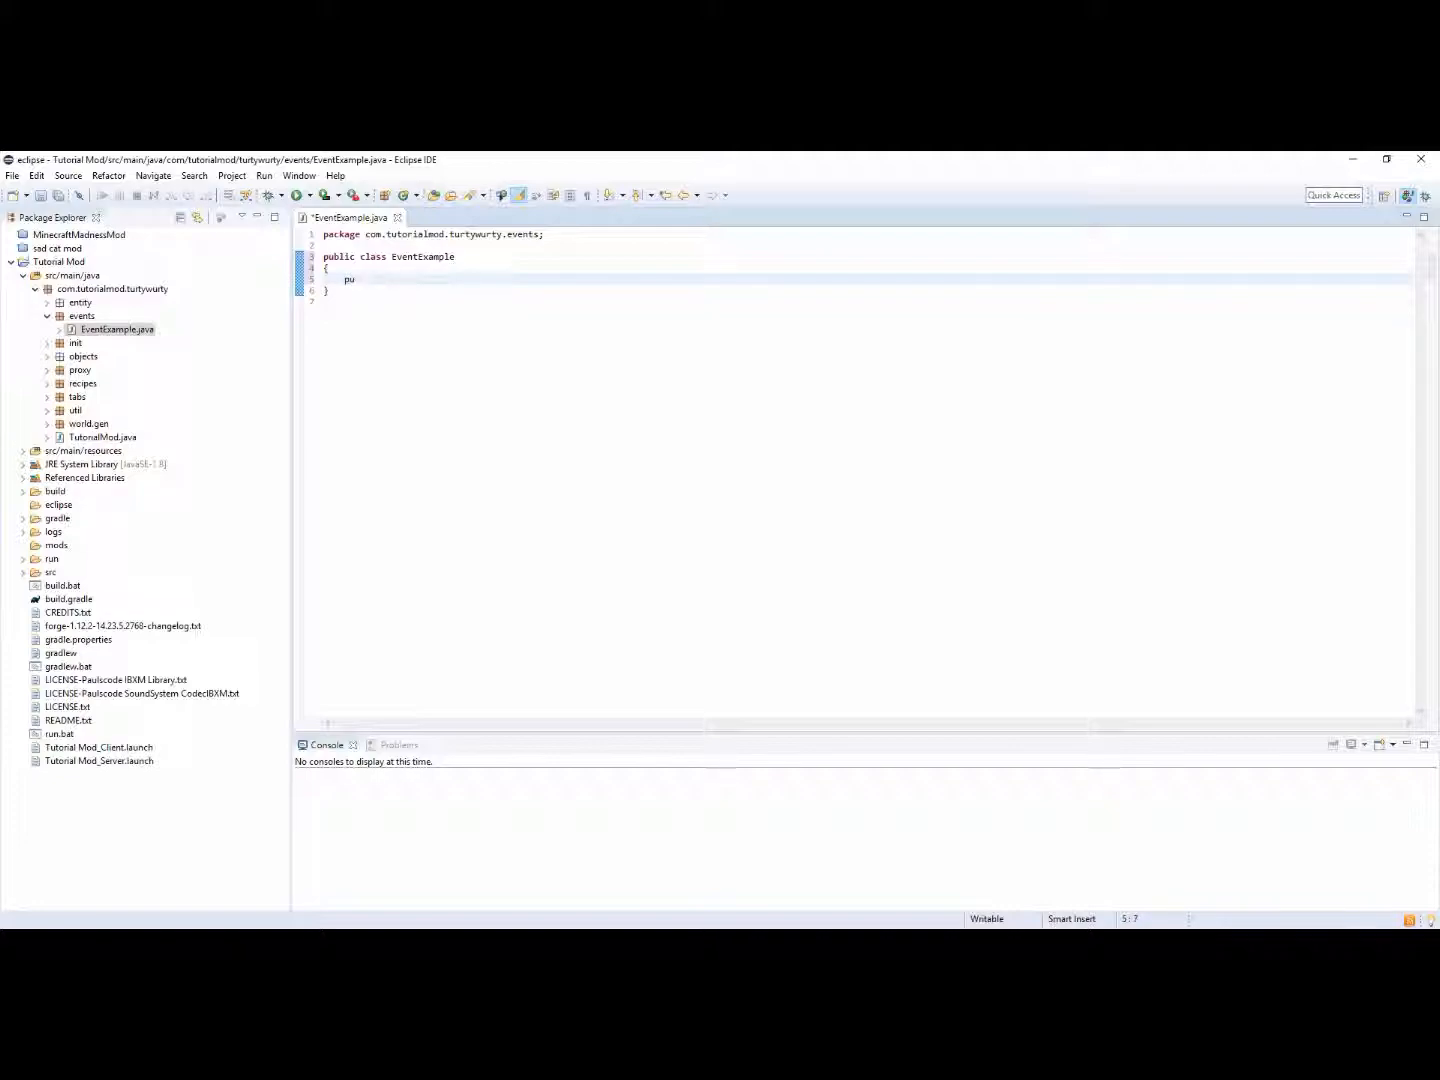
pyautogui.write('blic')
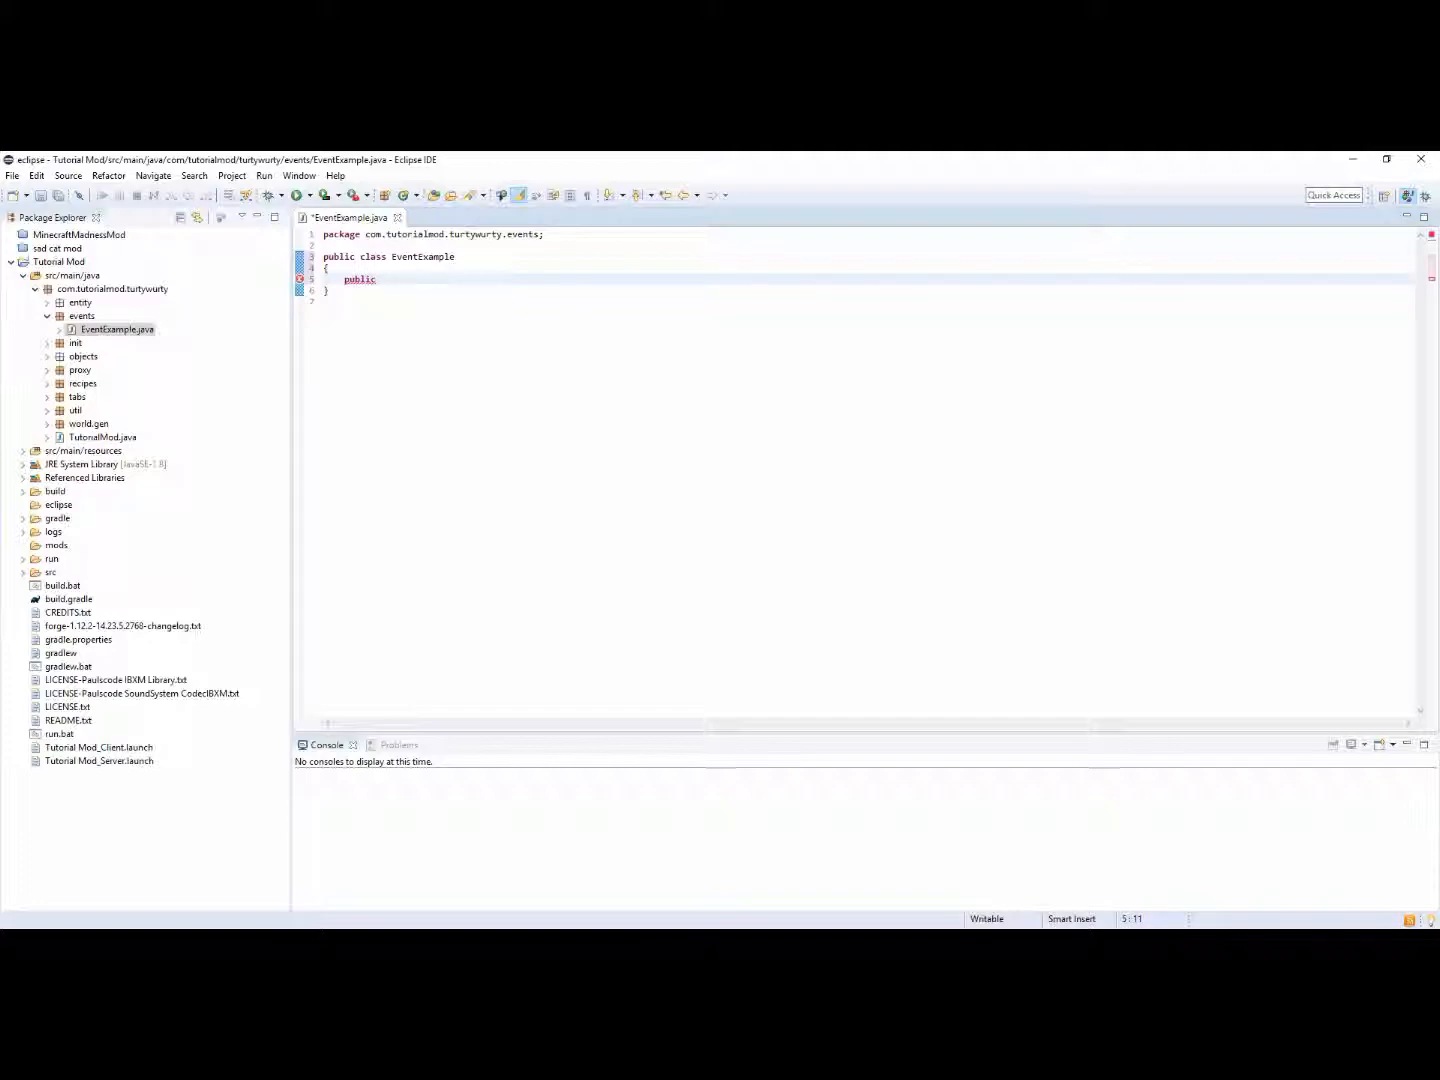
pyautogui.write('void r')
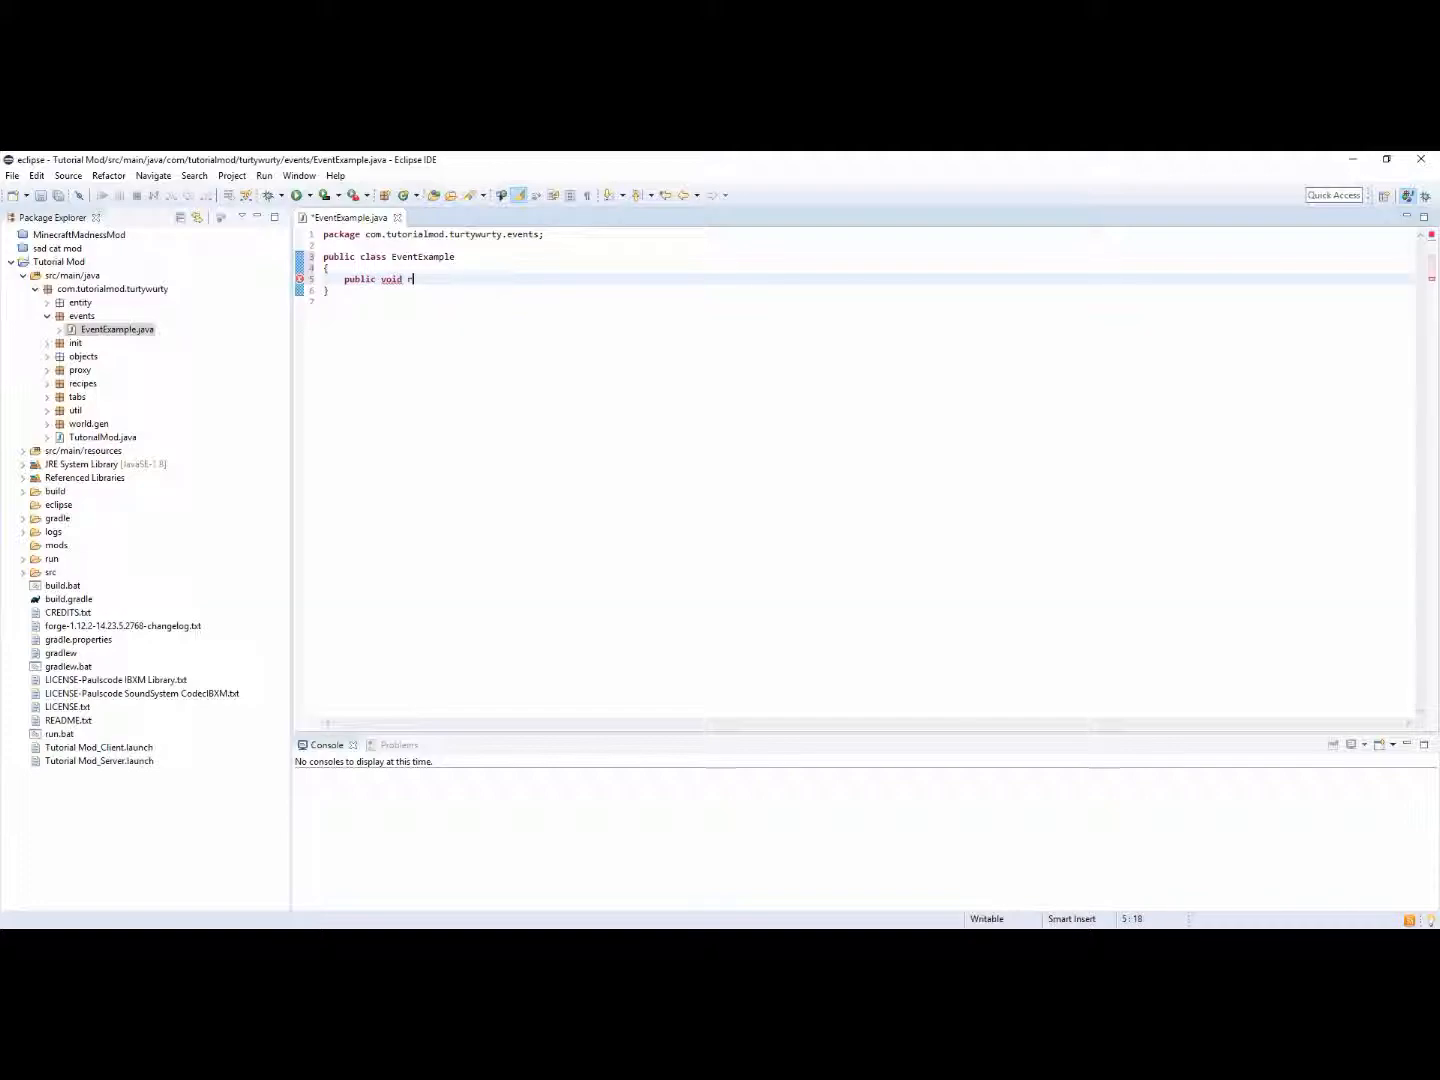
pyautogui.write('egister')
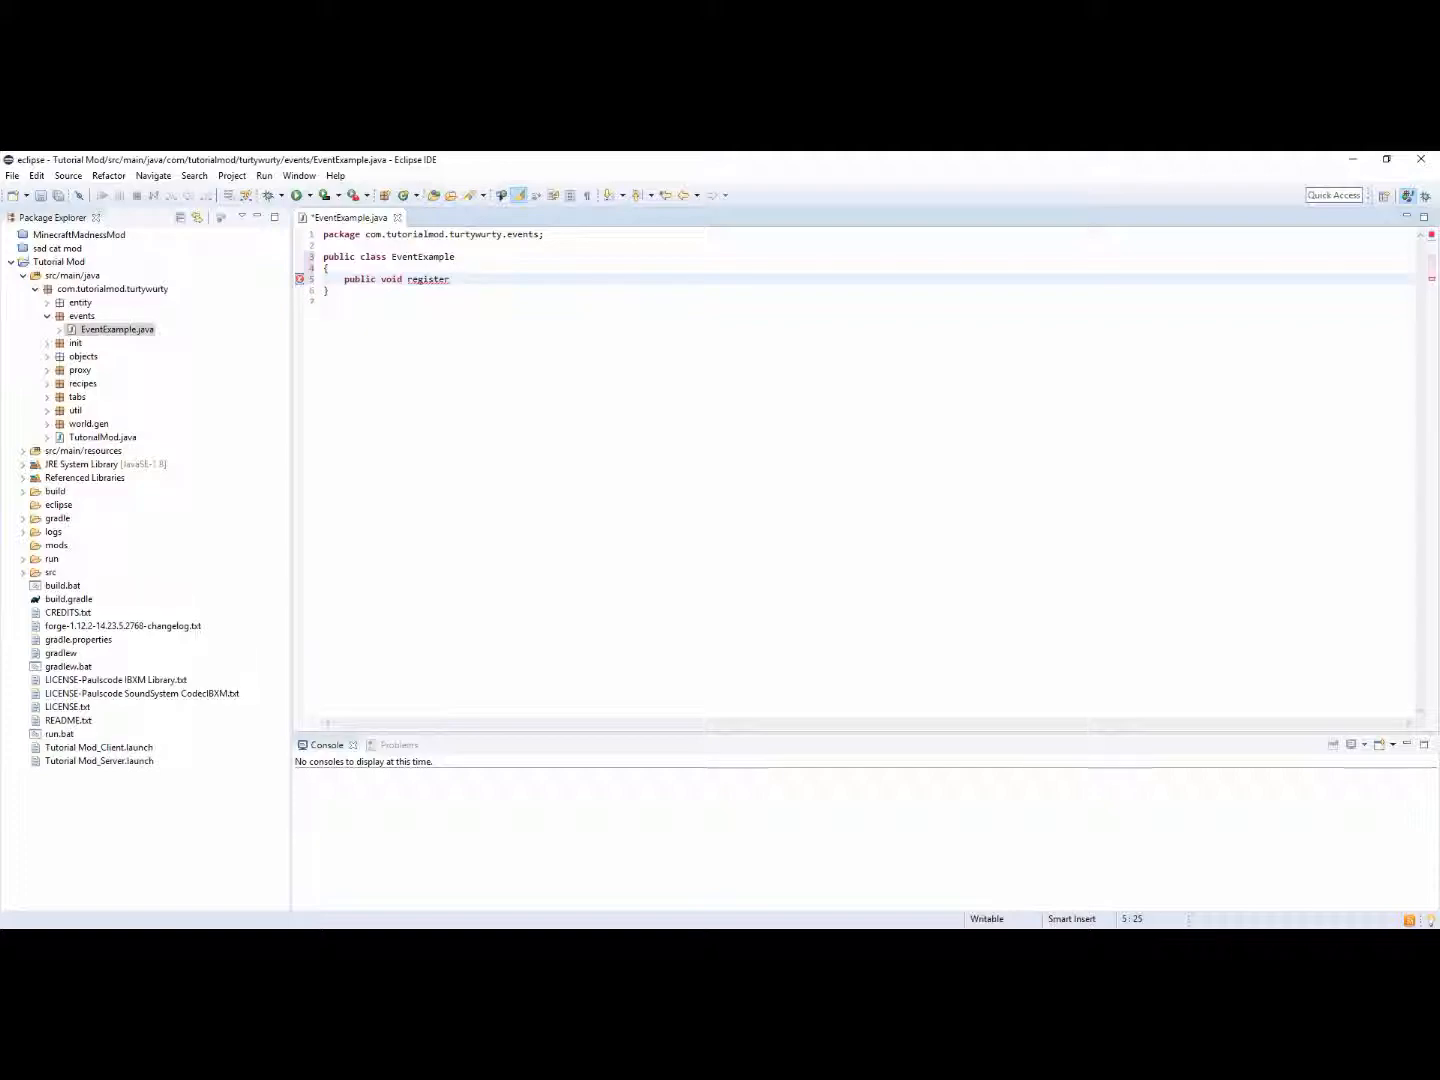
pyautogui.press('BackSpace')
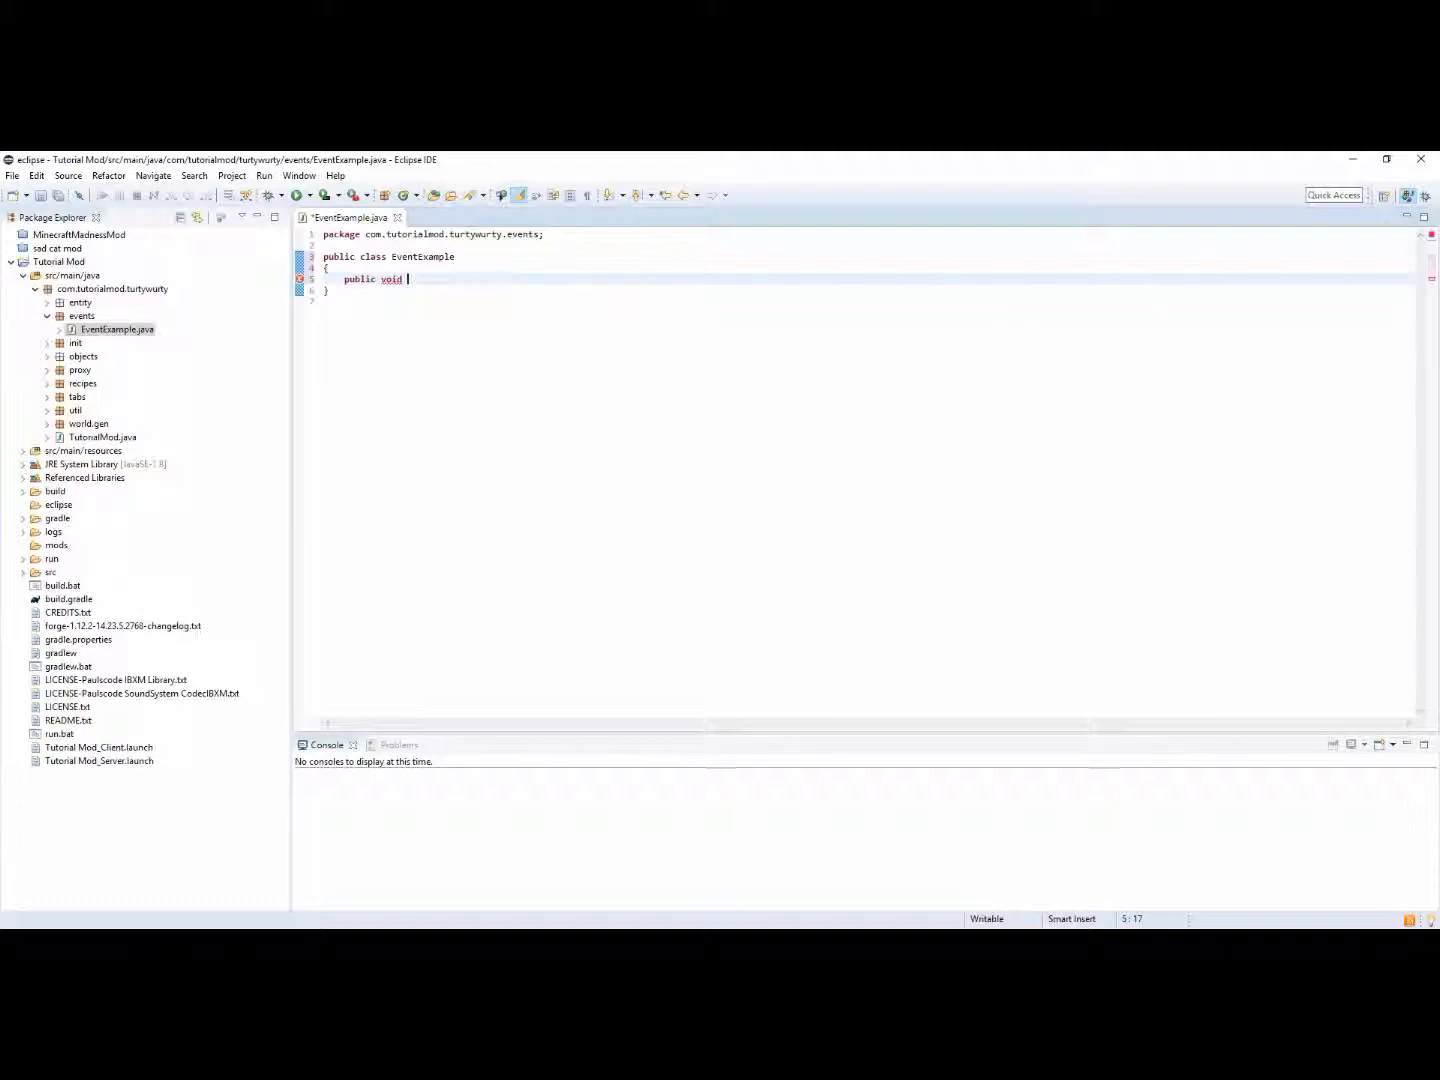
pyautogui.write('example')
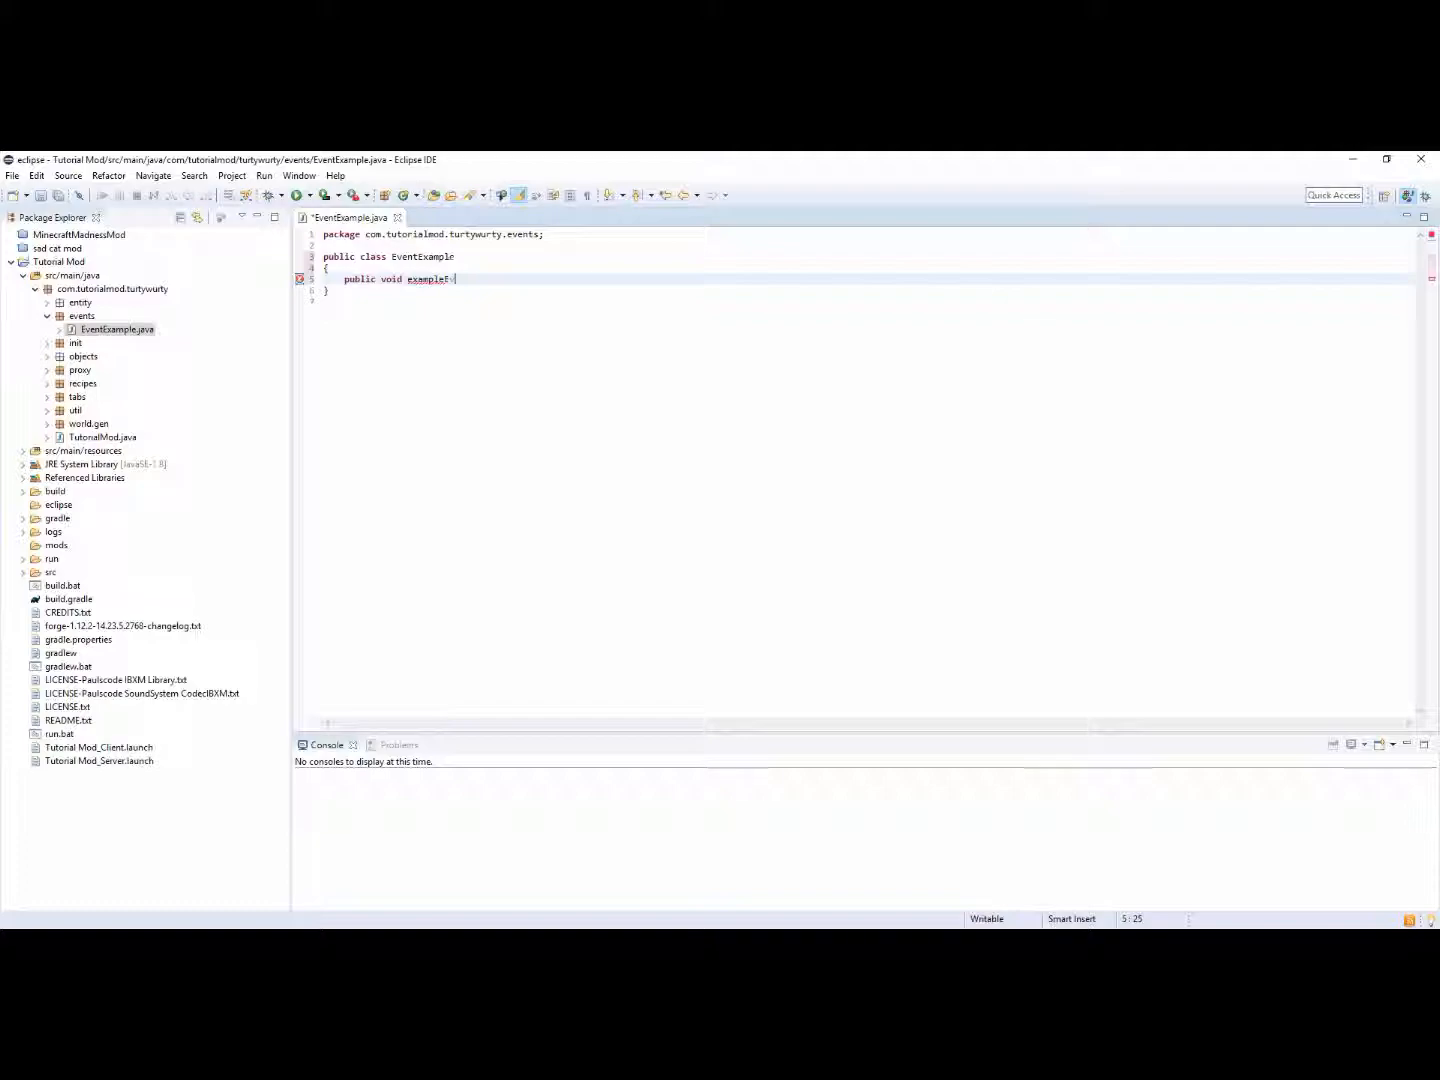
pyautogui.write('Event(')
pyautogui.write('{')
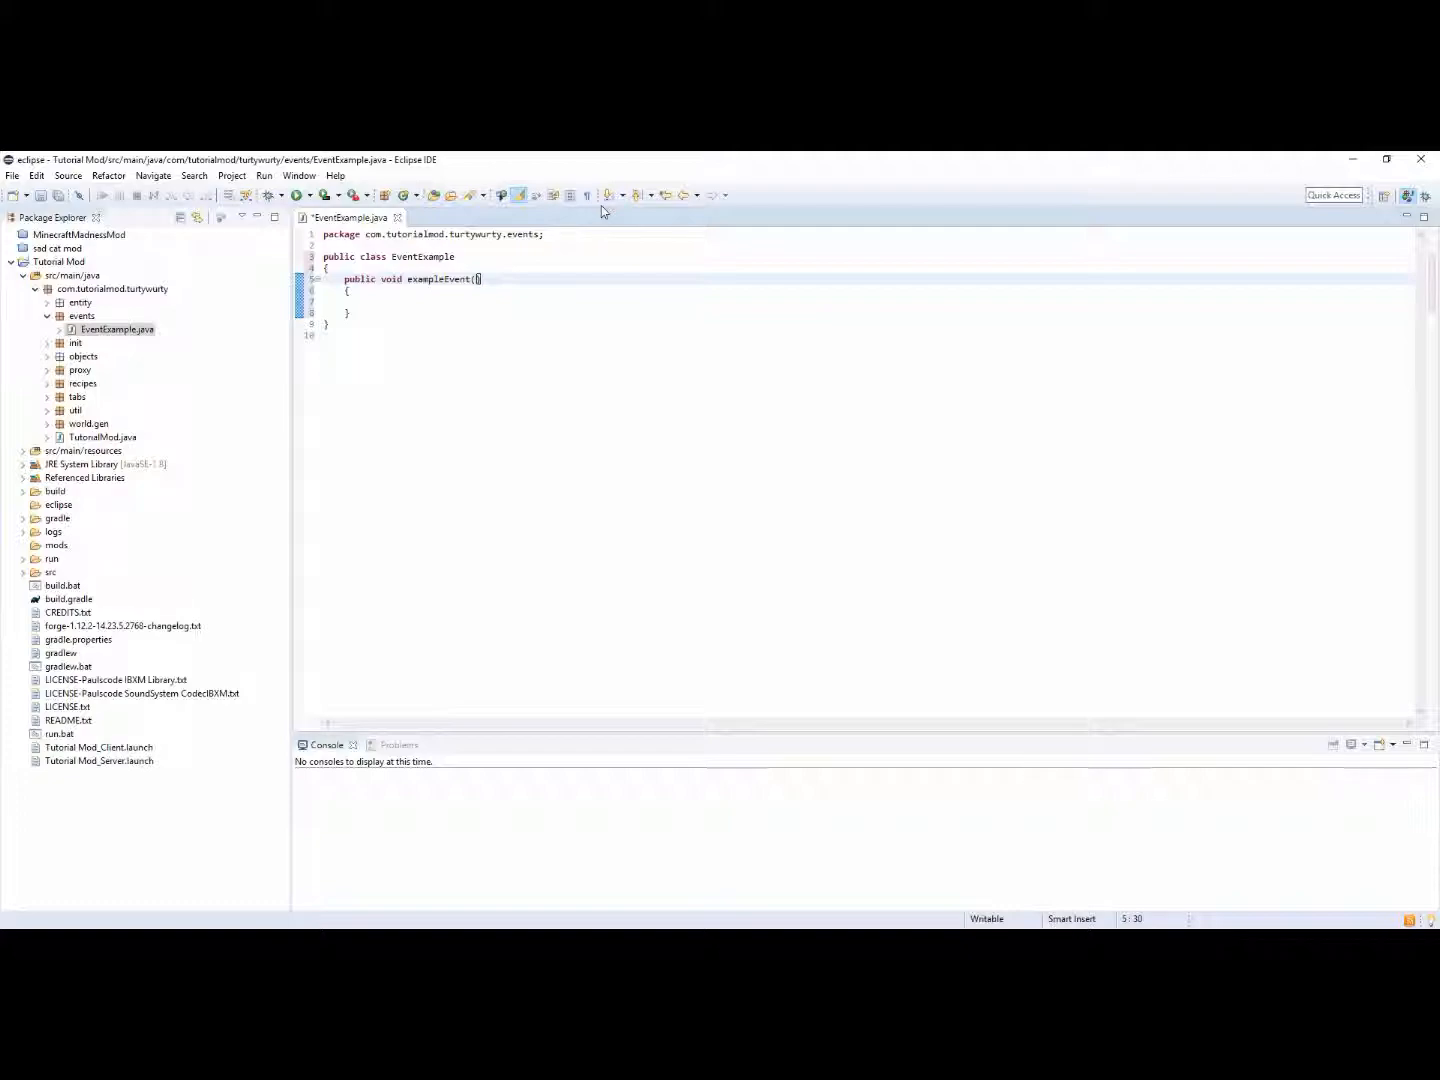
pyautogui.write('e')
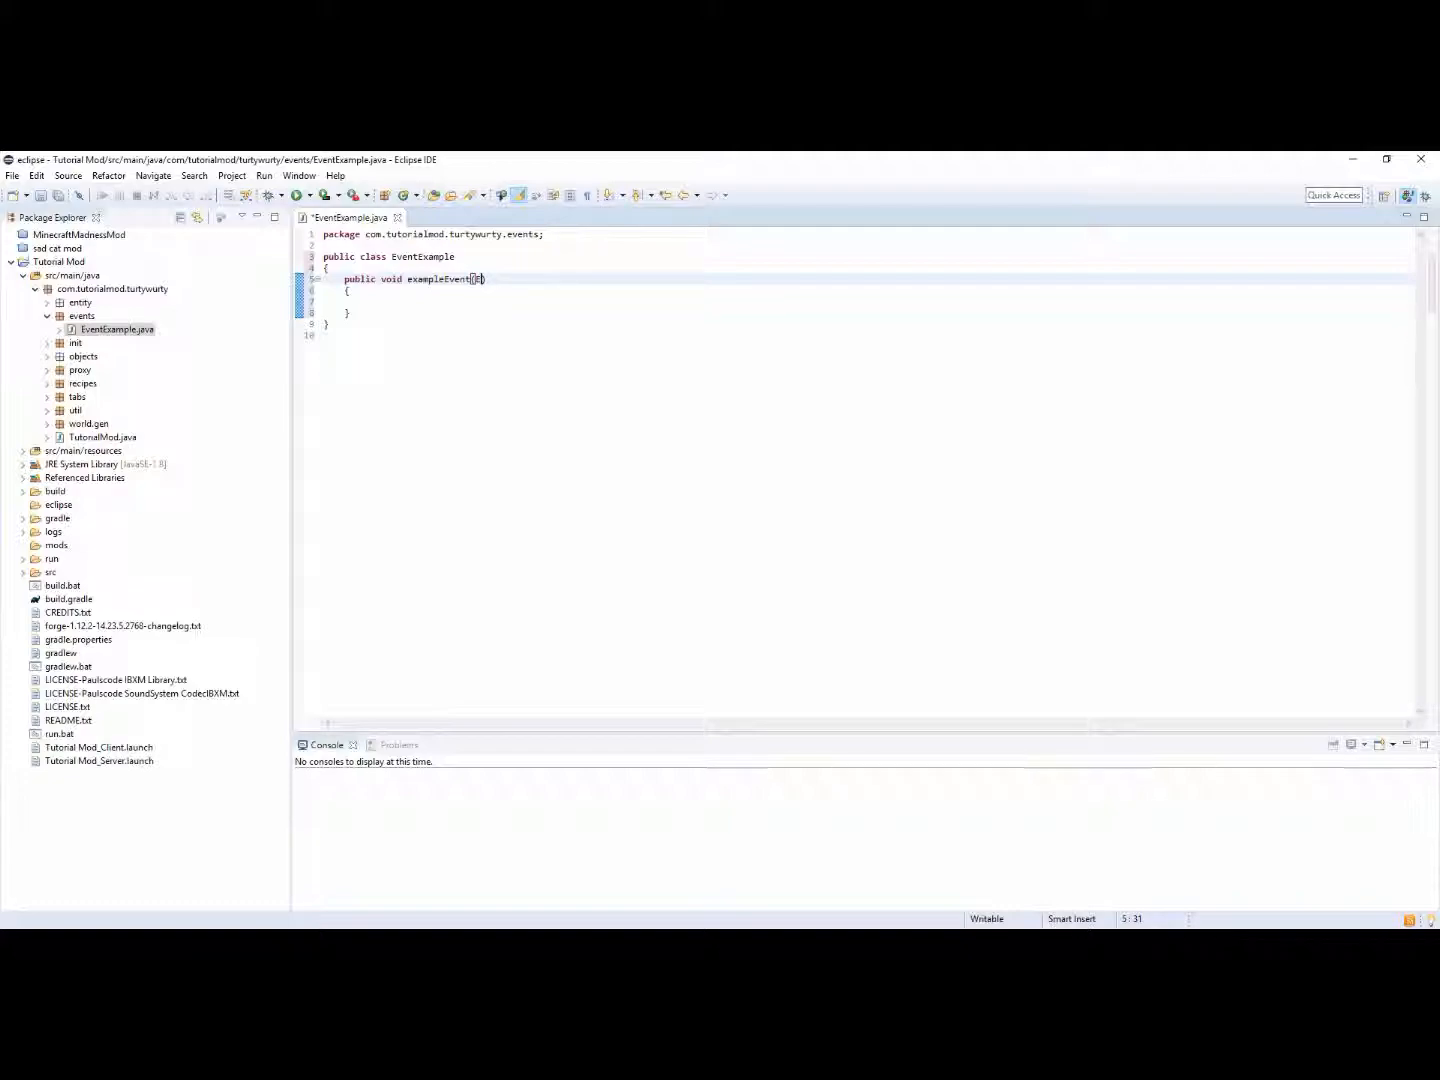
pyautogui.write('Event')
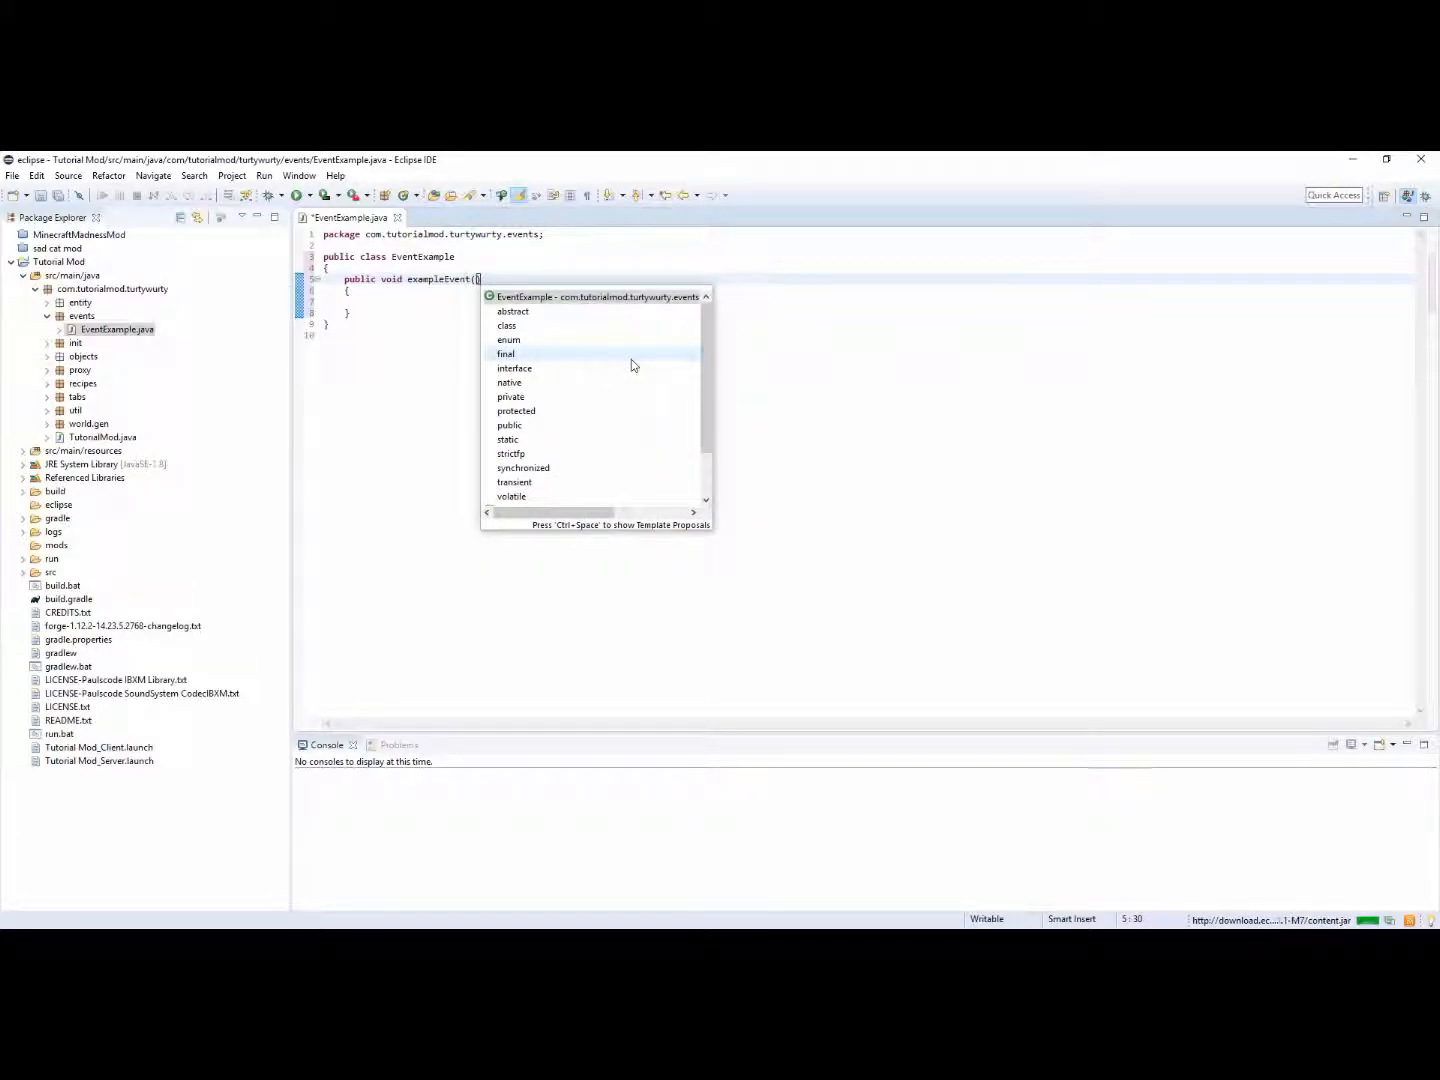
# Add a PlayerEvent event parameter and import net.minecraftforge.event.entity.player.PlayerEvent
pyautogui.write('PlayerEvent event')
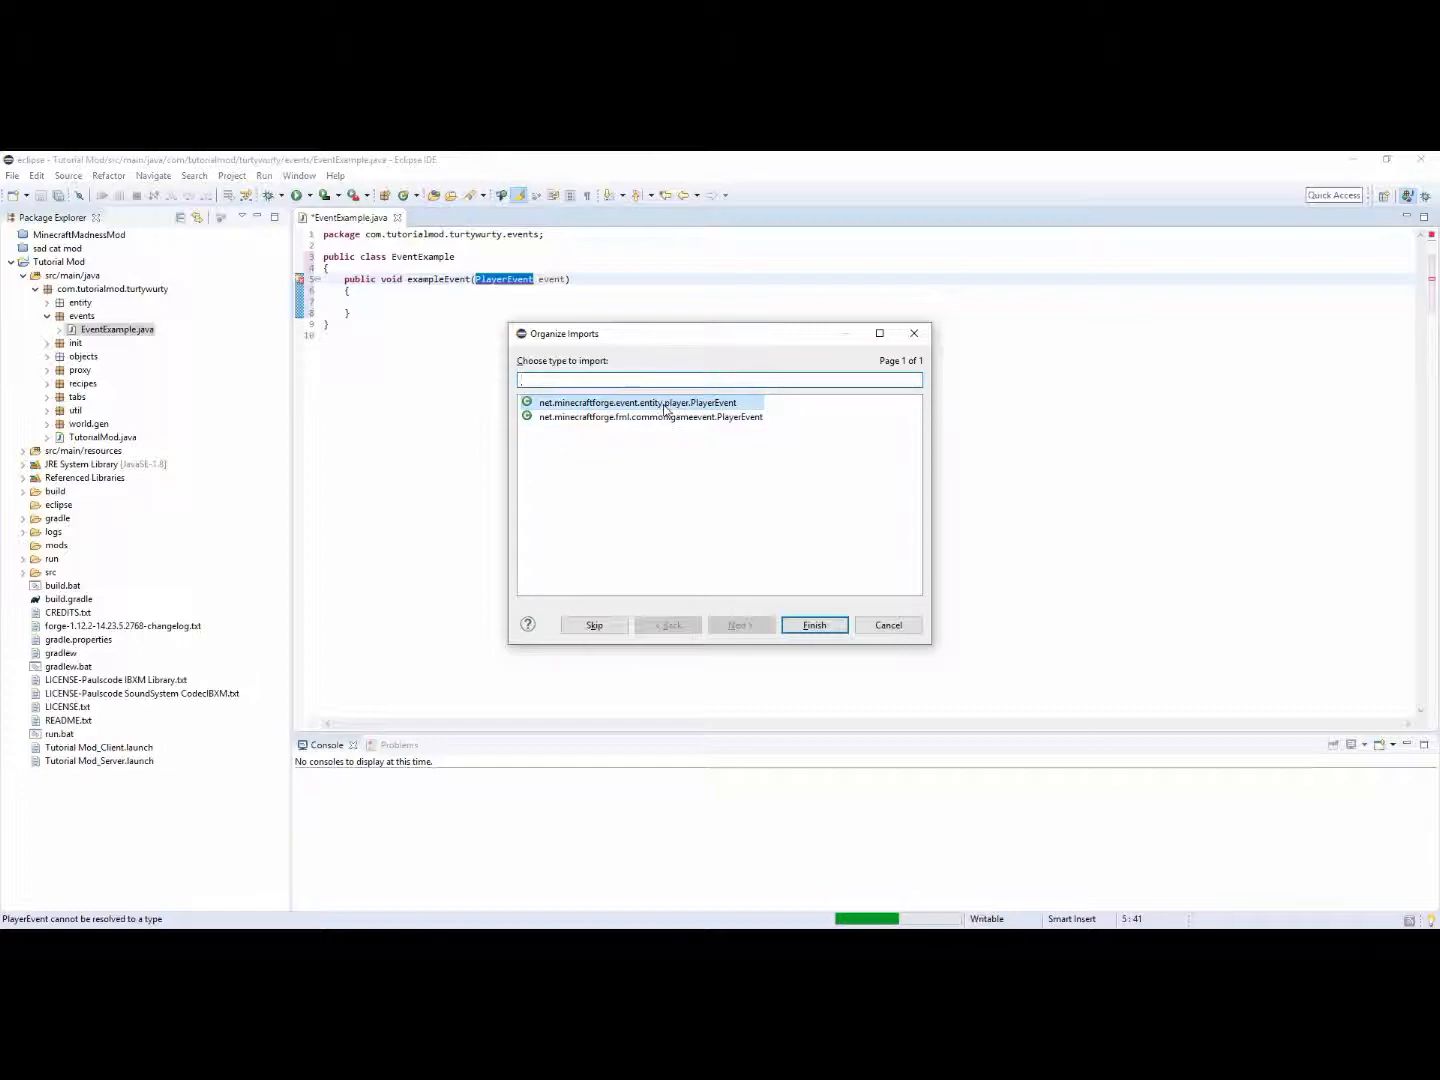
pyautogui.click(812, 624)
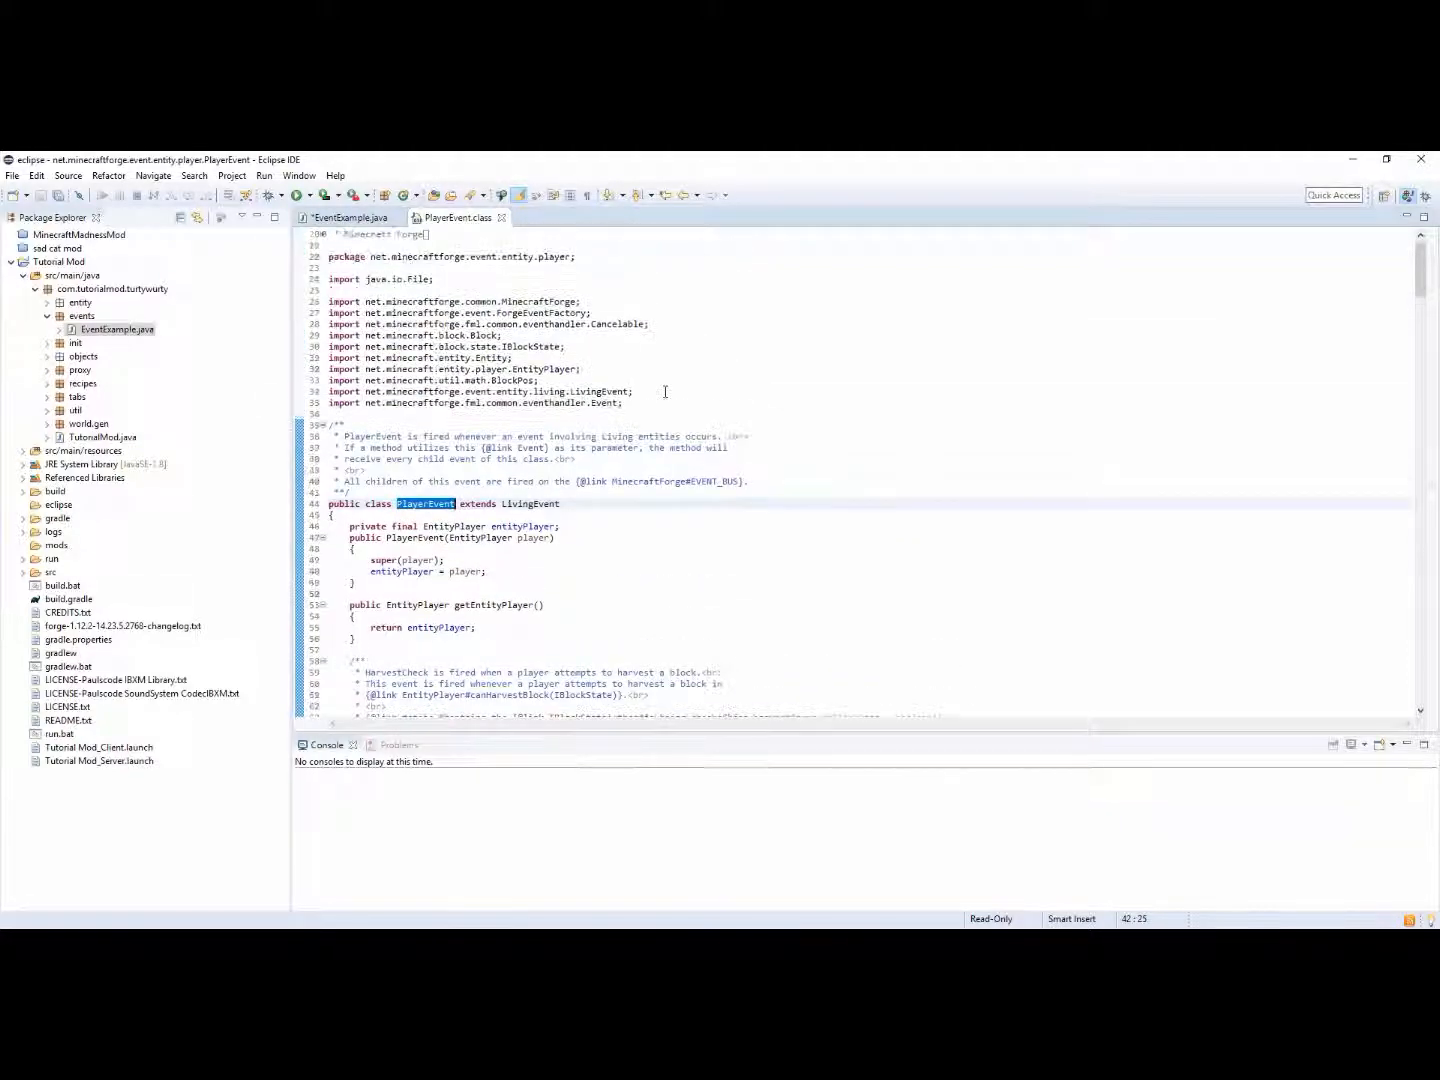
pyautogui.scroll(-3)
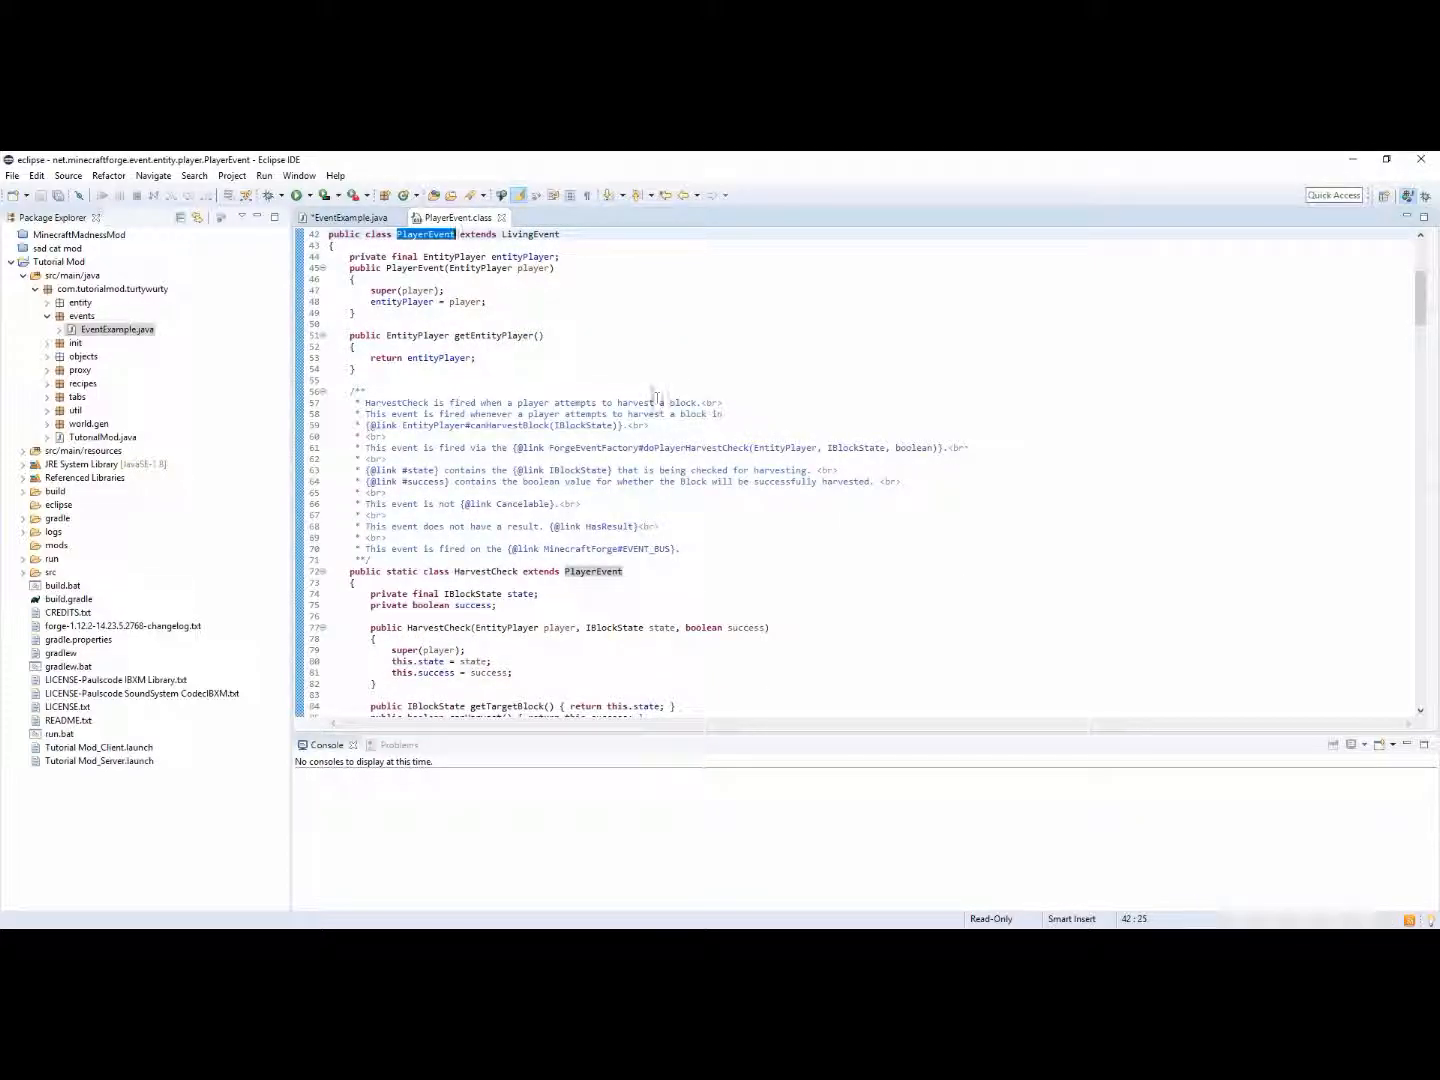
pyautogui.click(348, 216)
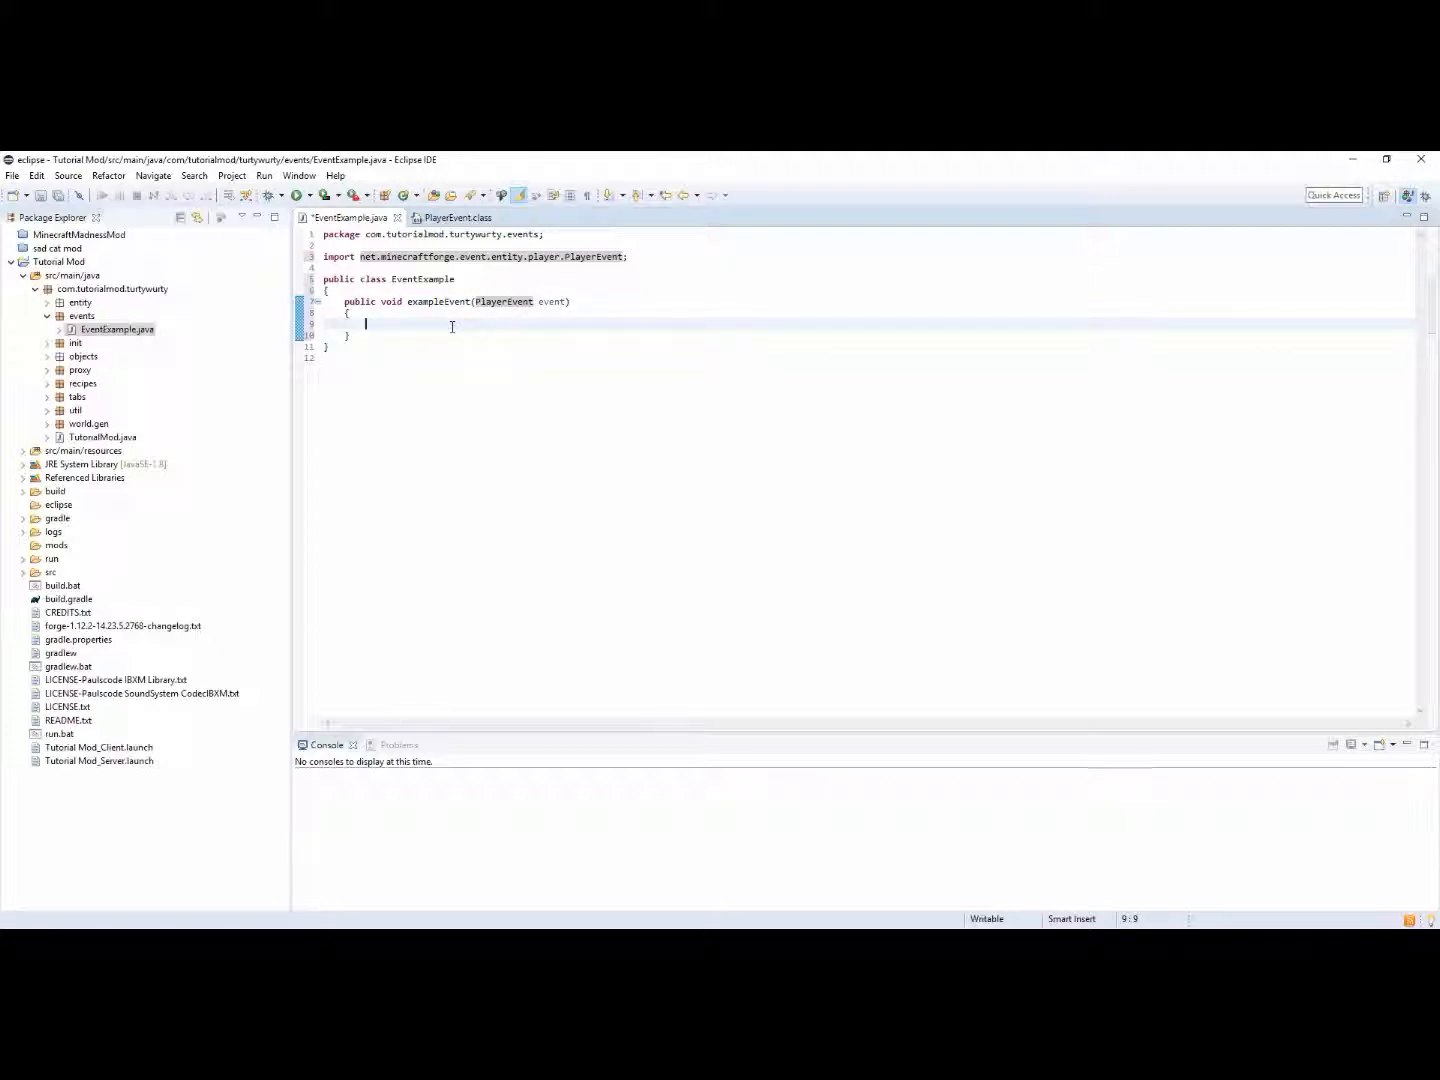
# Declare Entity entity = event.getEntity() and EntityPlayer player = event.getEntityPlayer() with auto-imports
pyautogui.doubleClick(552, 302)
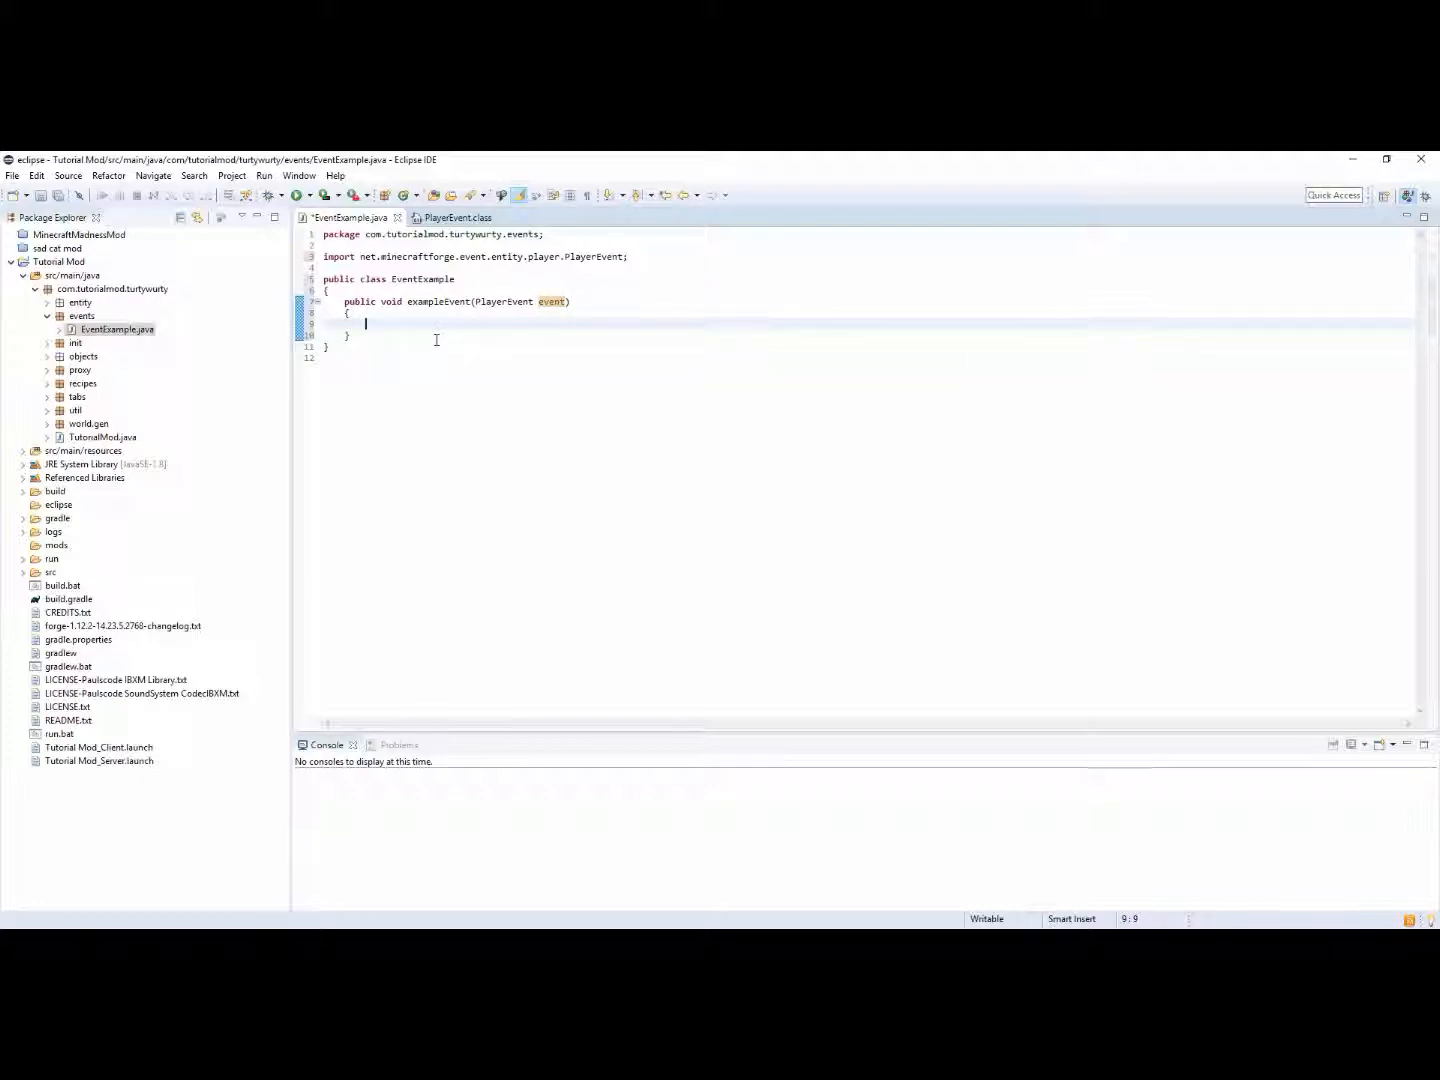
pyautogui.write('ev')
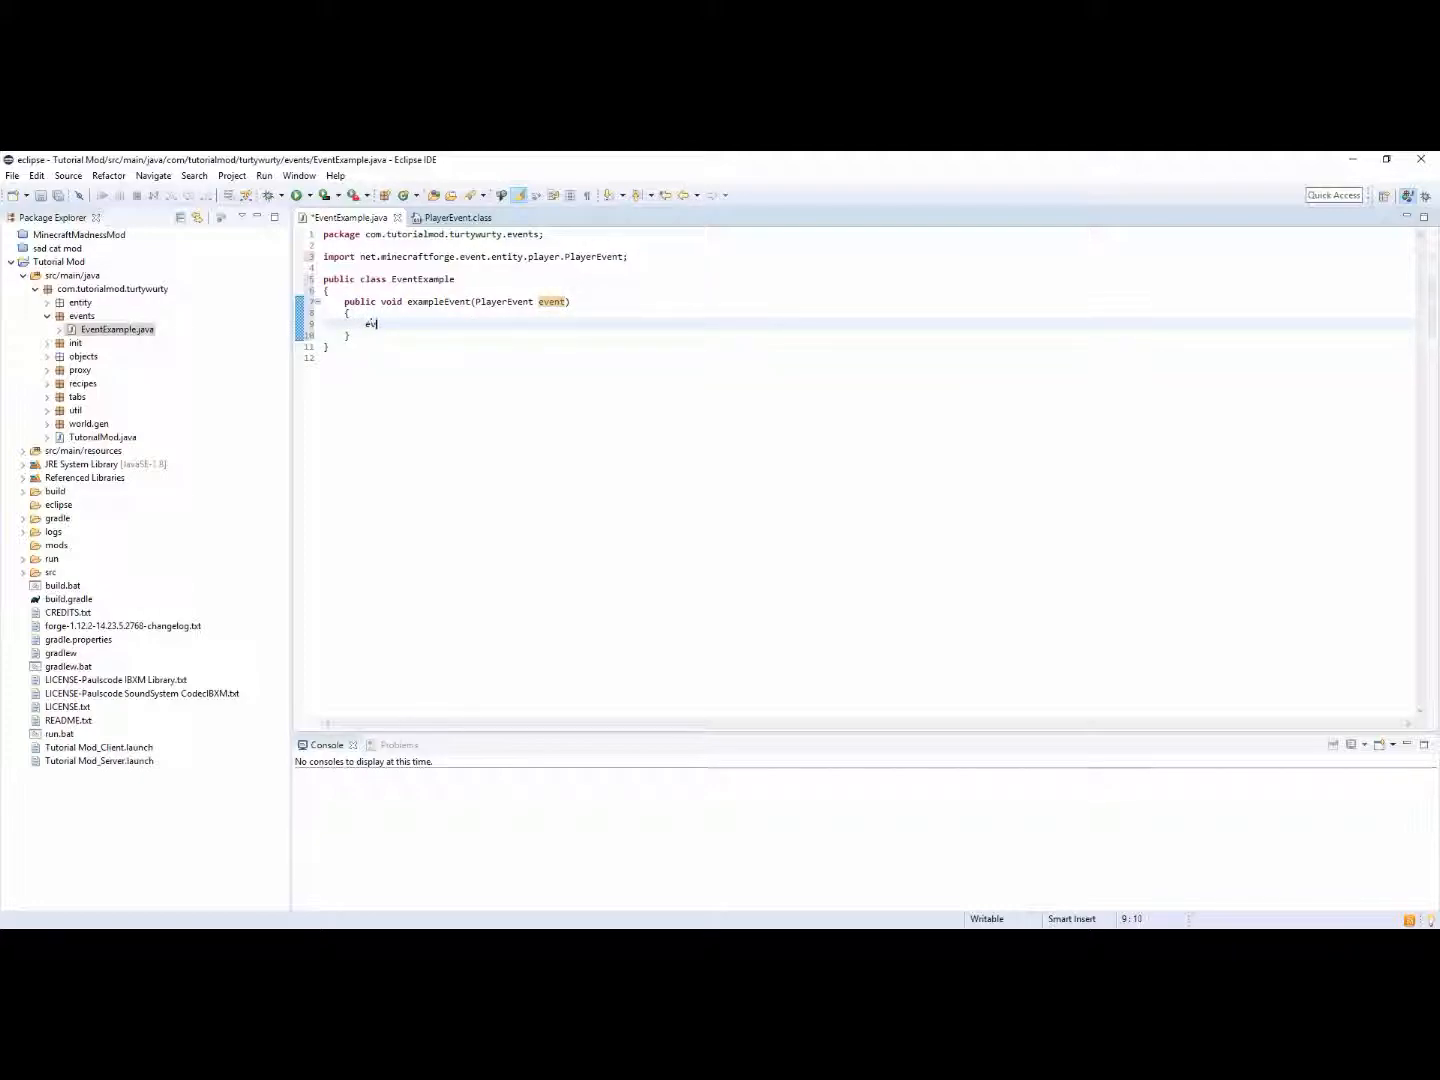
pyautogui.write('ent')
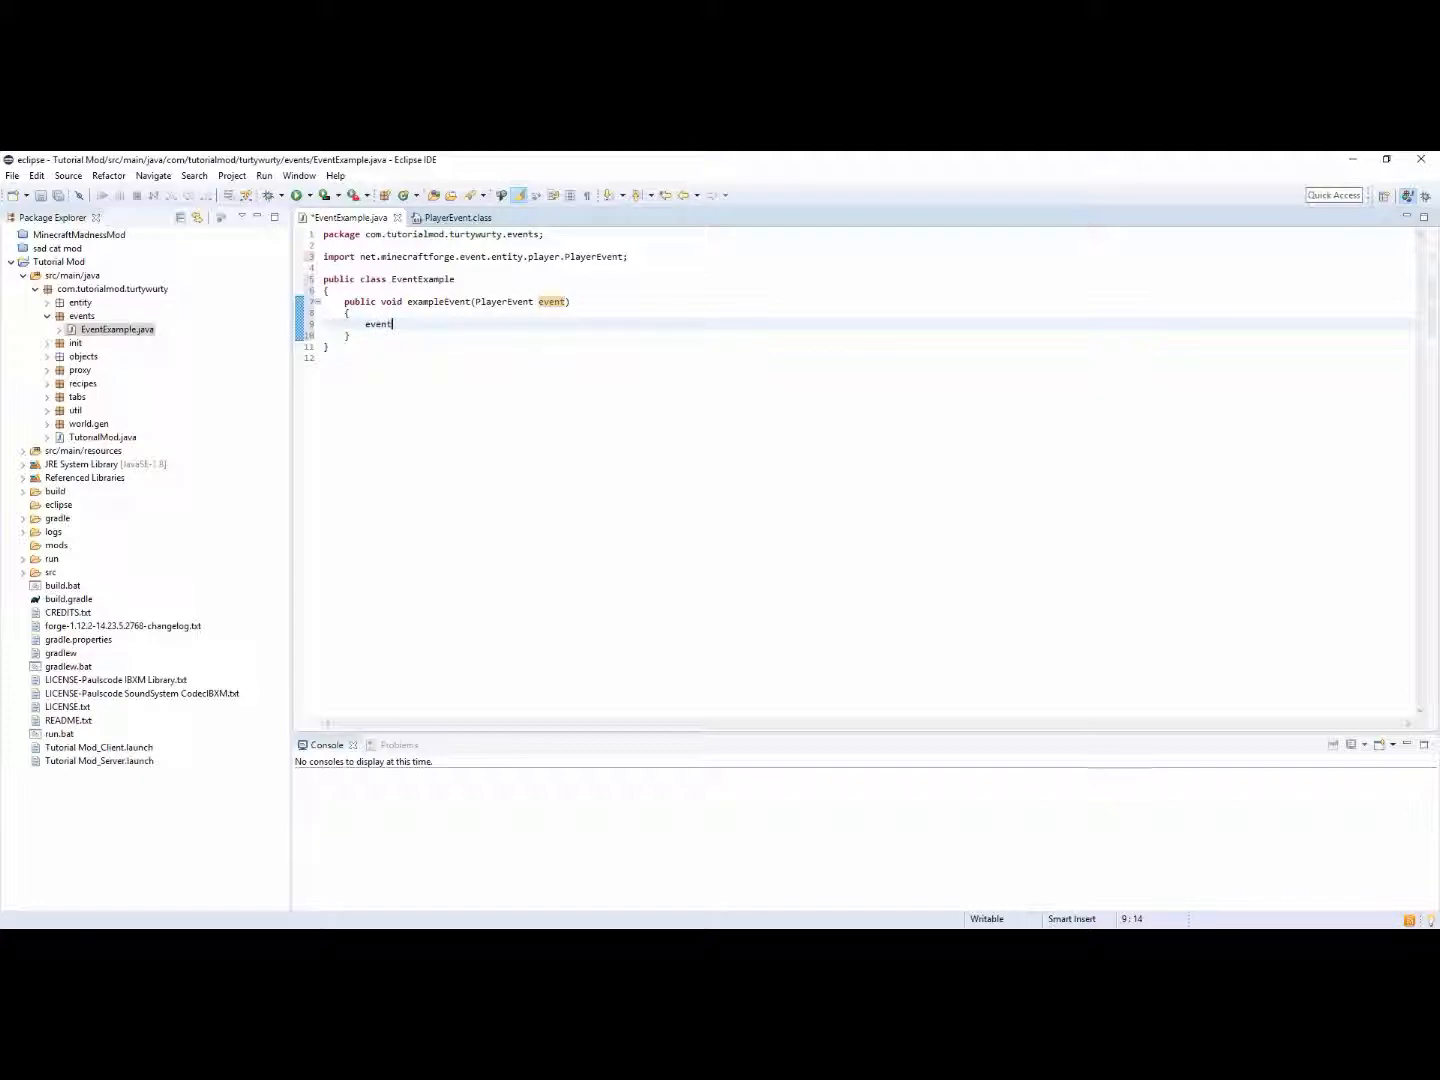
pyautogui.write('.')
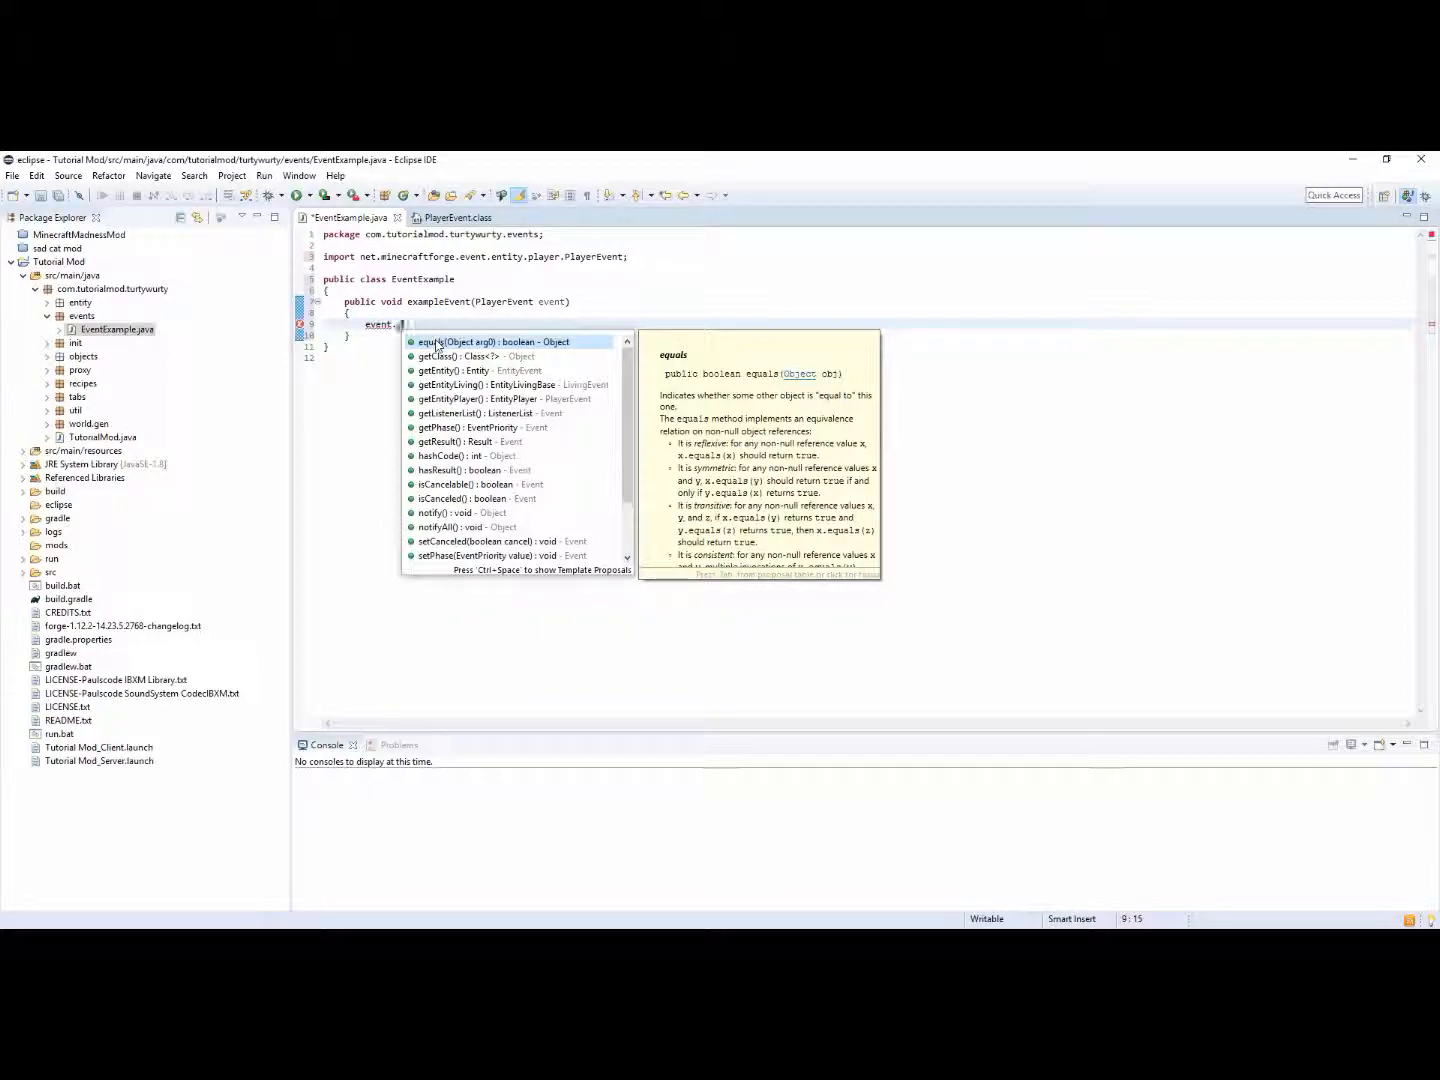
pyautogui.write('getEntity();')
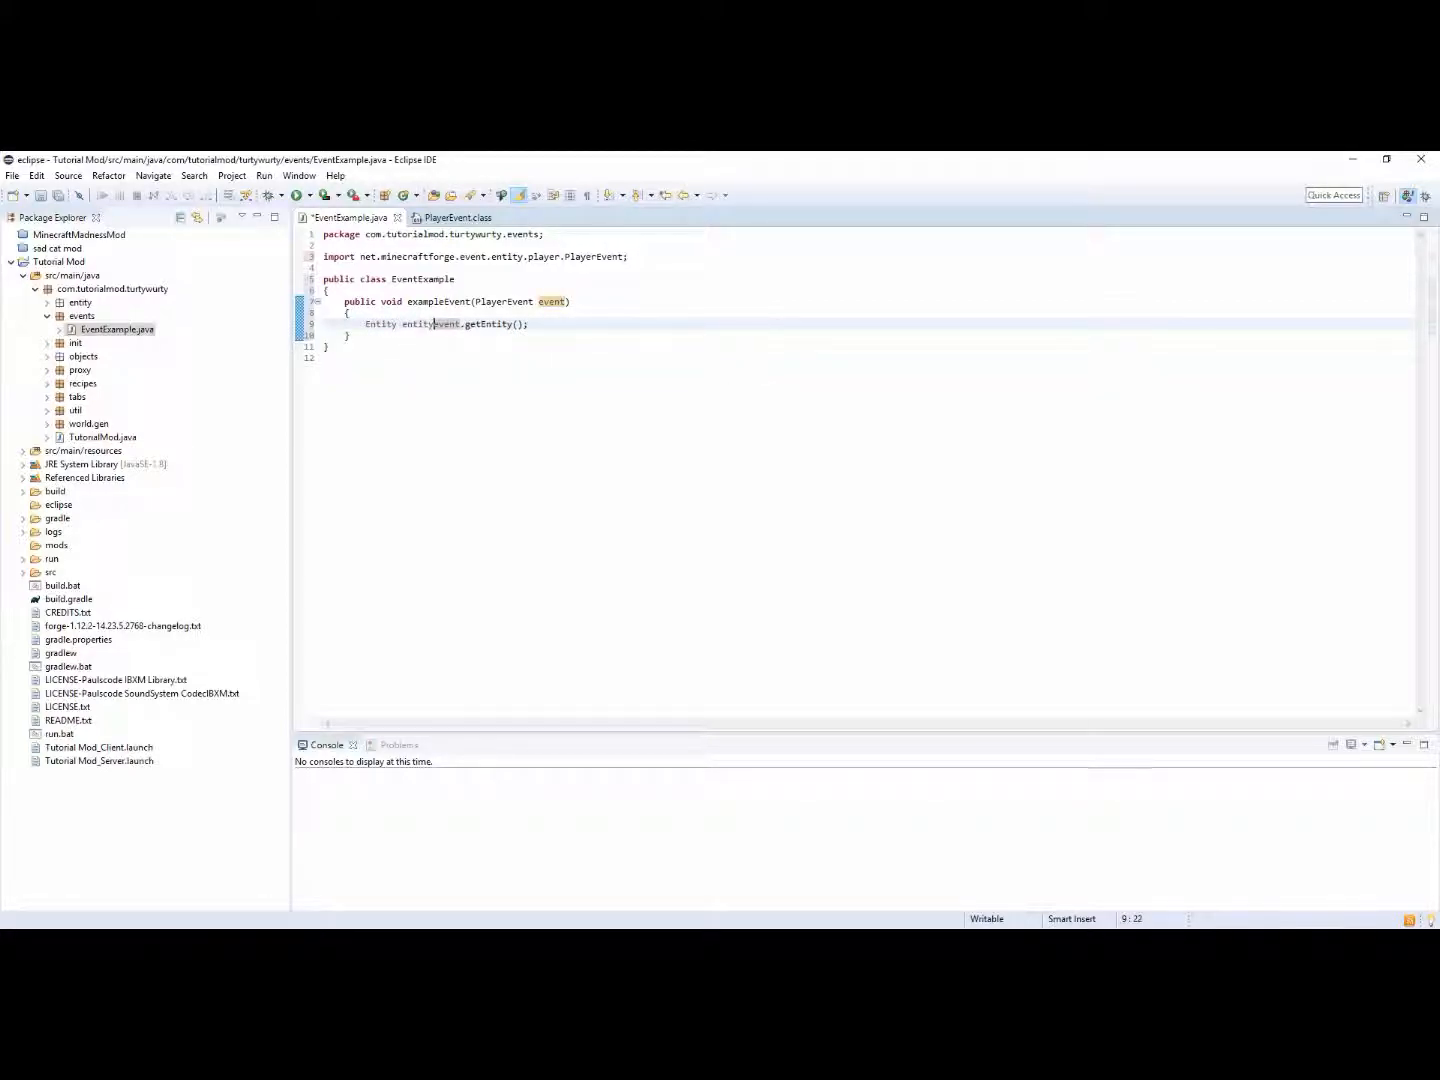
pyautogui.write('=')
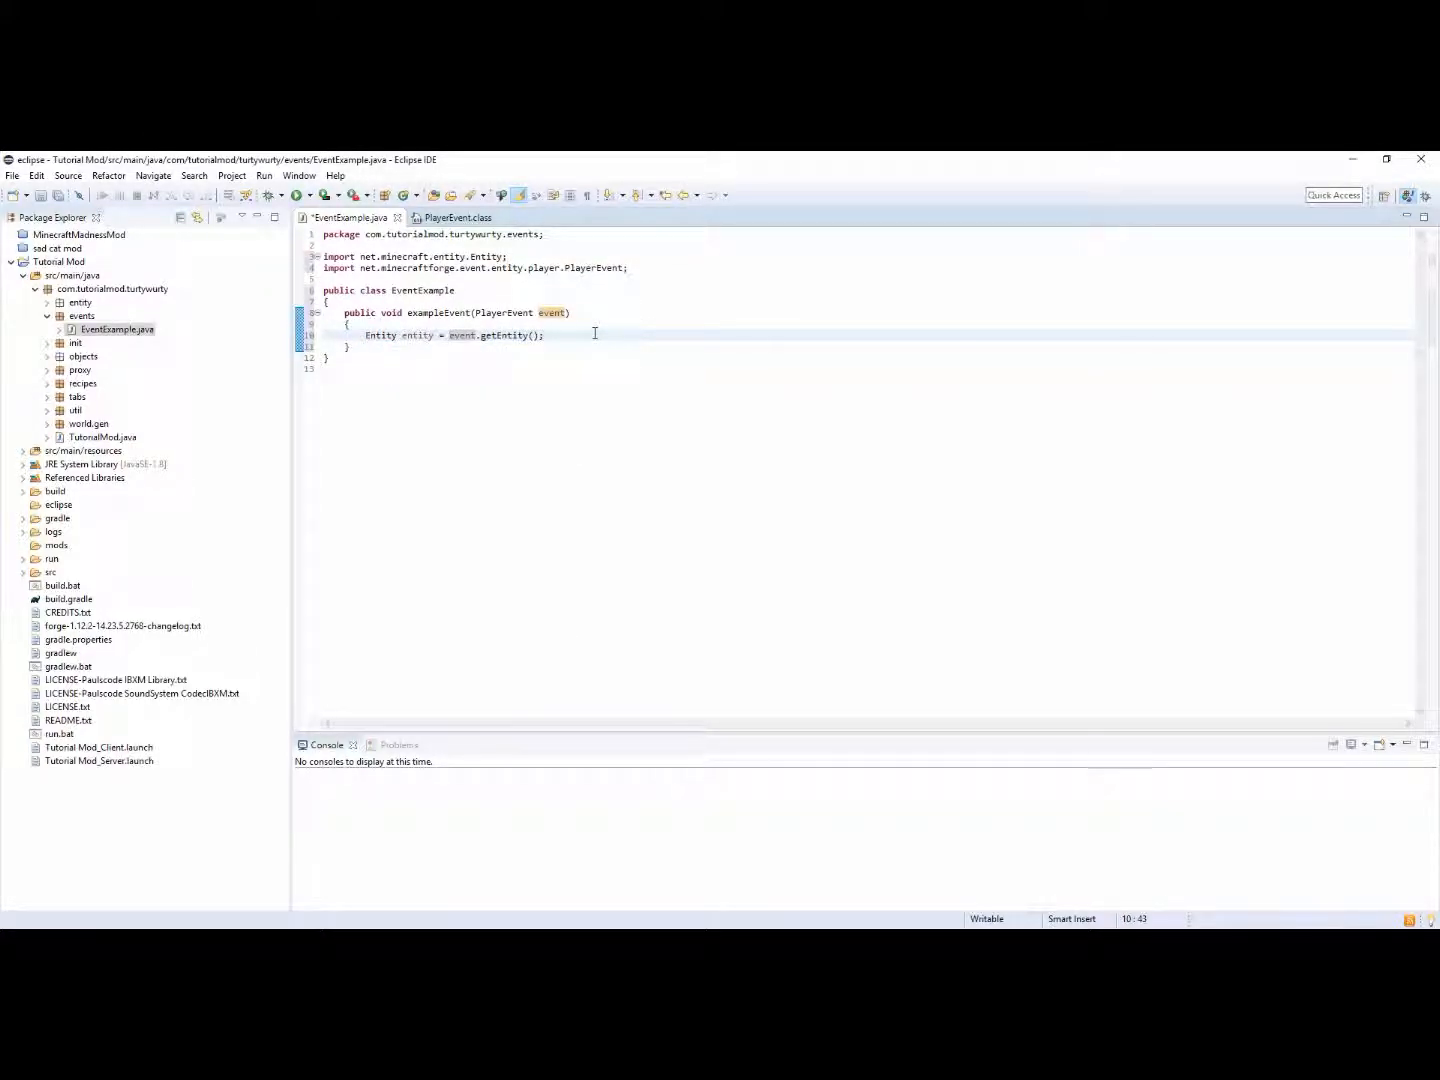
pyautogui.write('entity.')
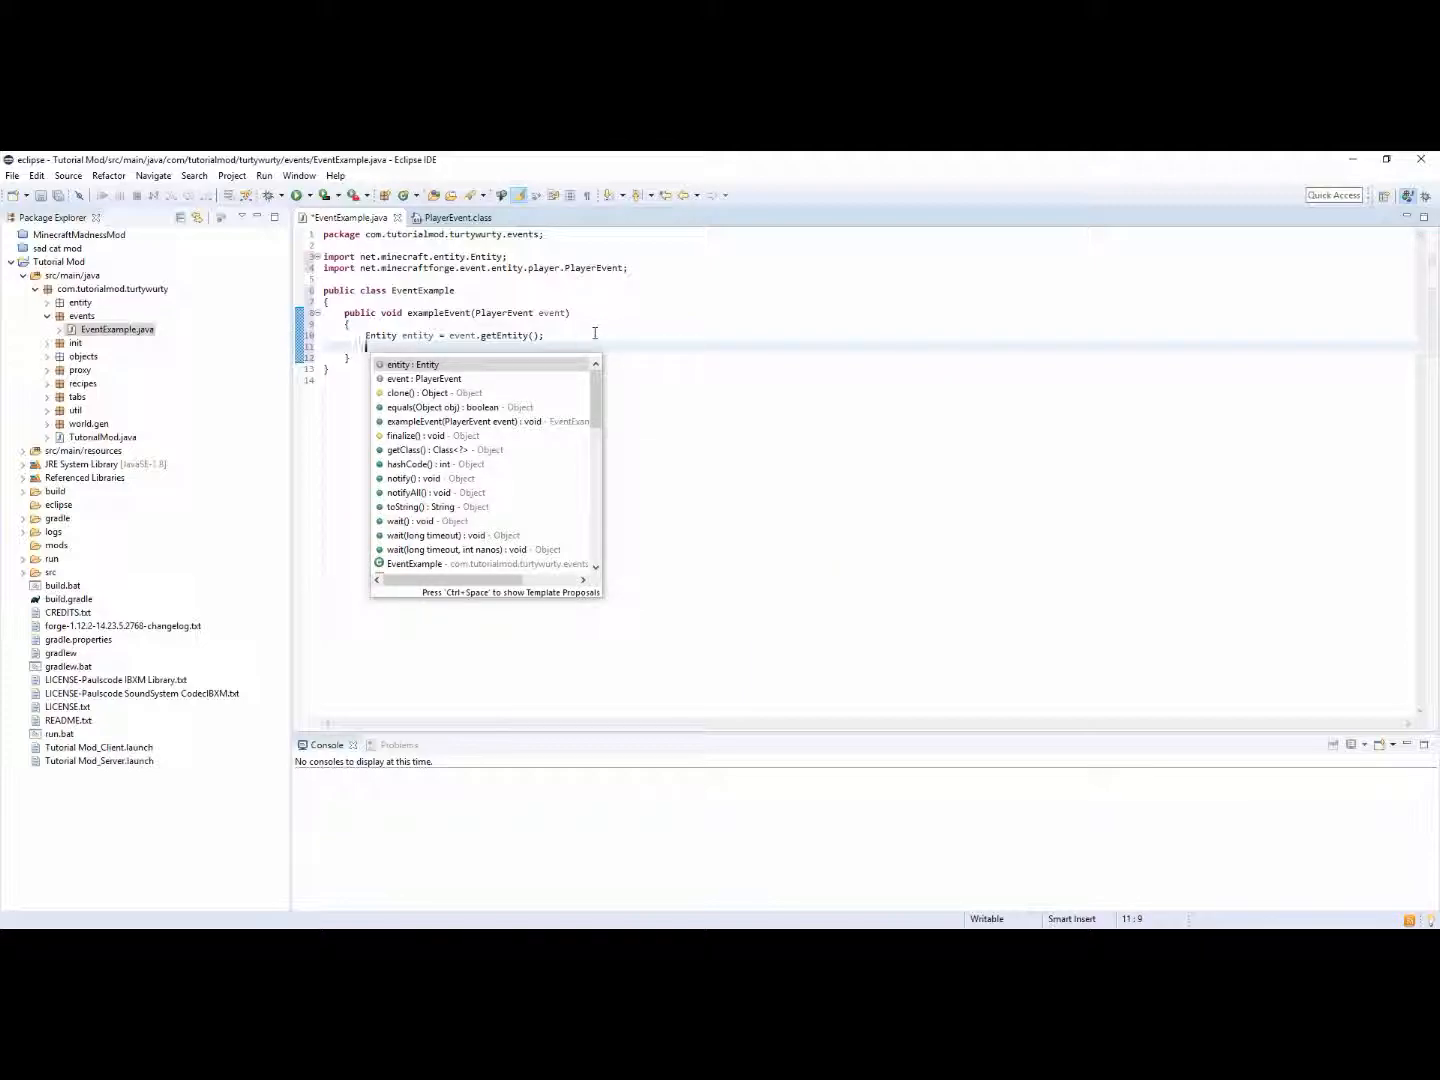
pyautogui.write('event')
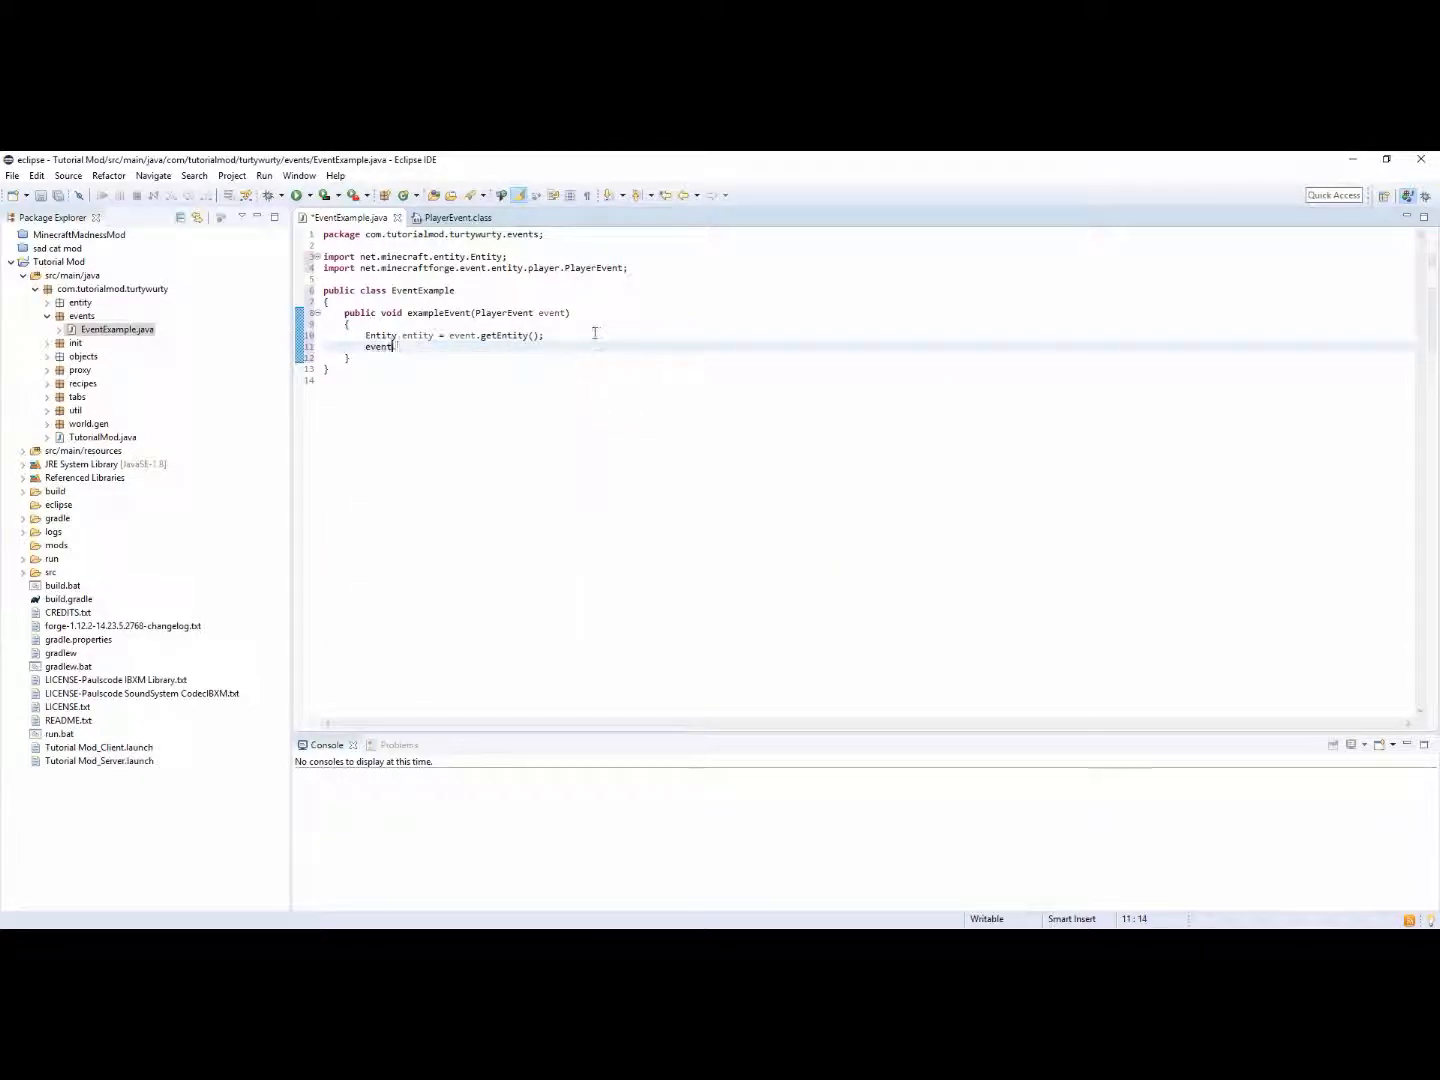
pyautogui.write('.')
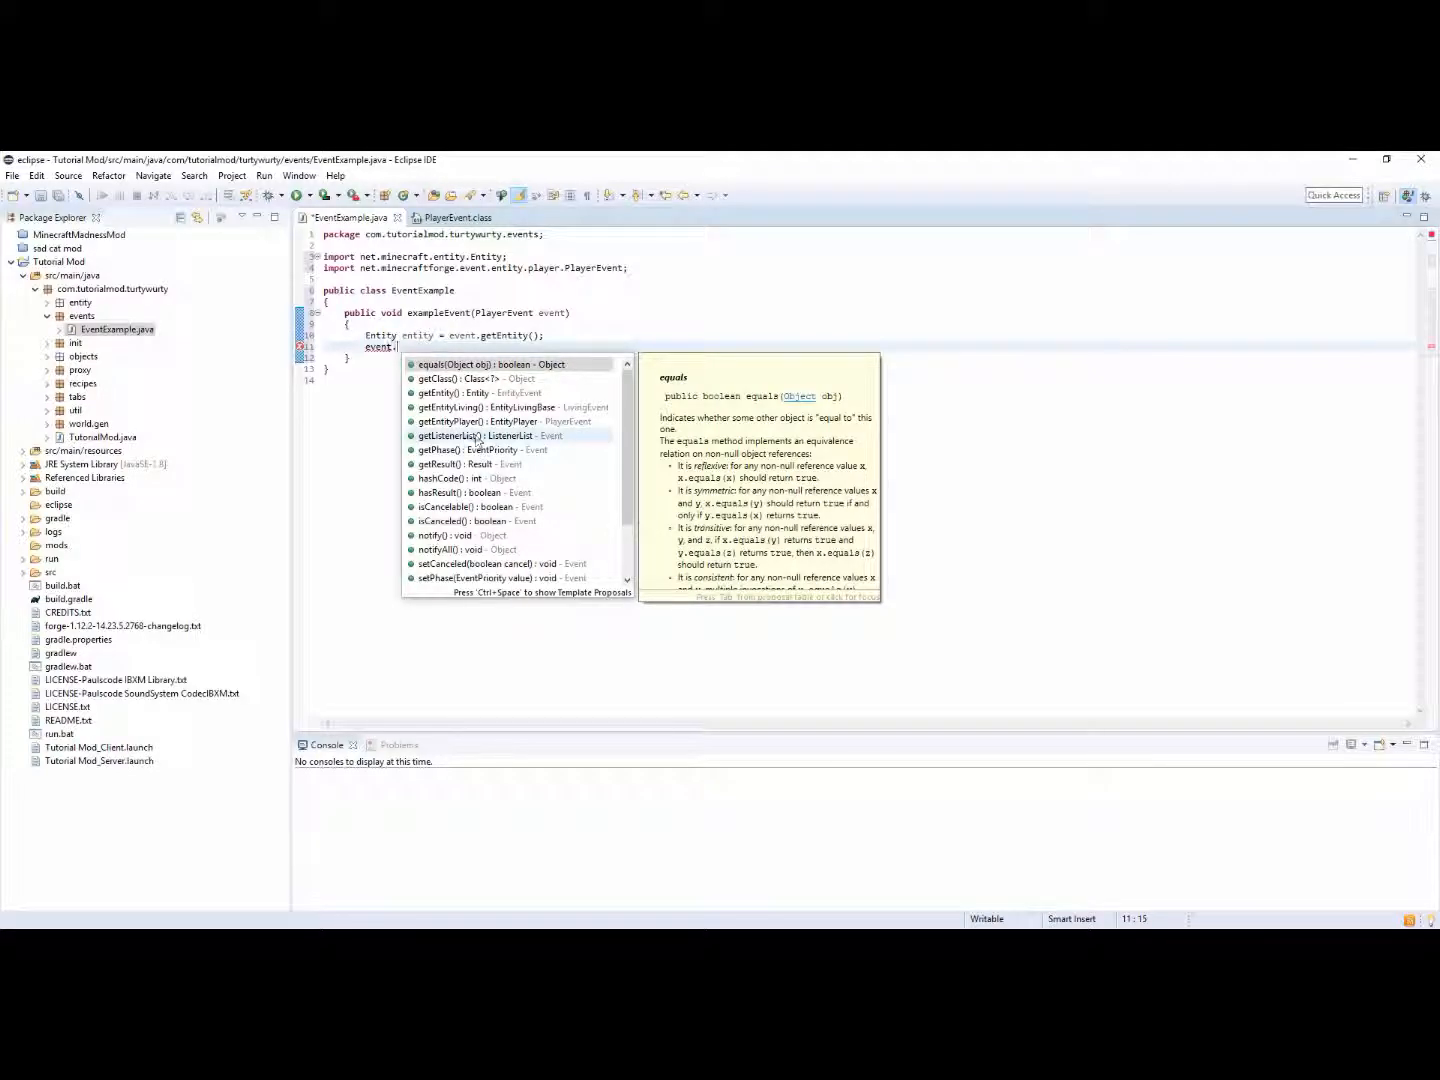
pyautogui.scroll(-3)
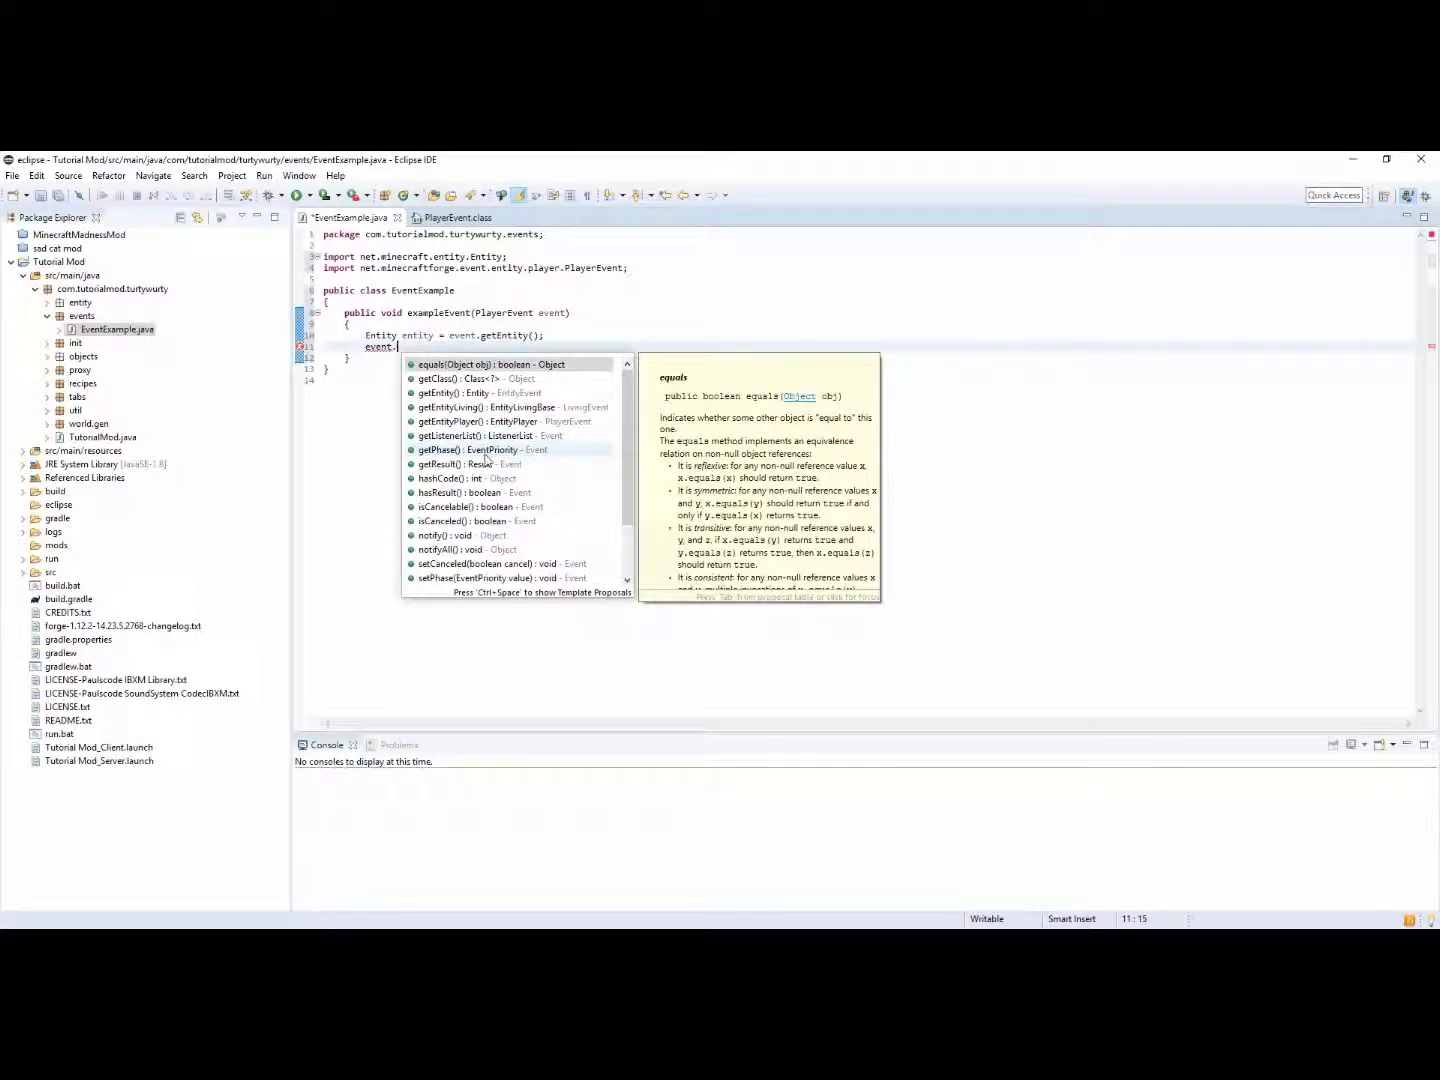
pyautogui.moveTo(482, 464)
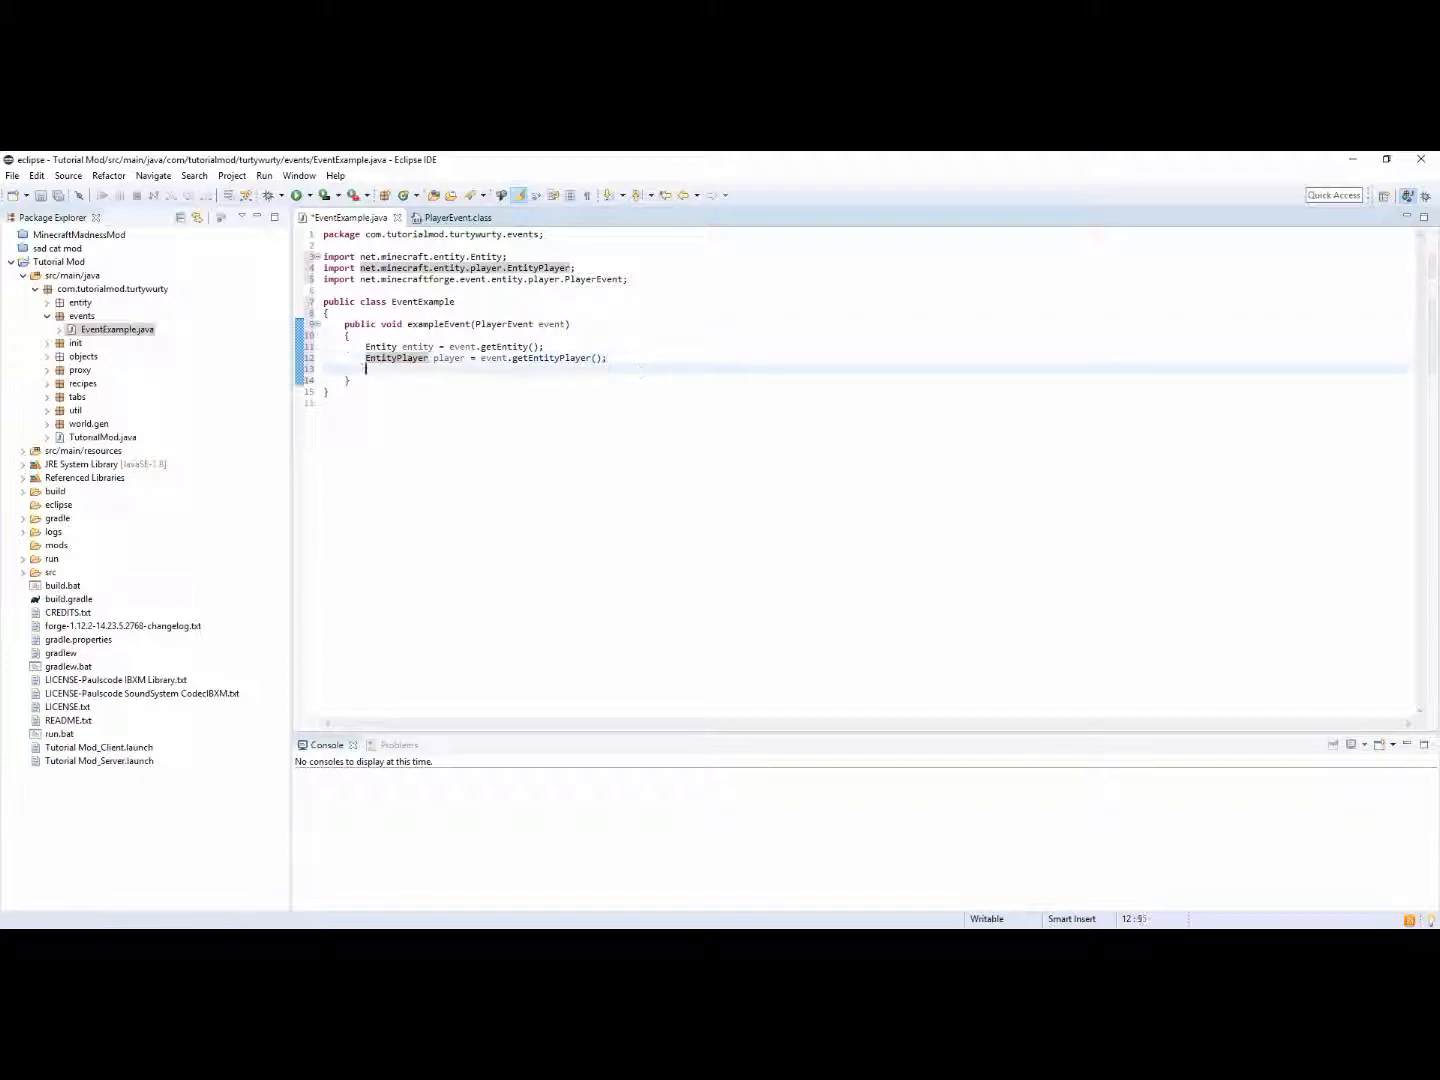
# Add World world = entity.world; below the player line with net.minecraft.world.World imported
pyautogui.write('event.')
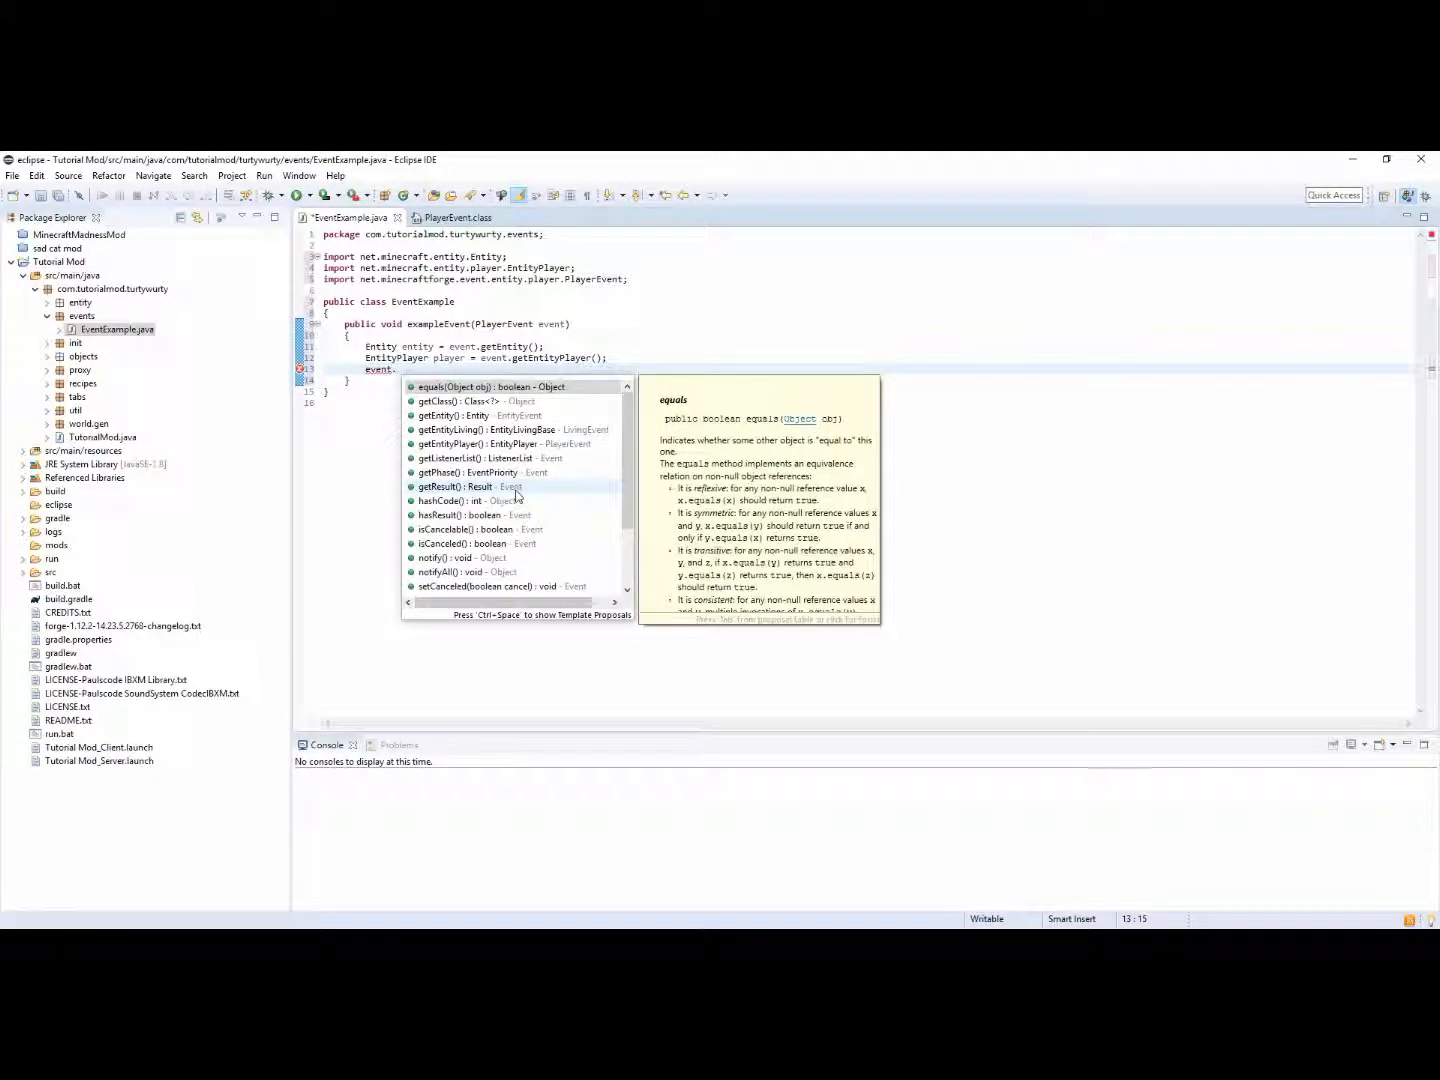
pyautogui.scroll(-3)
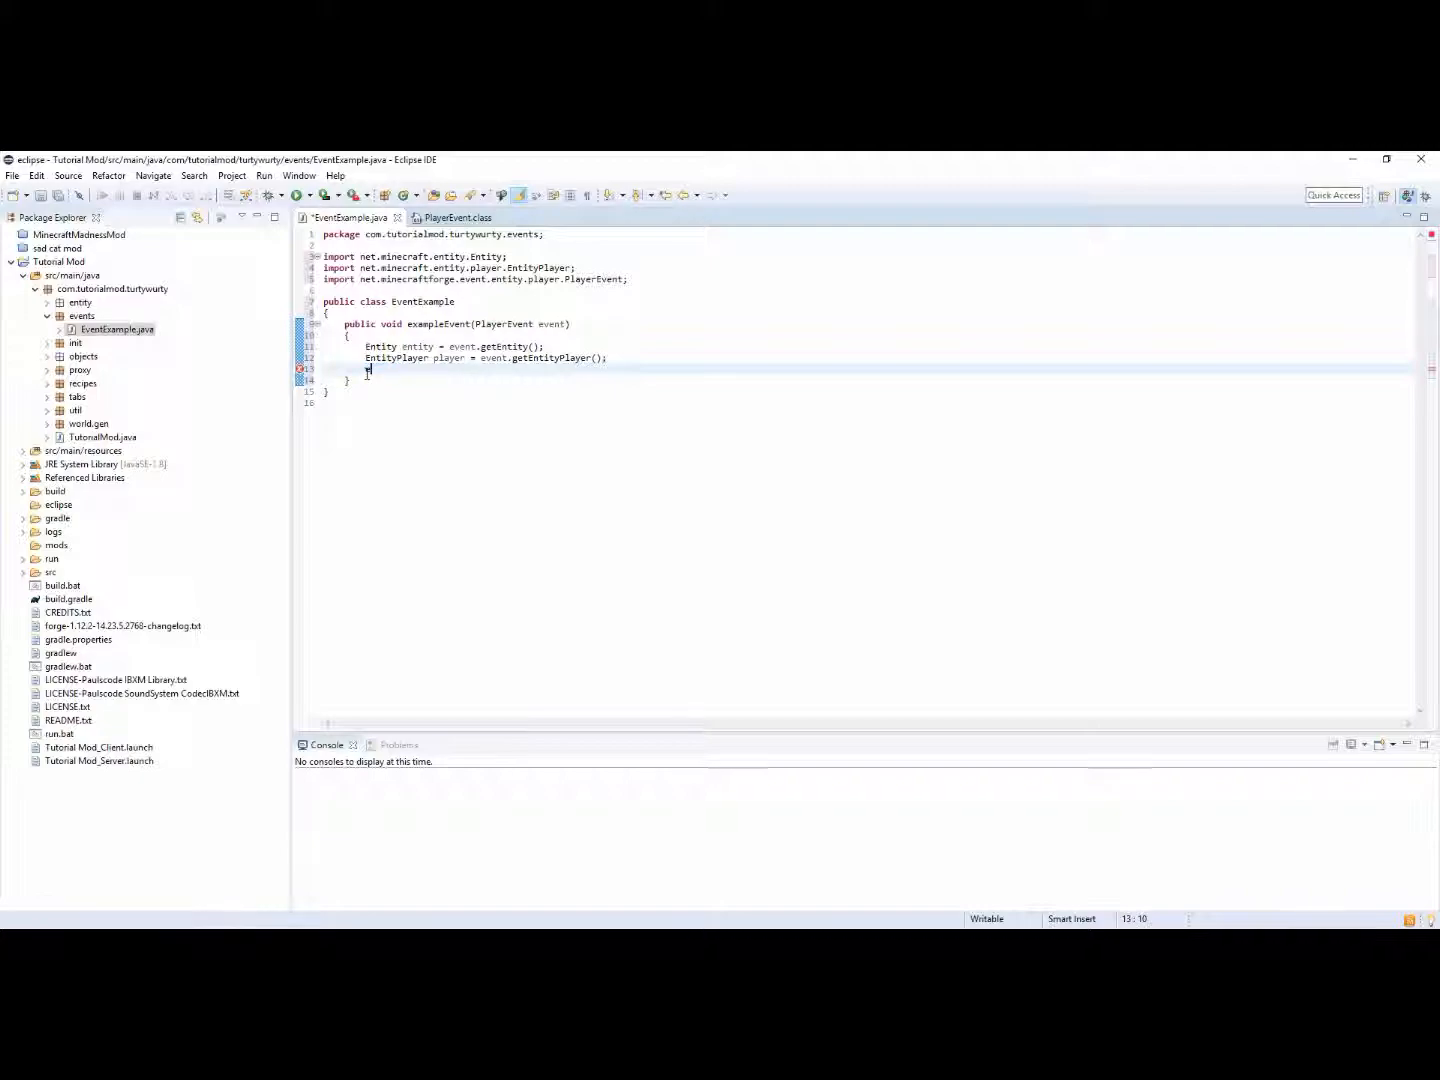
pyautogui.write('entity')
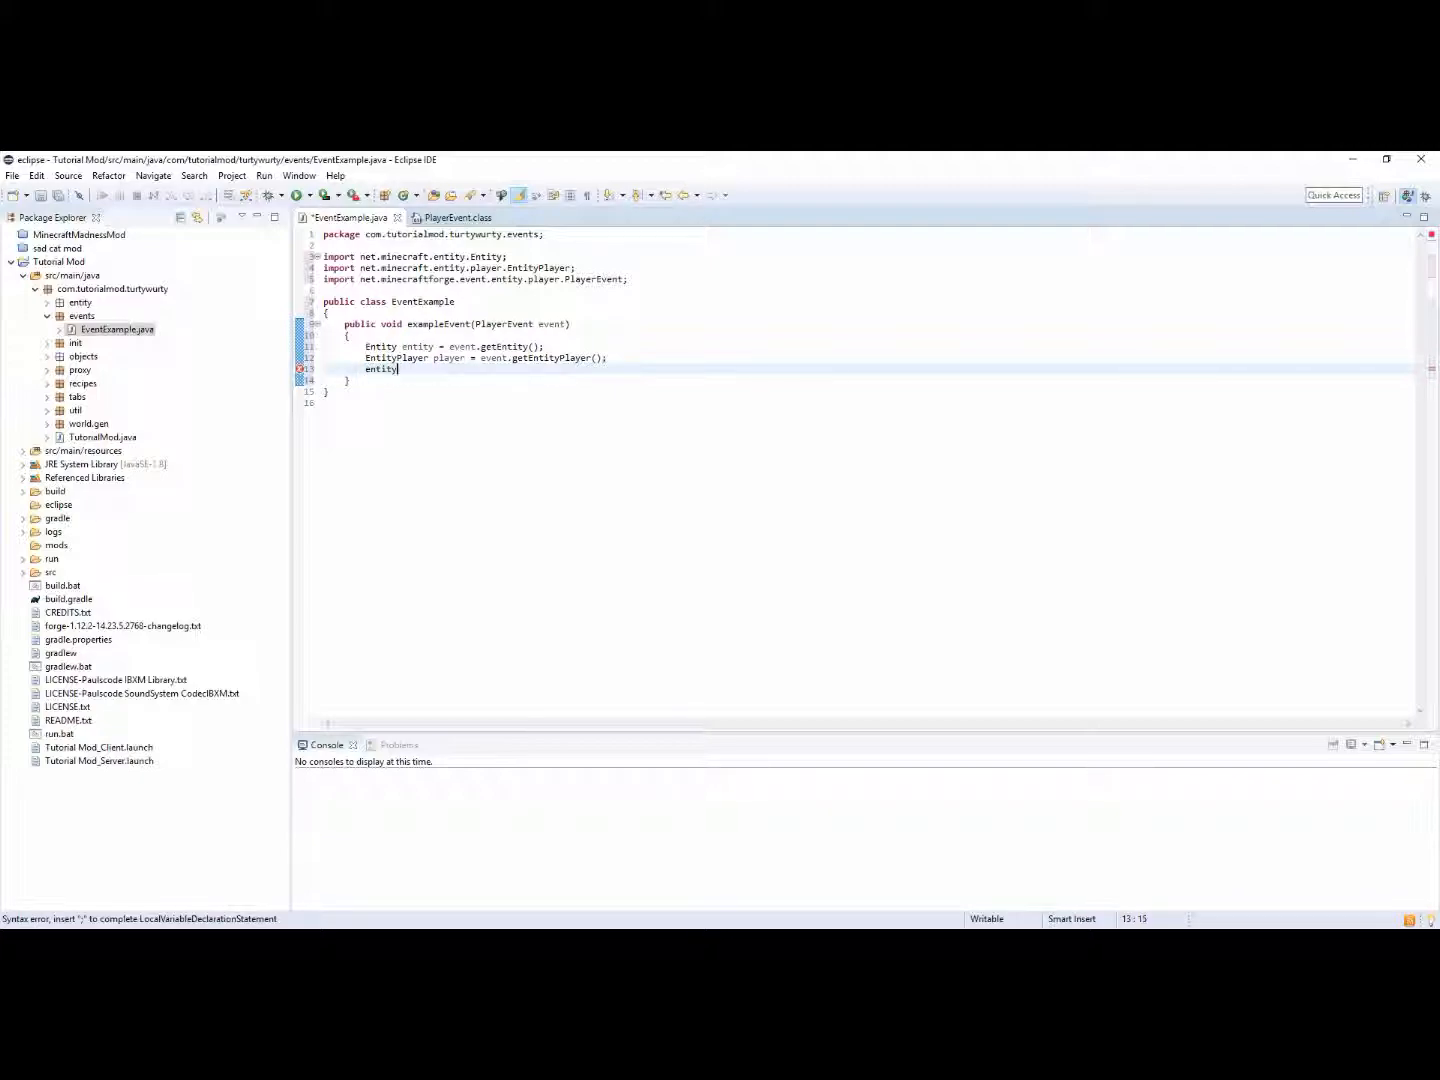
pyautogui.write('.getw')
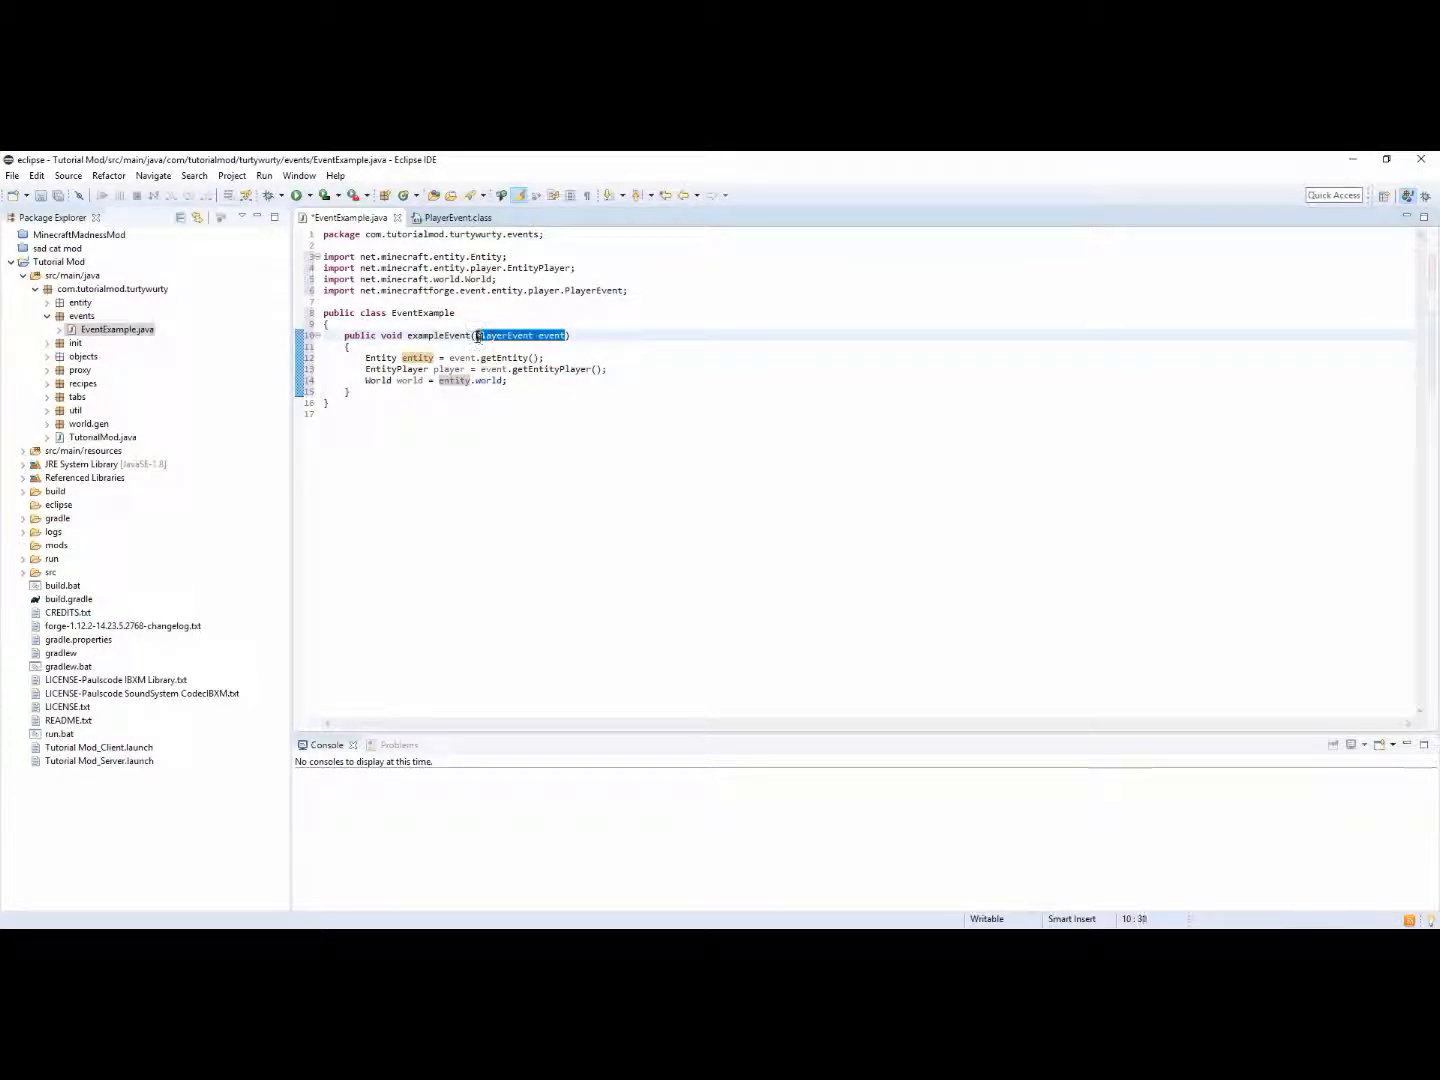
# Change the parameter to HarvestDropsEvent and clear the old method body lines
pyautogui.write('Harve')
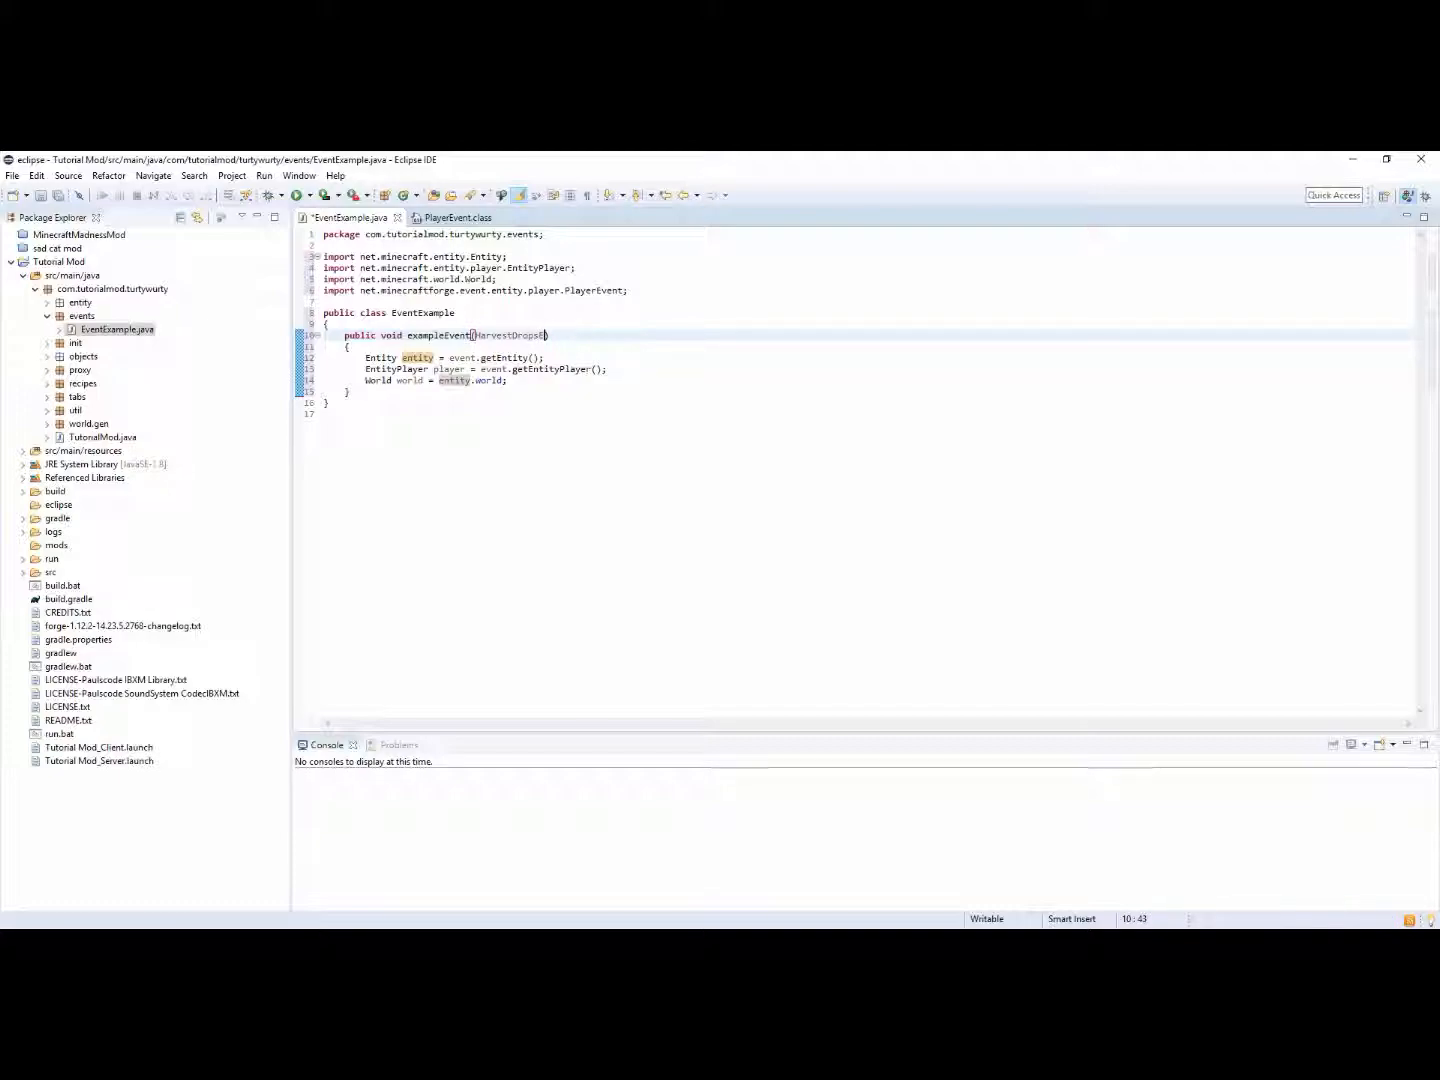
pyautogui.write('vent event')
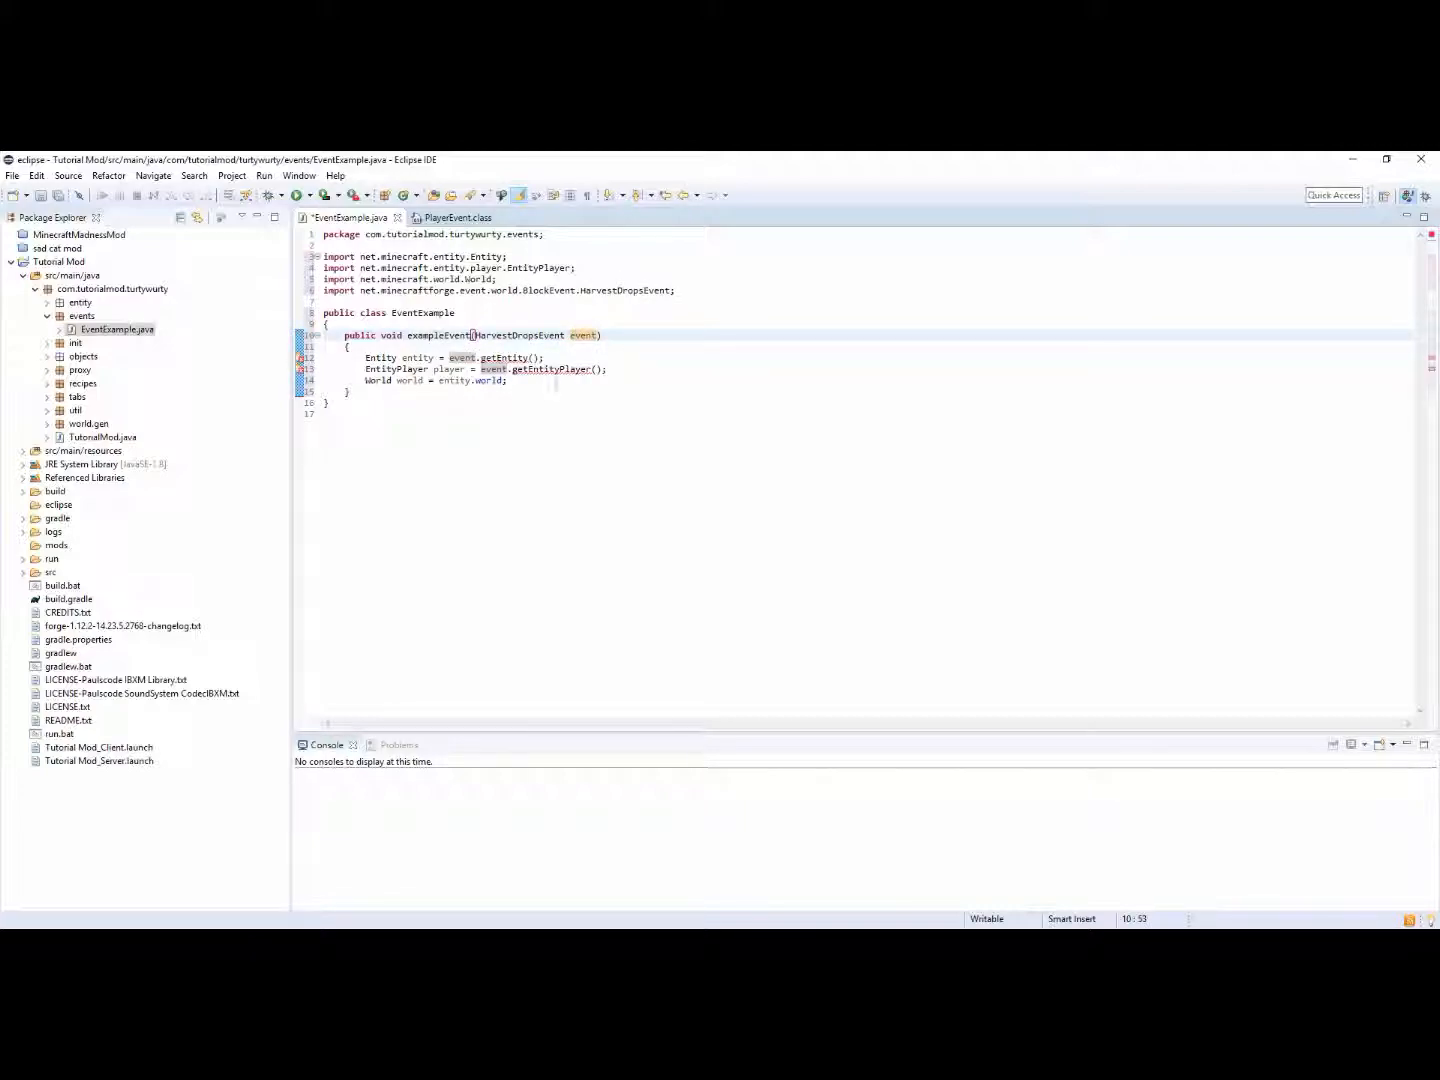
pyautogui.press('Delete')
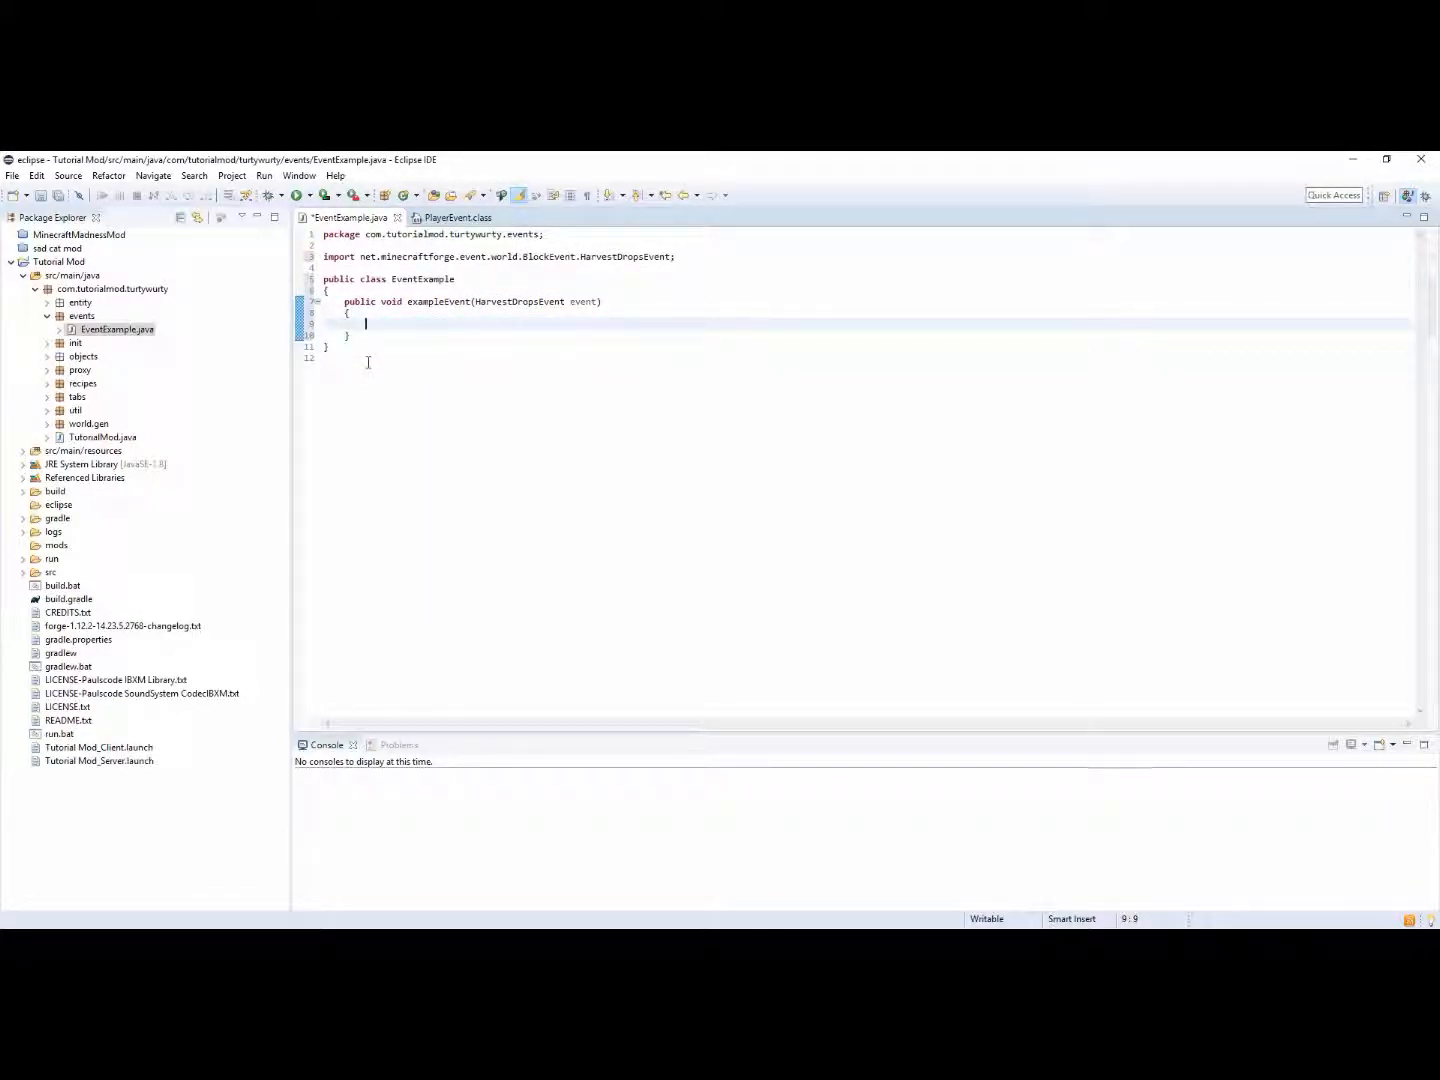
# Declare world, harvester player and BlockPos pos from event.getWorld(), getHarvester() and getPos()
pyautogui.write('blo')
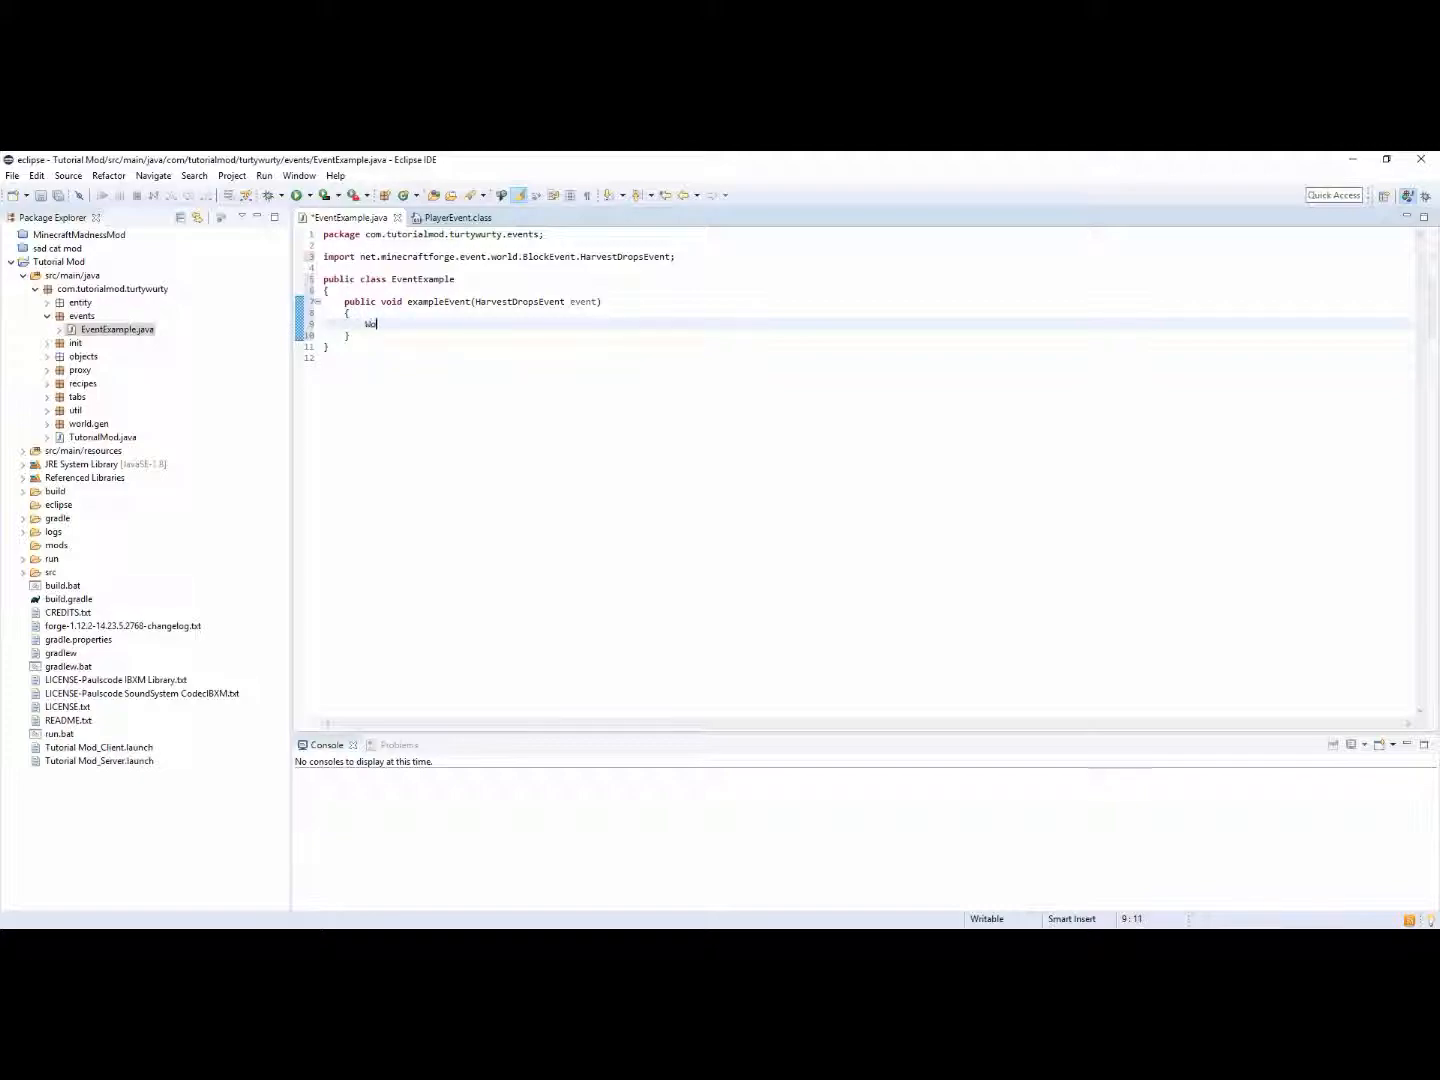
pyautogui.write('World world')
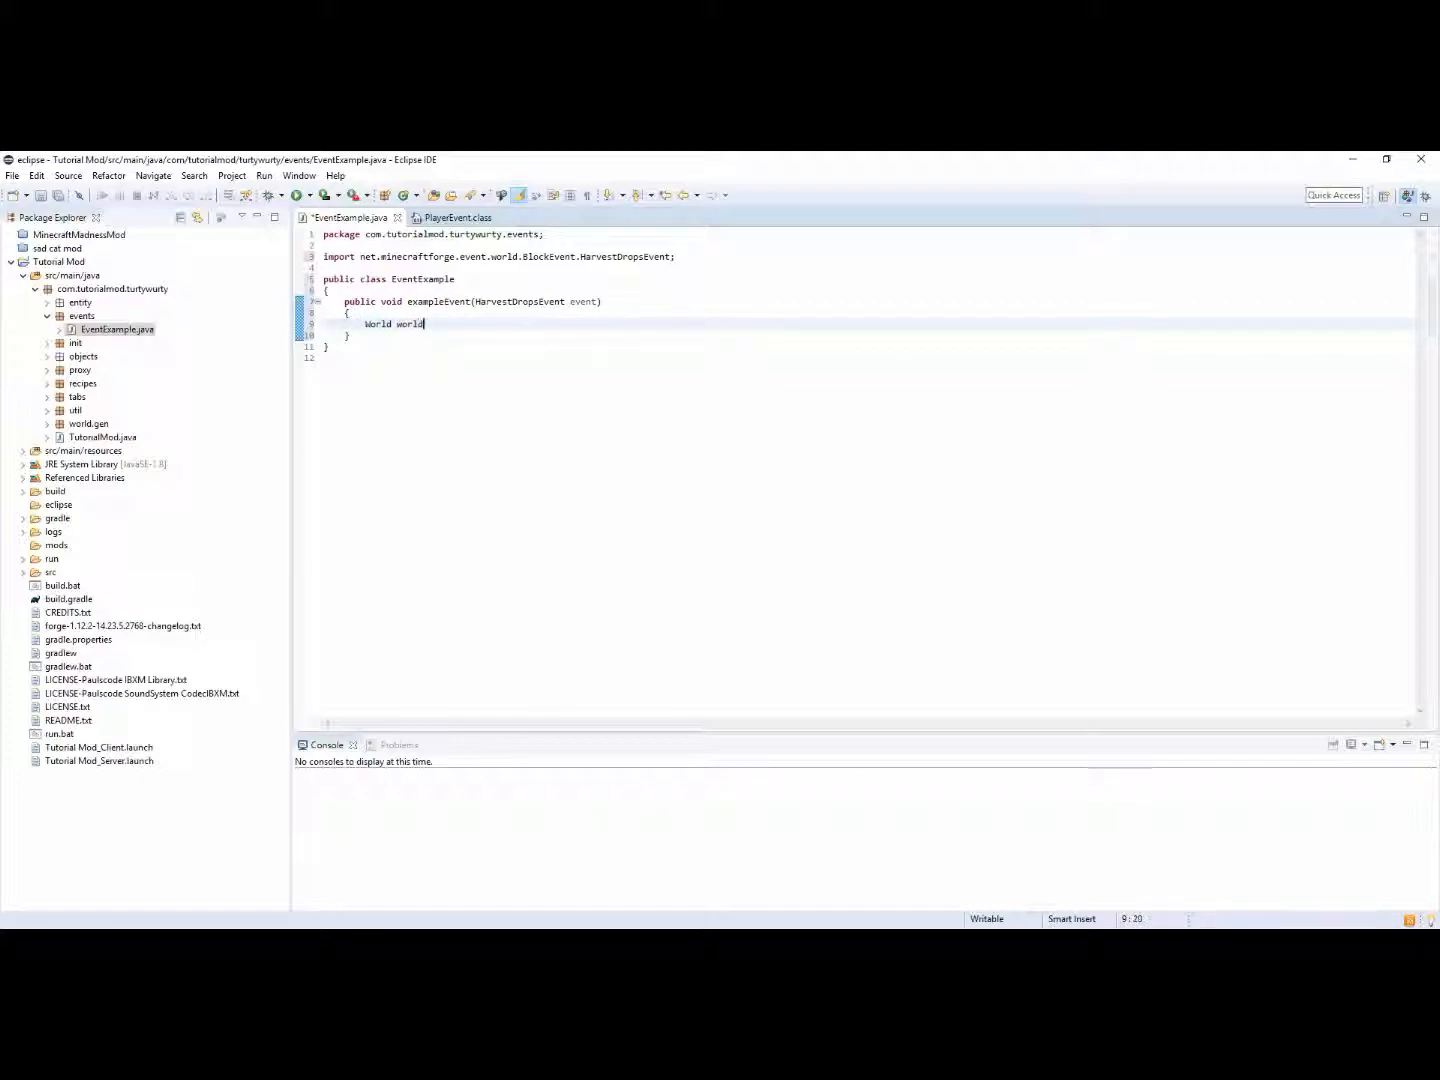
pyautogui.write('= event.')
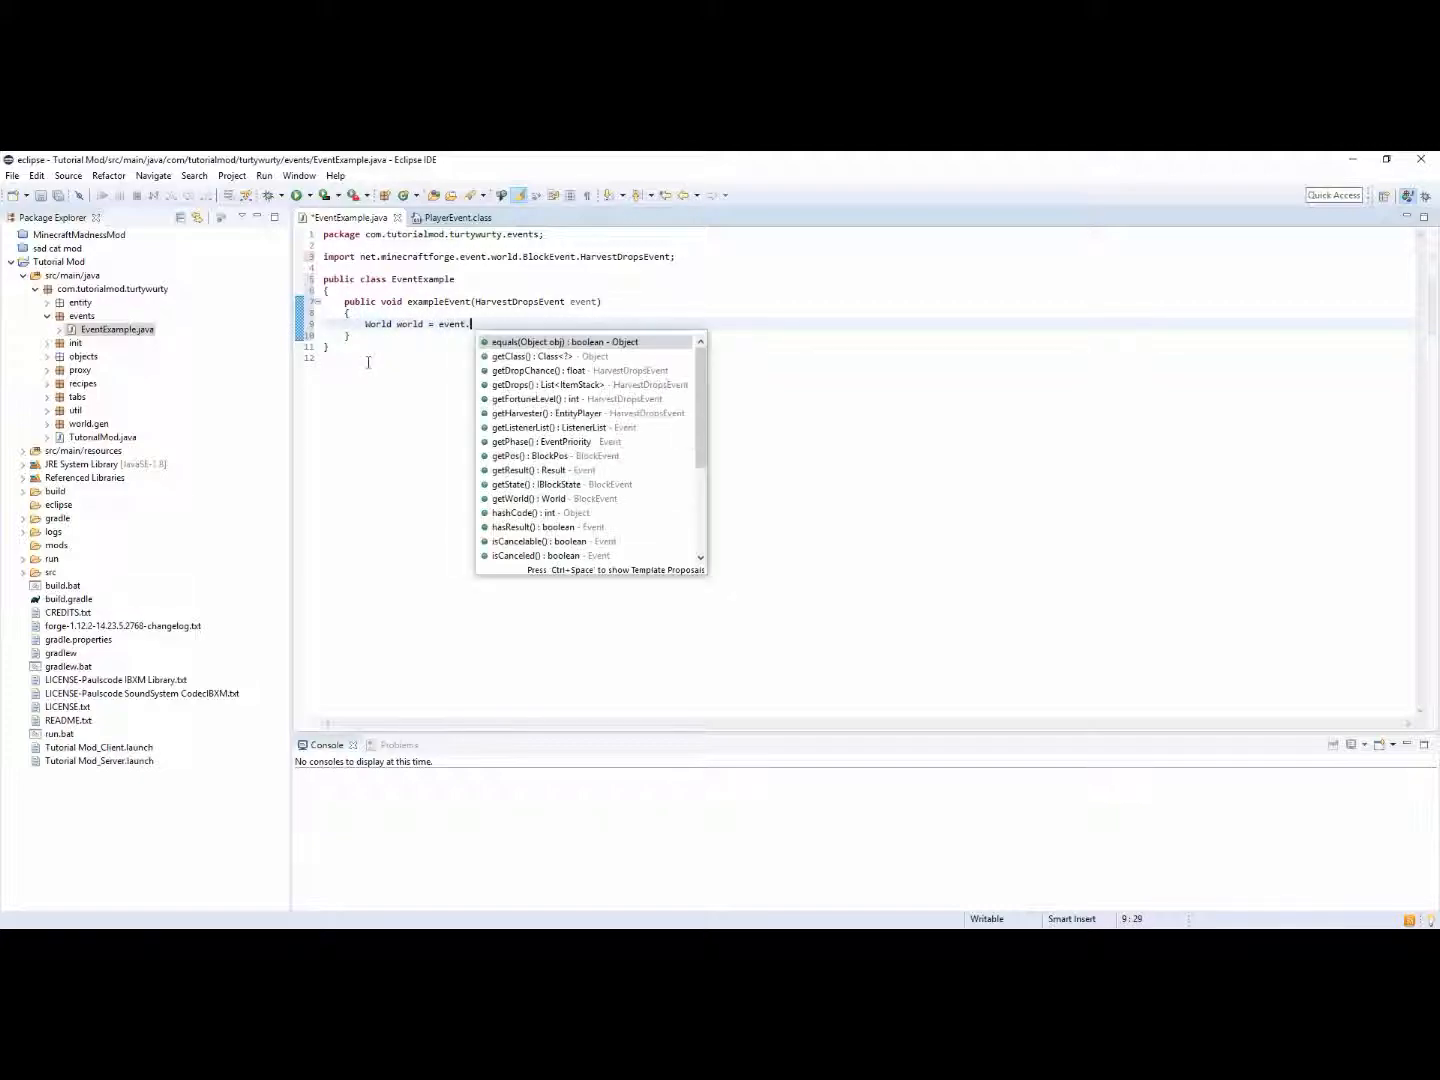
pyautogui.click(524, 498)
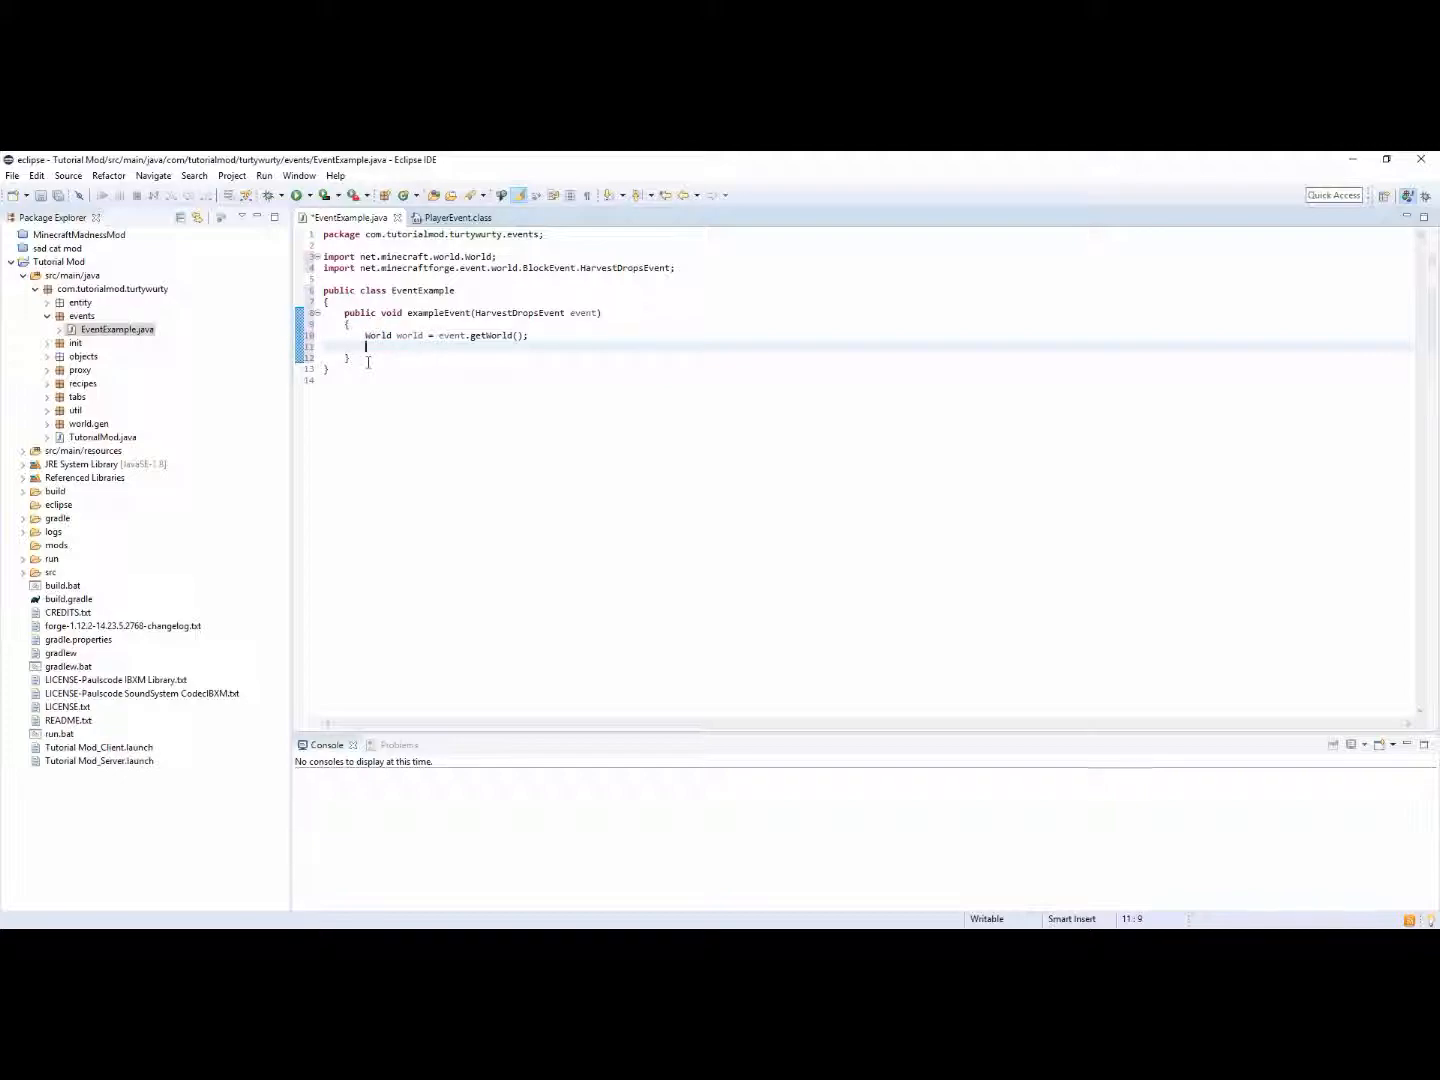
pyautogui.write('event')
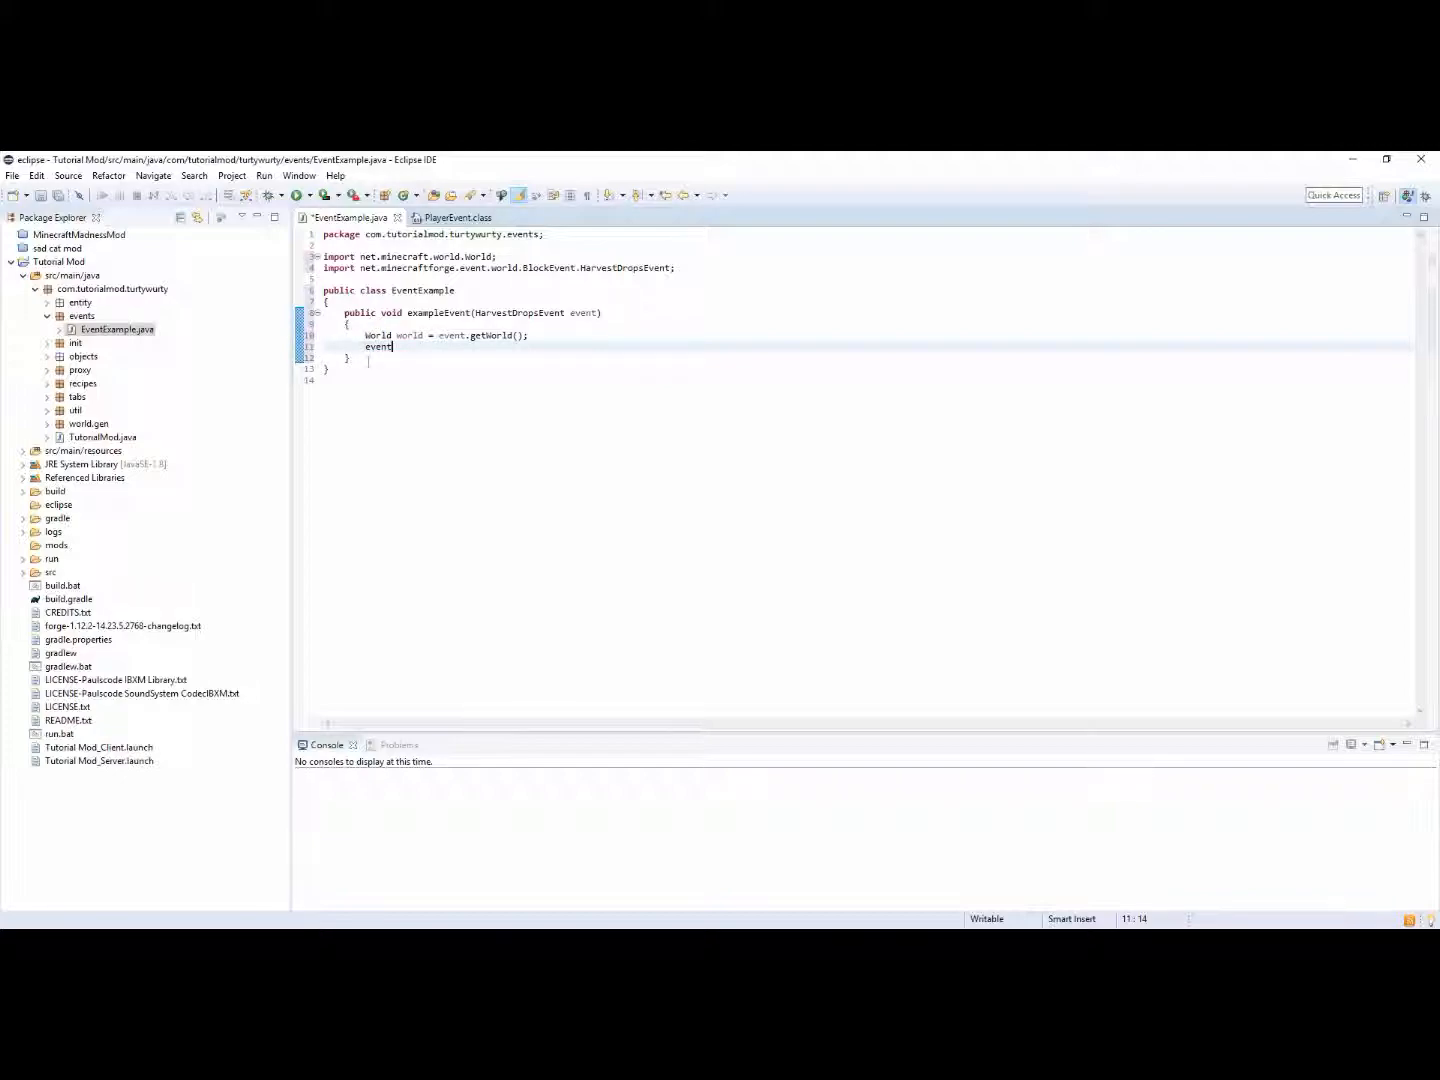
pyautogui.write('.getHarvester(')
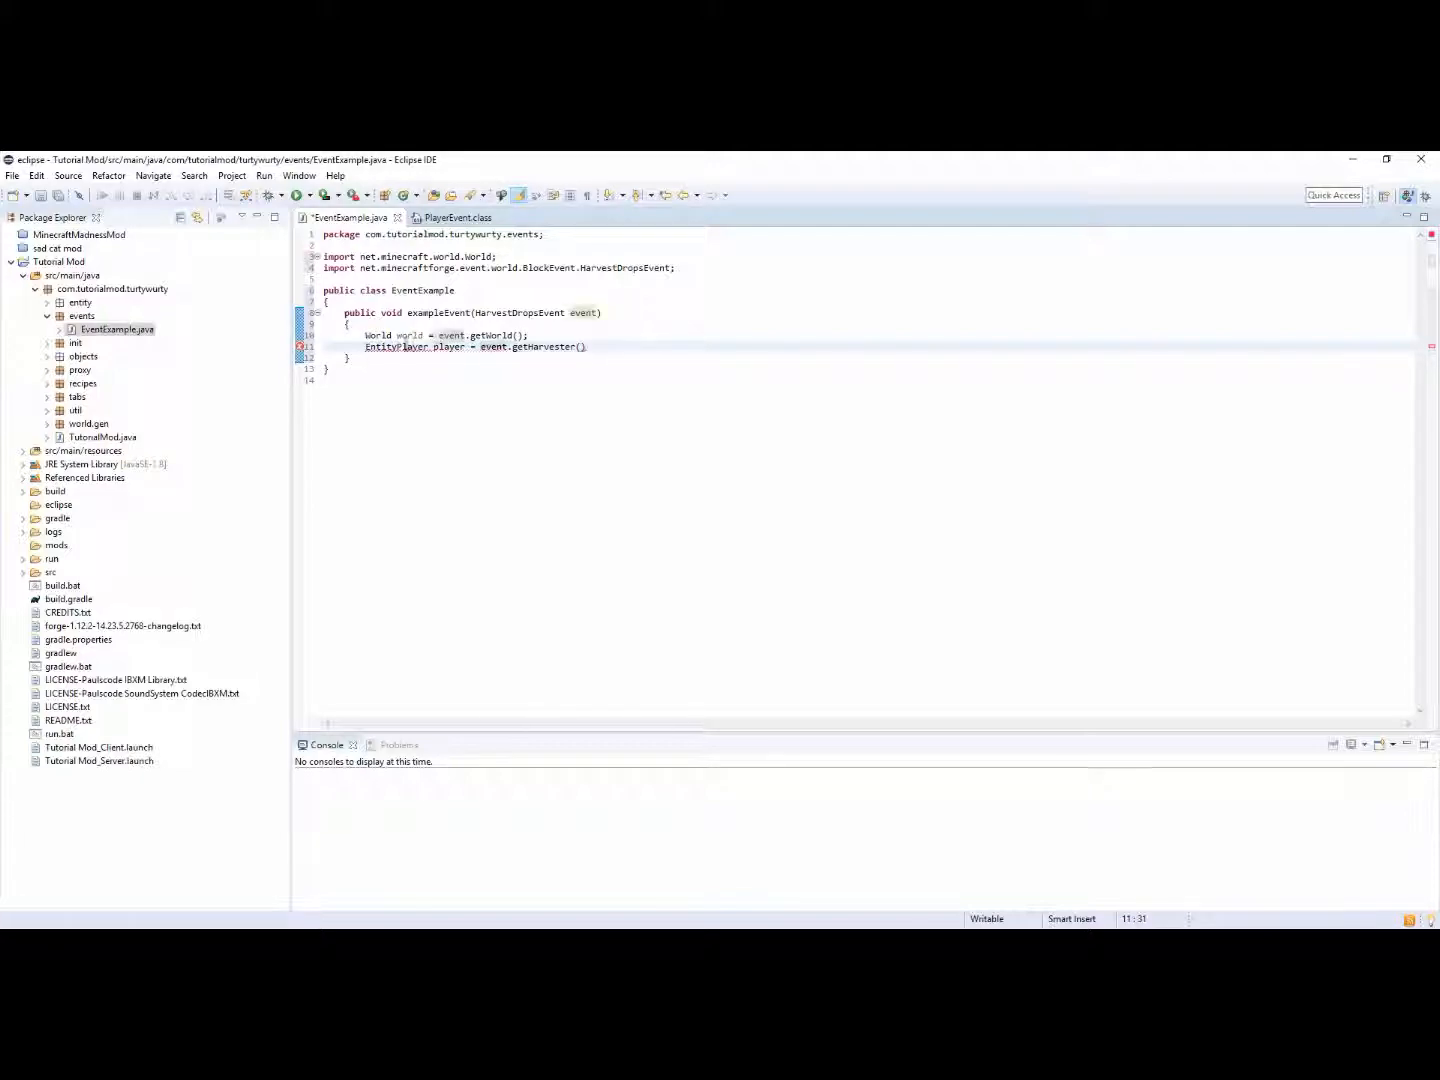
pyautogui.write(';')
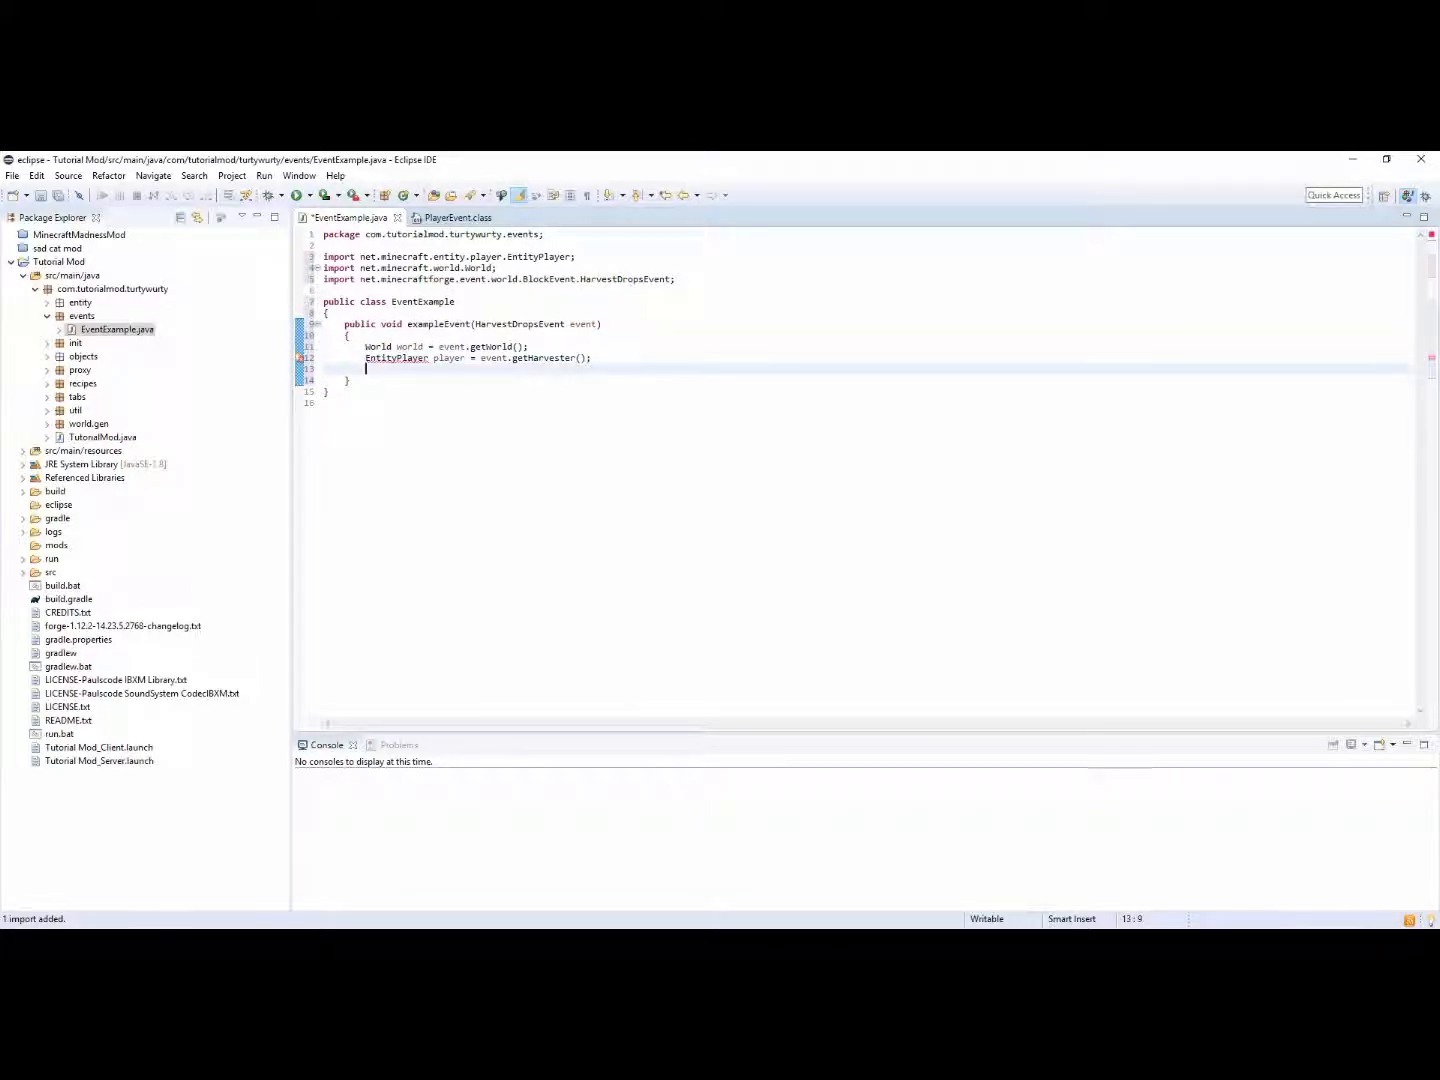
pyautogui.write('event.getPos();')
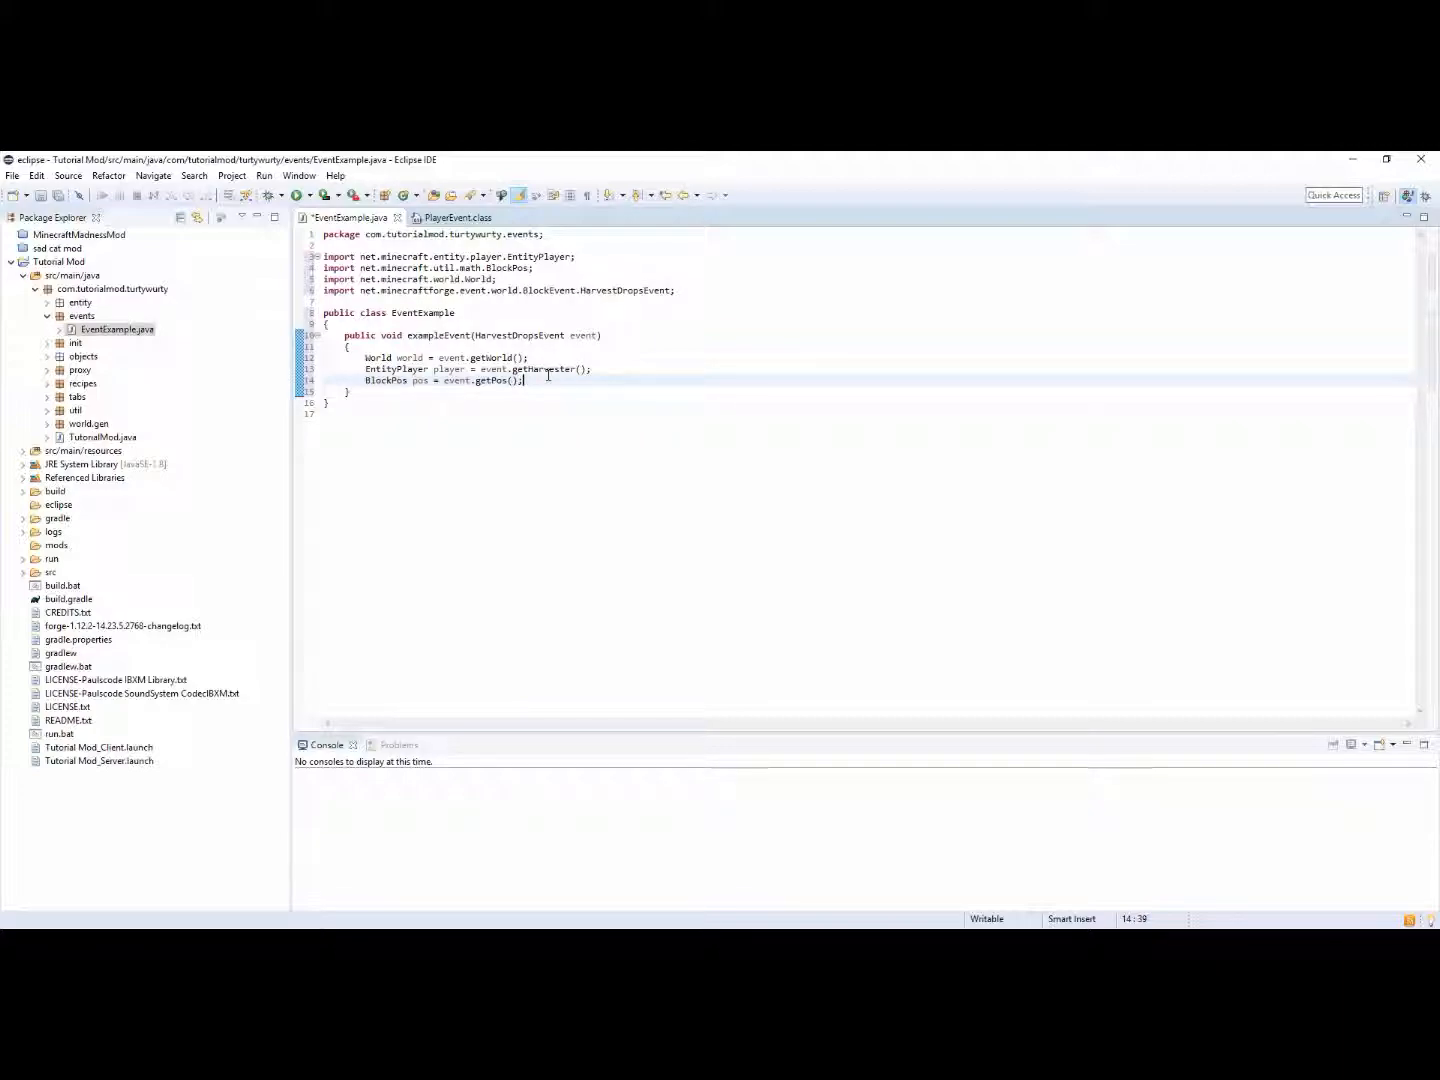
# Add IBlockState state = world.getBlockState(pos); using content assist
pyautogui.write('worl')
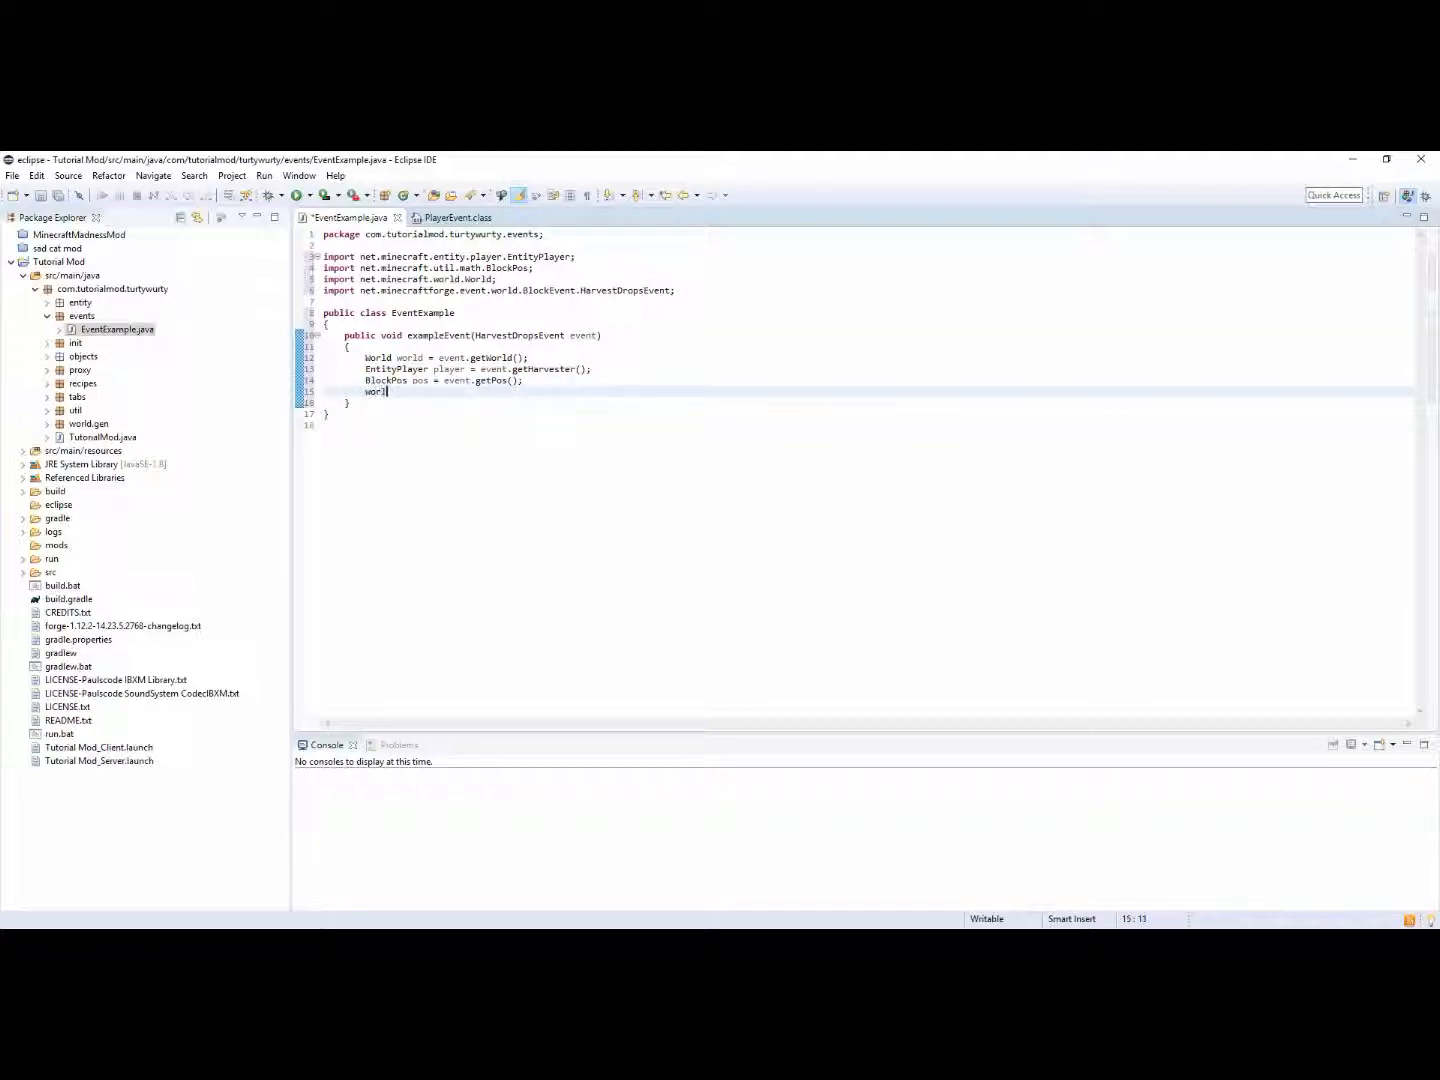
pyautogui.write('.get')
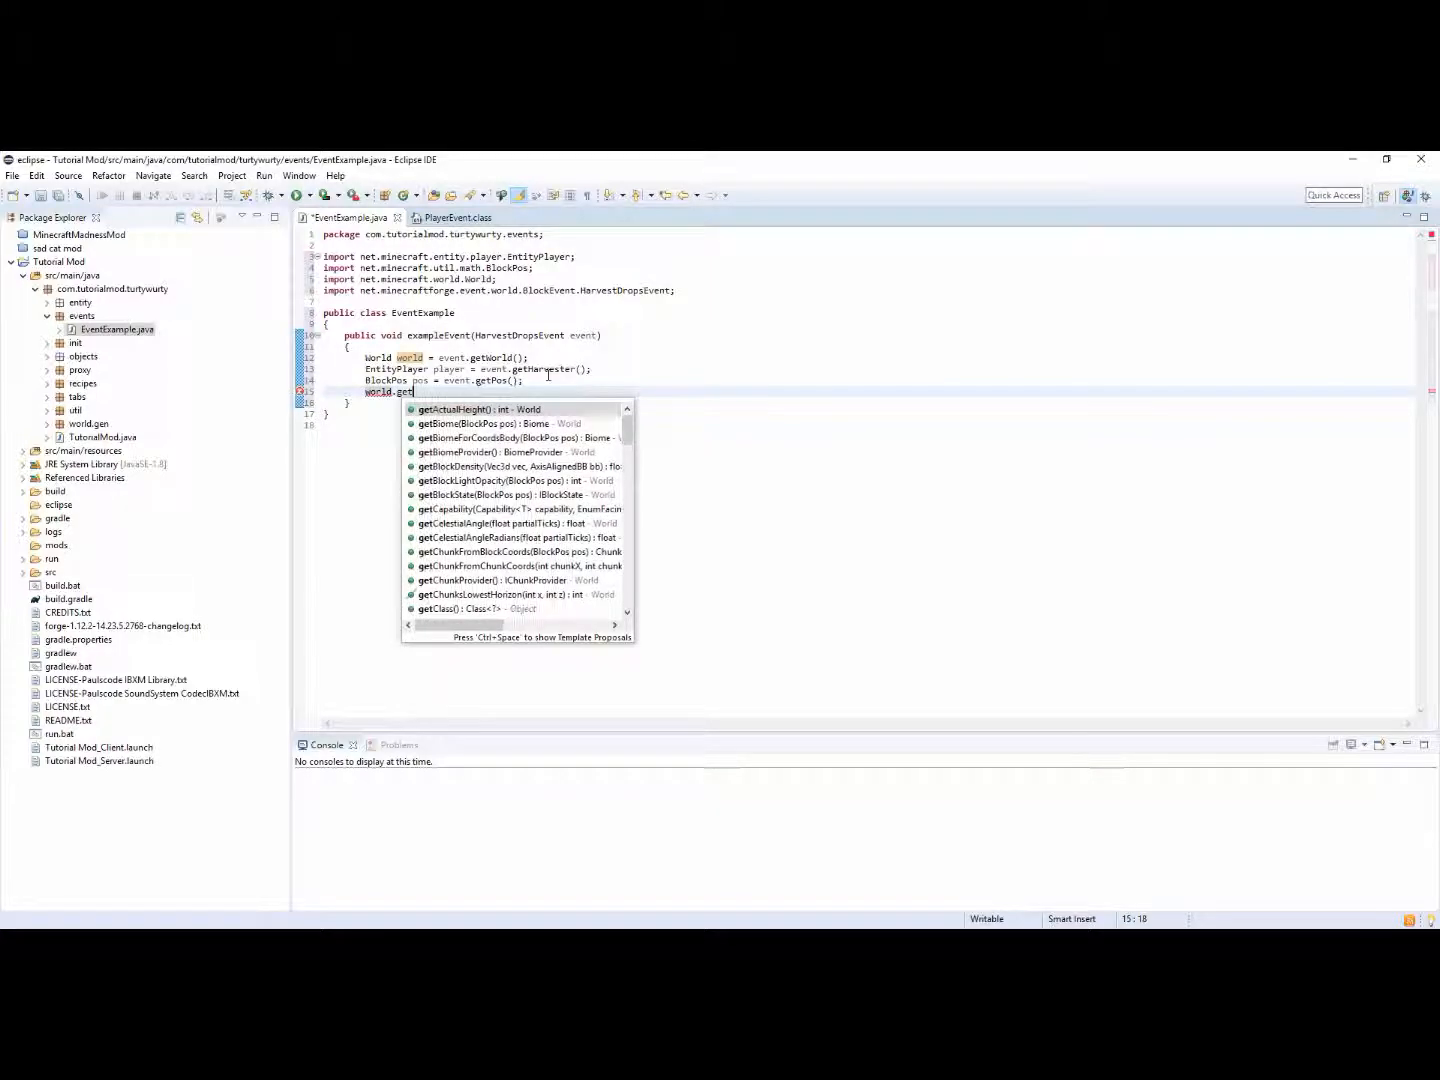
pyautogui.write('Block')
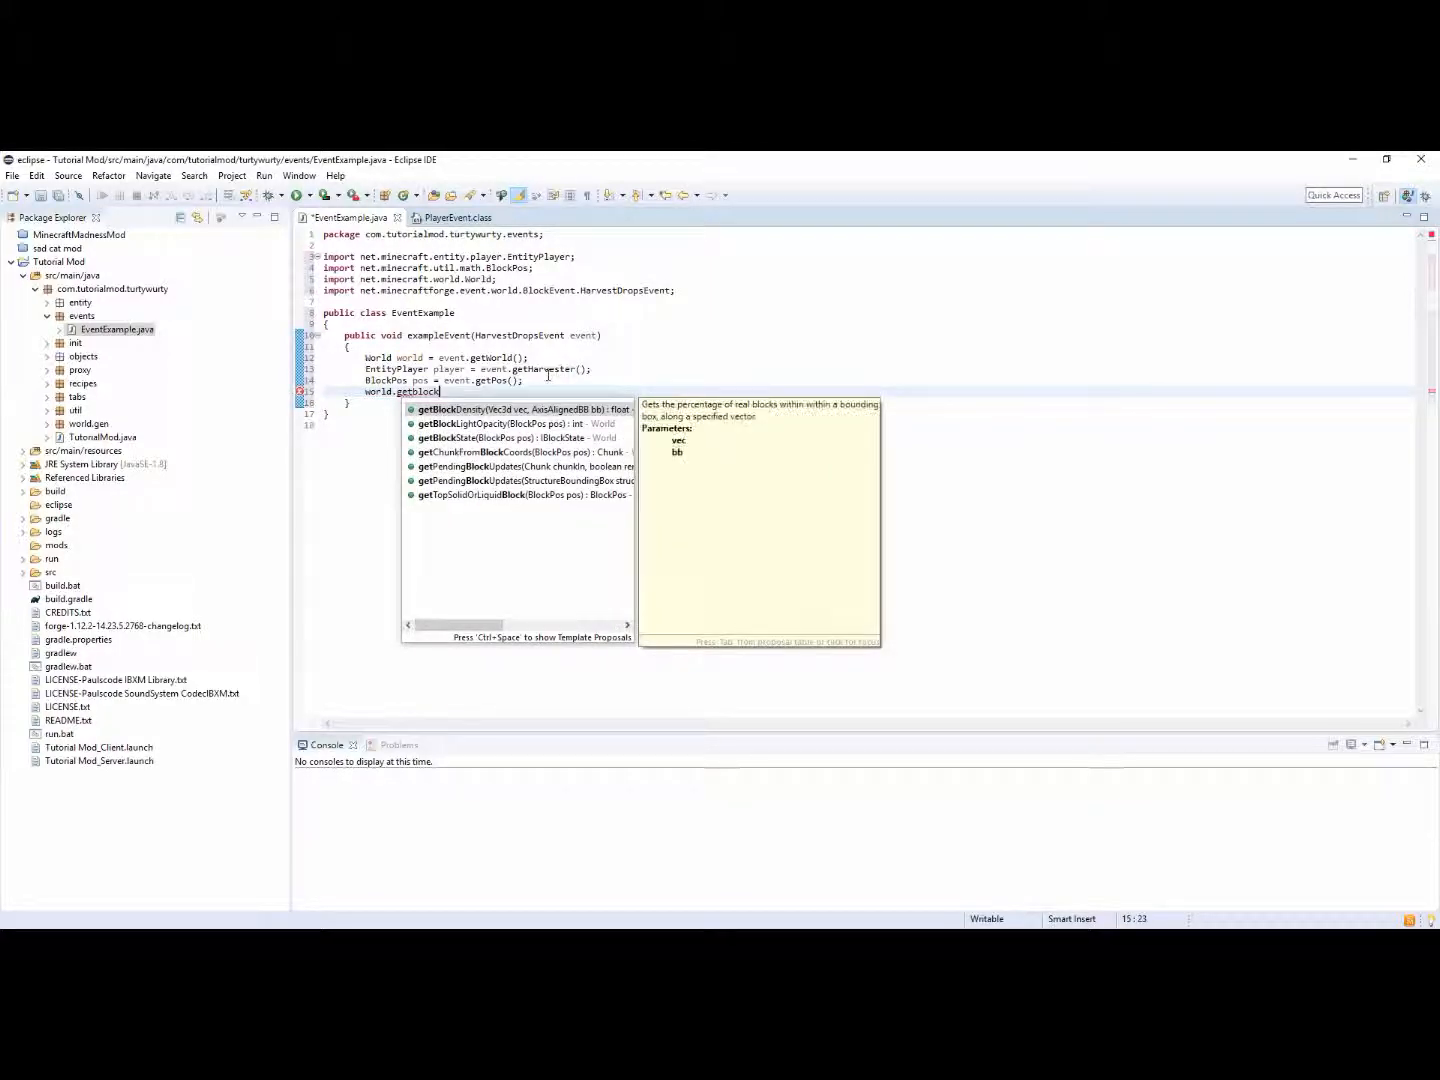
pyautogui.click(486, 436)
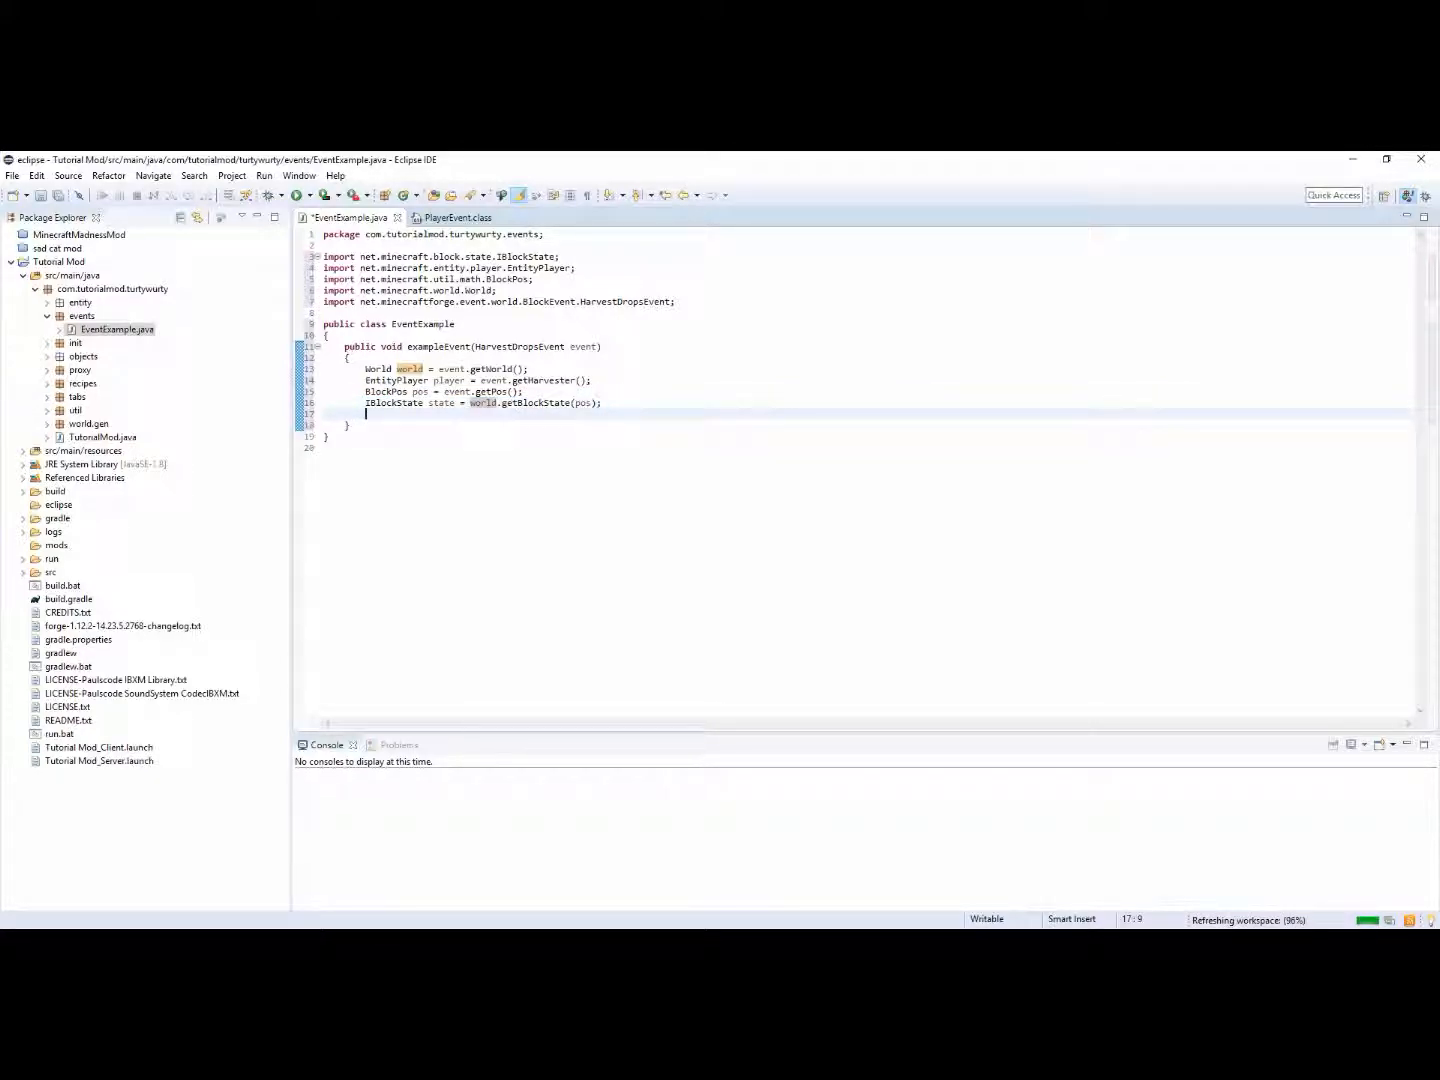
# Add Block block = state.getBlock(); and import net.minecraft.block.Block
pyautogui.write('Block bh')
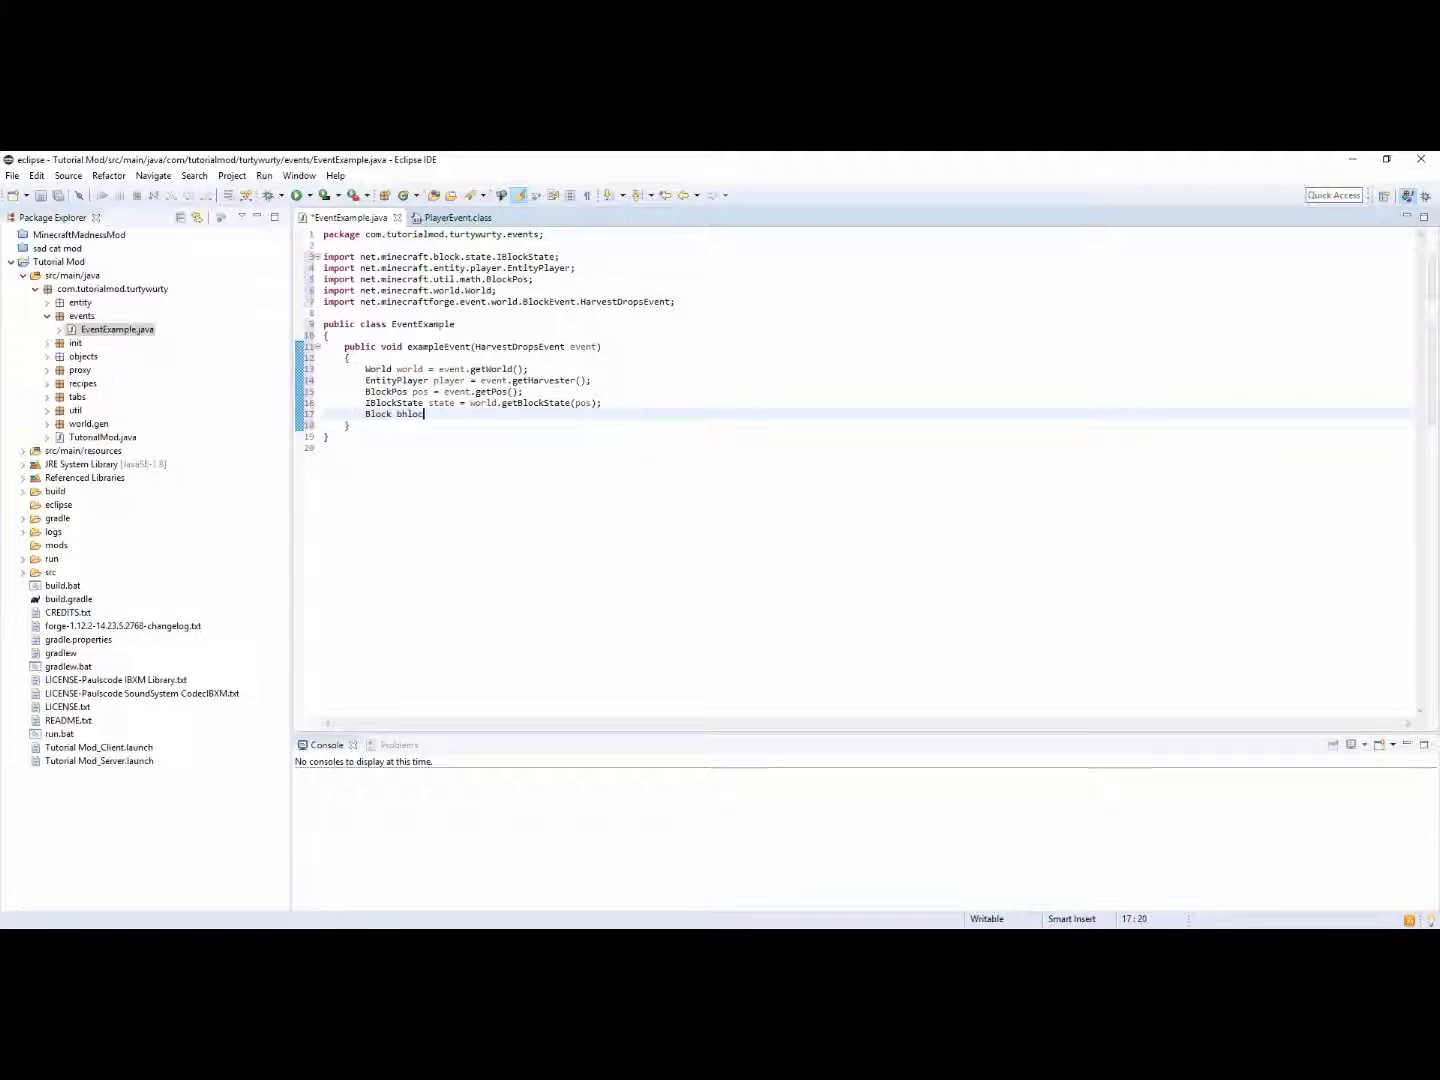
pyautogui.write('lock')
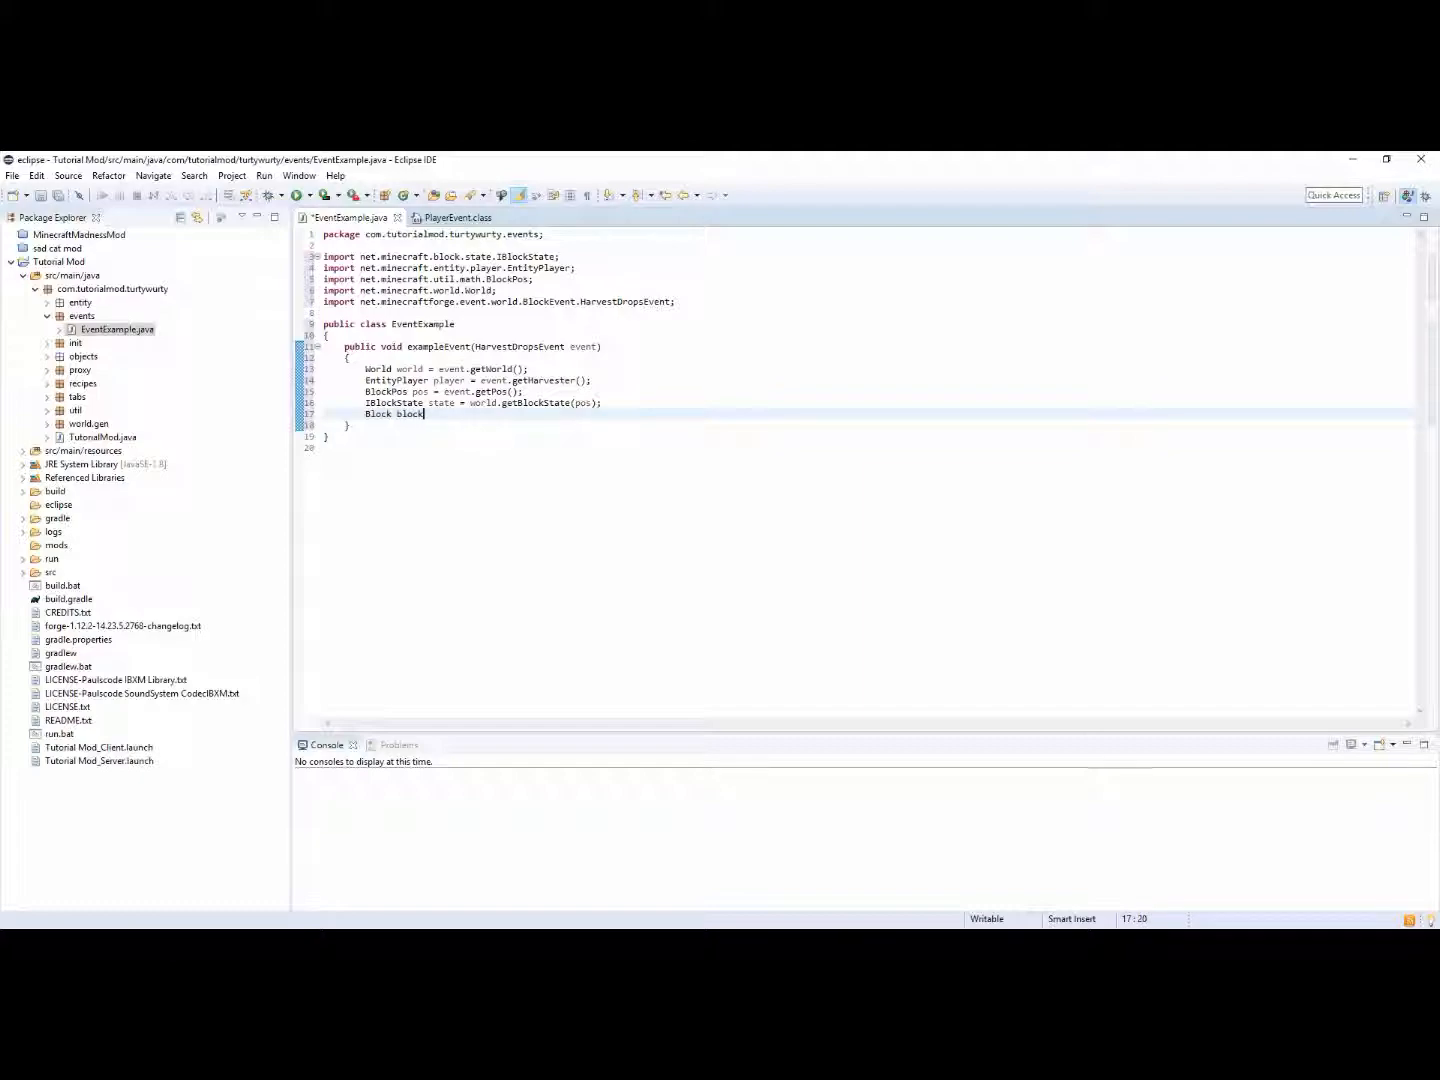
pyautogui.write('= state.getBloc')
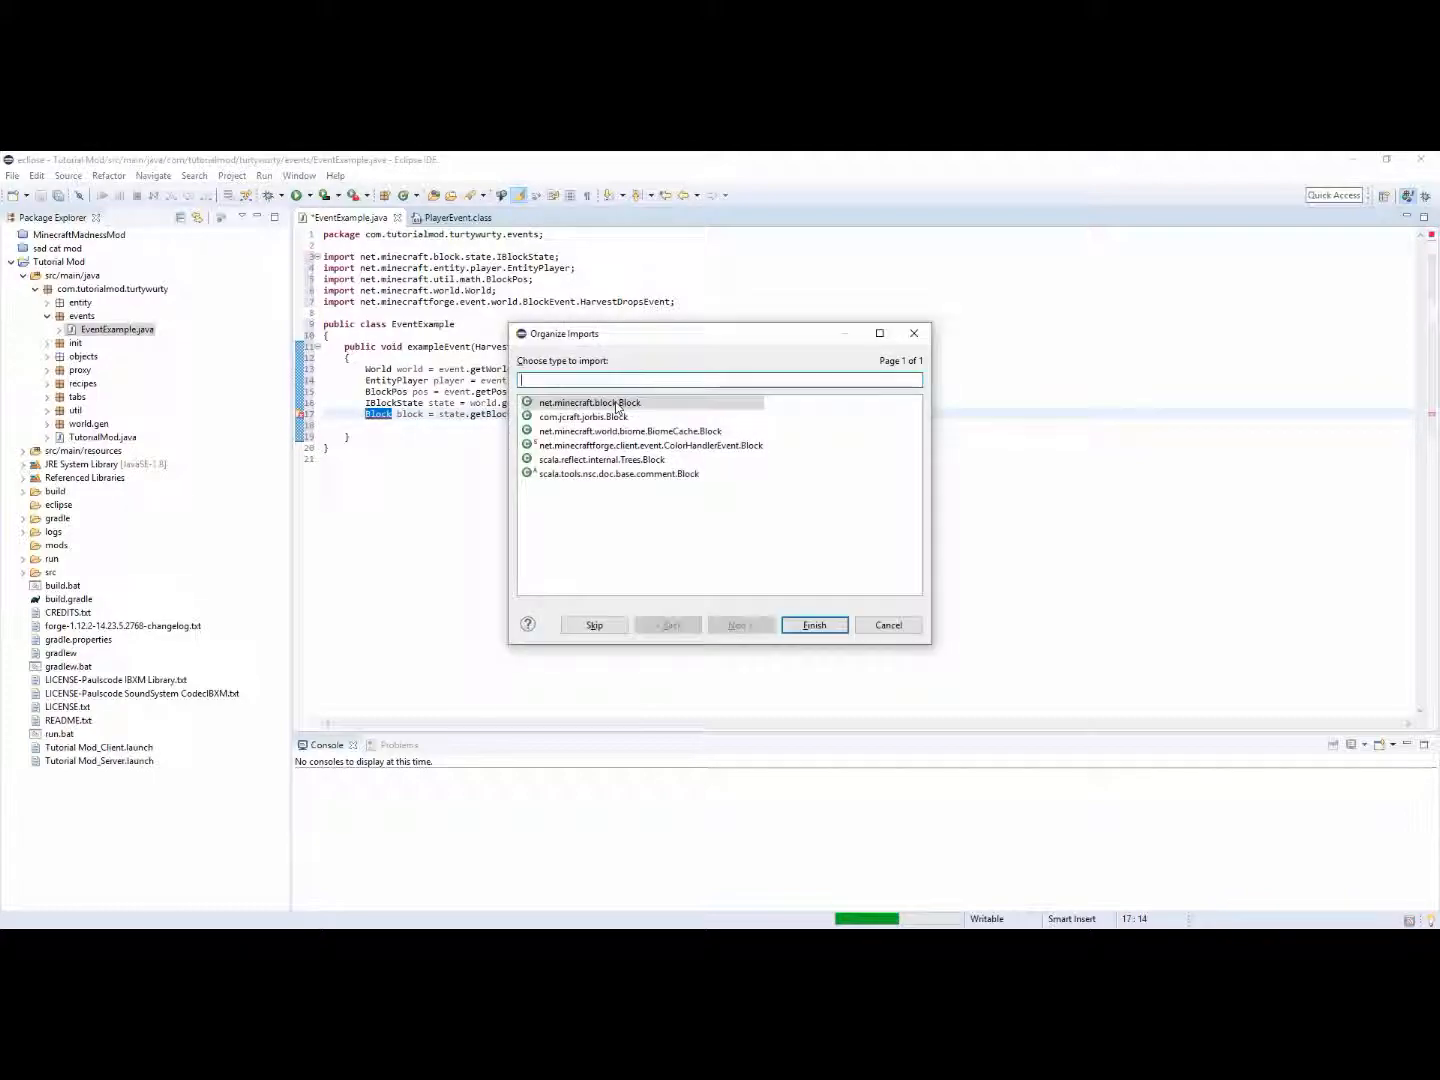
pyautogui.click(812, 624)
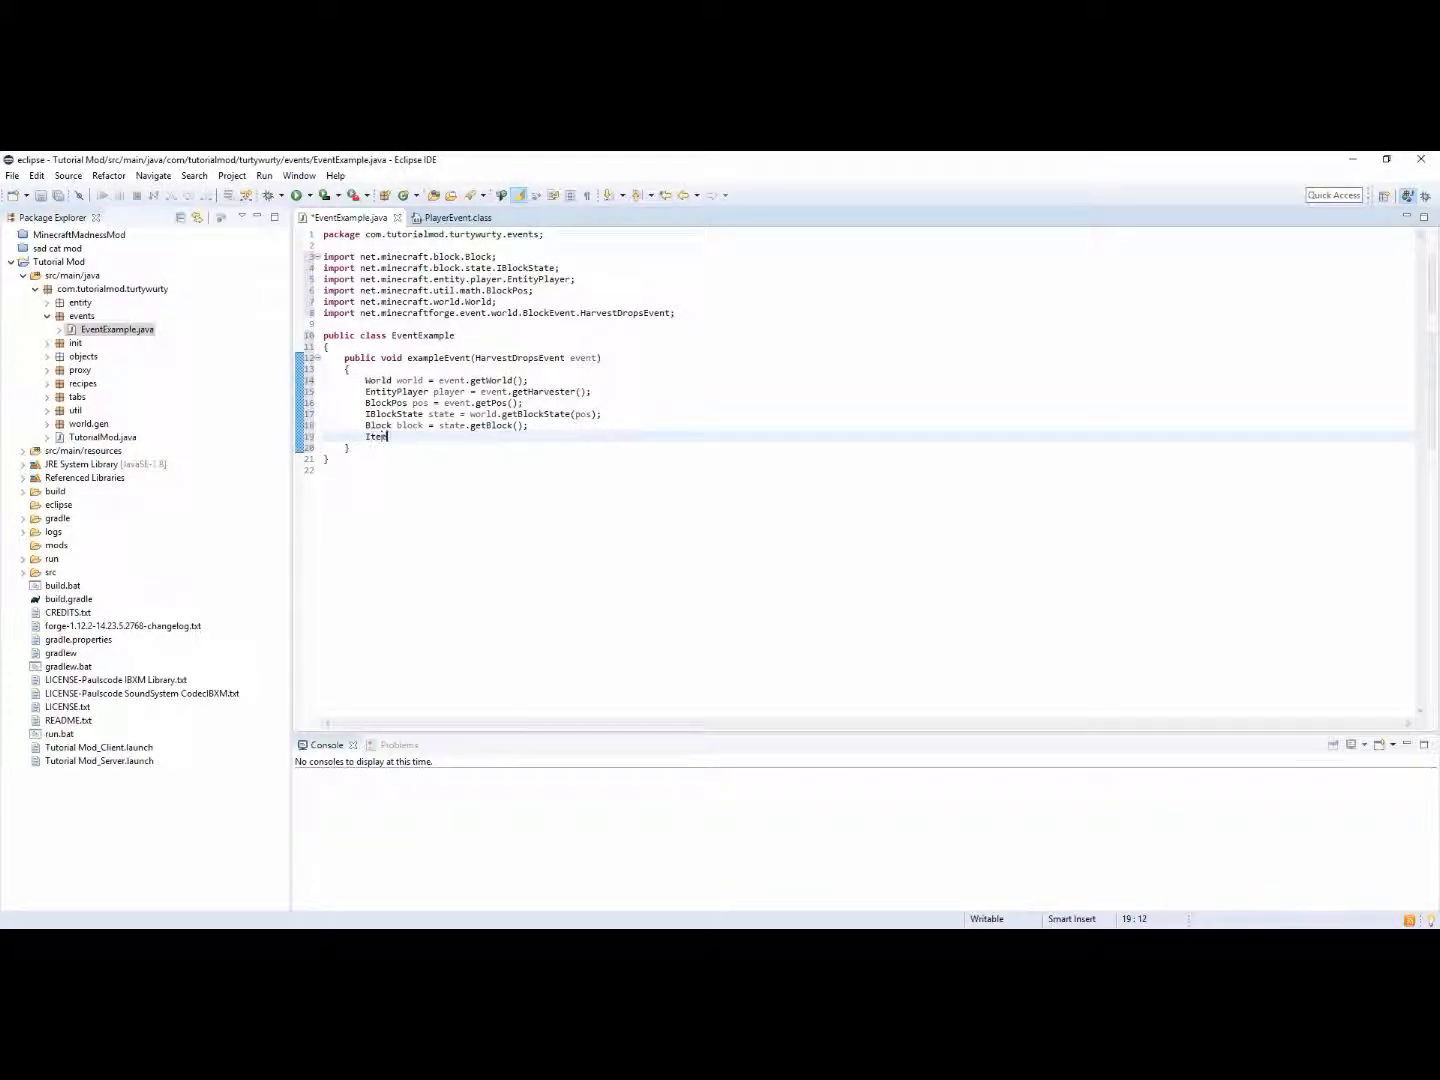
# Declare Item item = Item.getItemFromBlock(block)
pyautogui.write('item =')
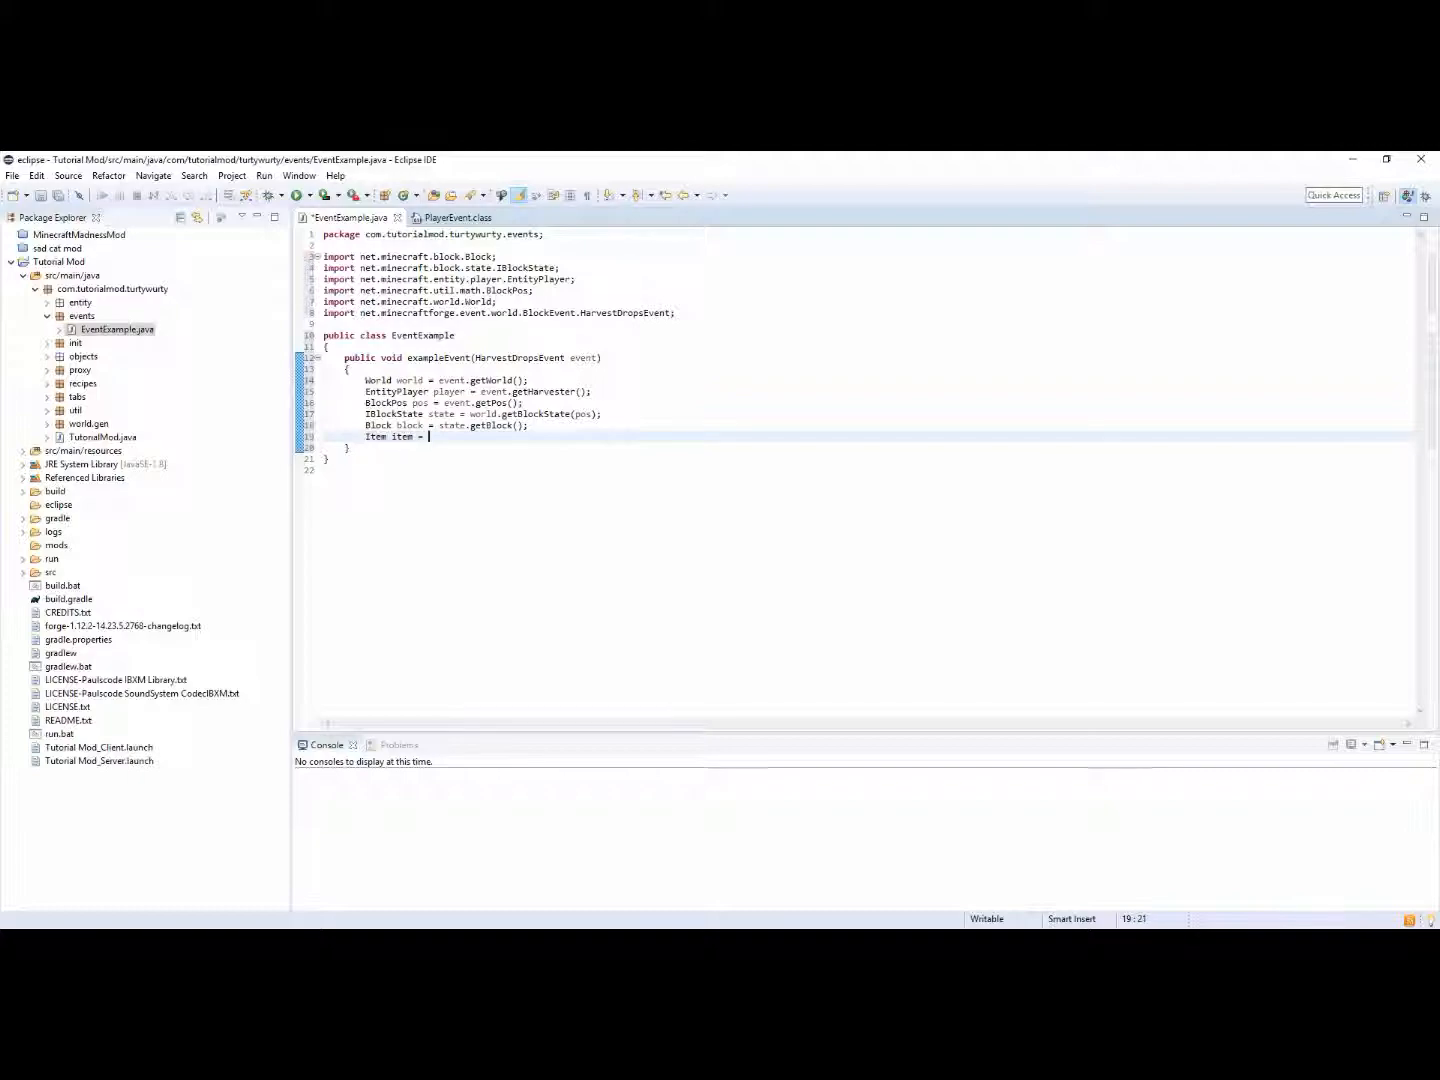
pyautogui.write('block')
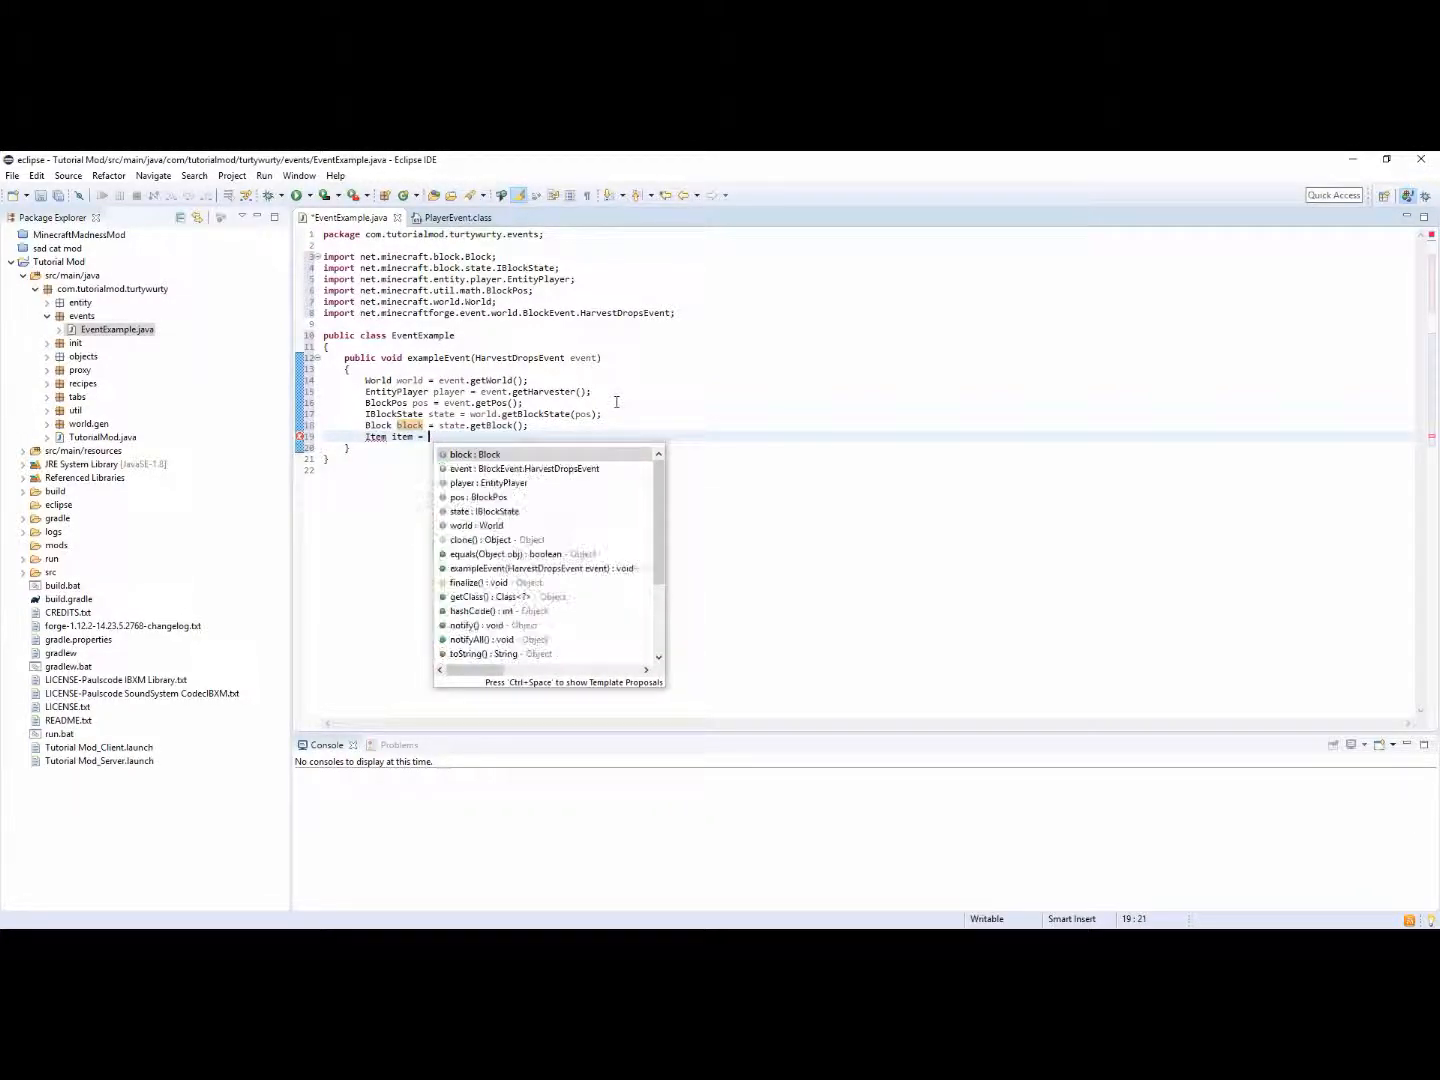
pyautogui.write('Item.get')
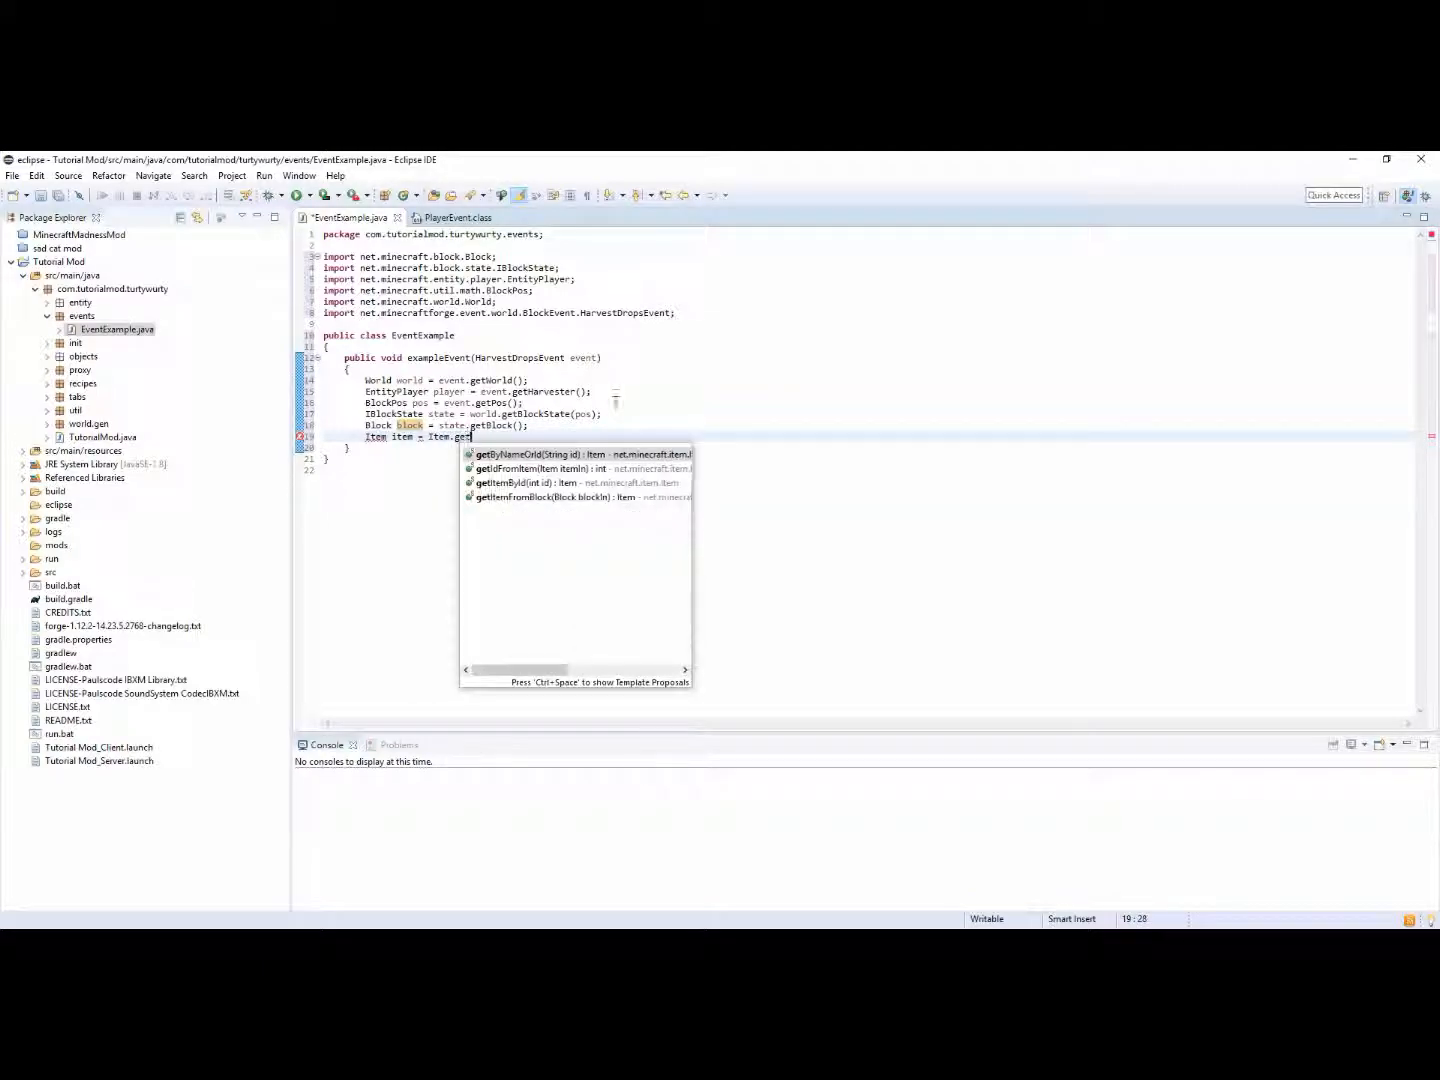
pyautogui.write('t')
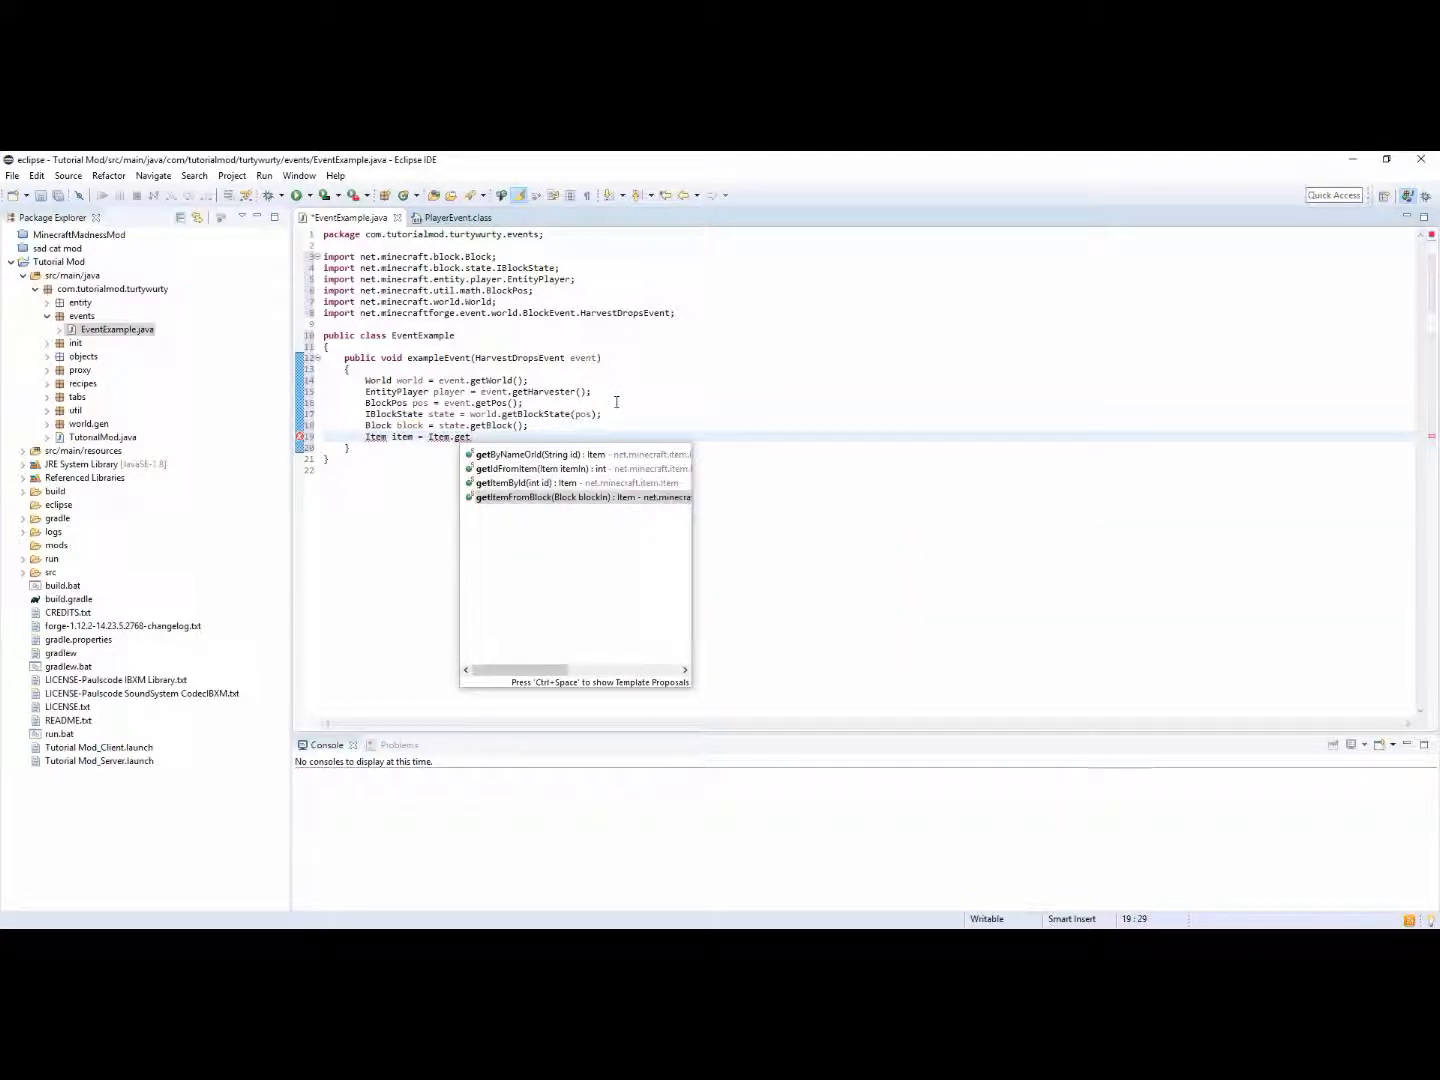
pyautogui.doubleClick(582, 496)
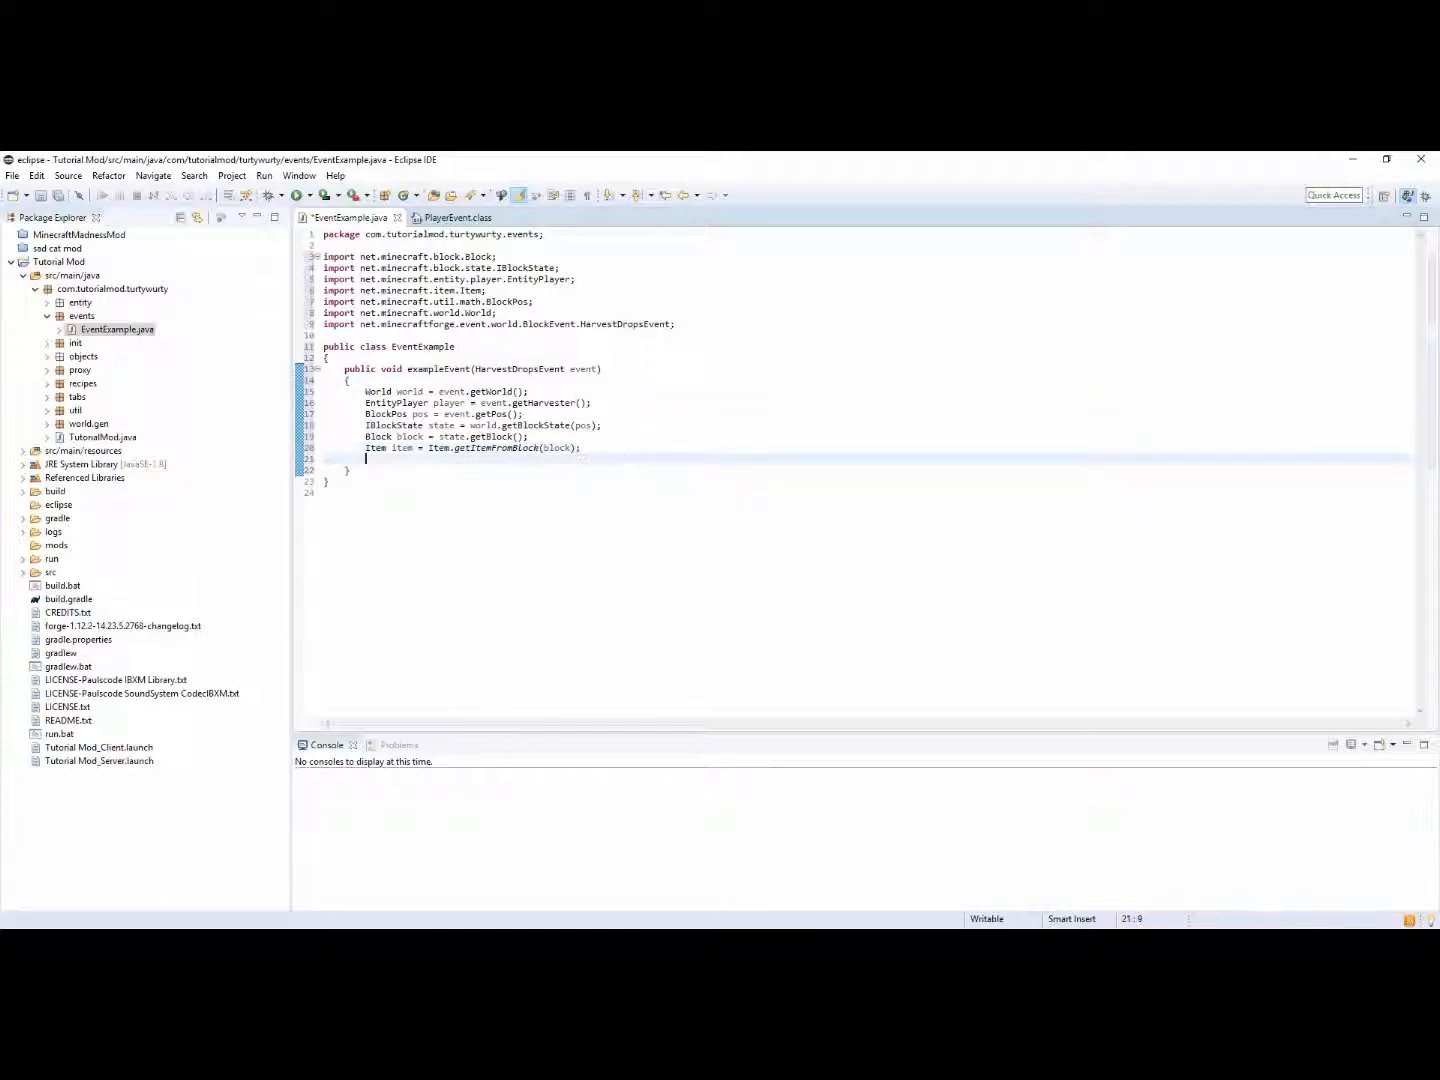
# Assign state from event.getState() and add int fortuneLevel = event.getFortuneLevel()
pyautogui.write('event.')
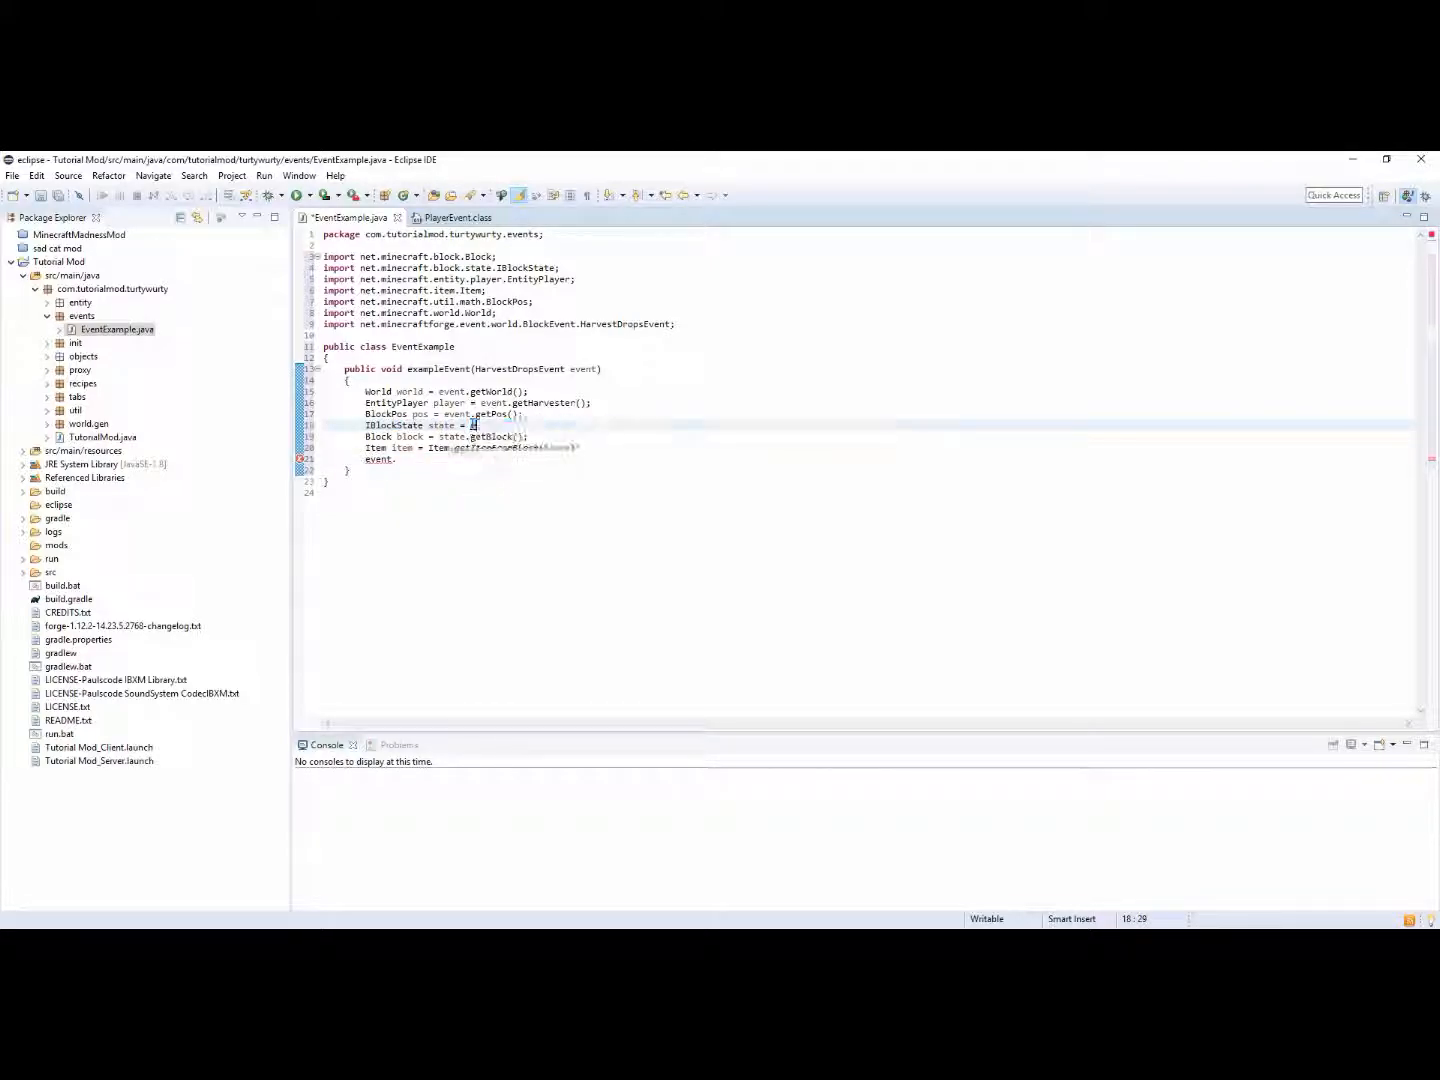
pyautogui.write('event.getState();')
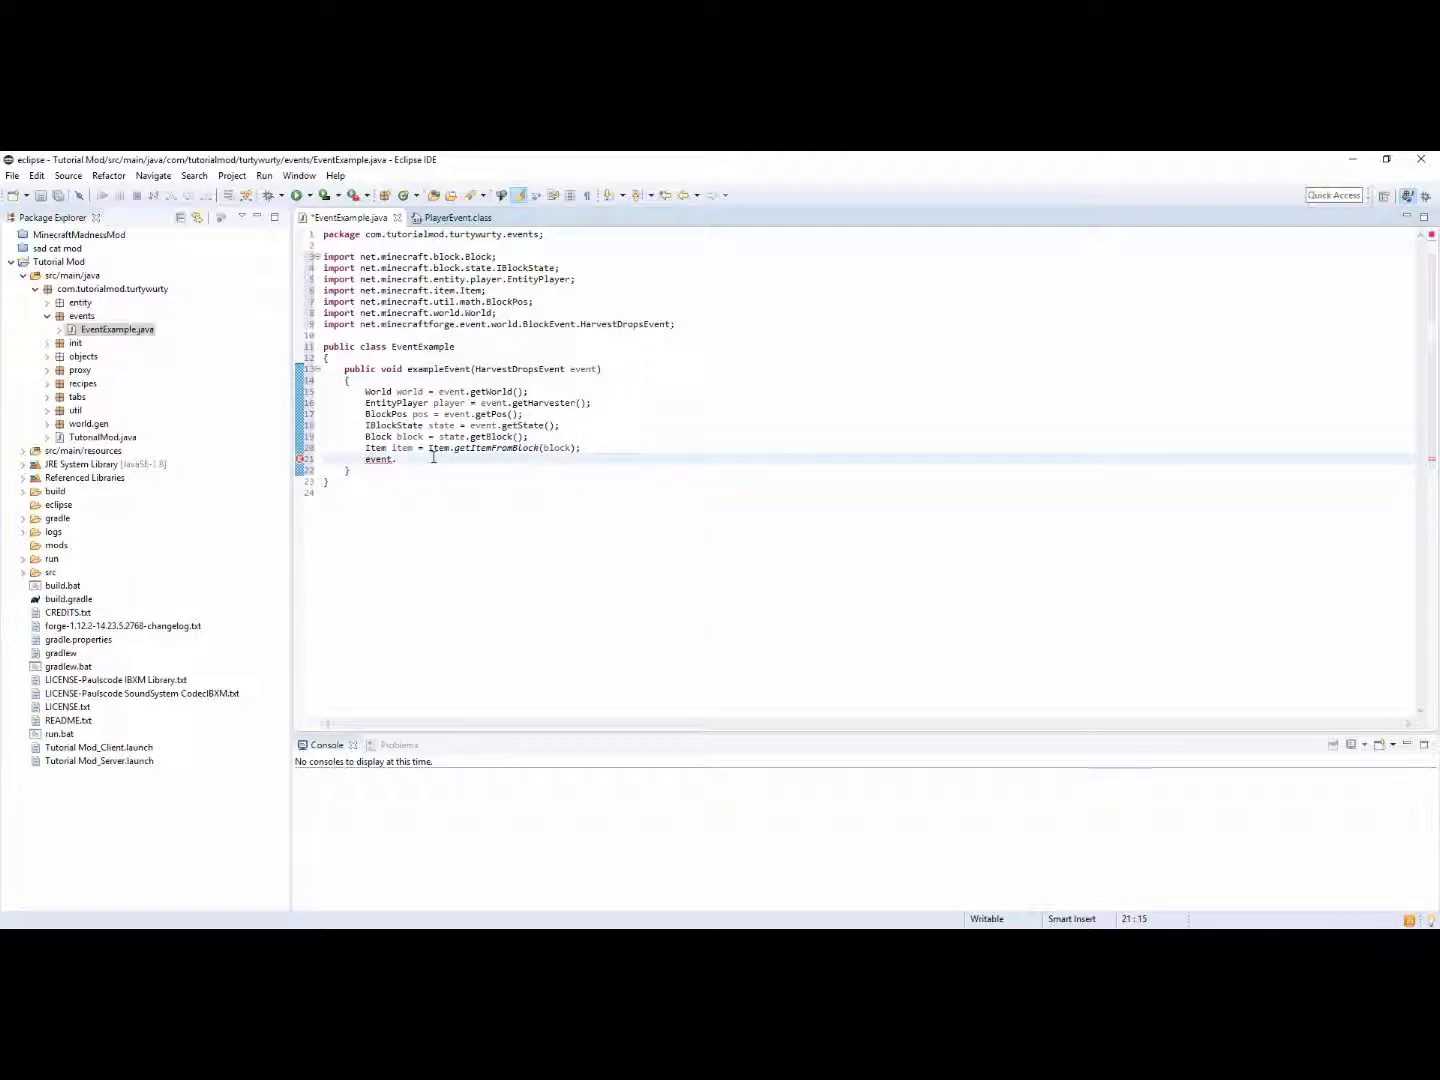
pyautogui.write('.')
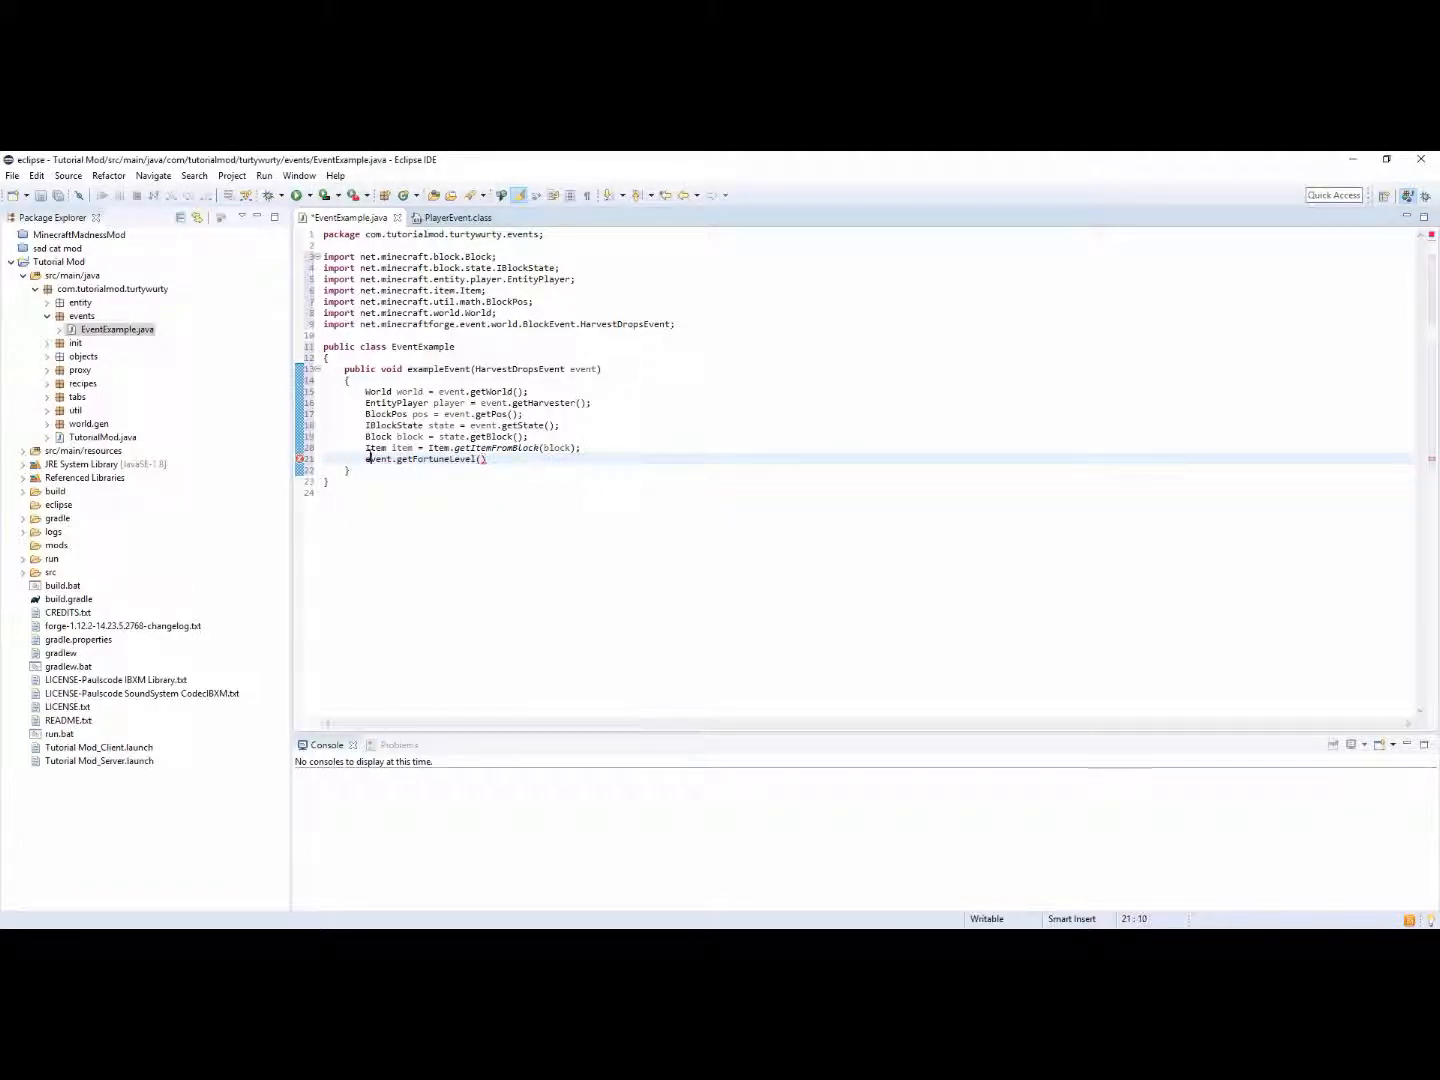
pyautogui.write('int')
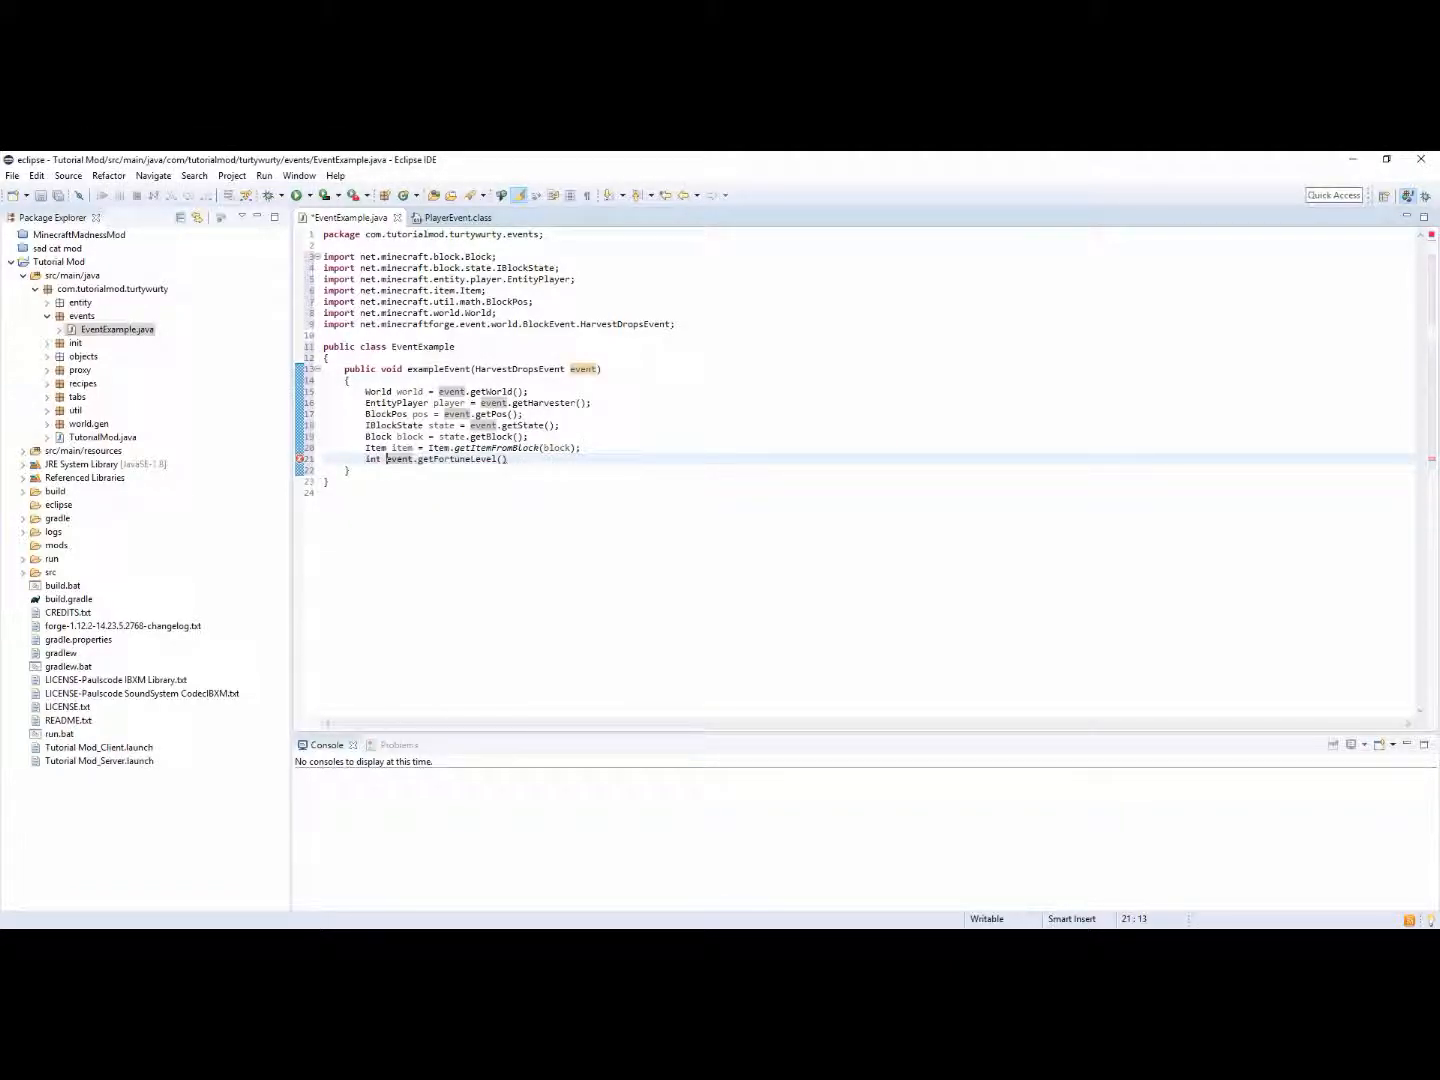
pyautogui.write('fortuneLevel =')
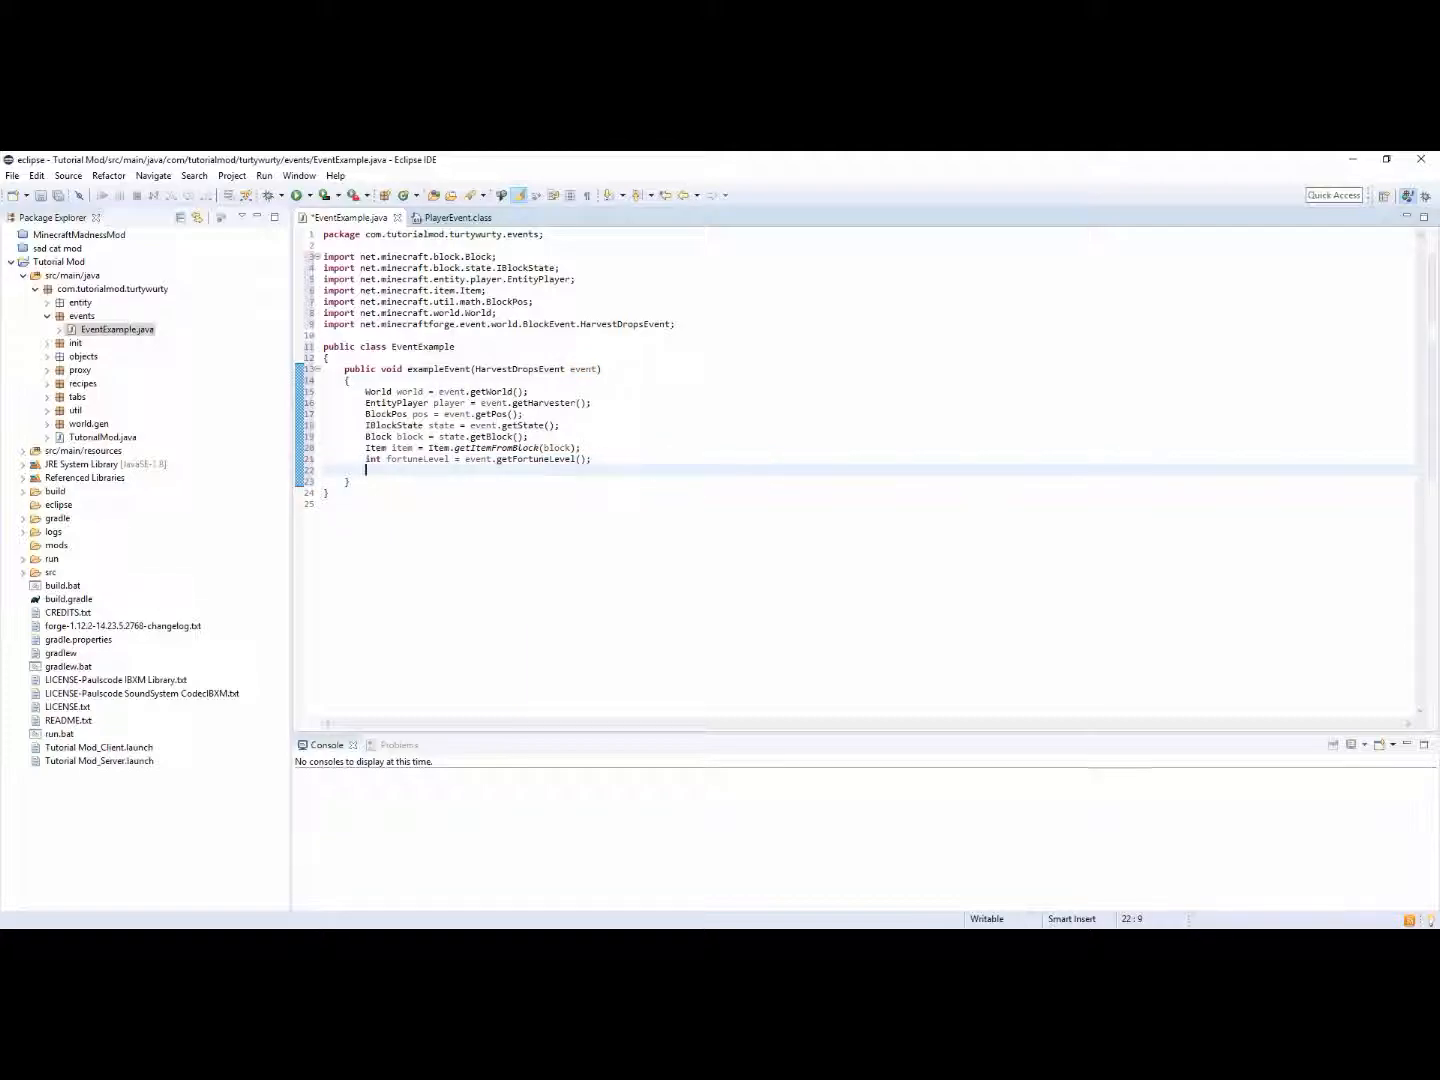
# Add boolean isSilkTouching and boolean isCancelable assigned from the event
pyautogui.write('event')
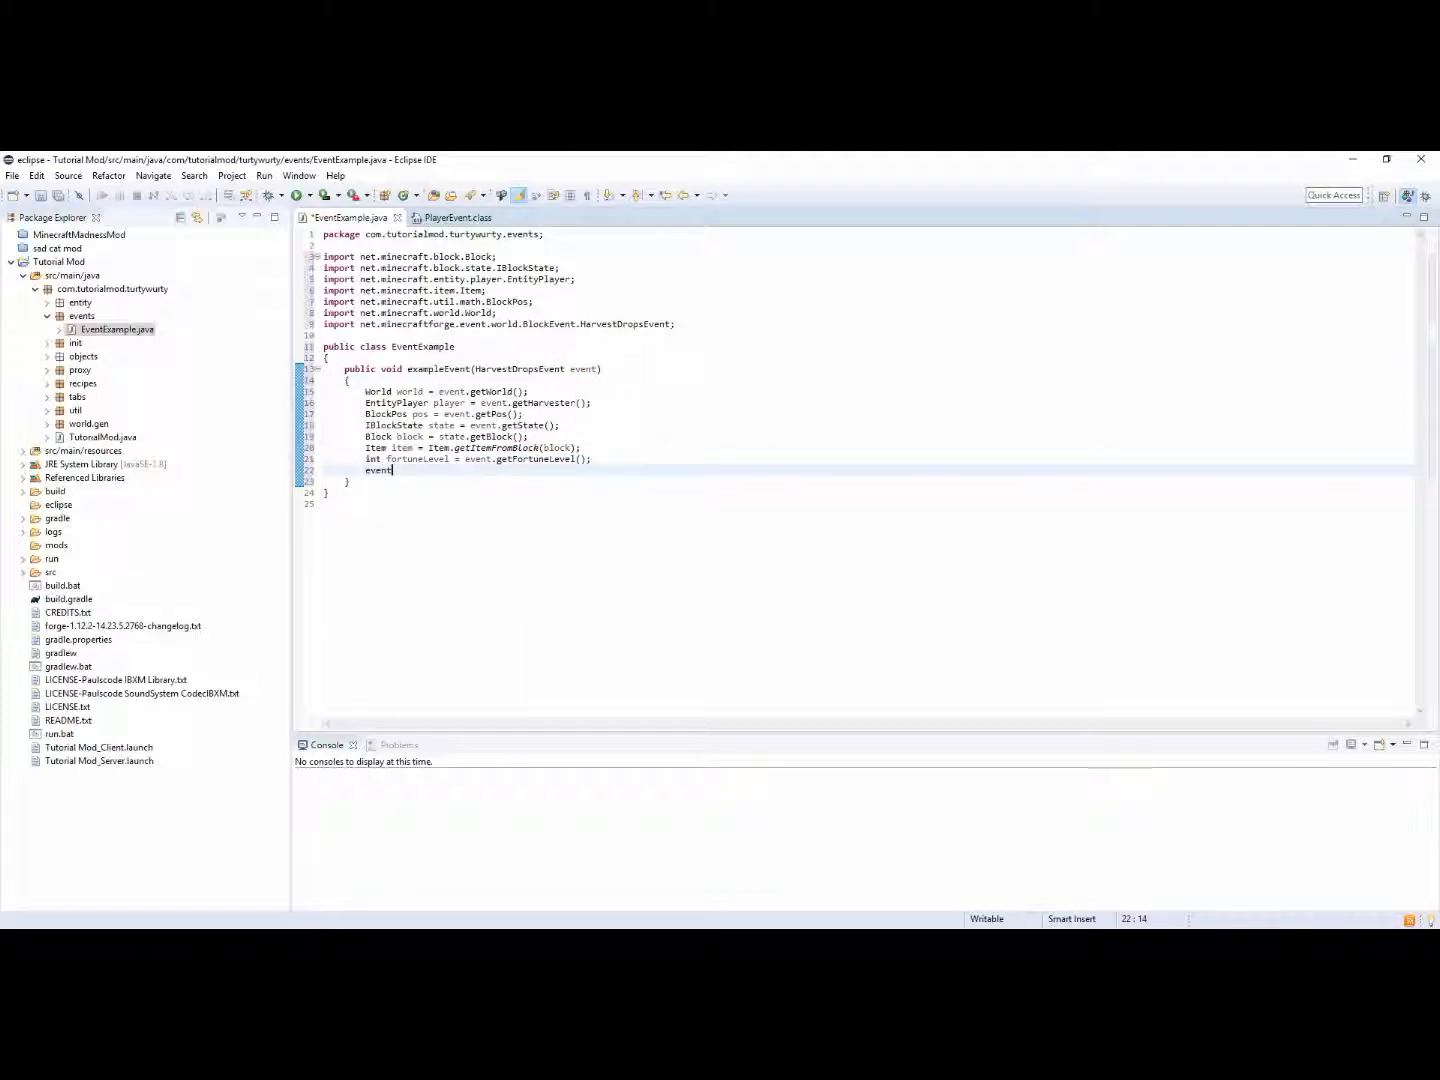
pyautogui.write('.isSilkTouching();')
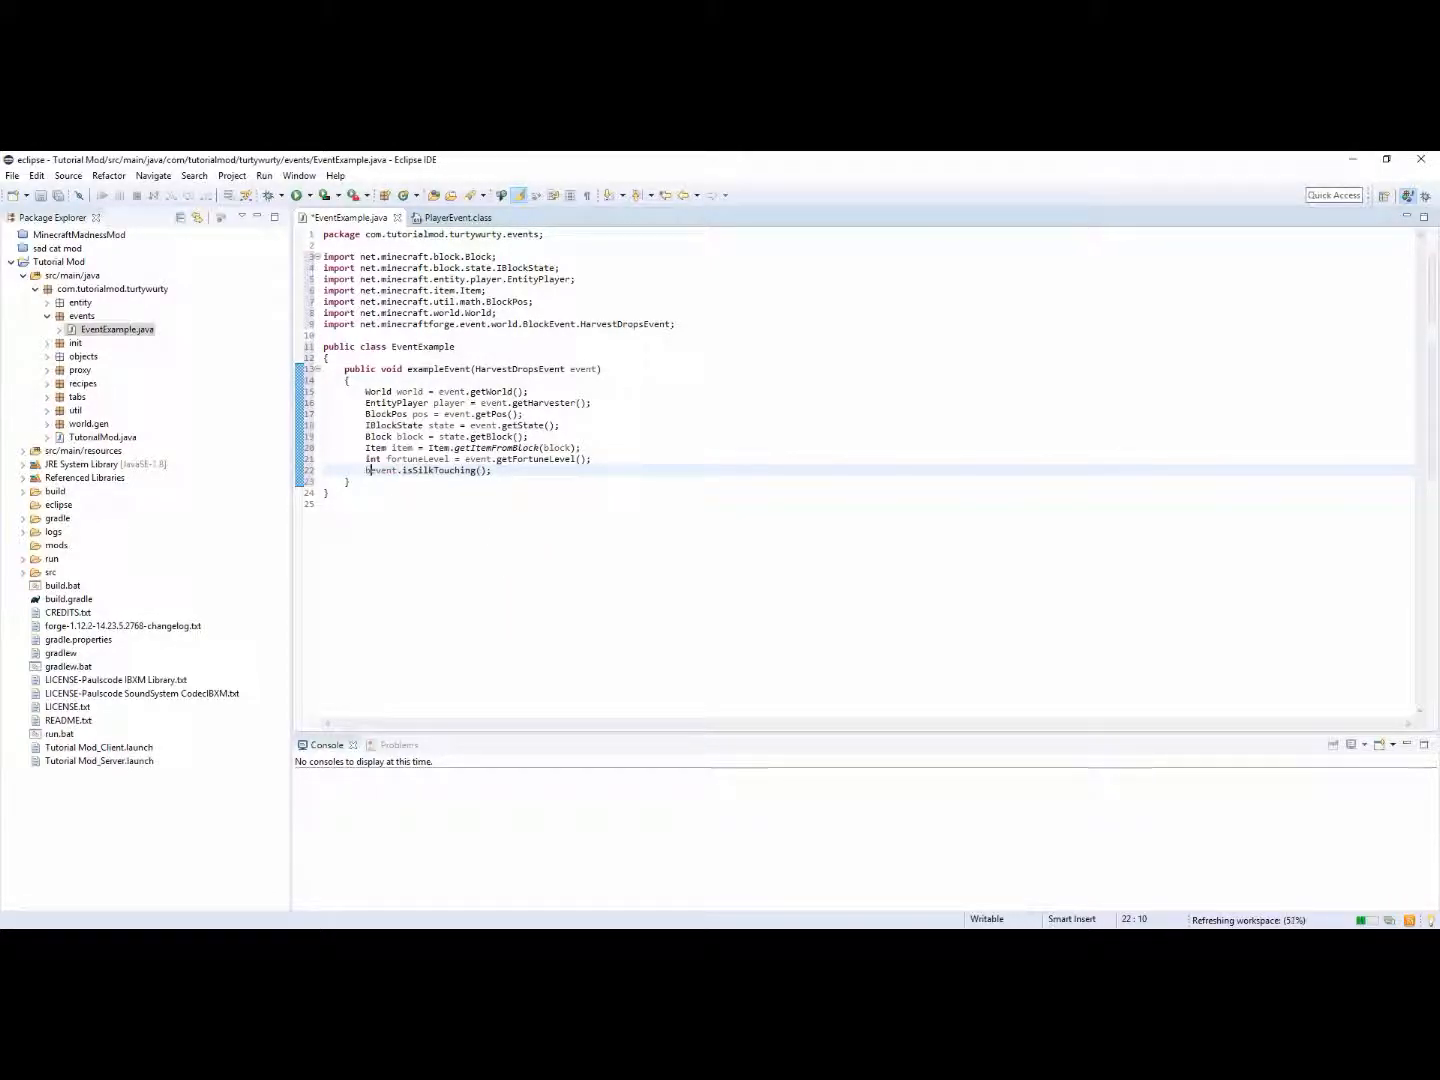
pyautogui.write('oolean isSilkTouching =')
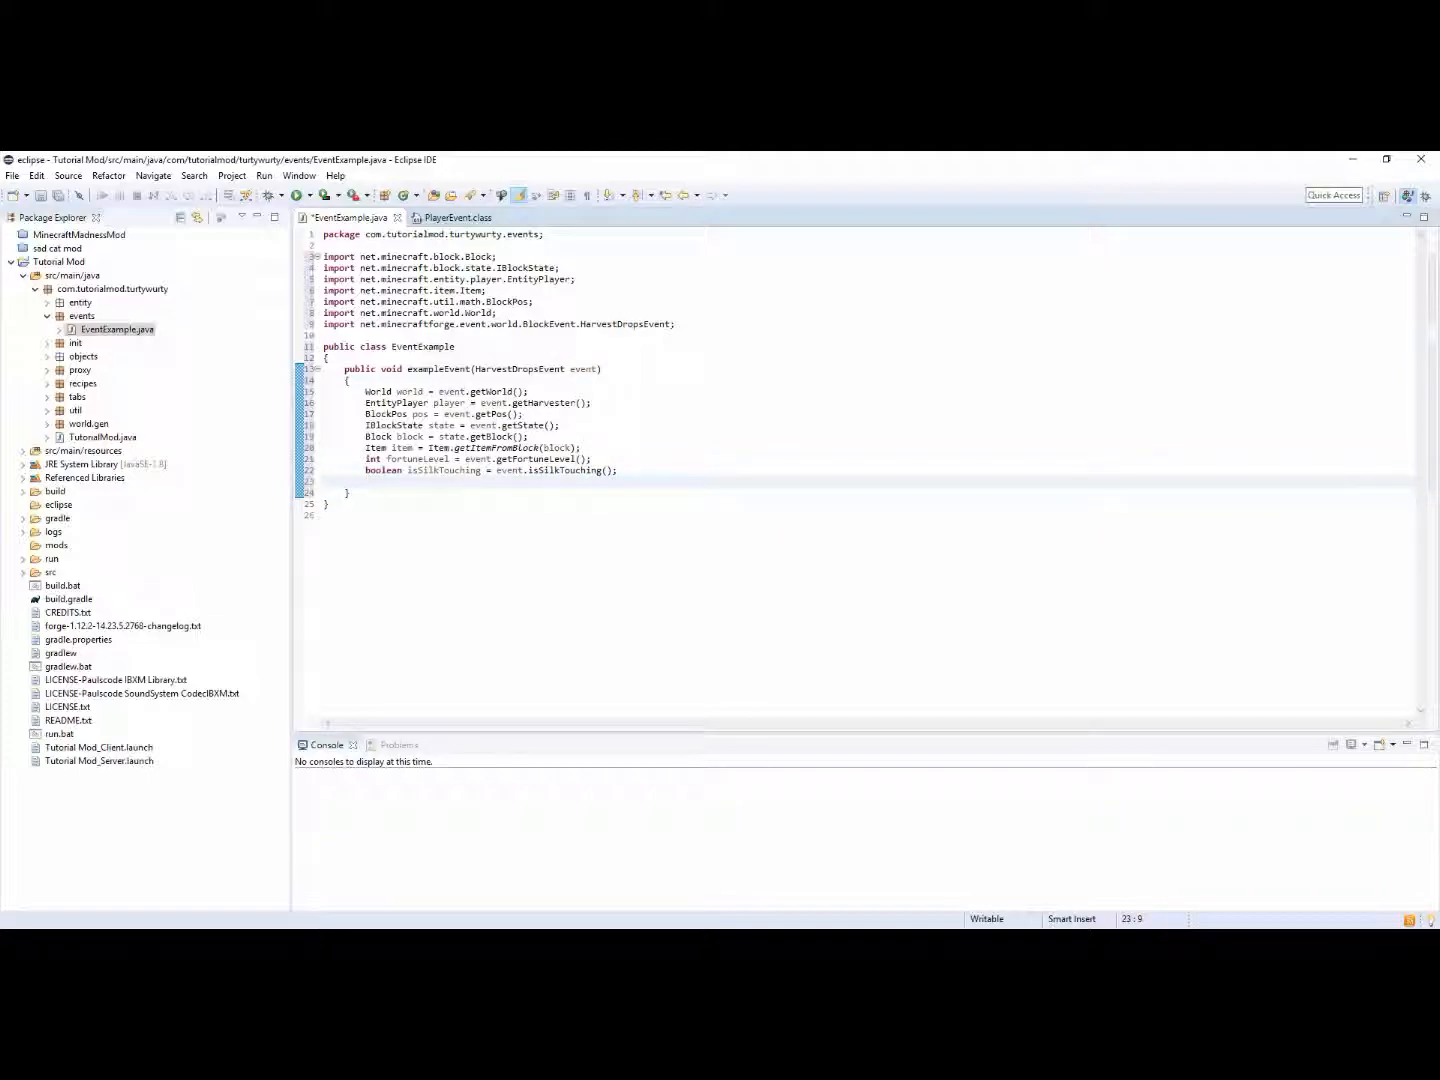
pyautogui.write('boolean is')
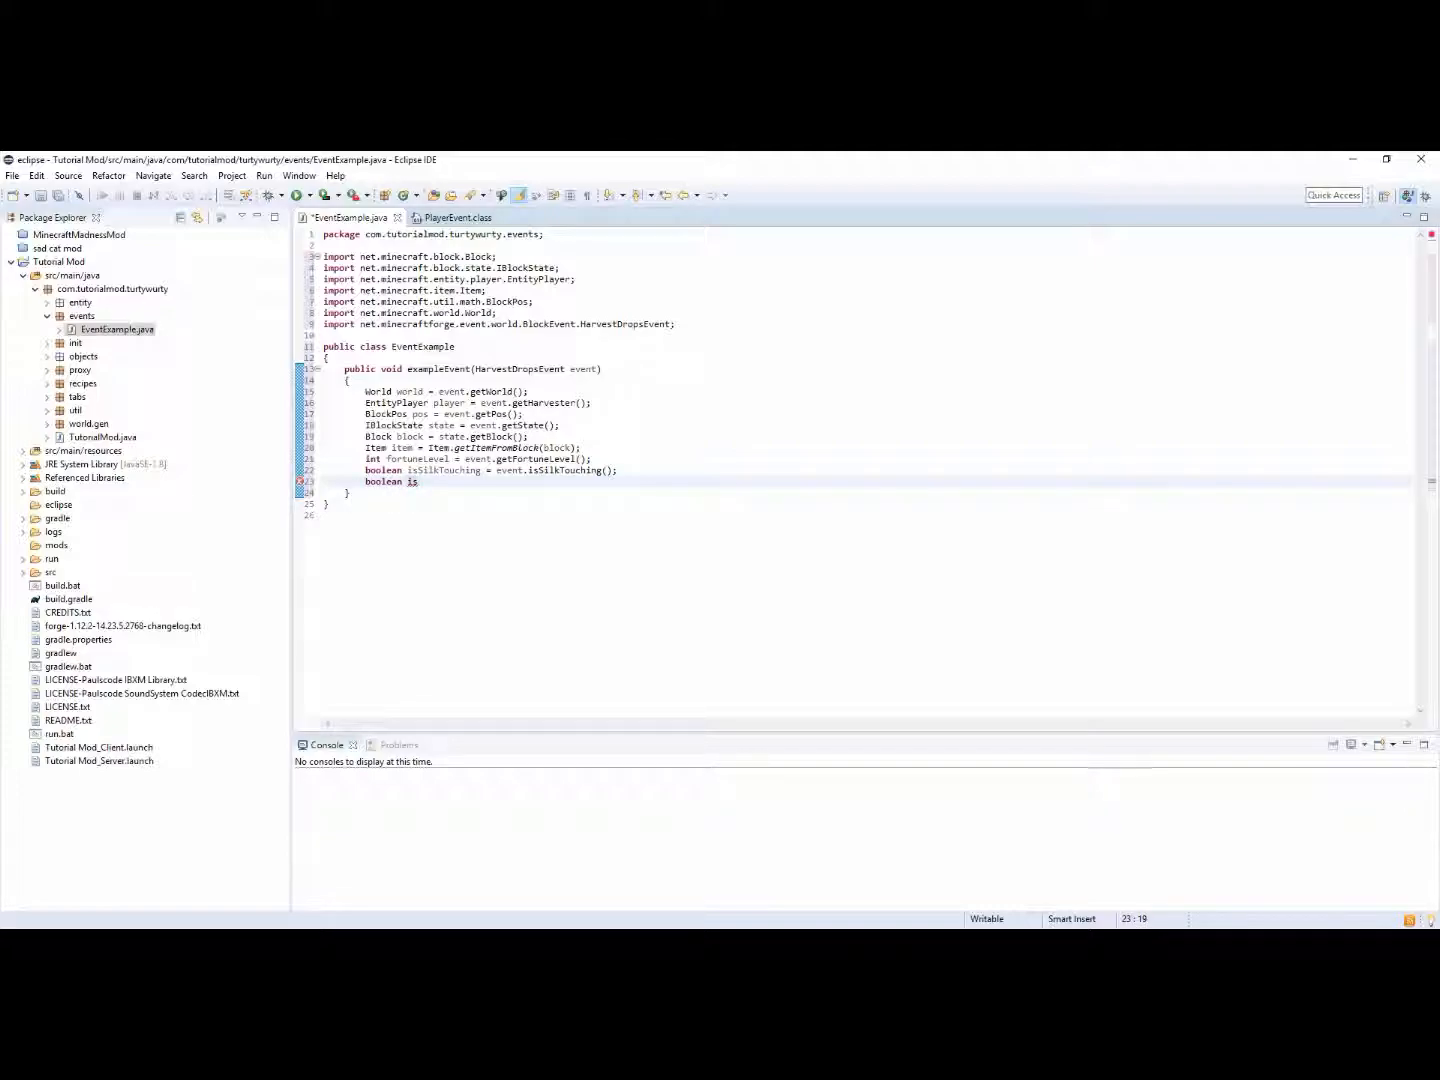
pyautogui.write('Cancel')
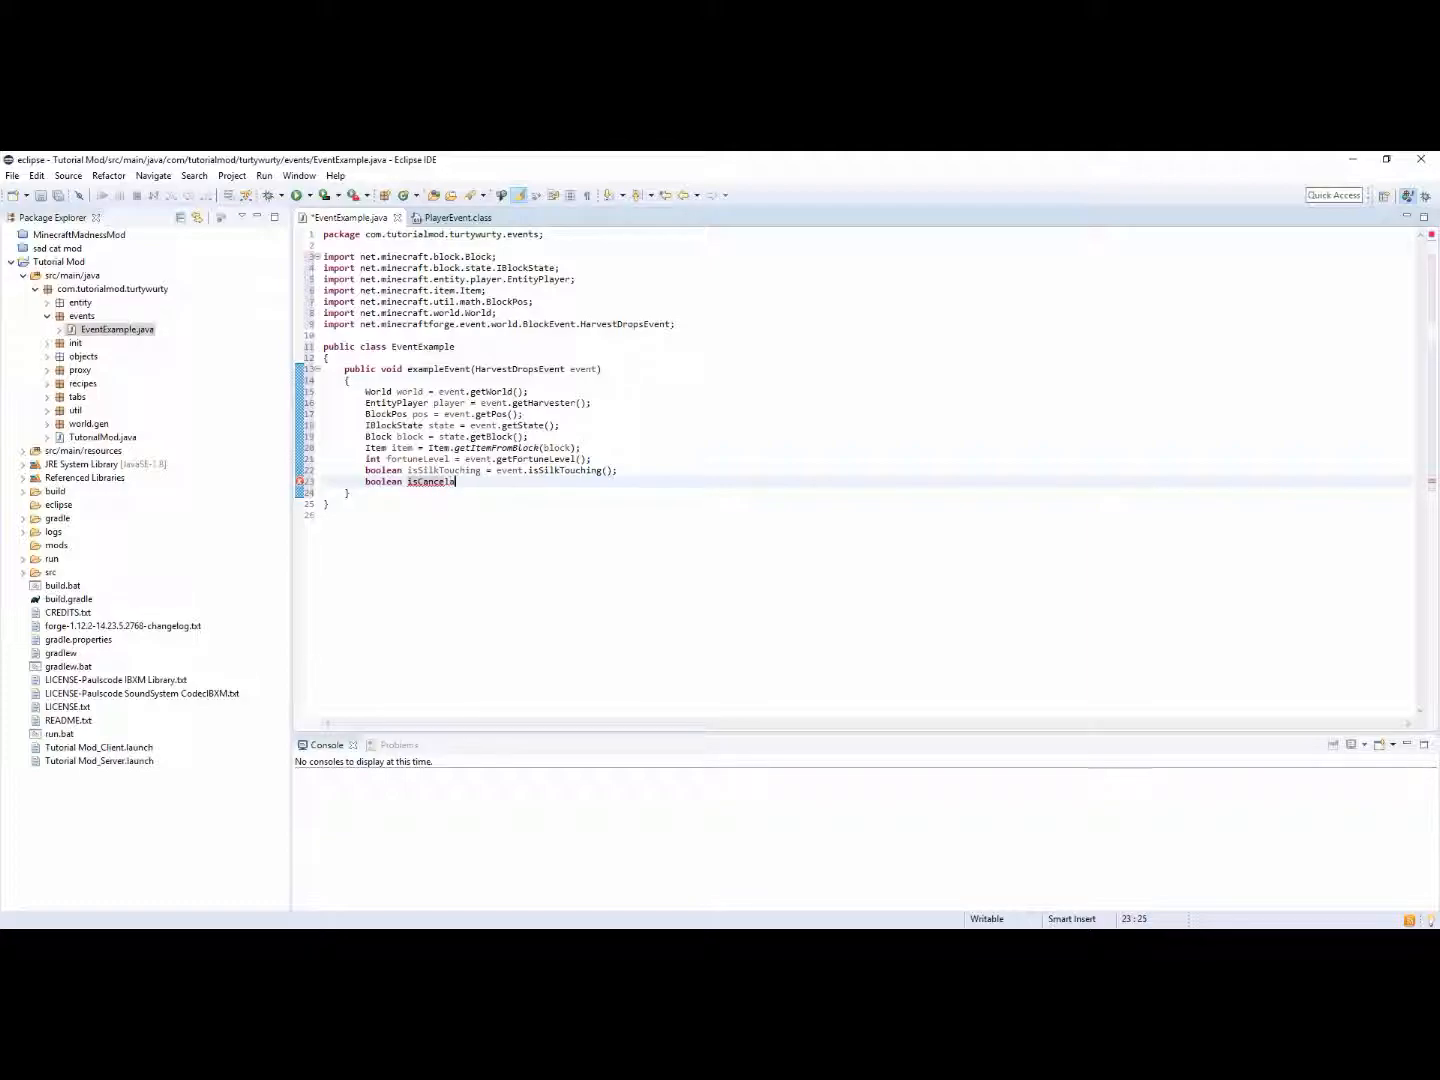
pyautogui.write('ble =')
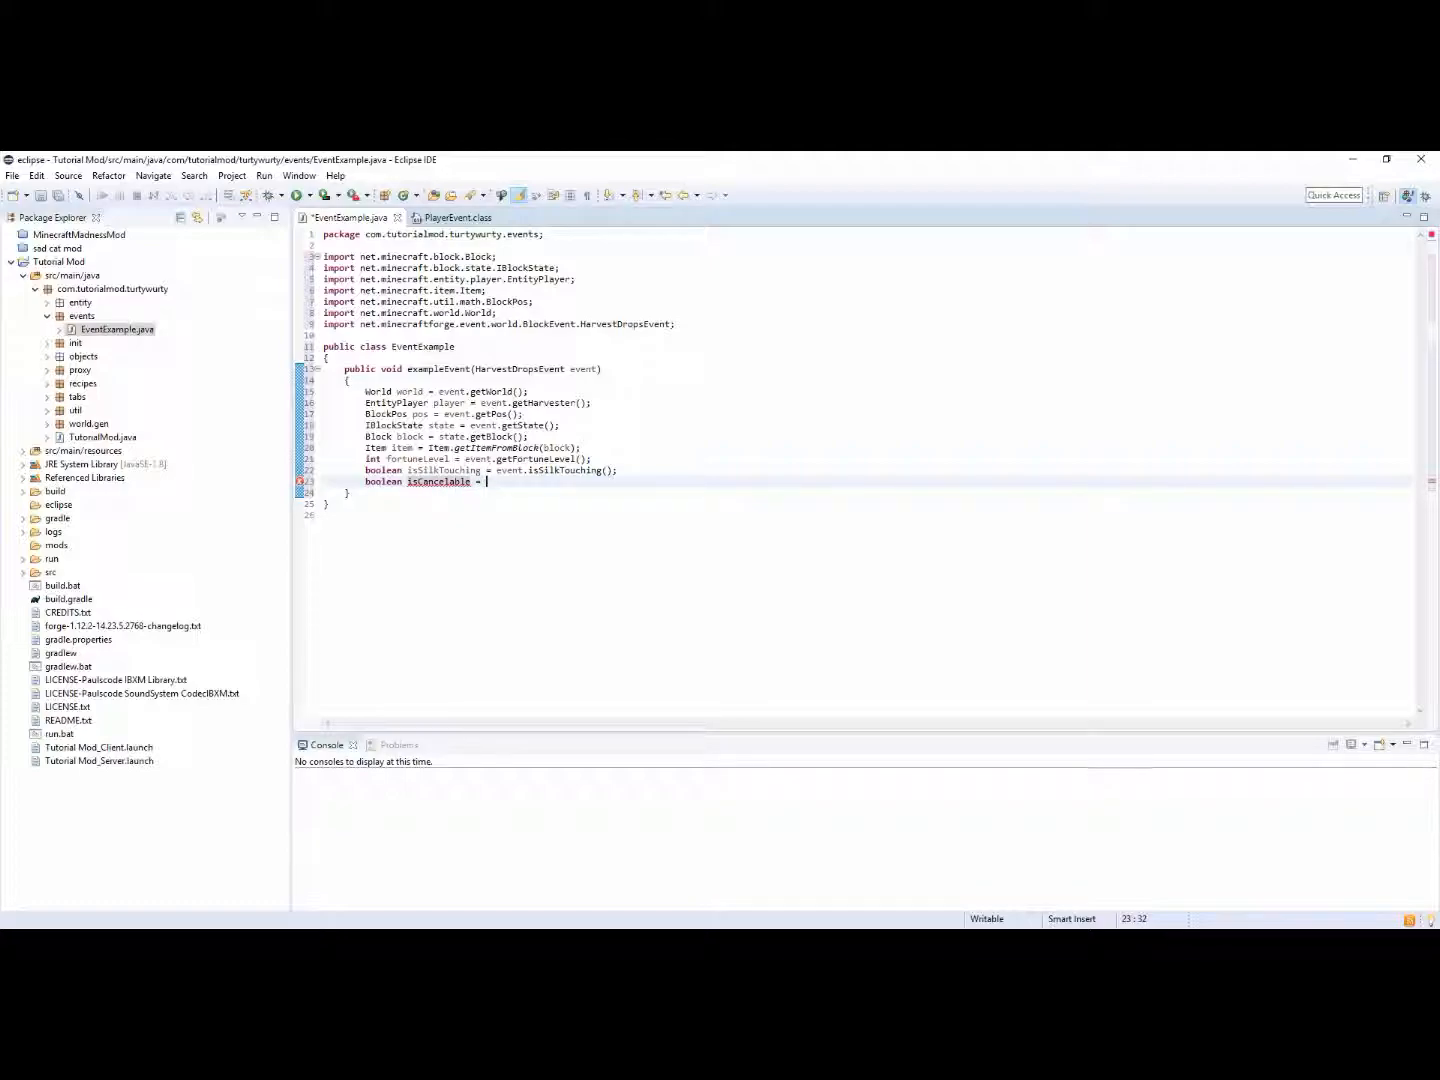
pyautogui.write('event.isCancelable();')
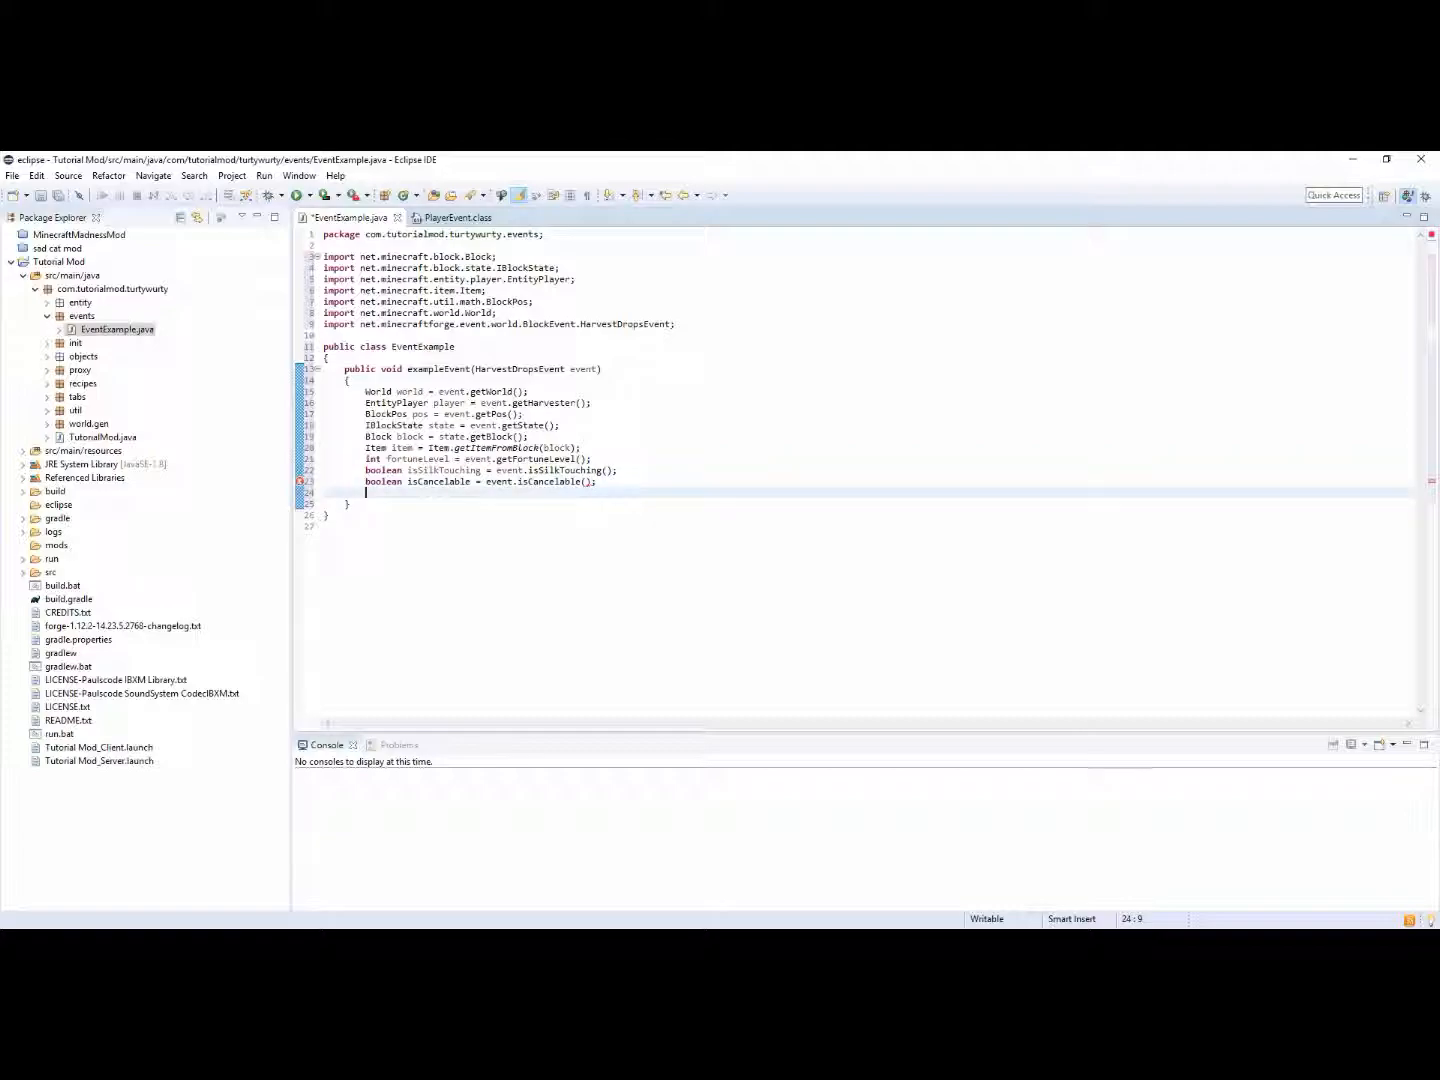
# Add boolean isCanceled = event.isCanceled(), fixing the misspelled name
pyautogui.write('boolean')
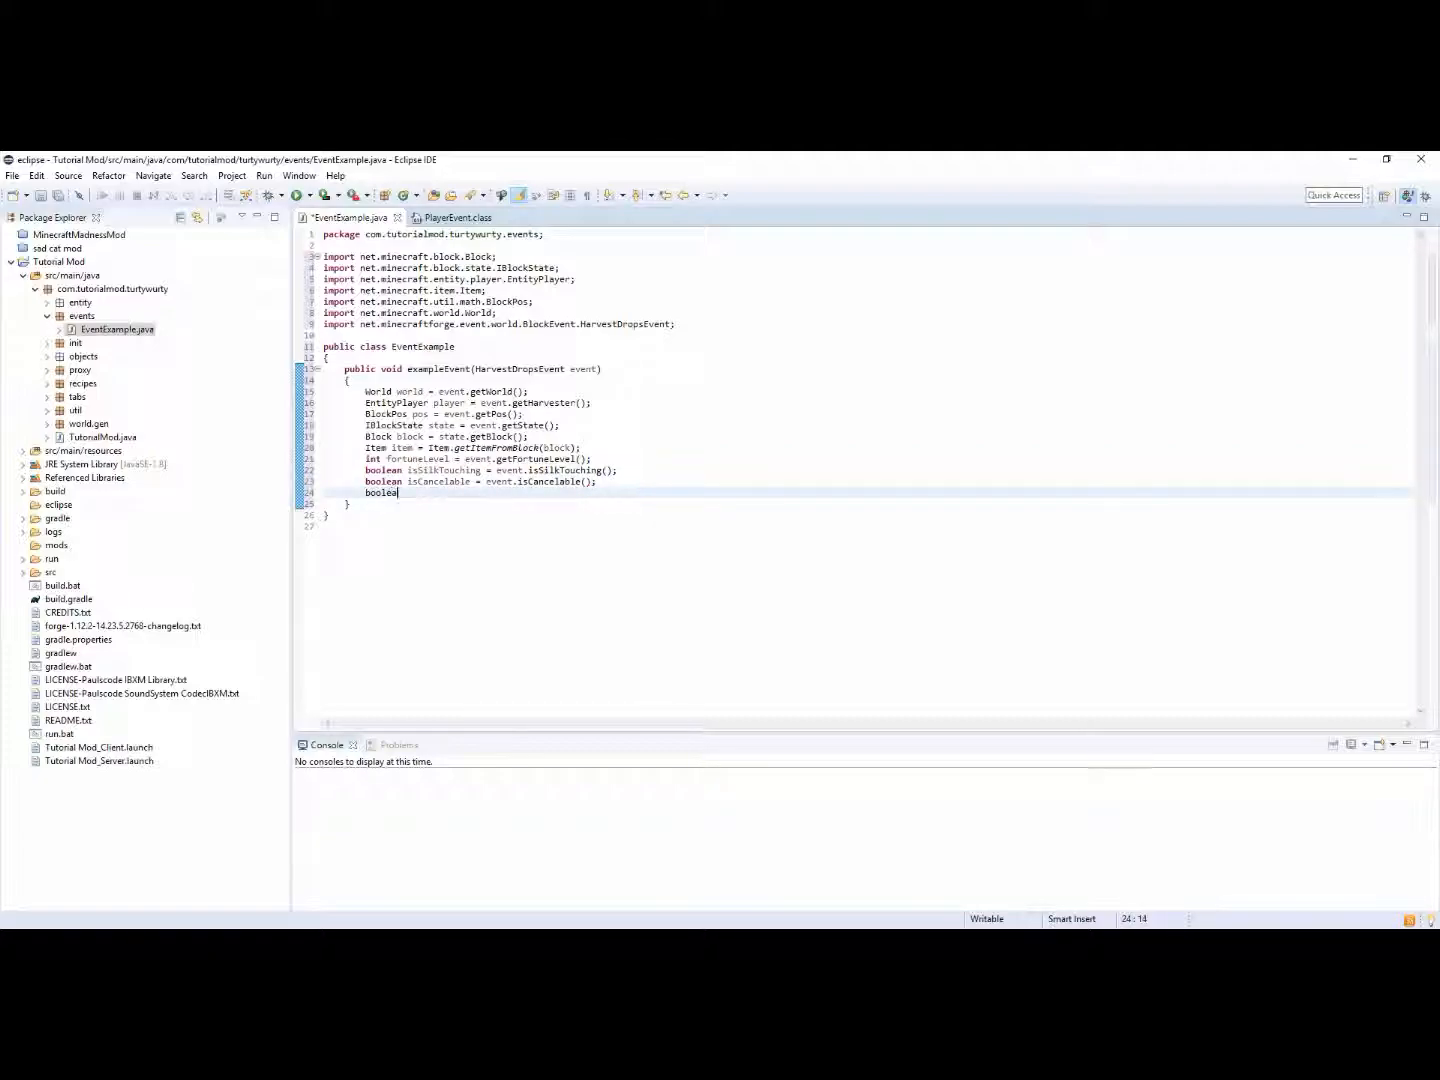
pyautogui.write('is')
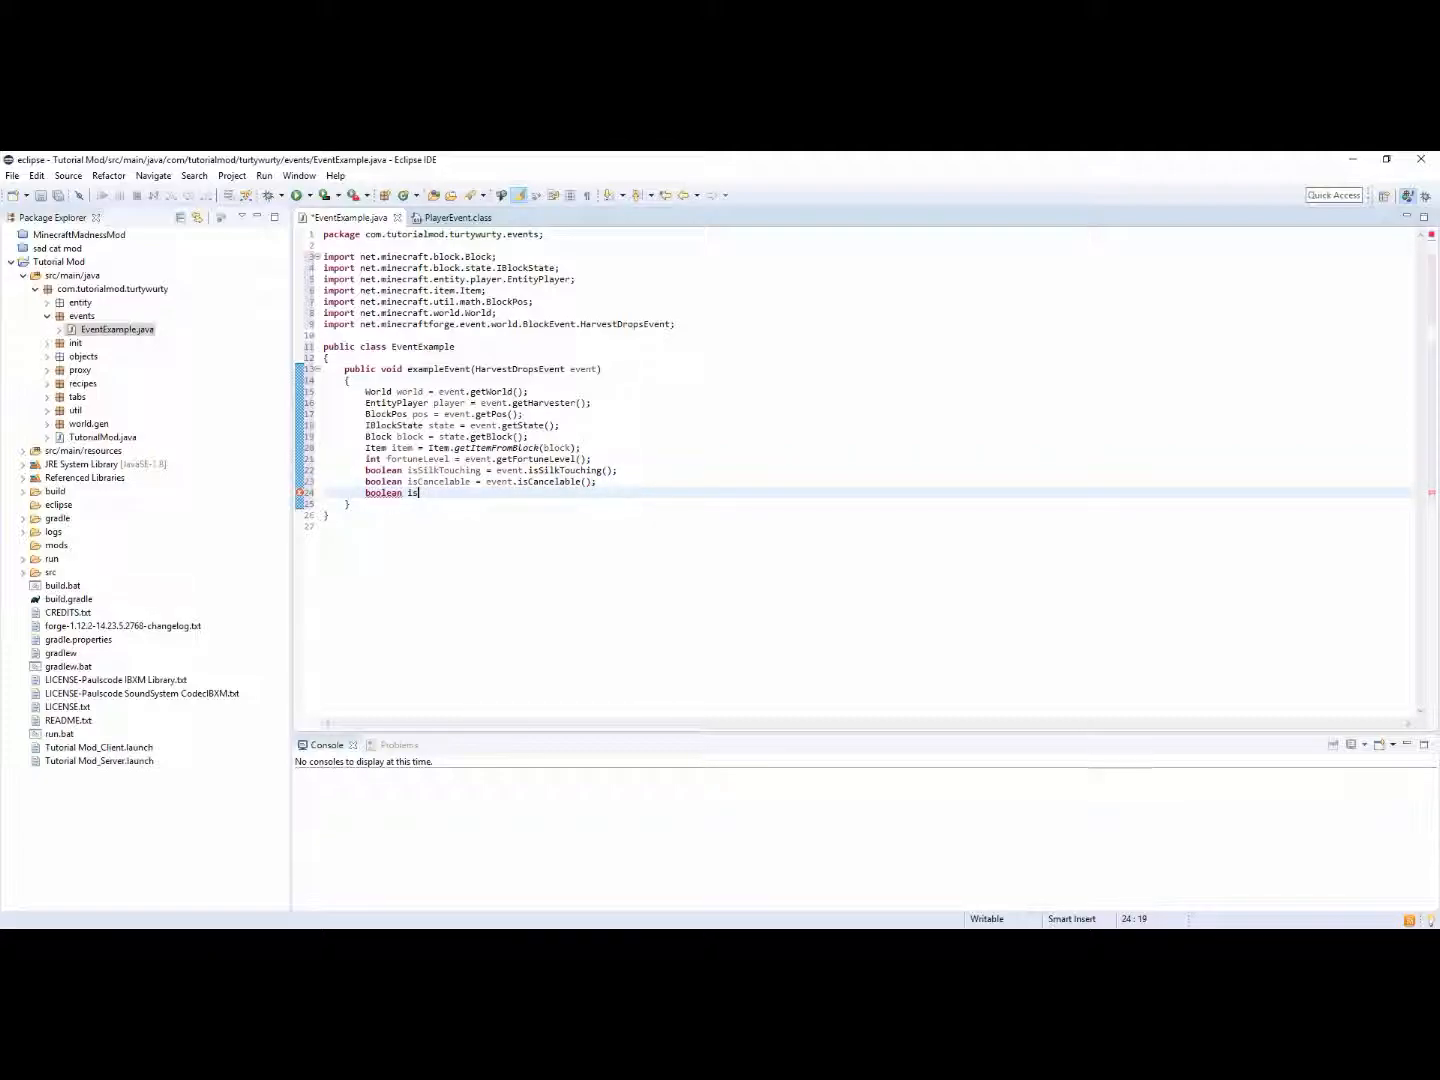
pyautogui.write('Cancl')
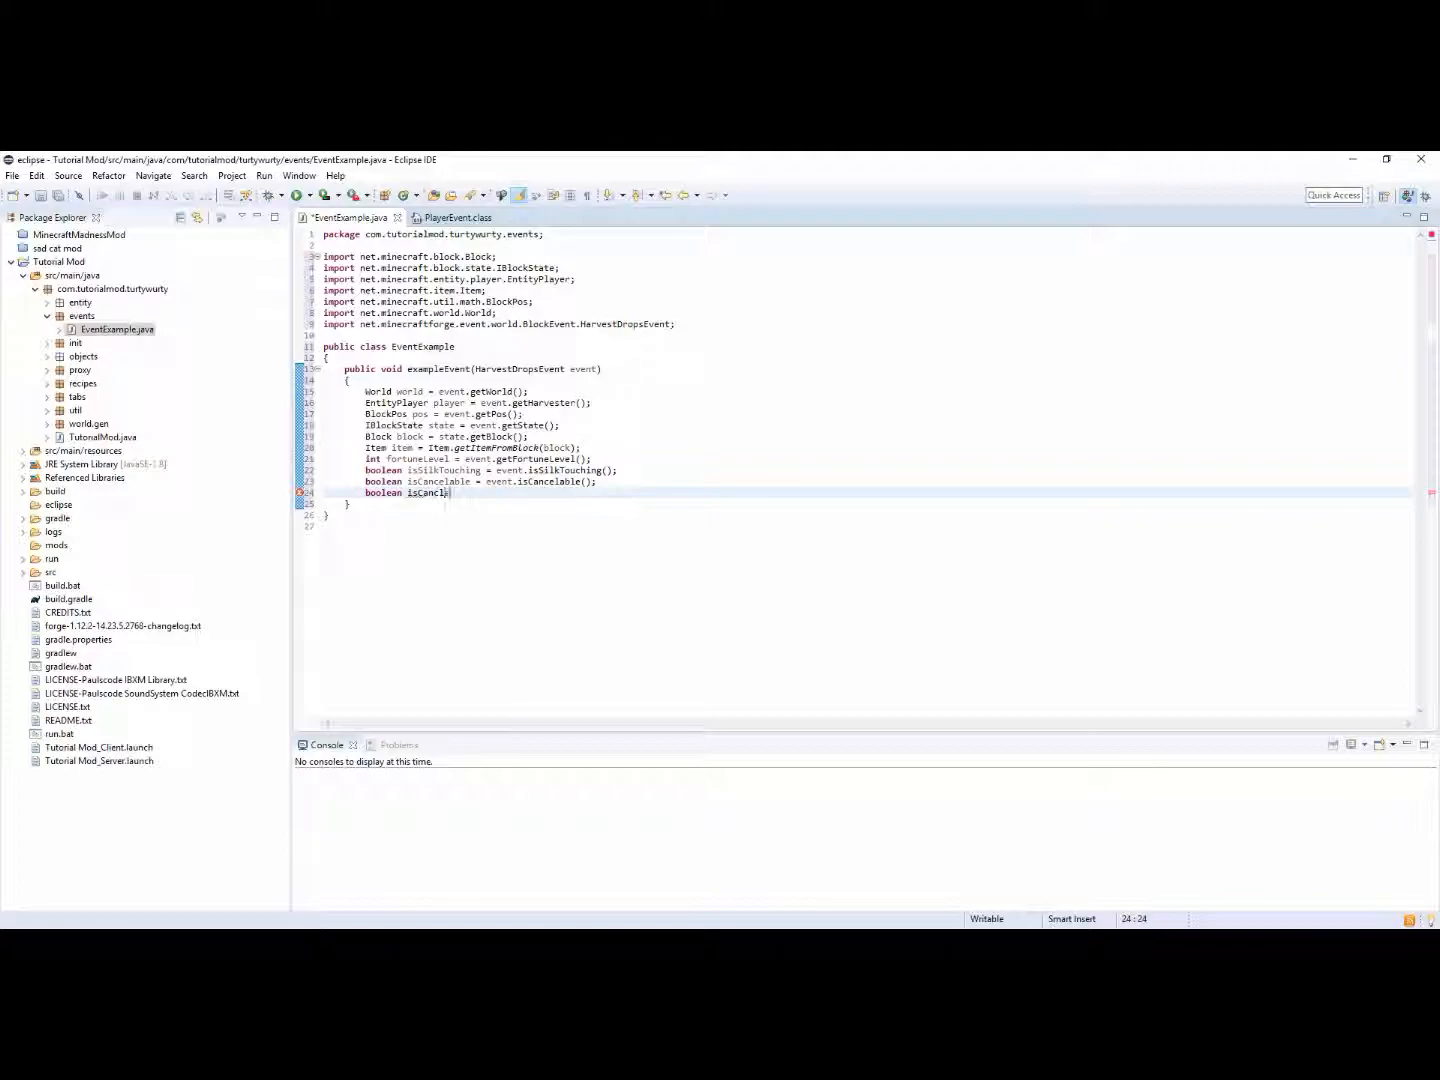
pyautogui.press('Backspace')
pyautogui.write('eled')
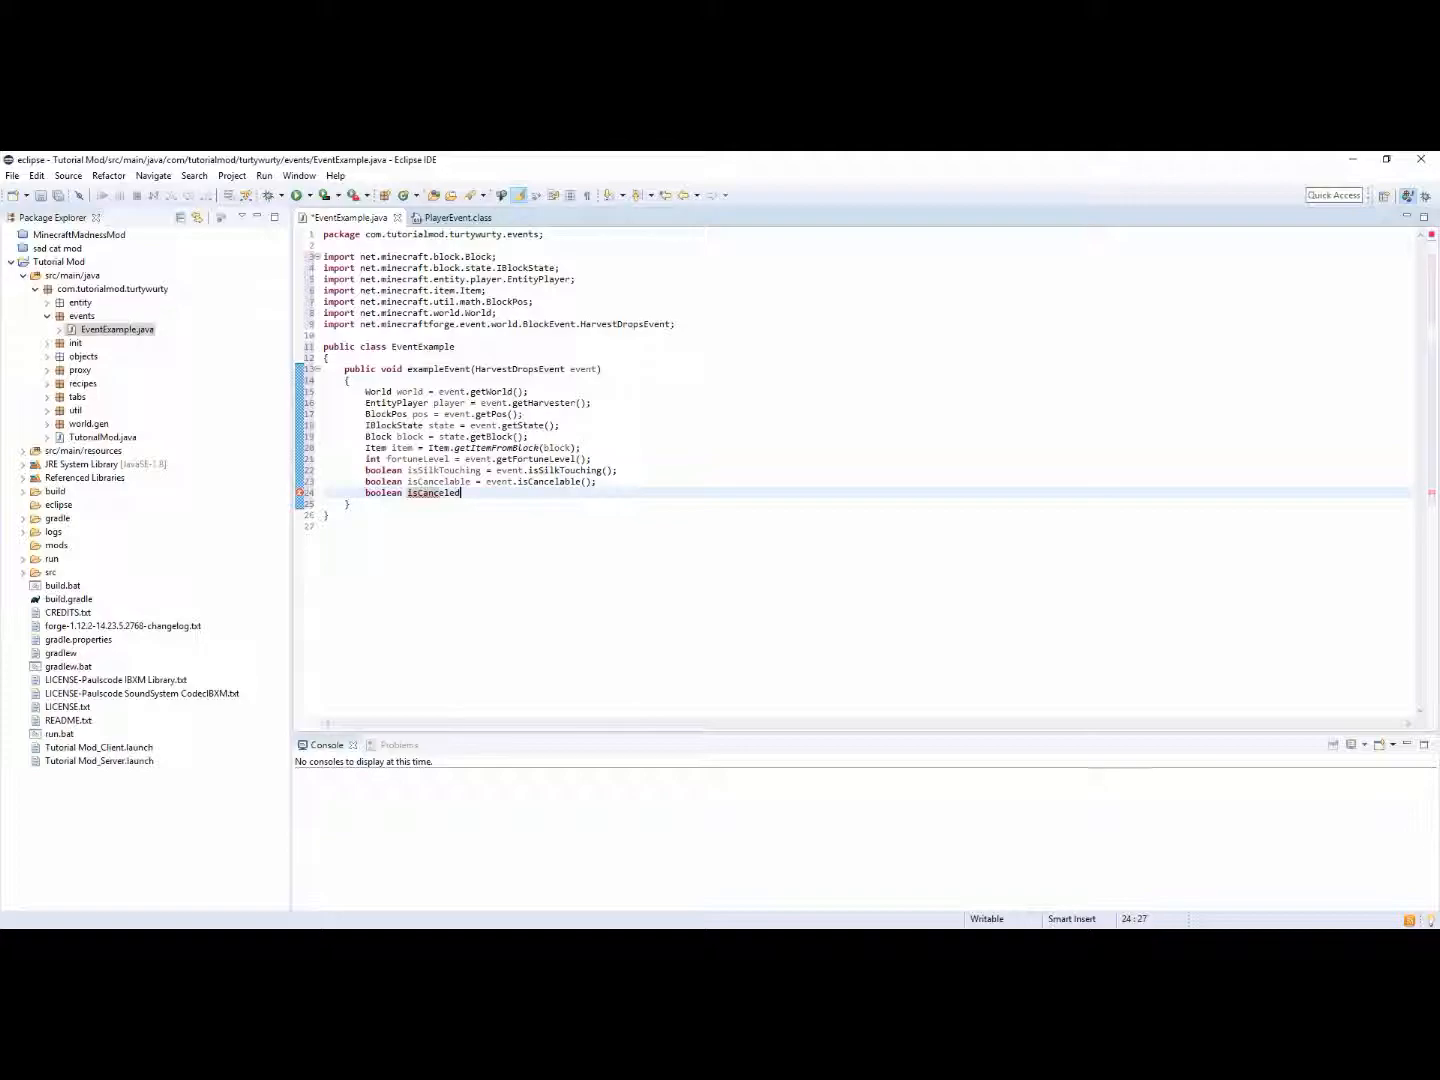
pyautogui.write('= event')
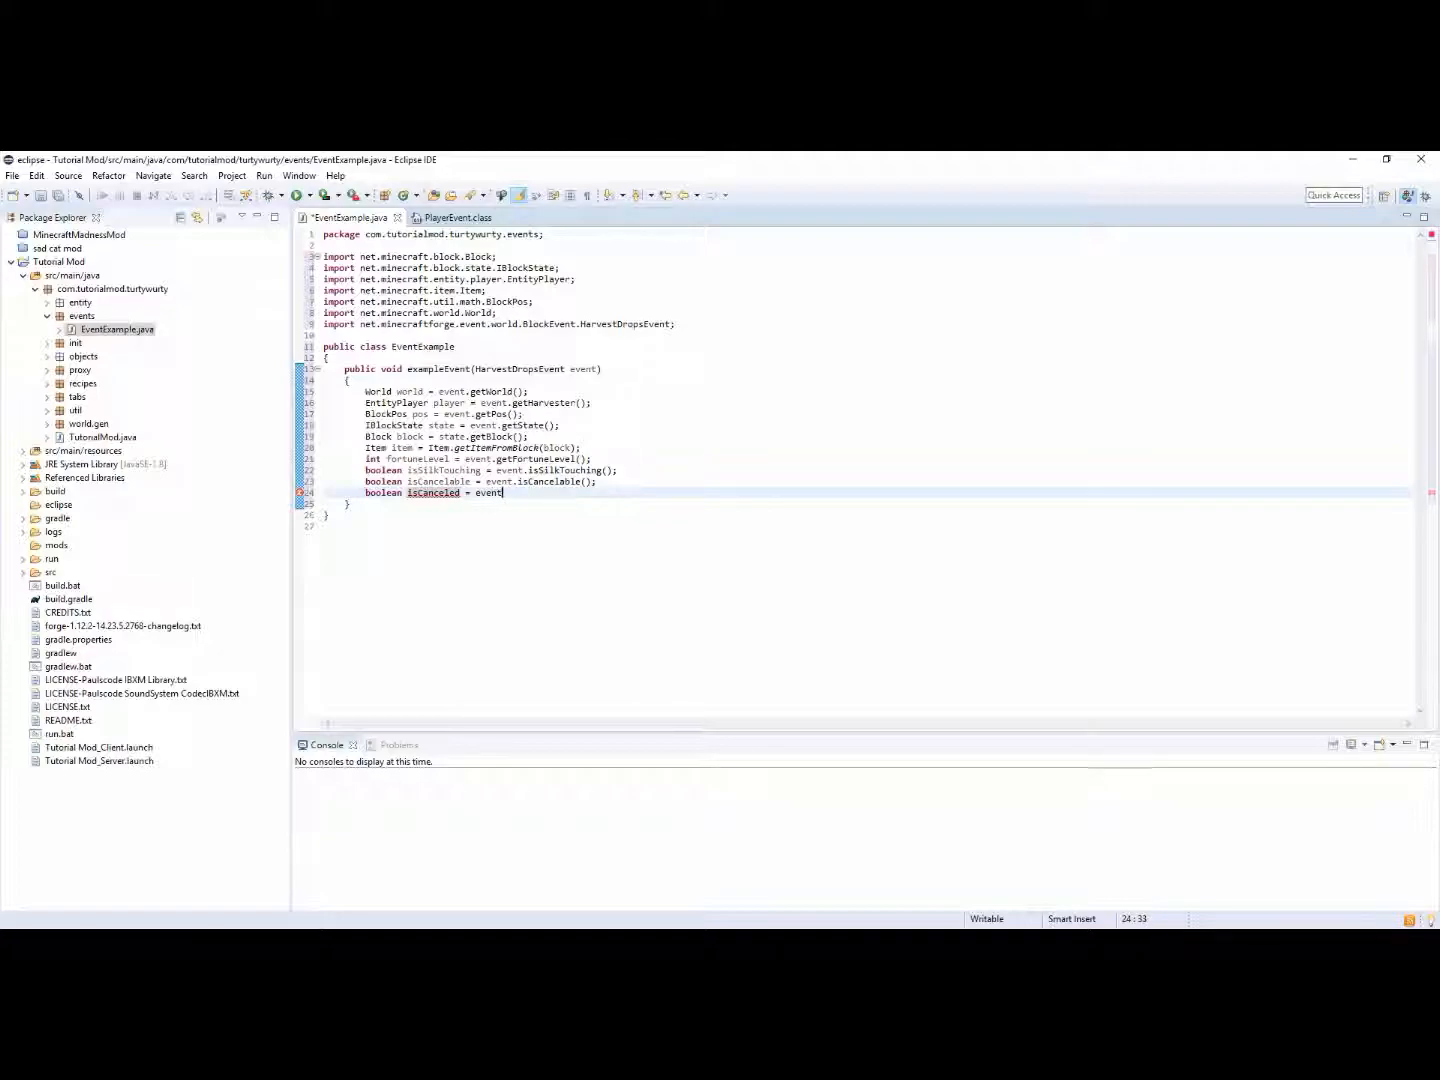
pyautogui.write('.is')
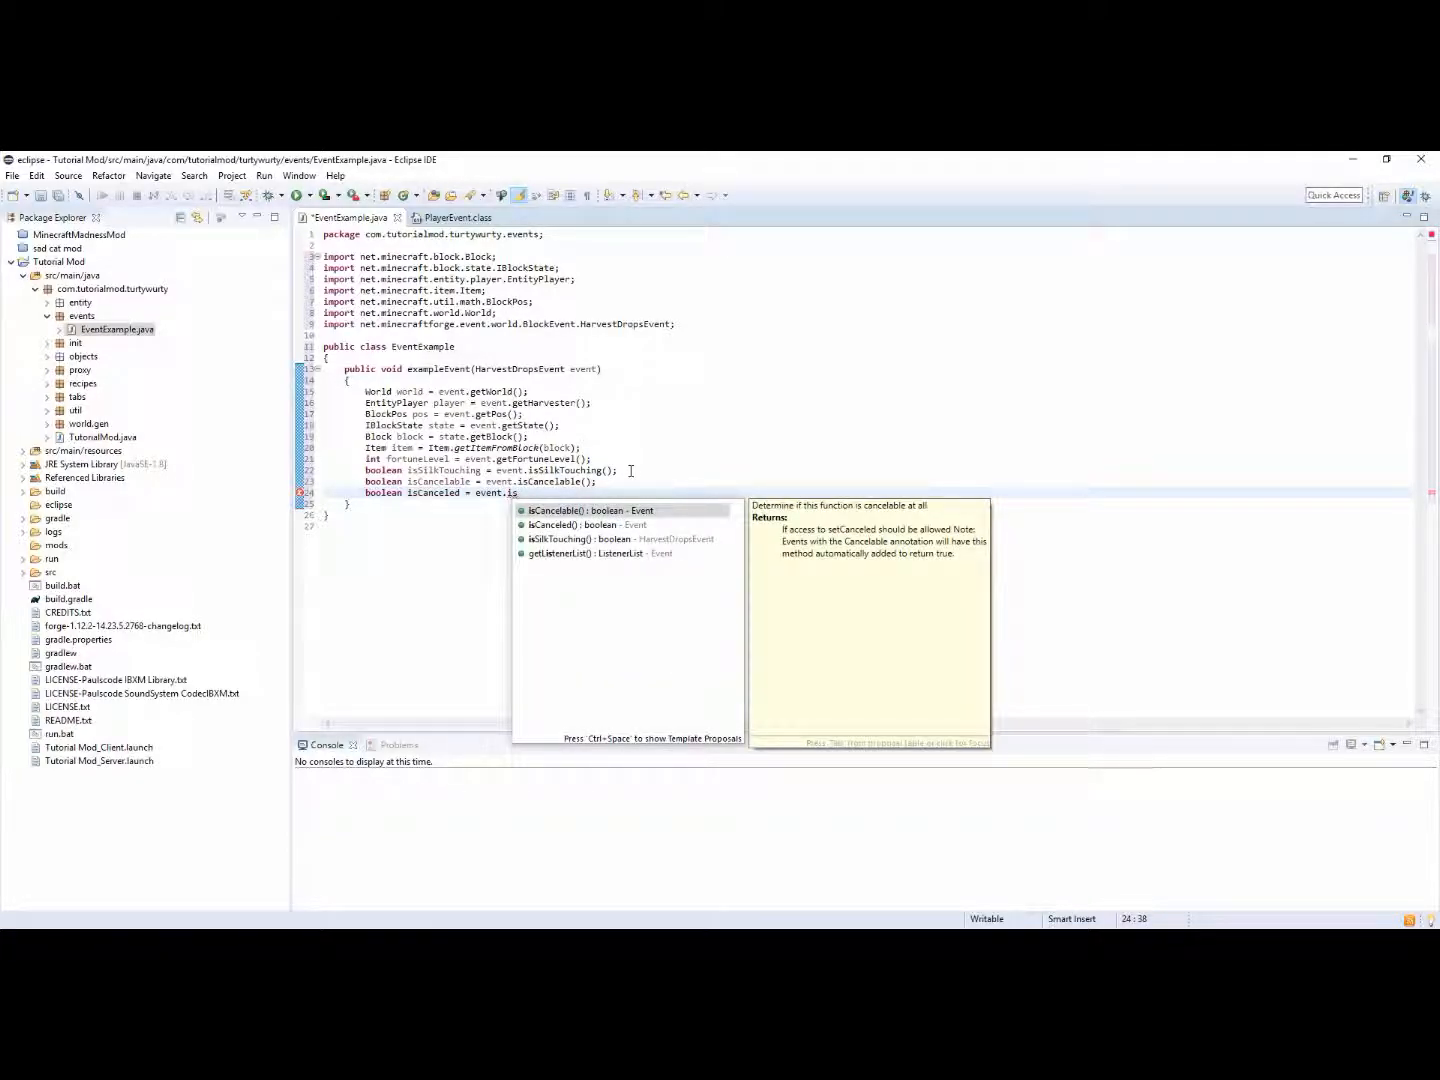
pyautogui.press('Down')
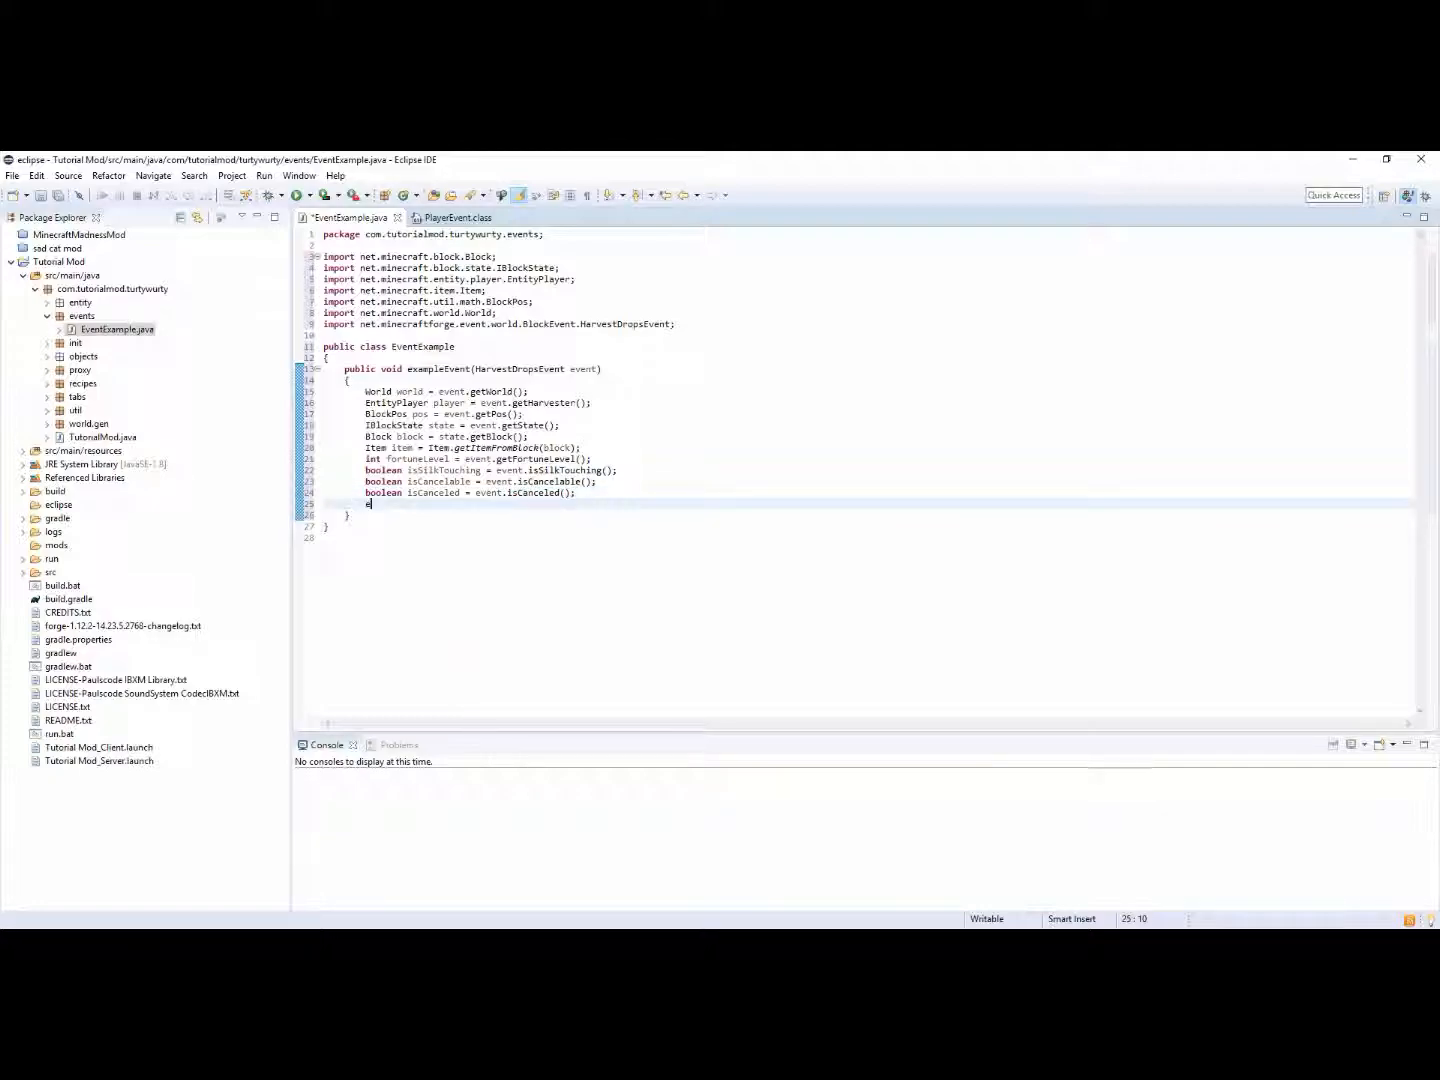
# Add EventPriority priority = event.getPhase() and float dropChance = event.getDropChance(), importing EventPriority
pyautogui.write('event.')
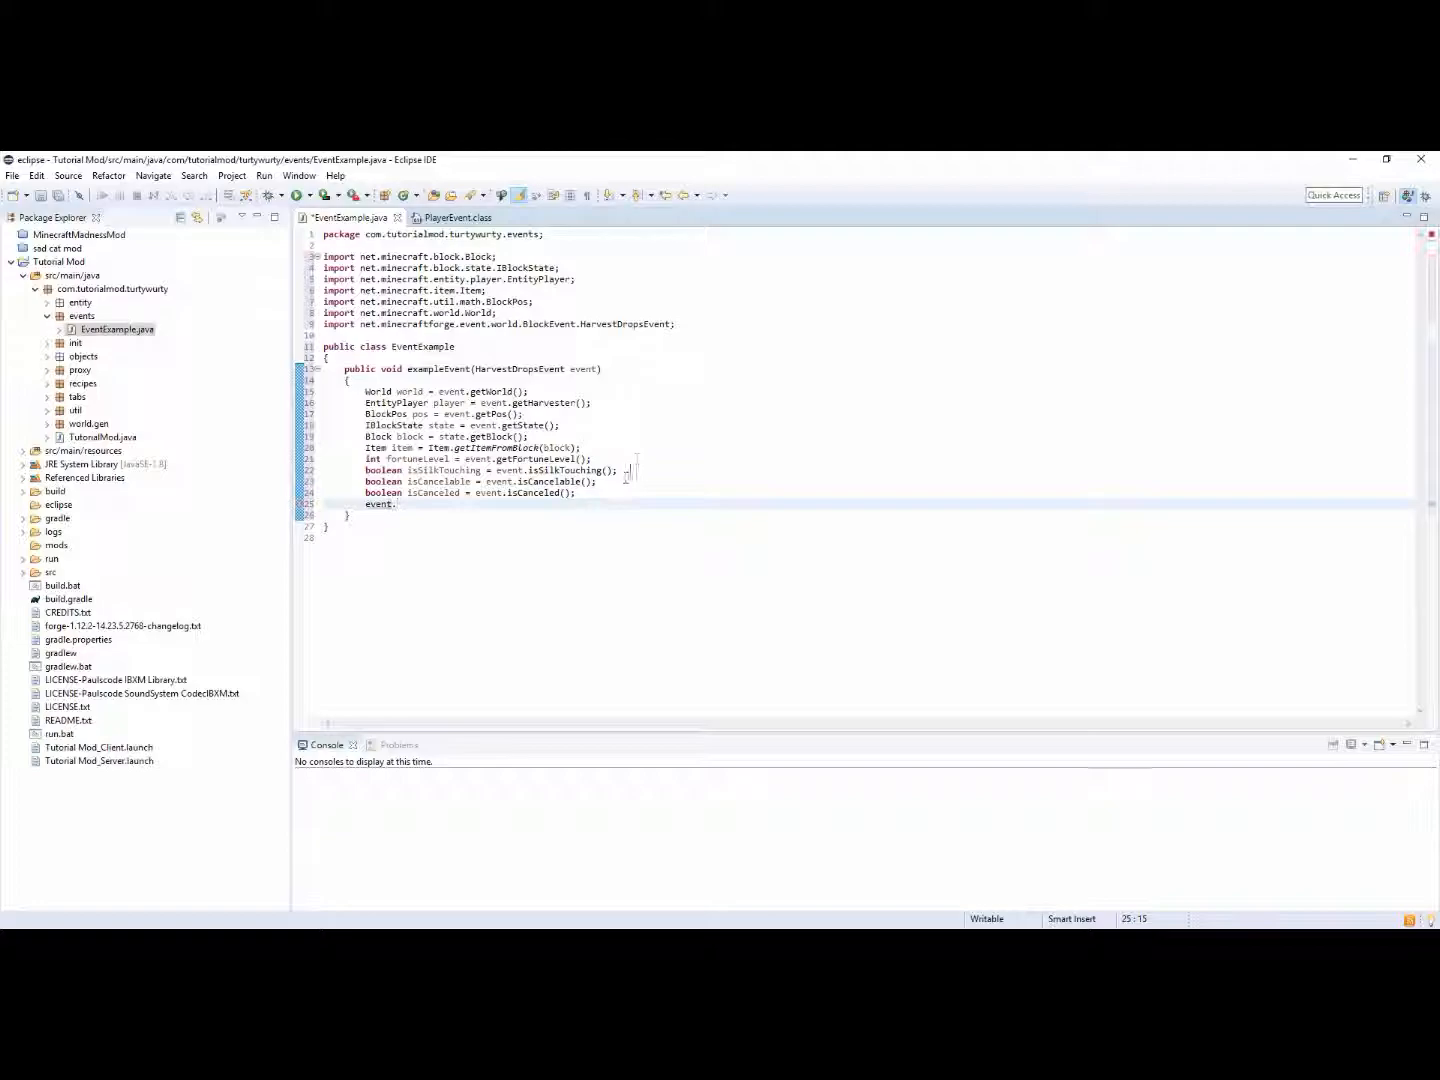
pyautogui.write('.')
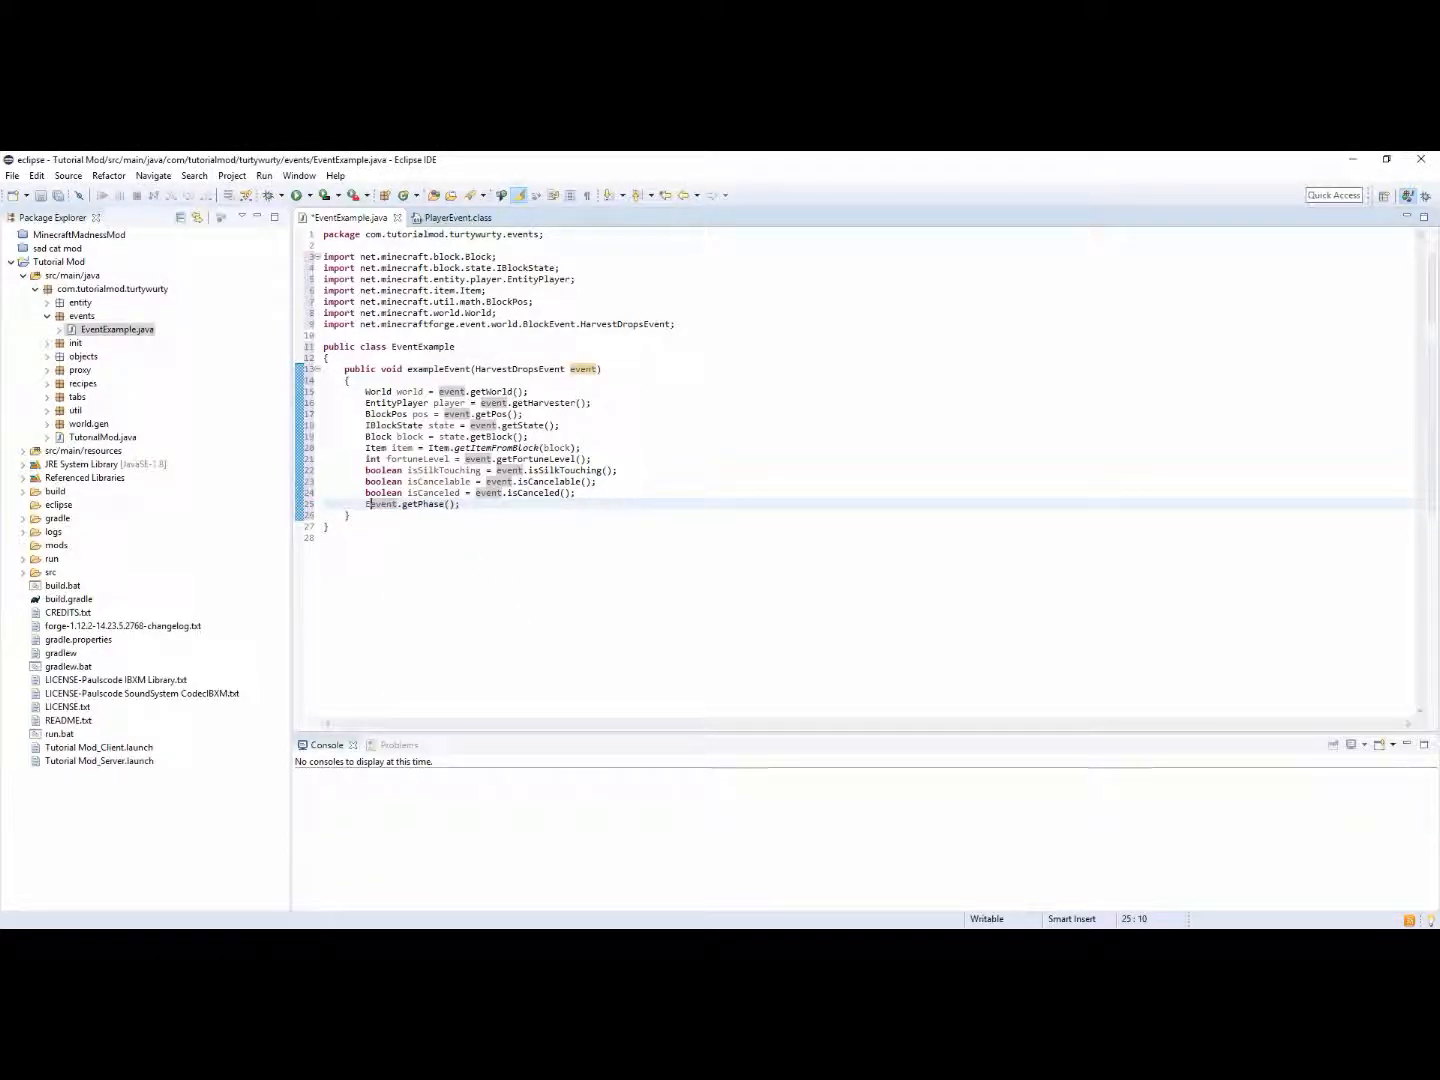
pyautogui.write('eventPriority')
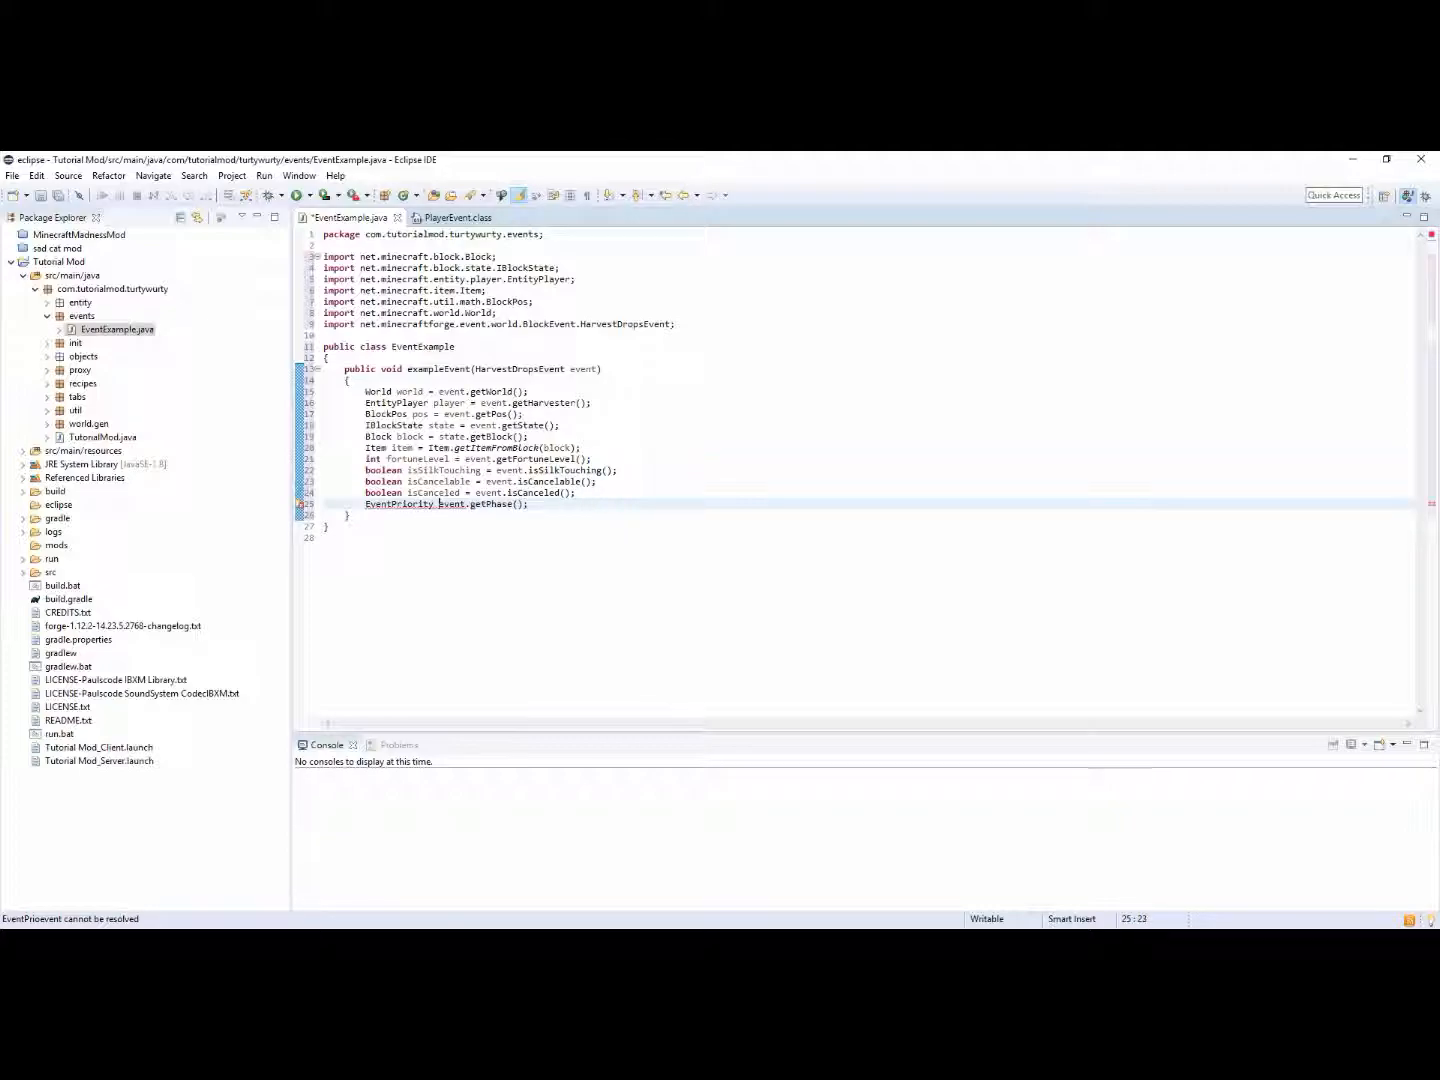
pyautogui.write('priority =')
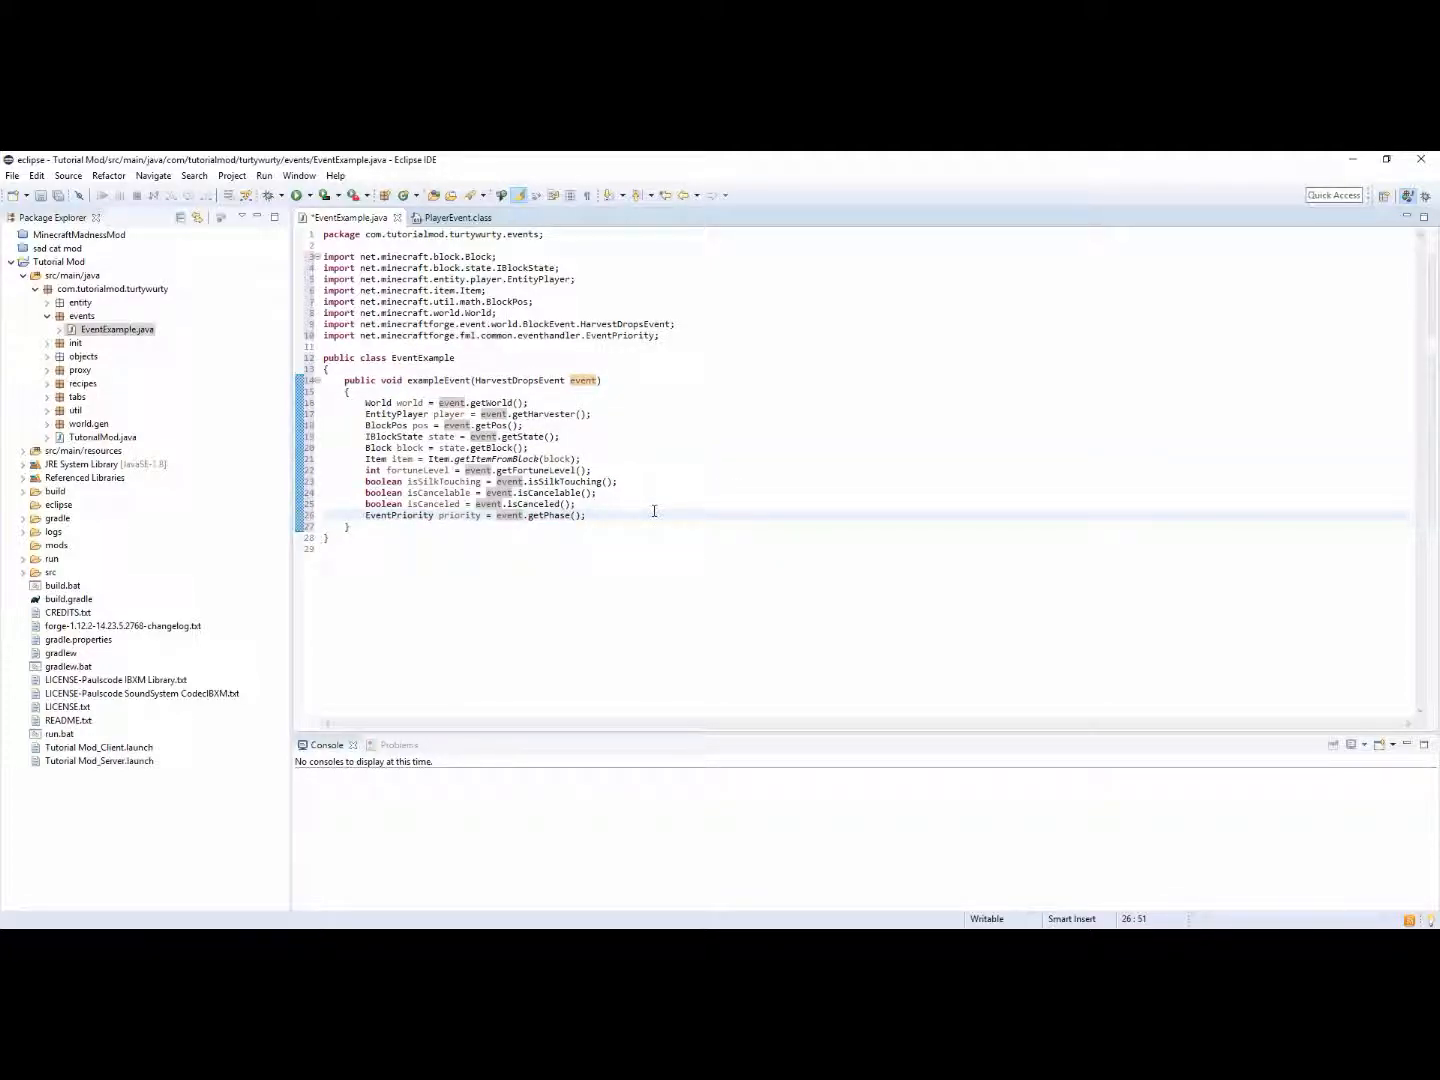
pyautogui.write('event.getDropChance();')
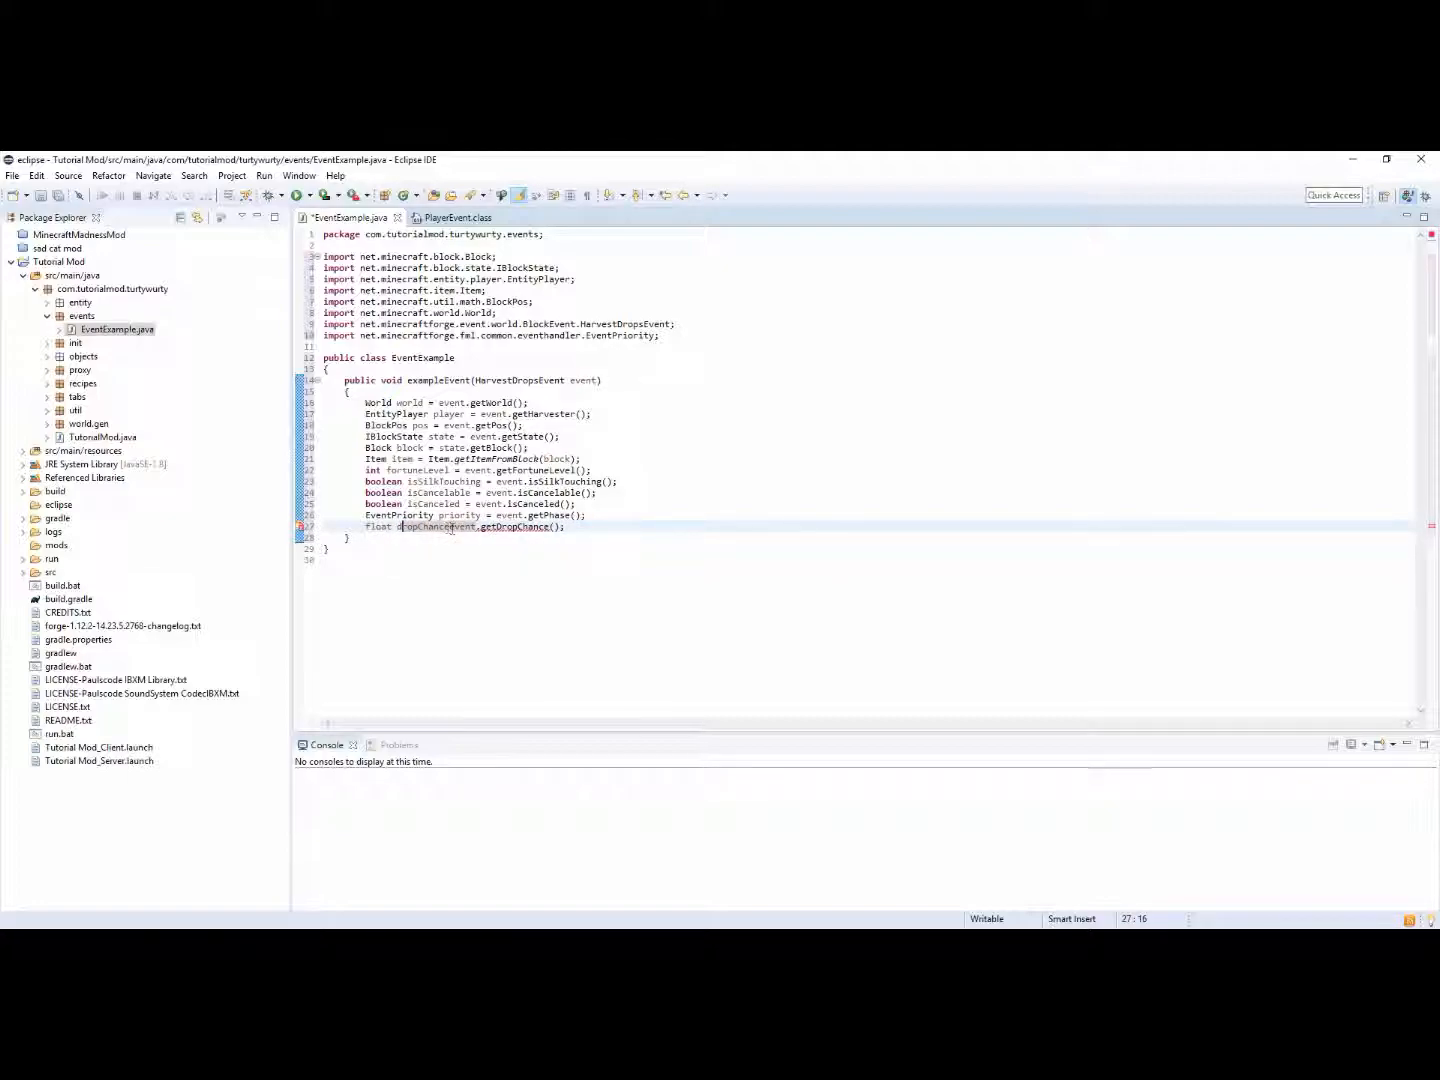
pyautogui.write('" = "')
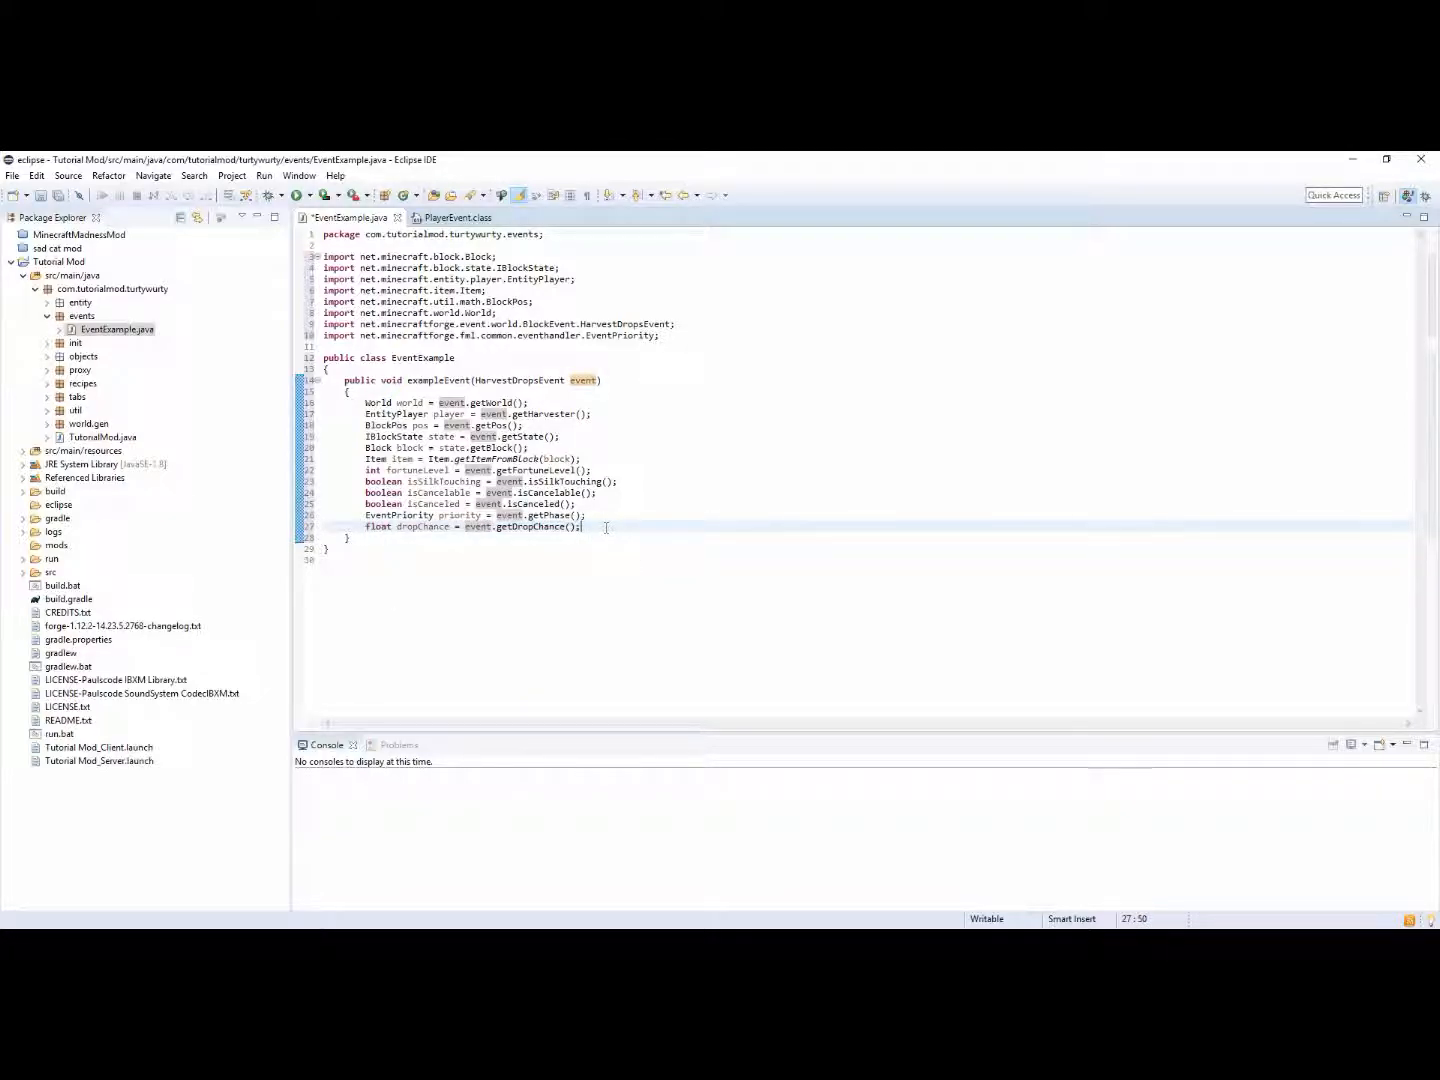
pyautogui.write('eve')
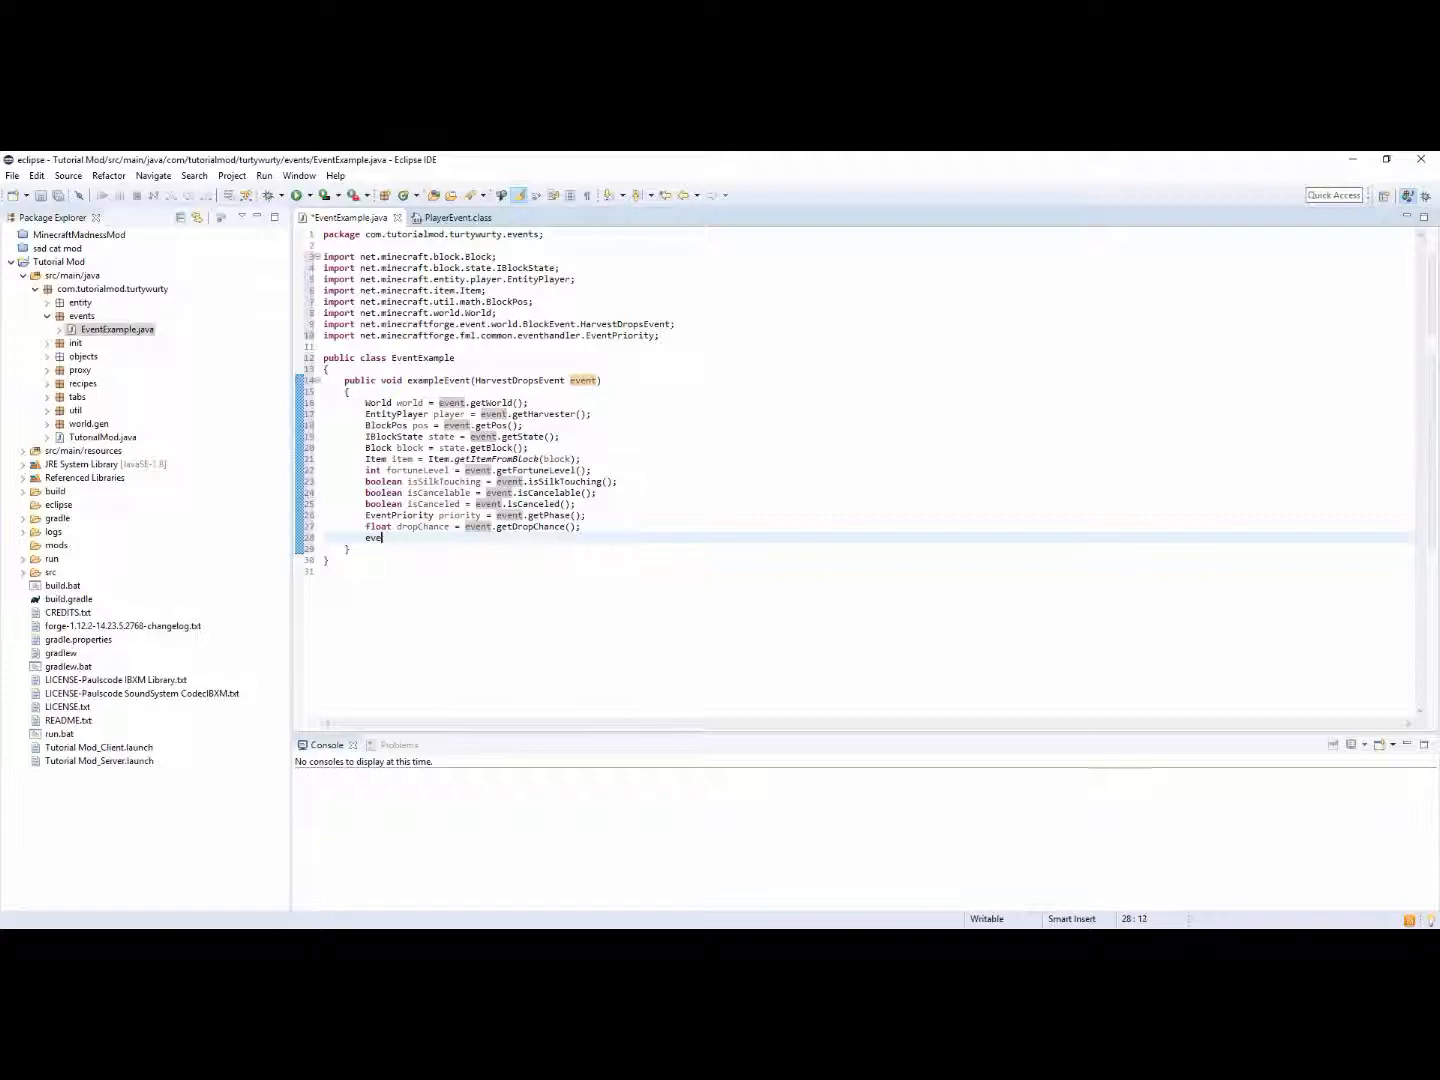
# Declare List<ItemStack> drops = event.getDrops(); and import java.util.List via Organize Imports
pyautogui.press('Backspace')
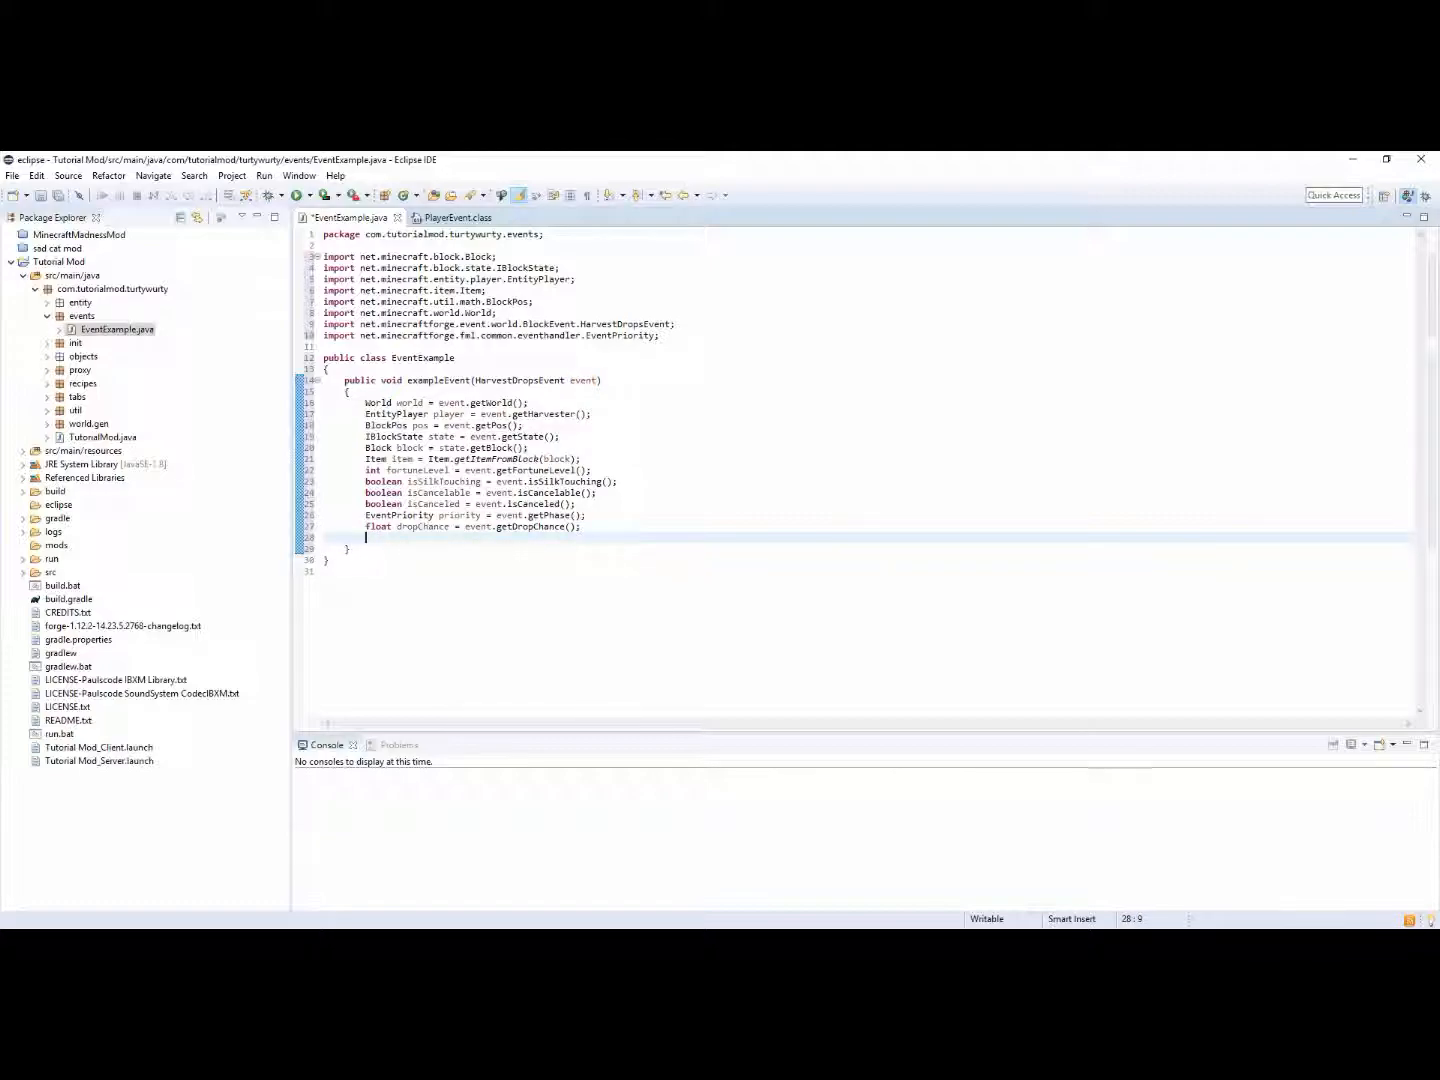
pyautogui.write('i')
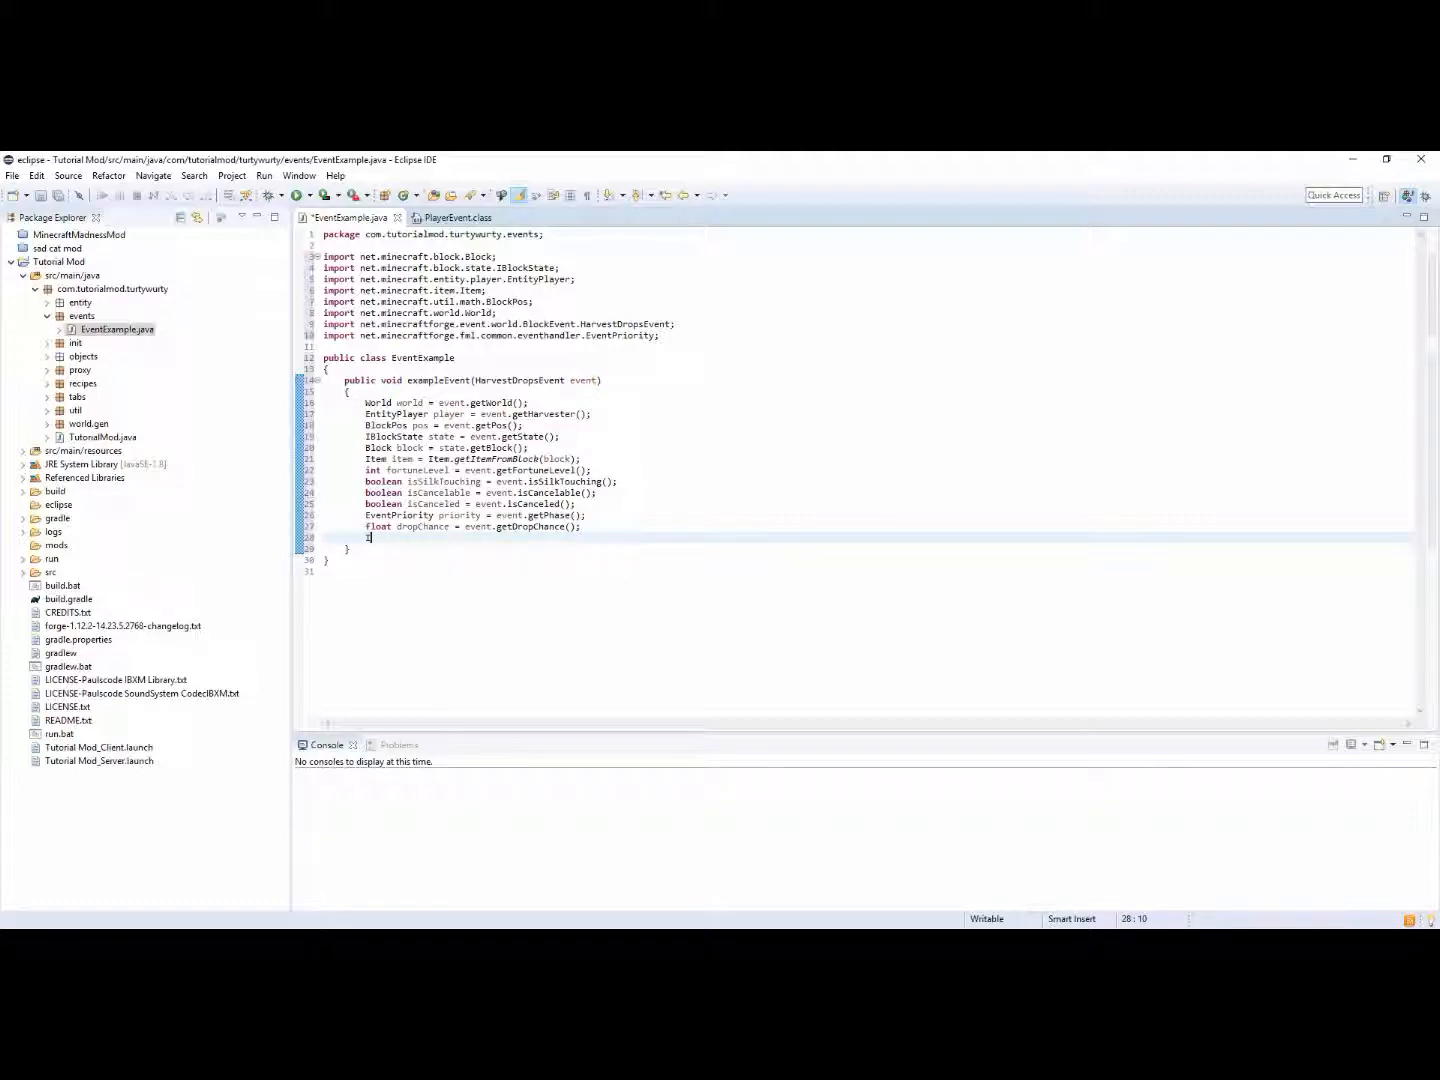
pyautogui.write('ItemSt')
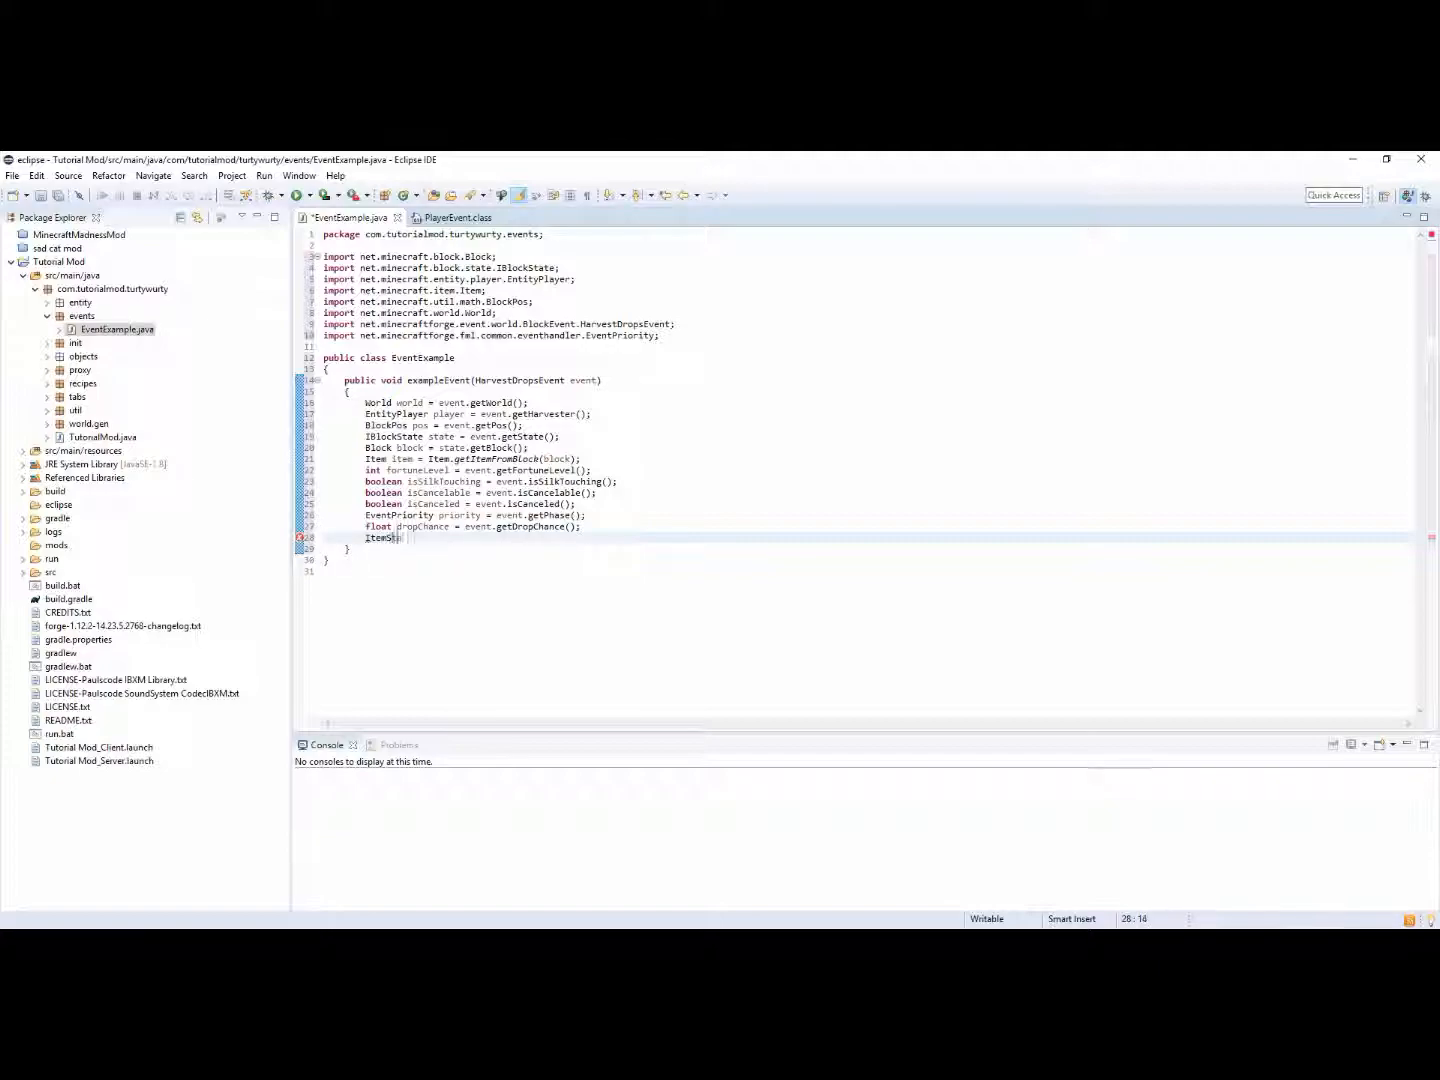
pyautogui.write('ack[] items =')
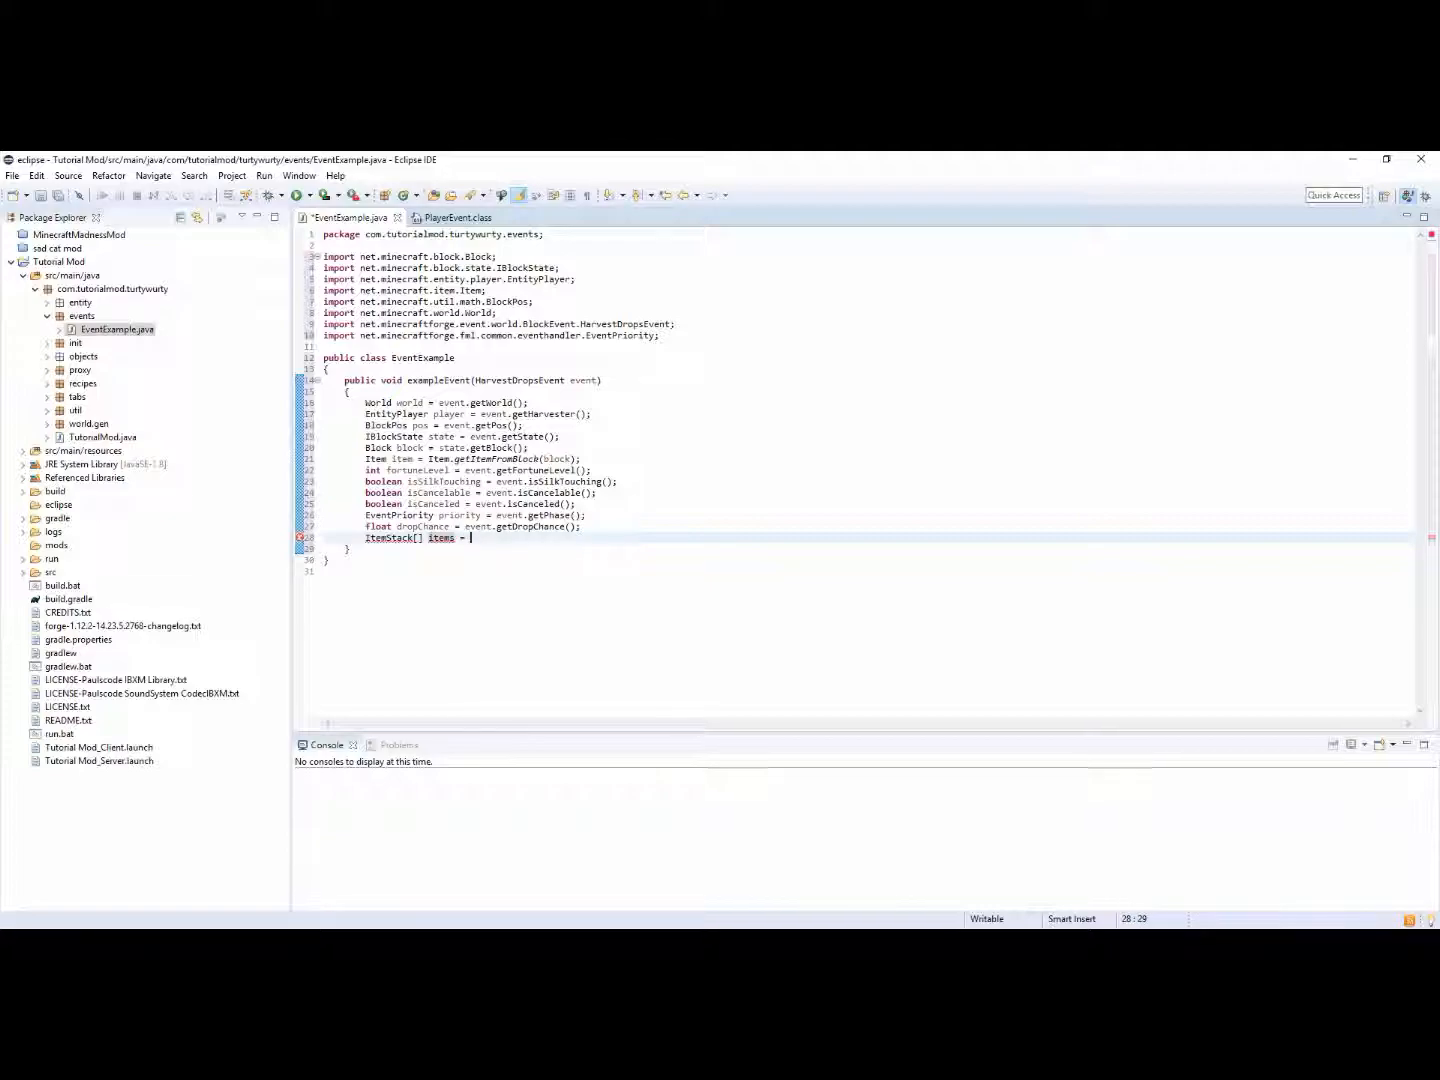
pyautogui.write('event.getDrops();')
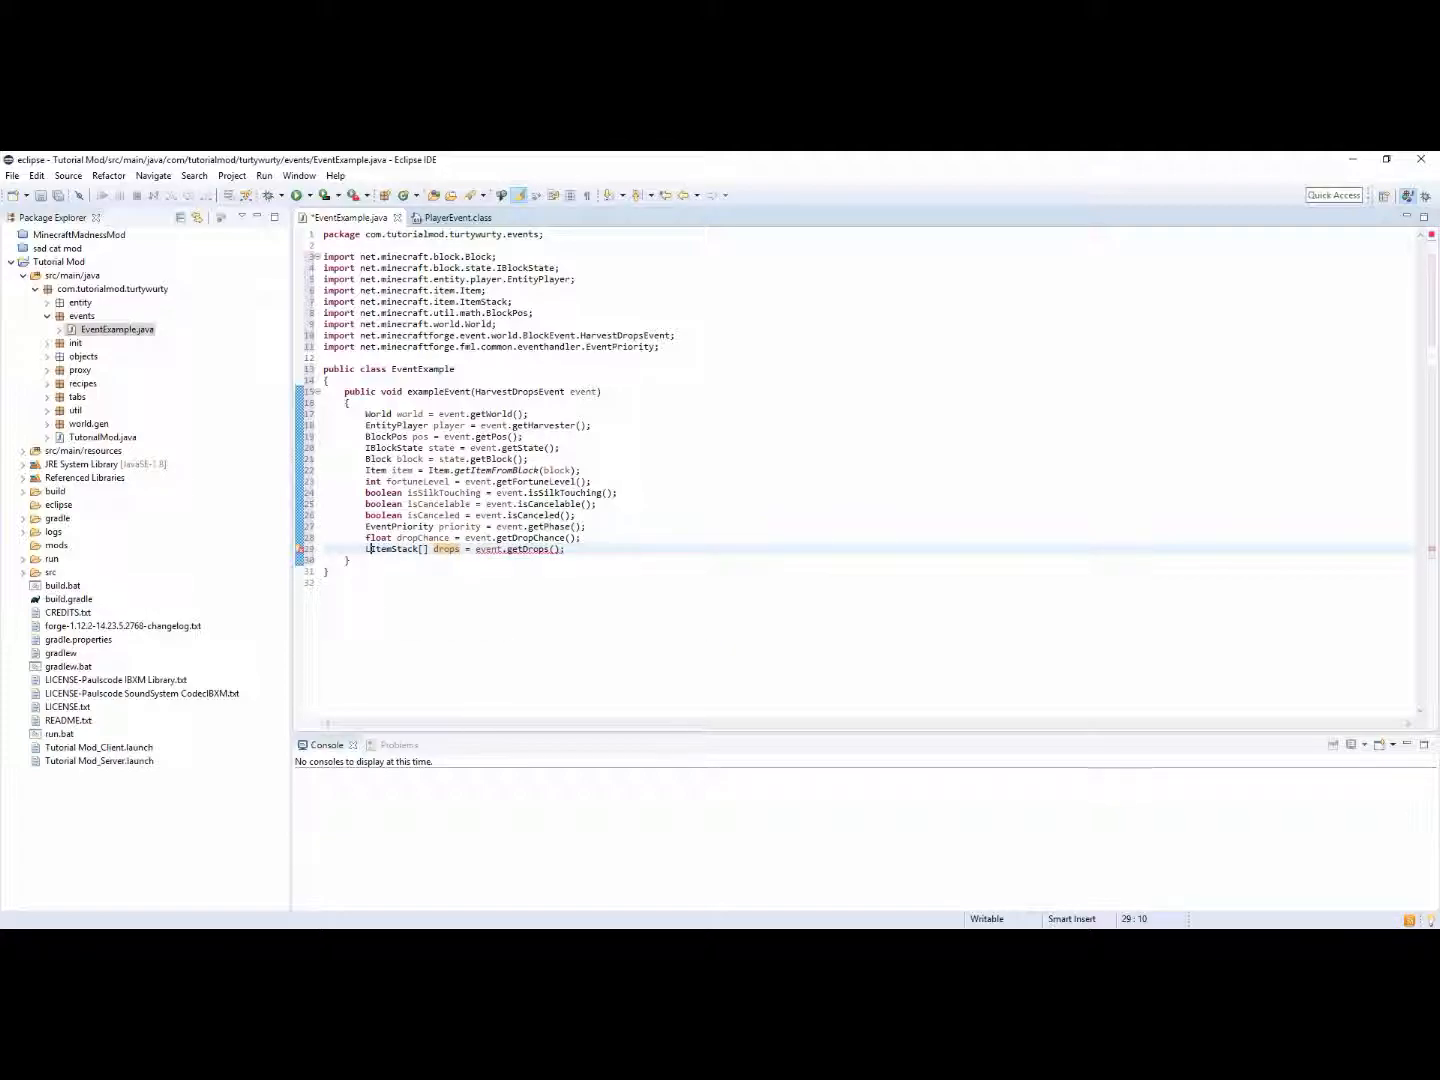
pyautogui.write('List<')
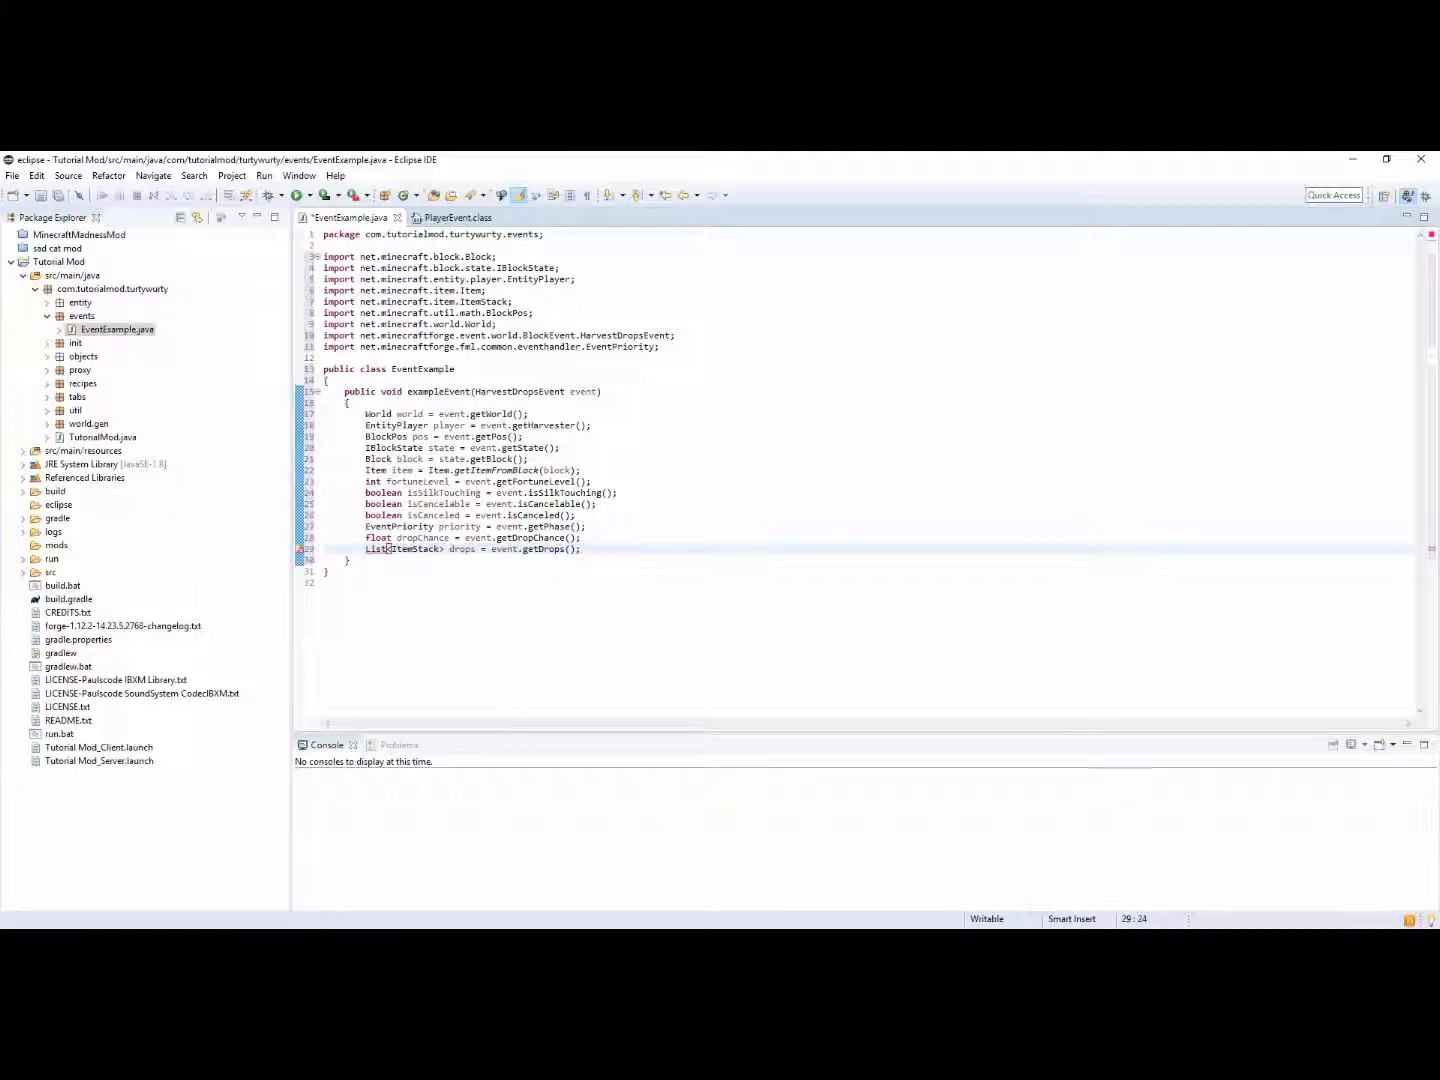
pyautogui.press('ctrl+shift+o')
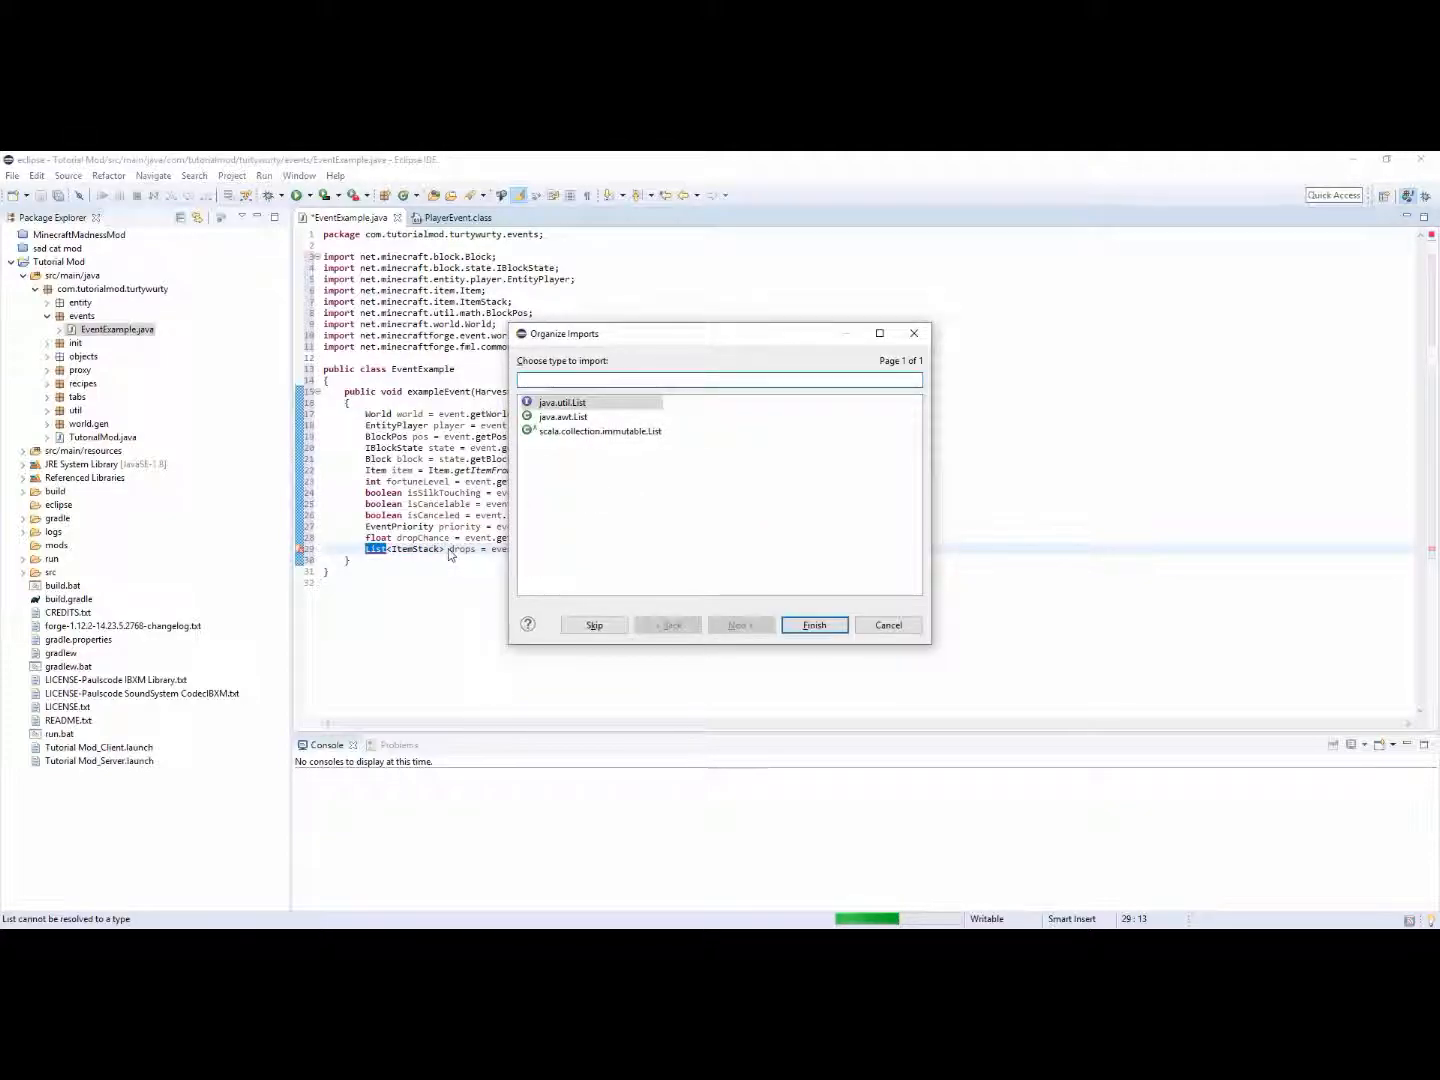
pyautogui.click(812, 624)
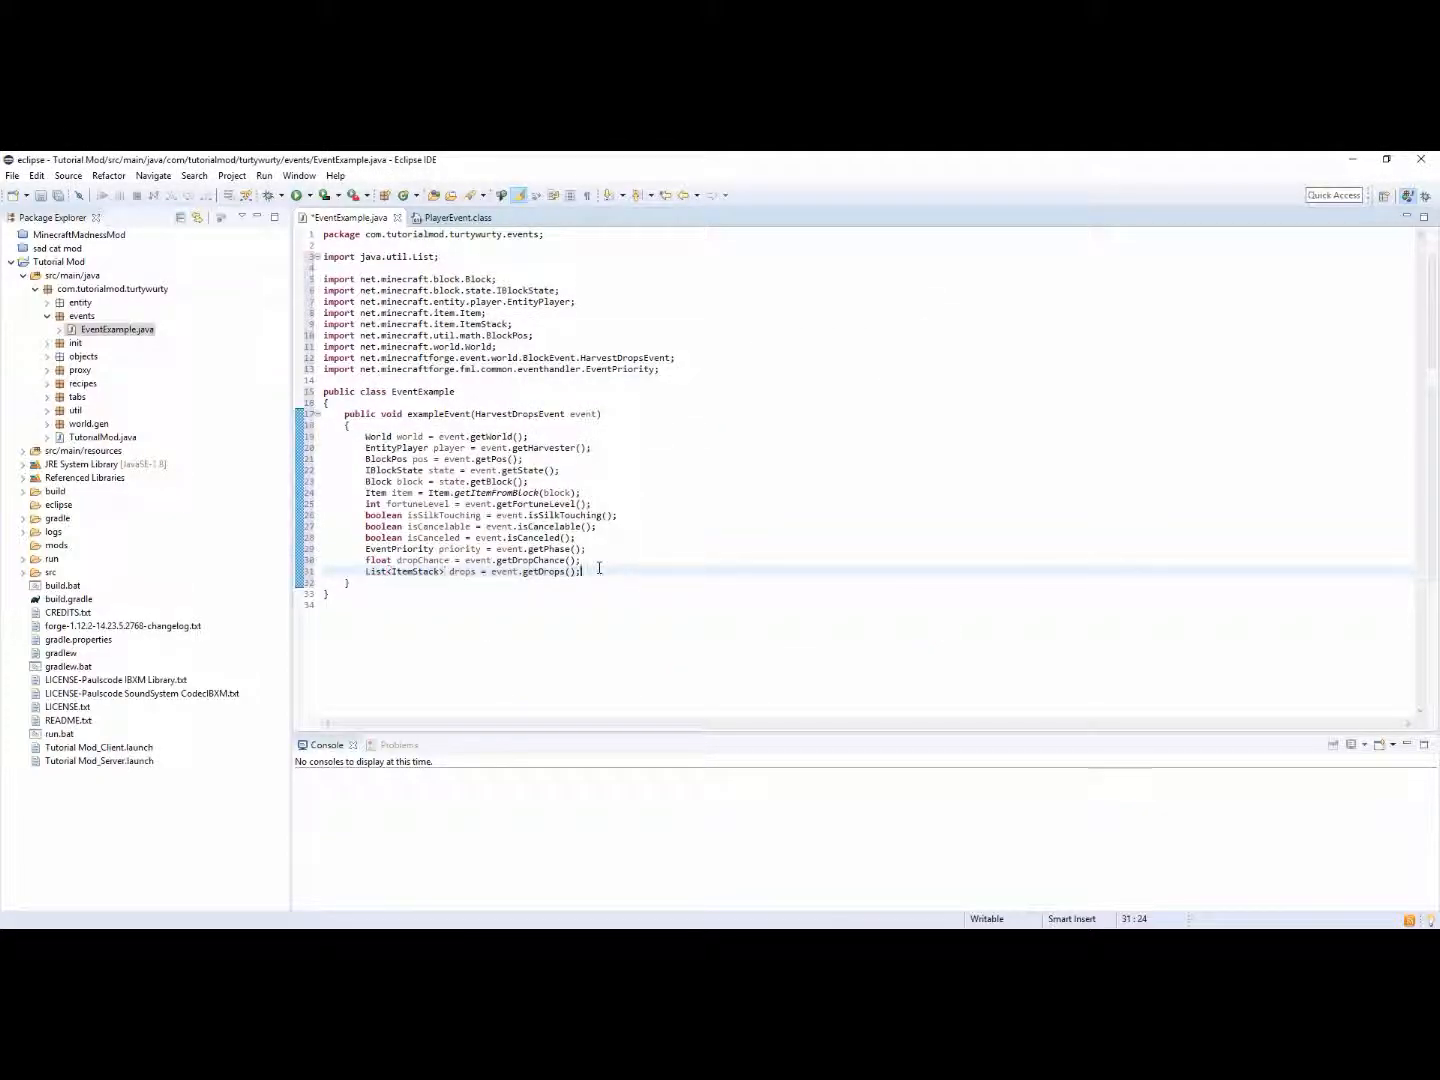
# Write a Class class = event.getClass() line, then select the whole line for replacement
pyautogui.write('event')
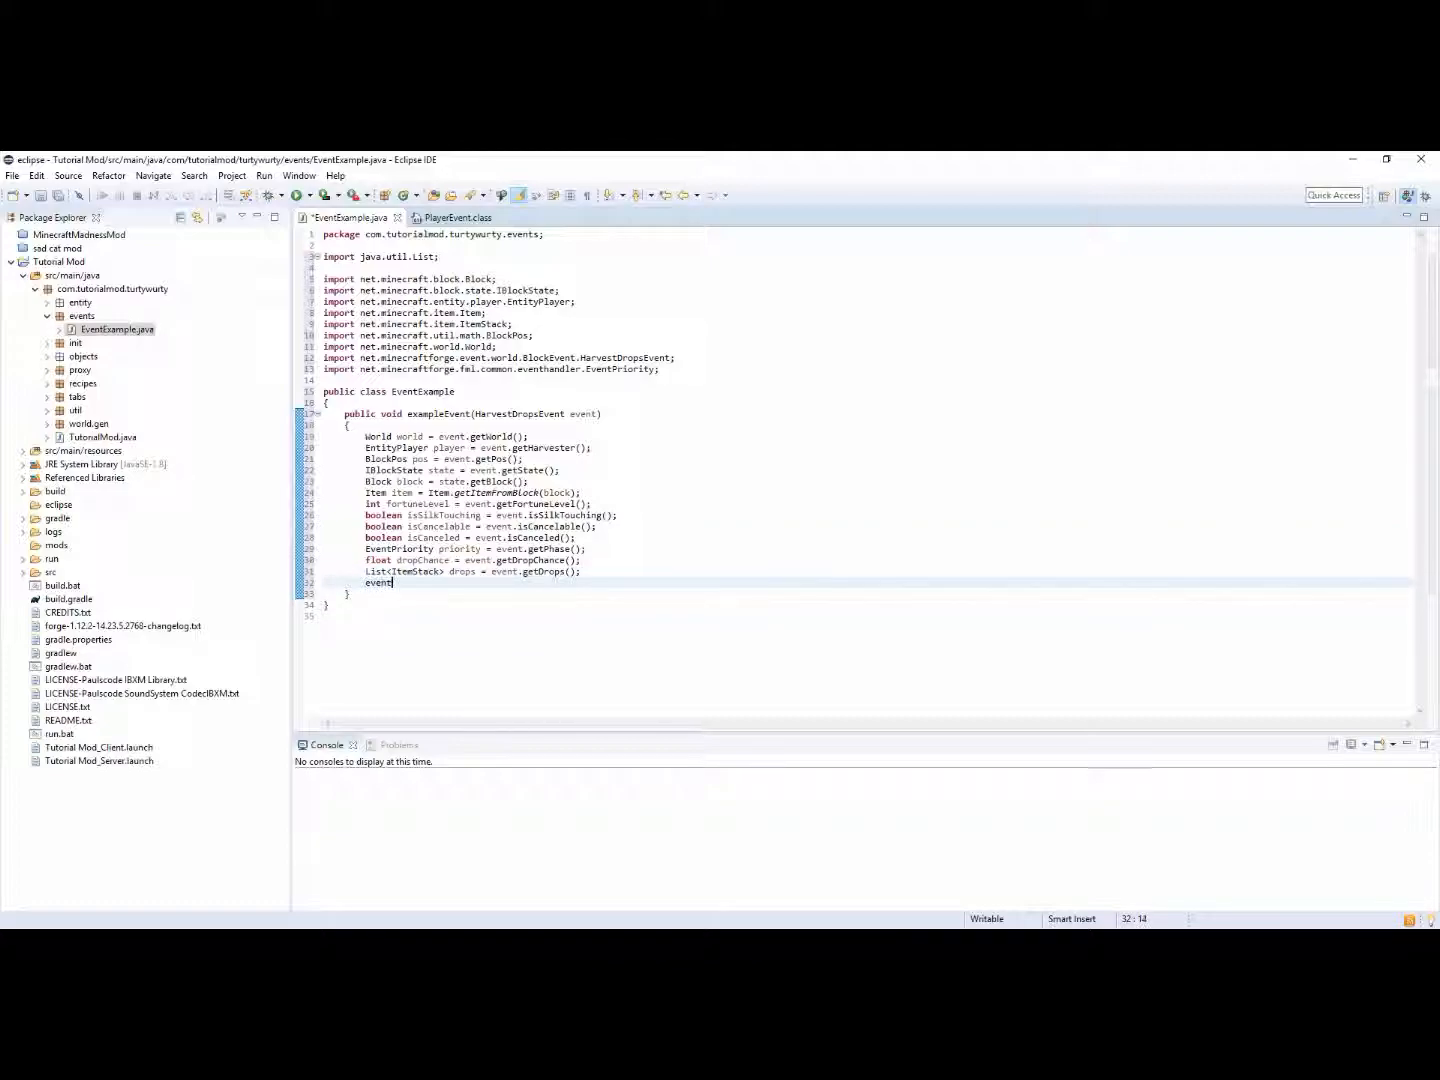
pyautogui.write('.getClass();')
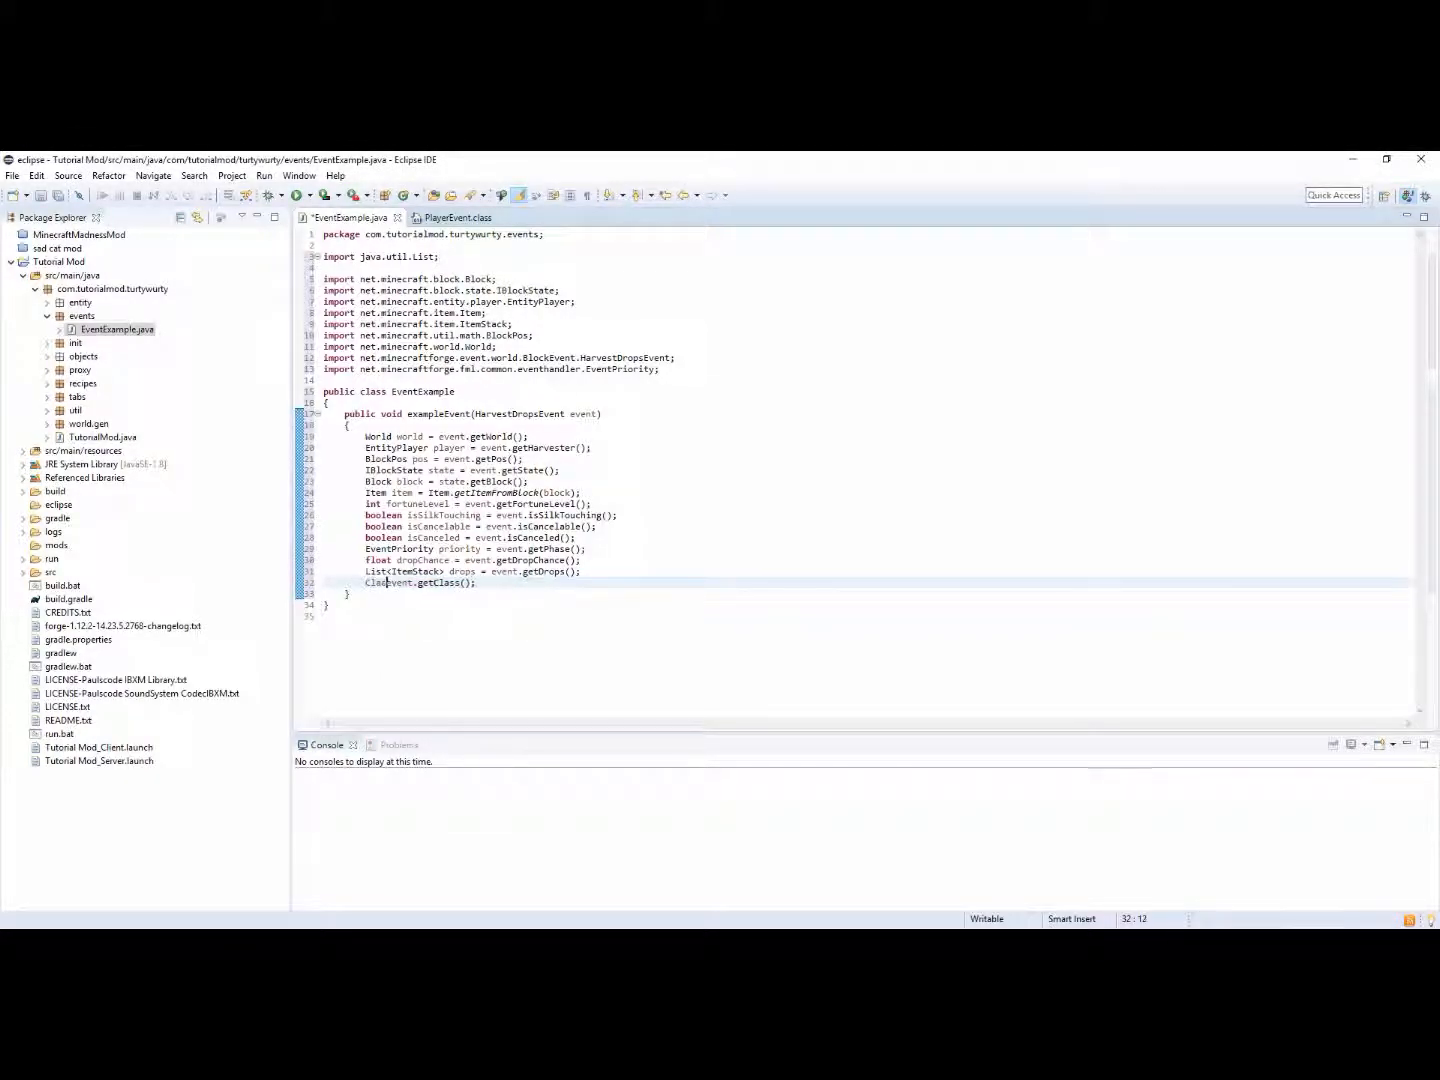
pyautogui.write('class =')
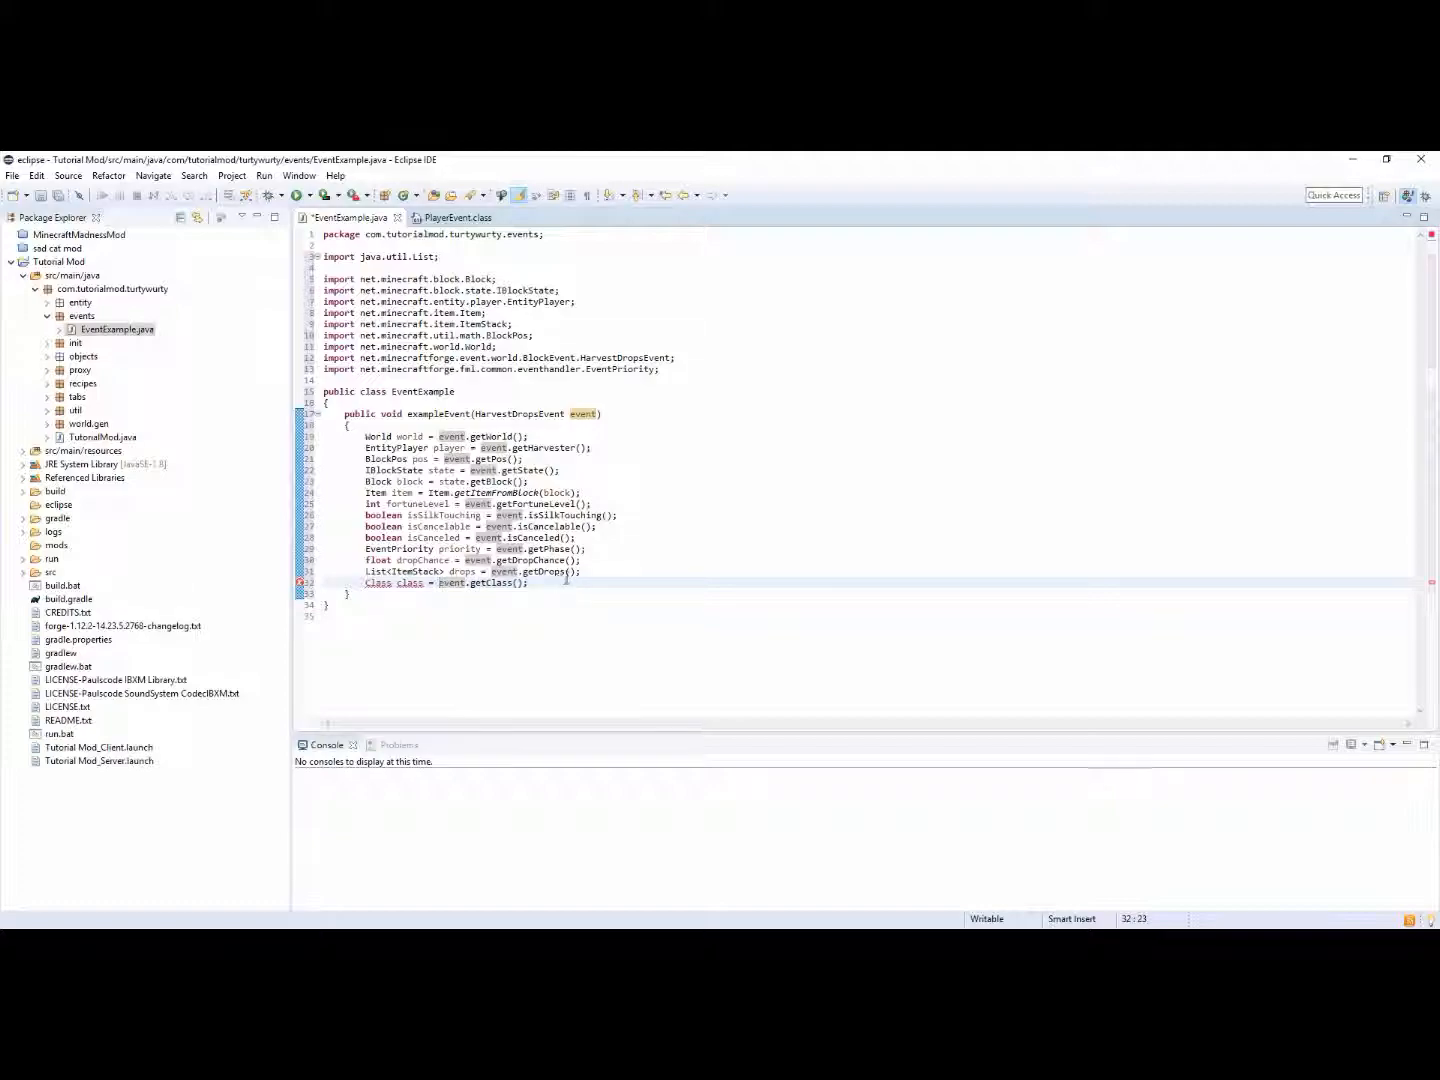
pyautogui.tripleClick(444, 582)
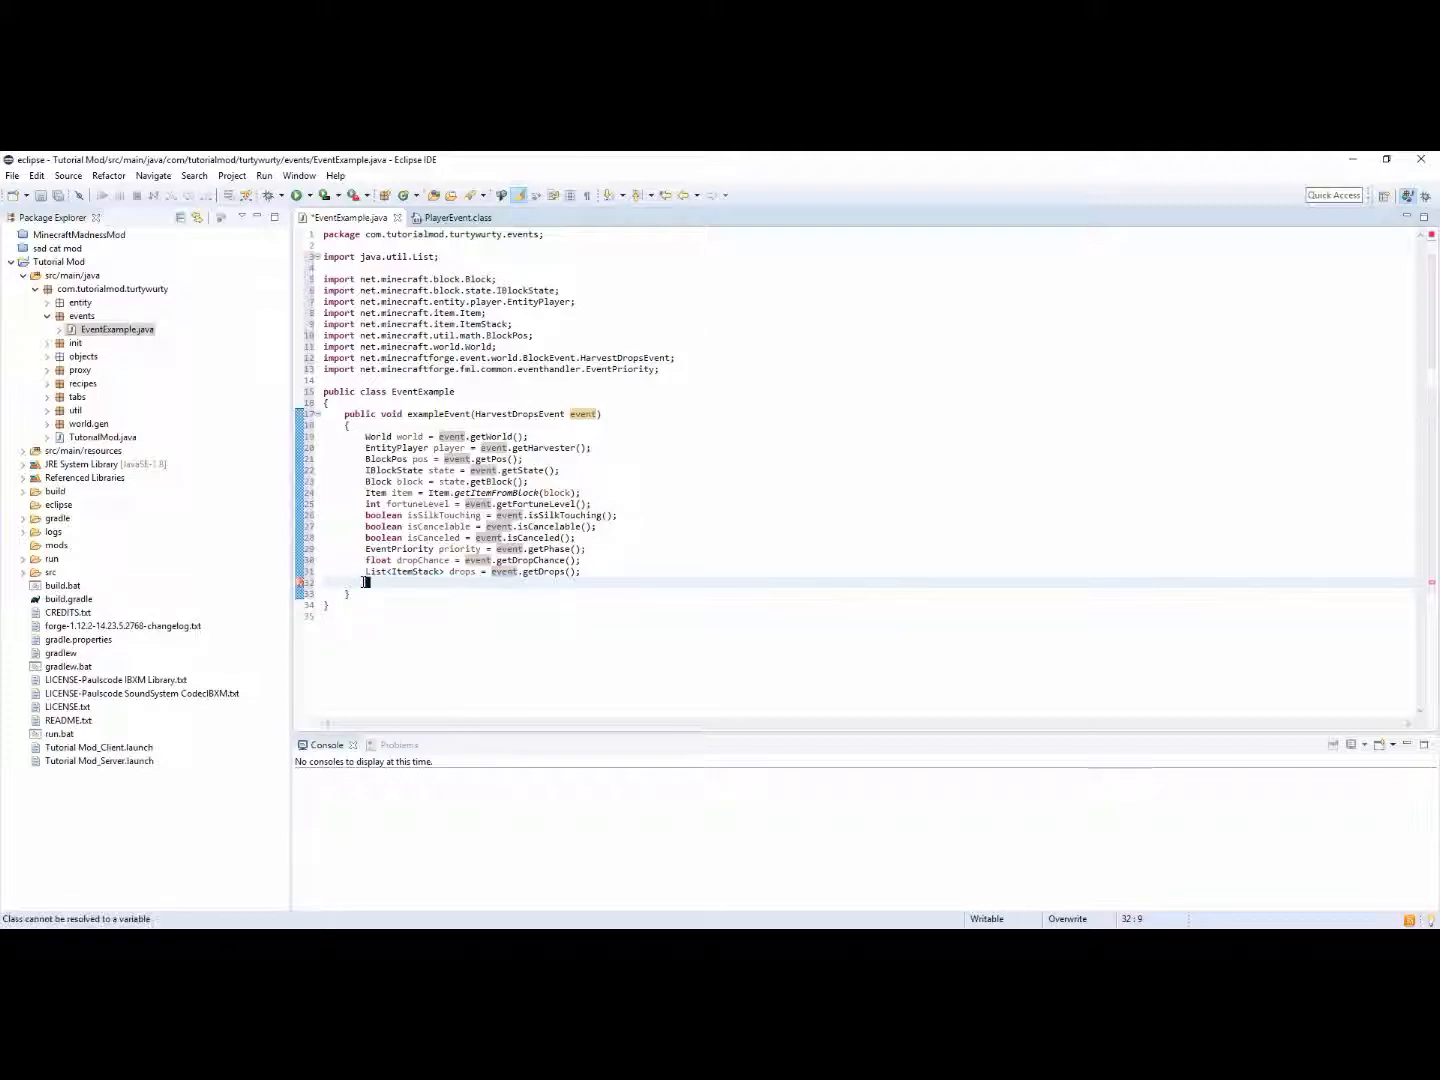
# Replace it with boolean hasResult = event.hasResult(); and begin an if statement below
pyautogui.write('e')
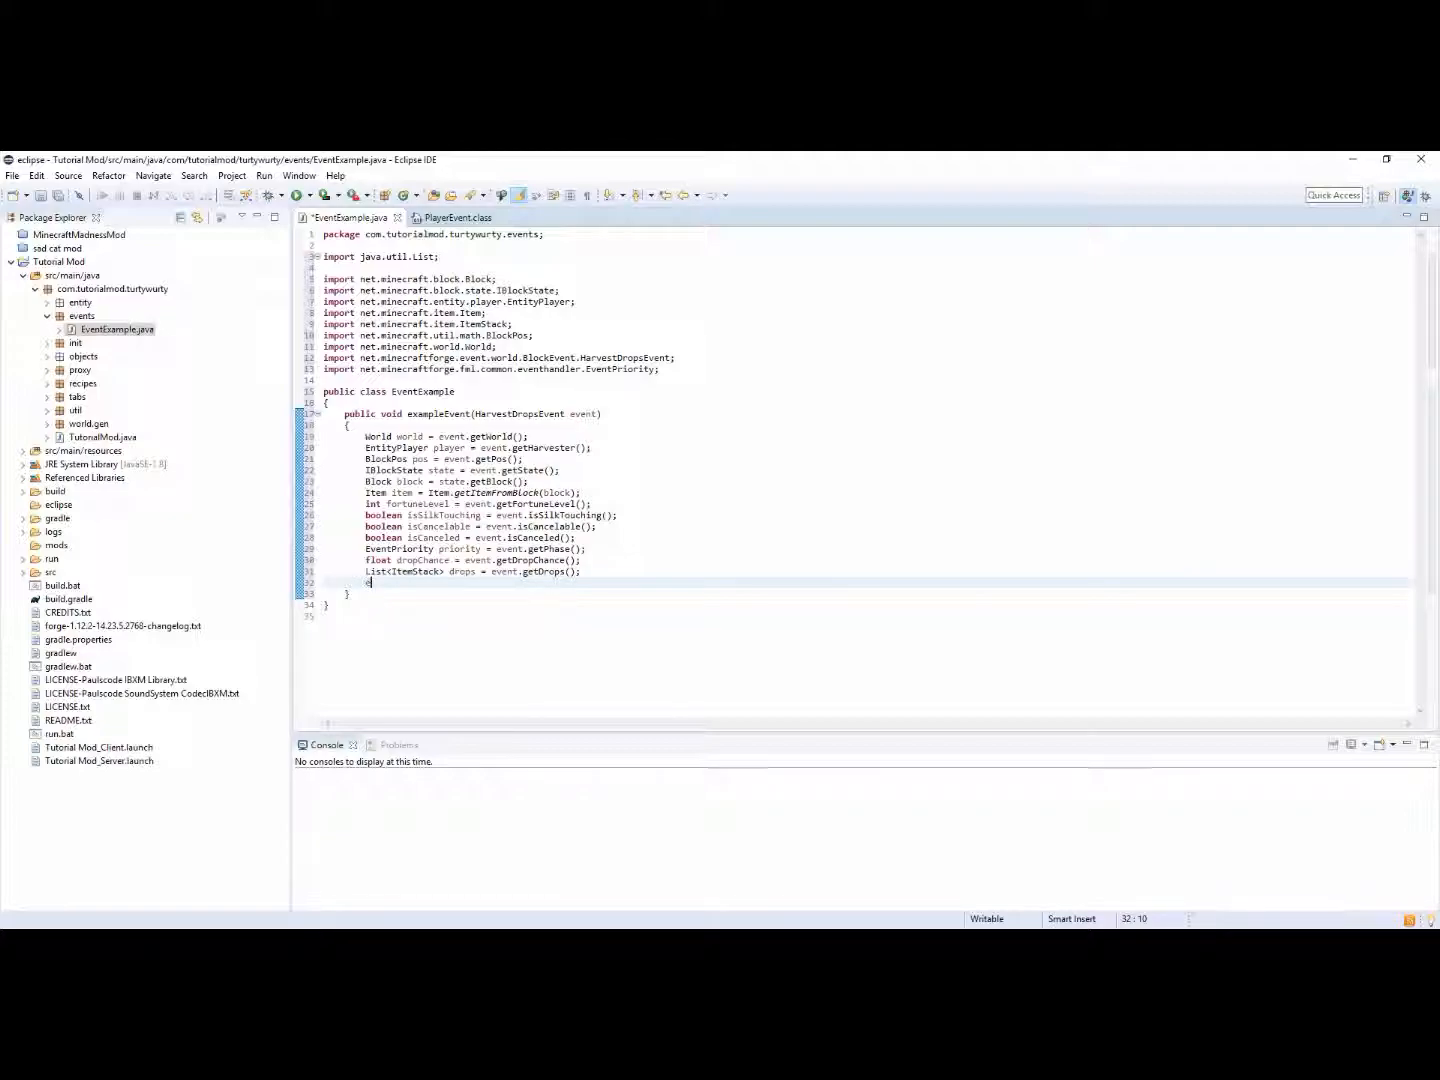
pyautogui.write('event.hasResult();')
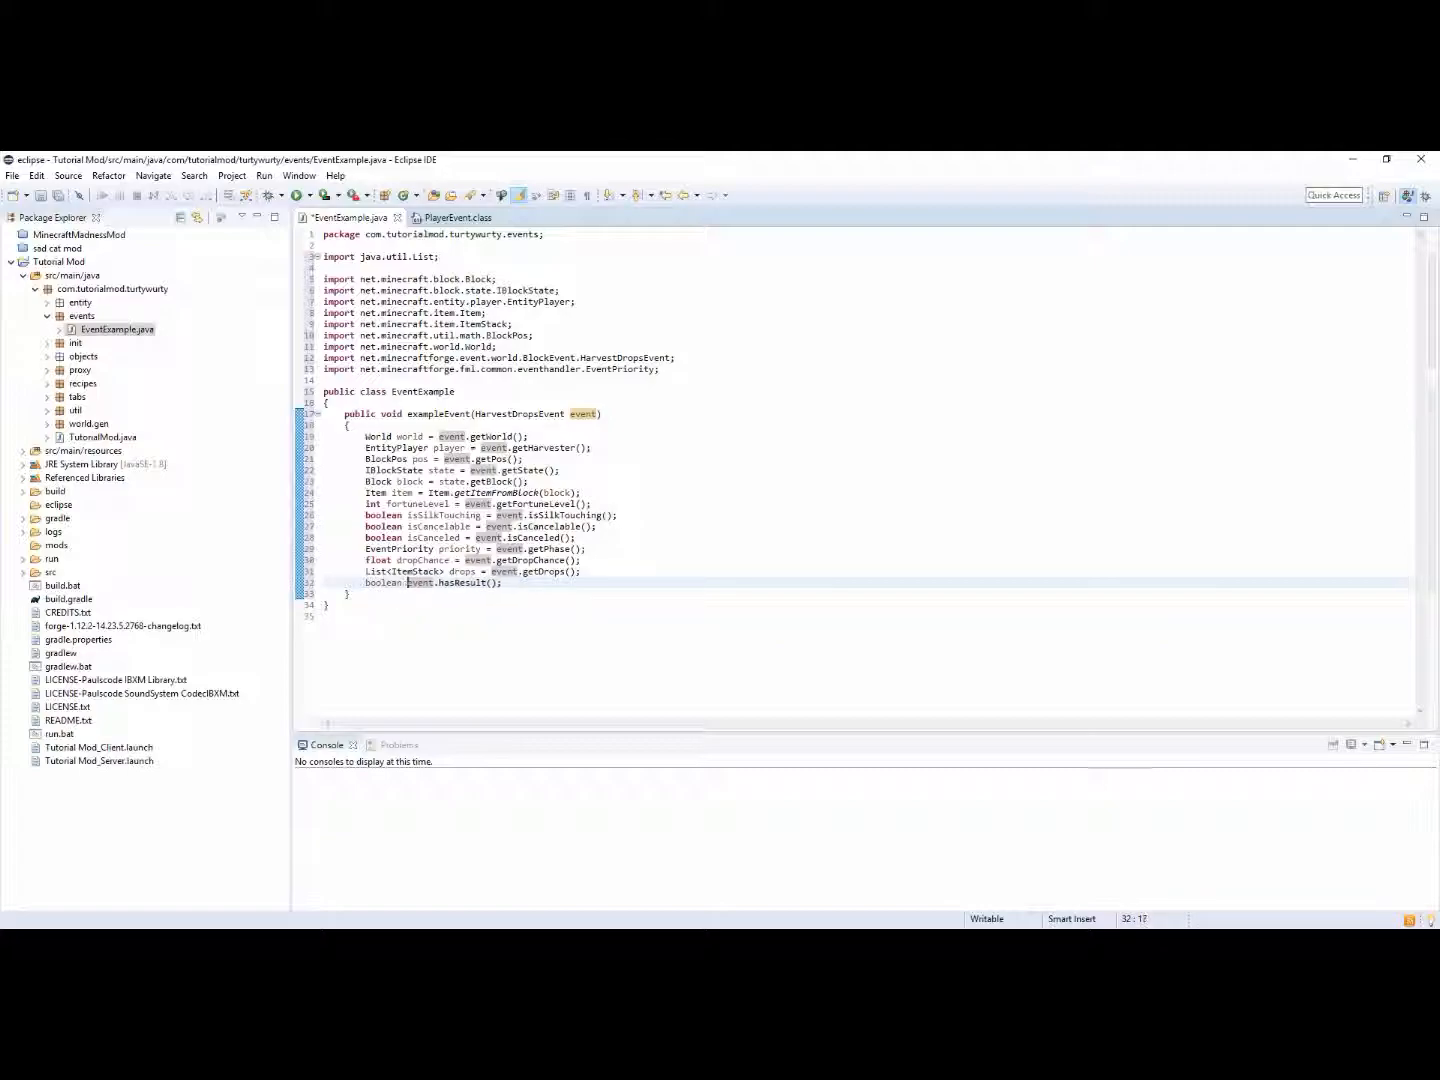
pyautogui.write('hasResult =')
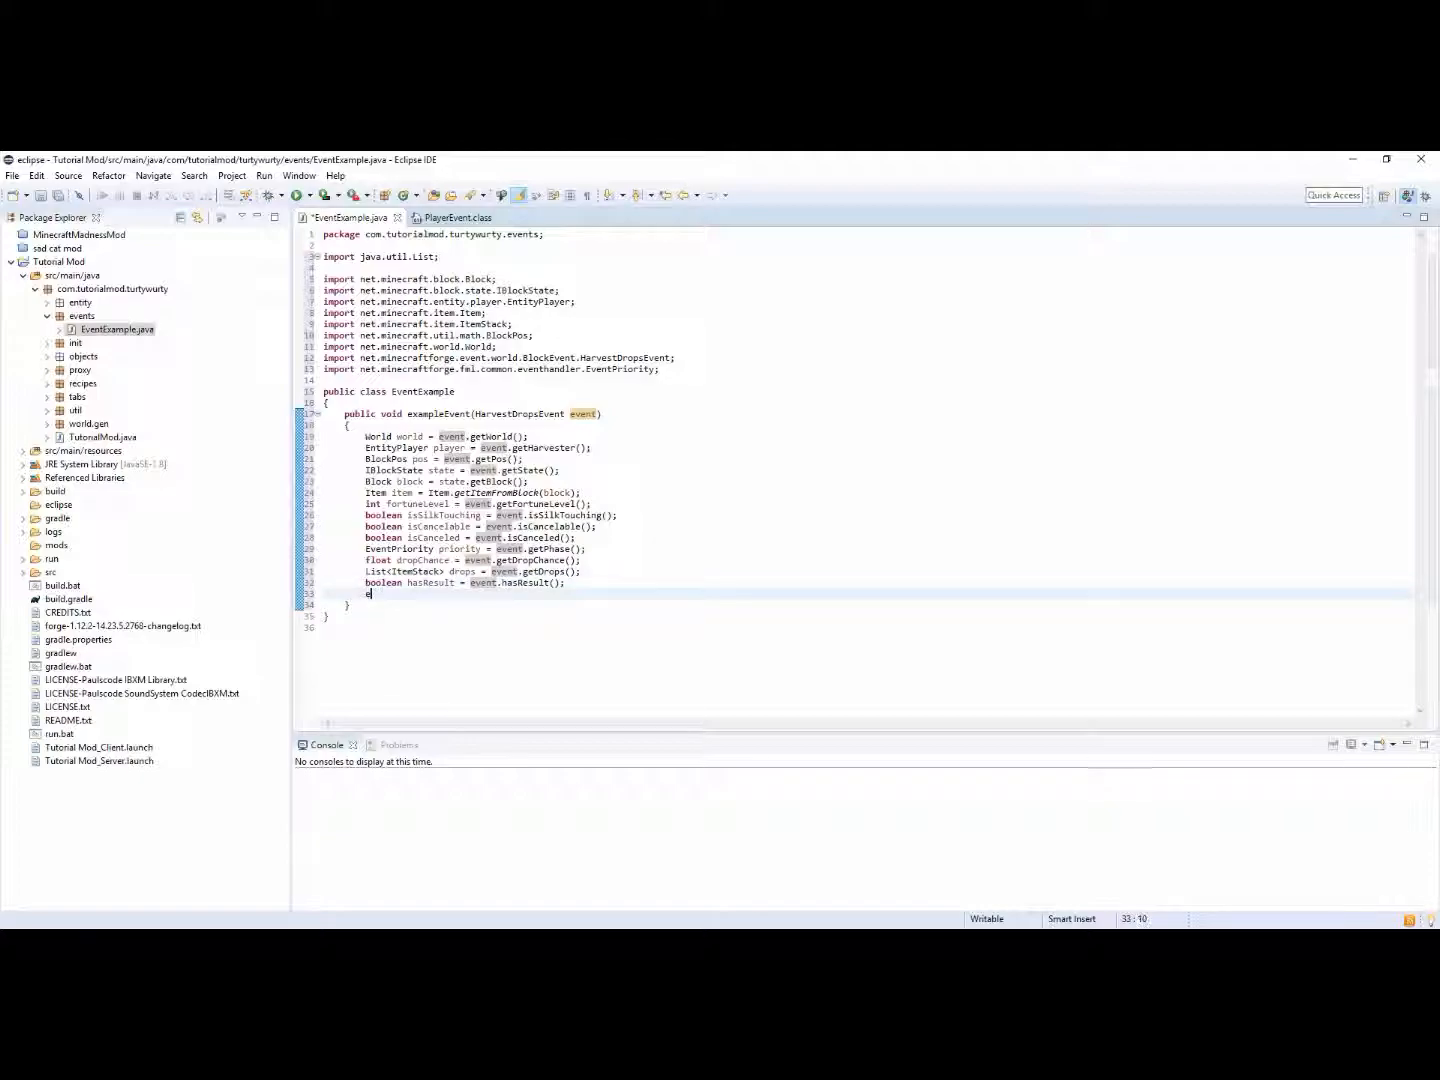
pyautogui.write('vent.')
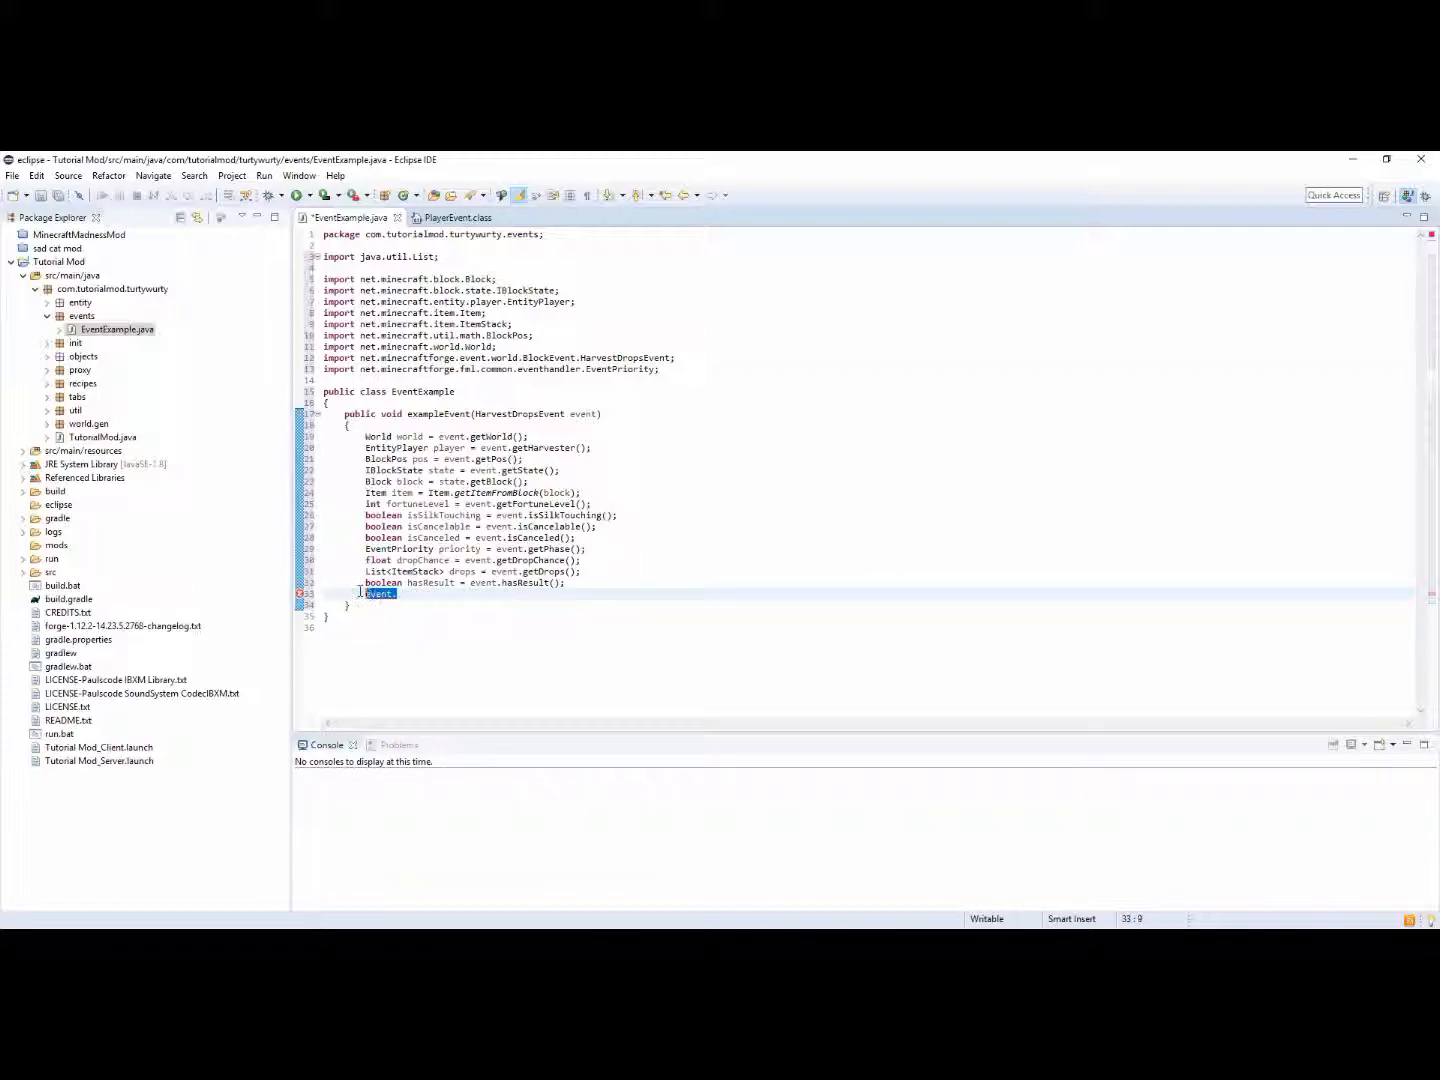
pyautogui.write('if')
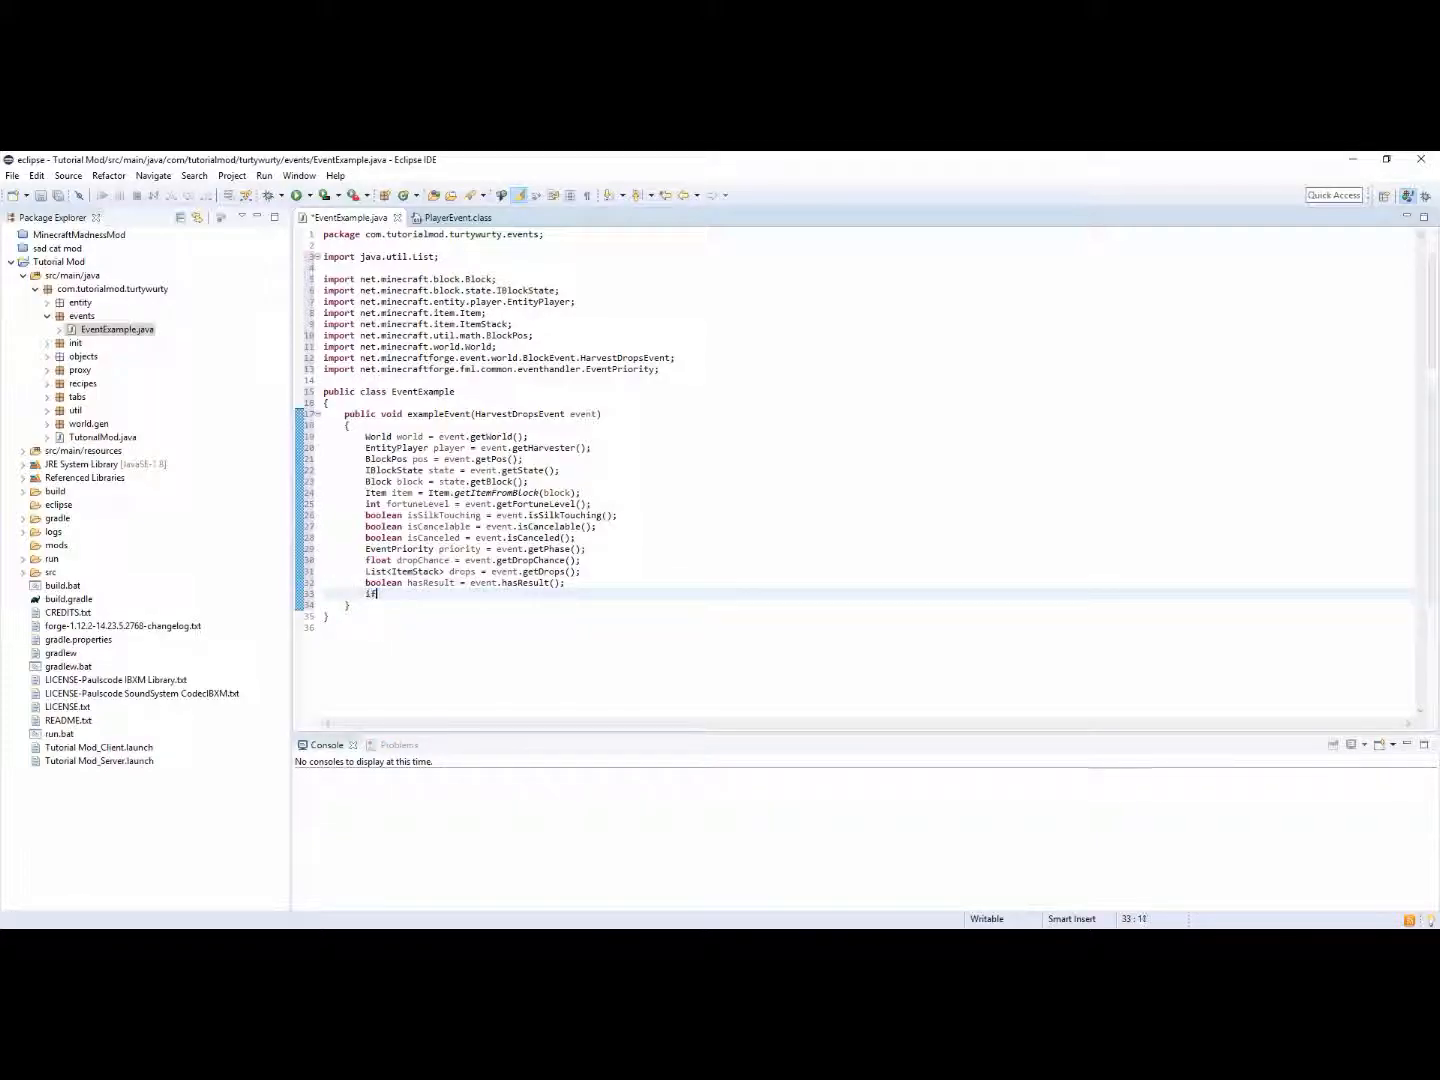
# If block equals BlockInit.RANDOM_BLOCK, set the block at pos to BlockInit.SILVER_BLOCK's default state
pyautogui.write('(block')
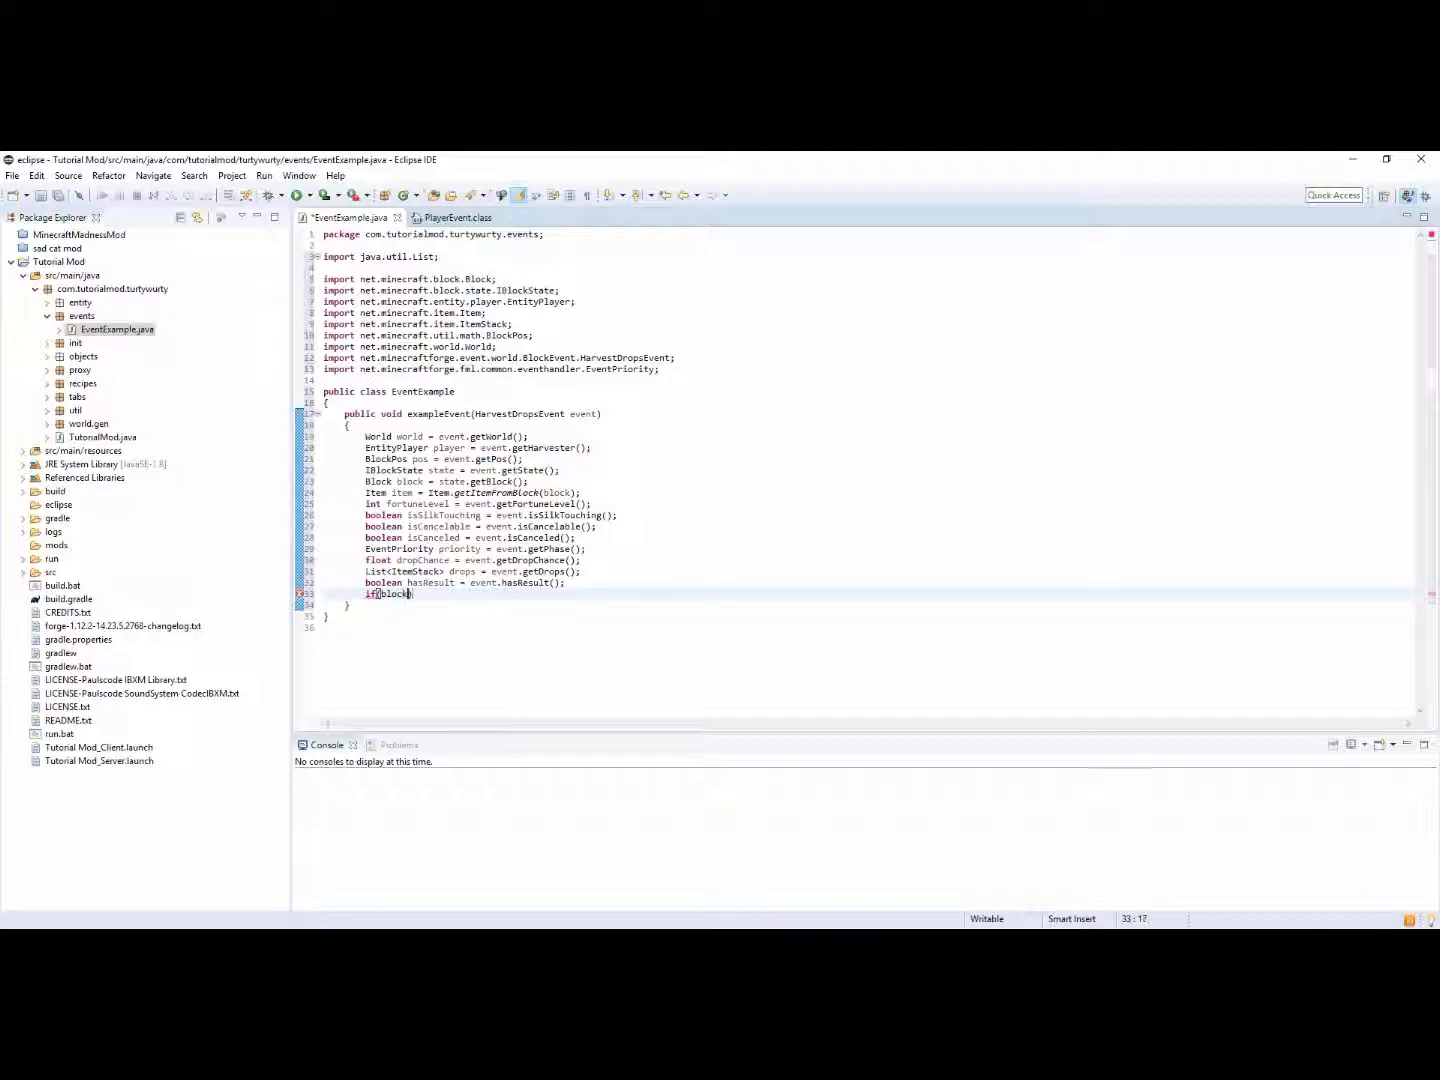
pyautogui.write('==')
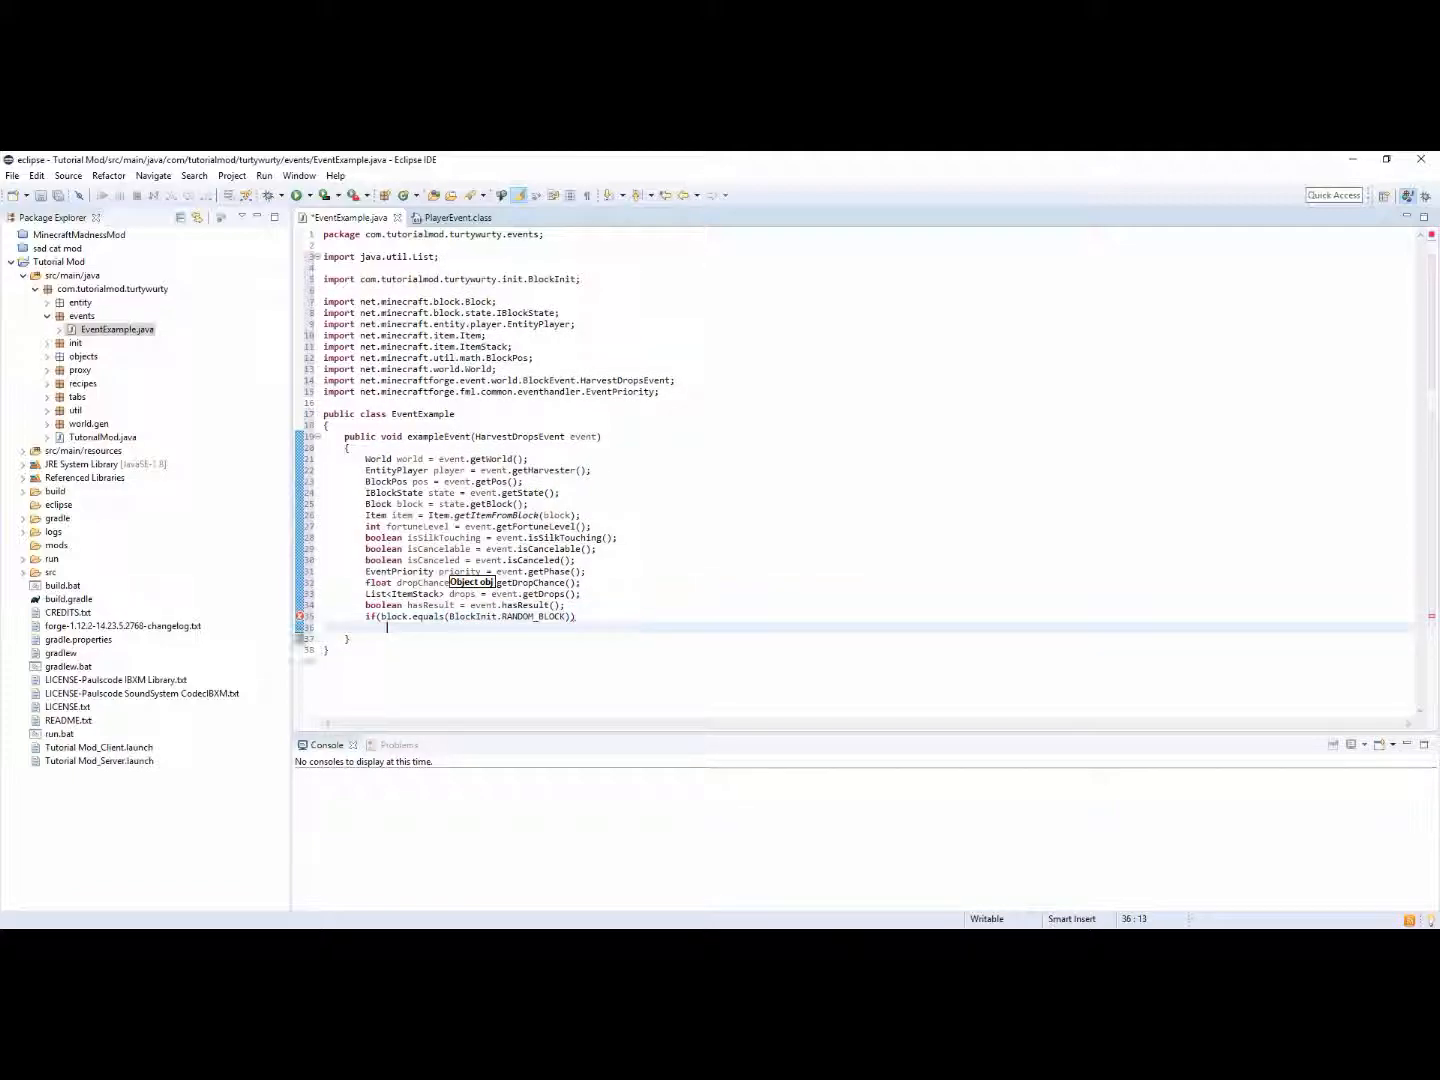
pyautogui.write('world.')
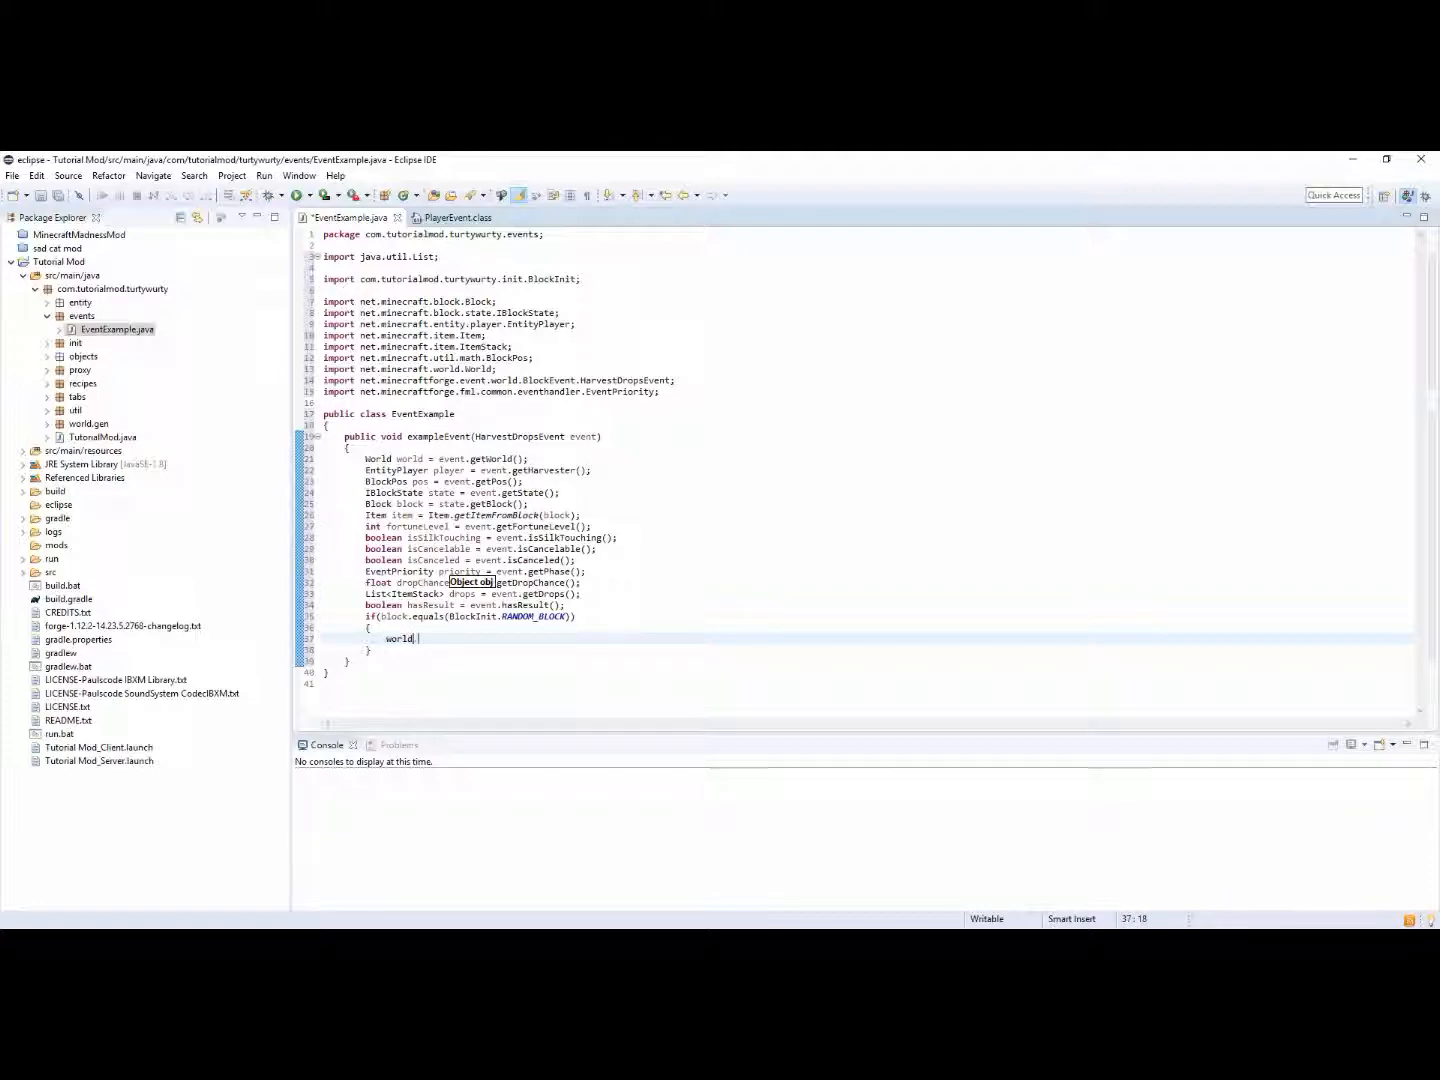
pyautogui.write('.setblockState(pos, state')
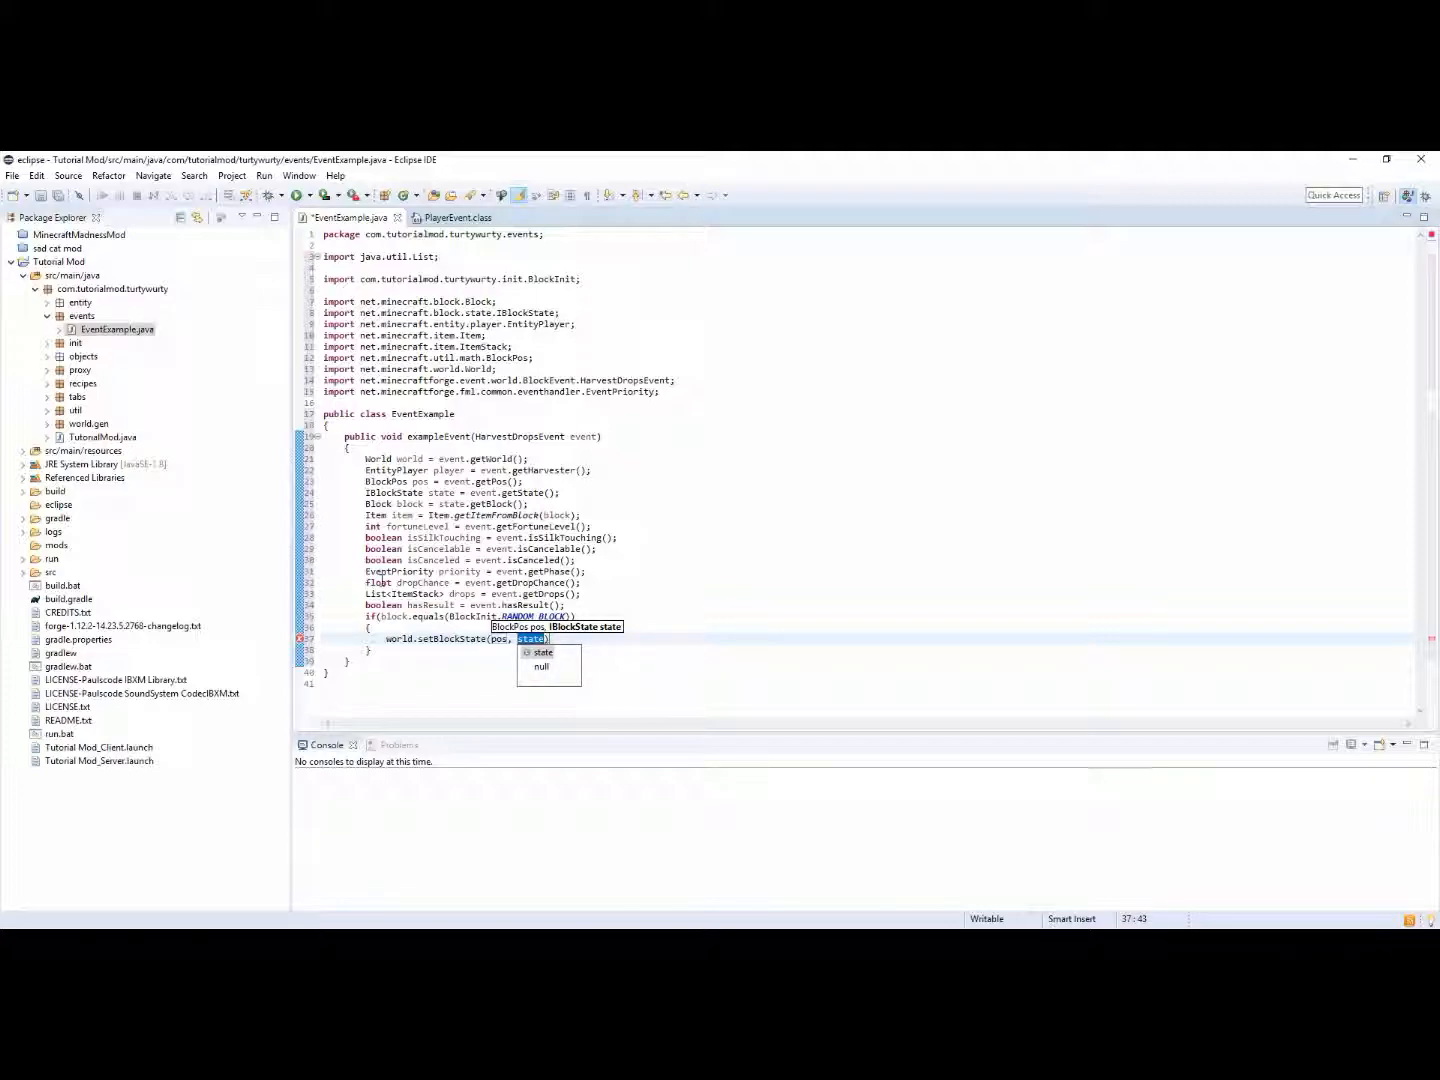
pyautogui.write('BlockInit.SILVER_BLOCK.getDefaultS')
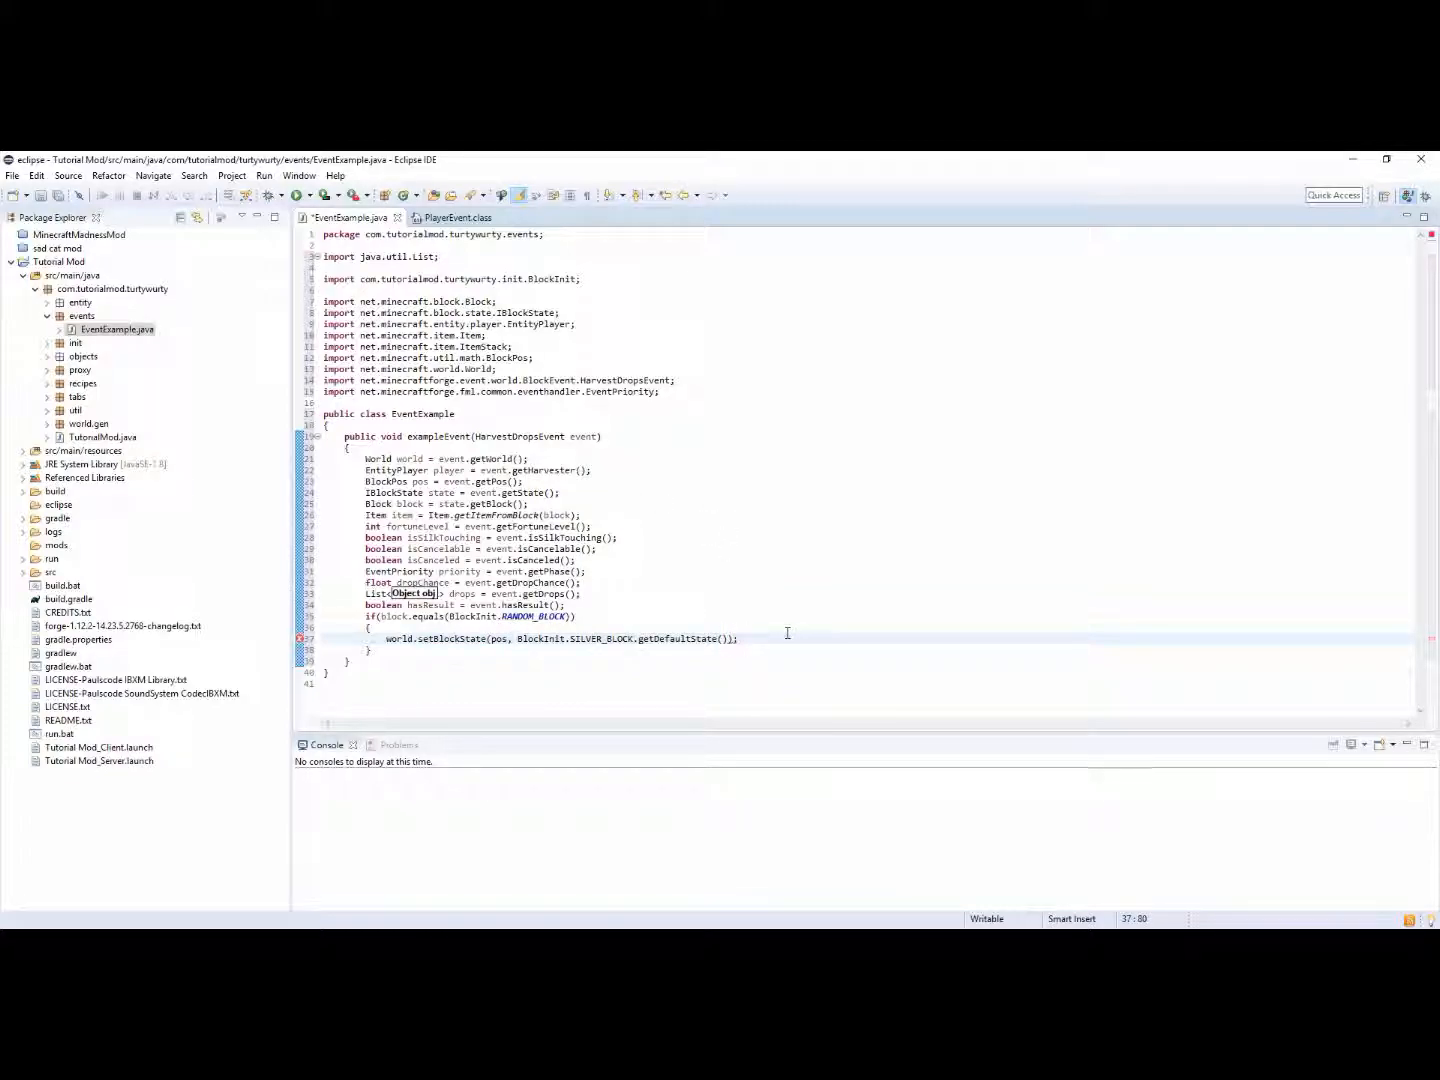
pyautogui.write('world')
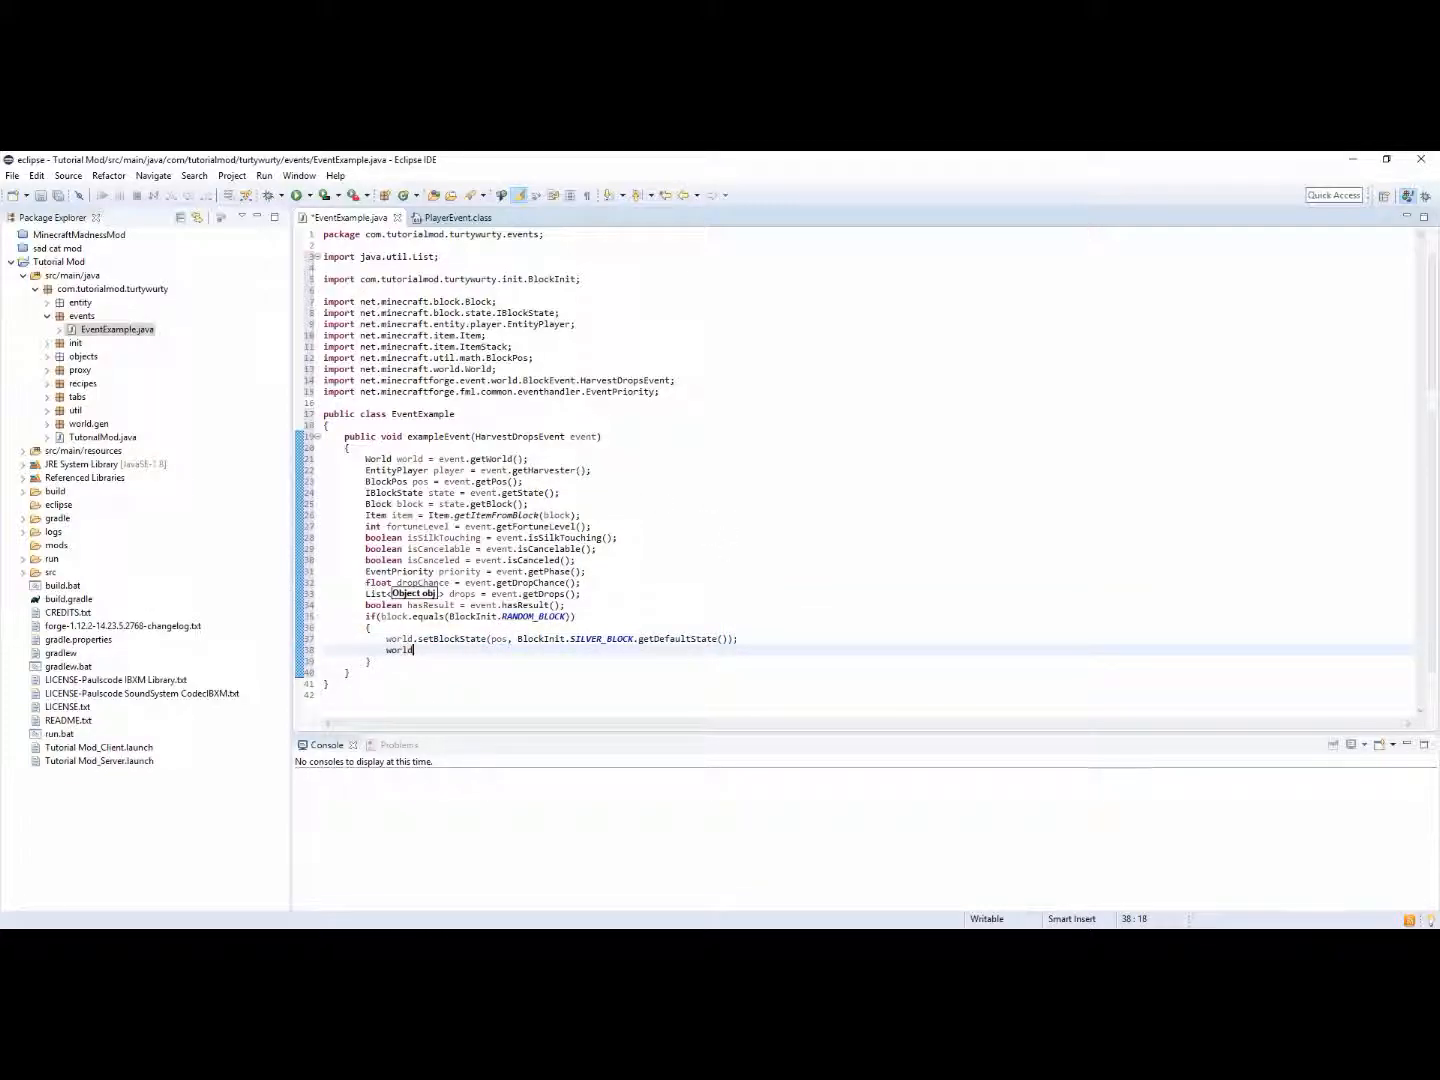
# Add world.spawnEntity(new EntityLightningBolt(...)) in the if block, letting the quick fix fill constructor arguments
pyautogui.write('.')
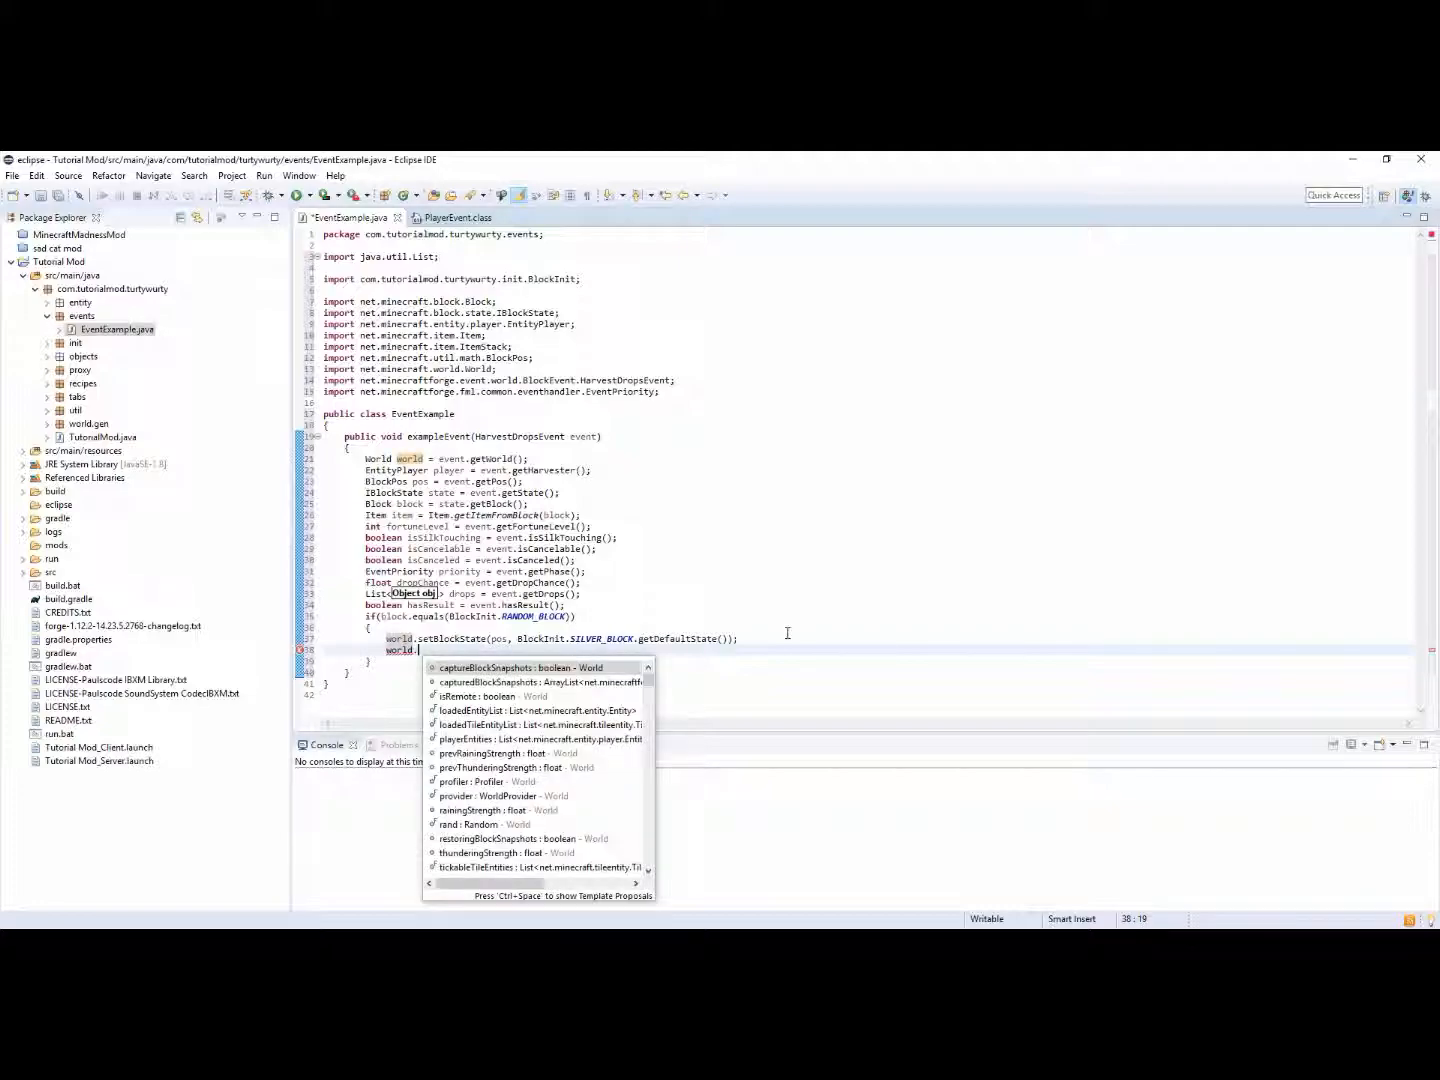
pyautogui.write('pawnEntity(entityIn')
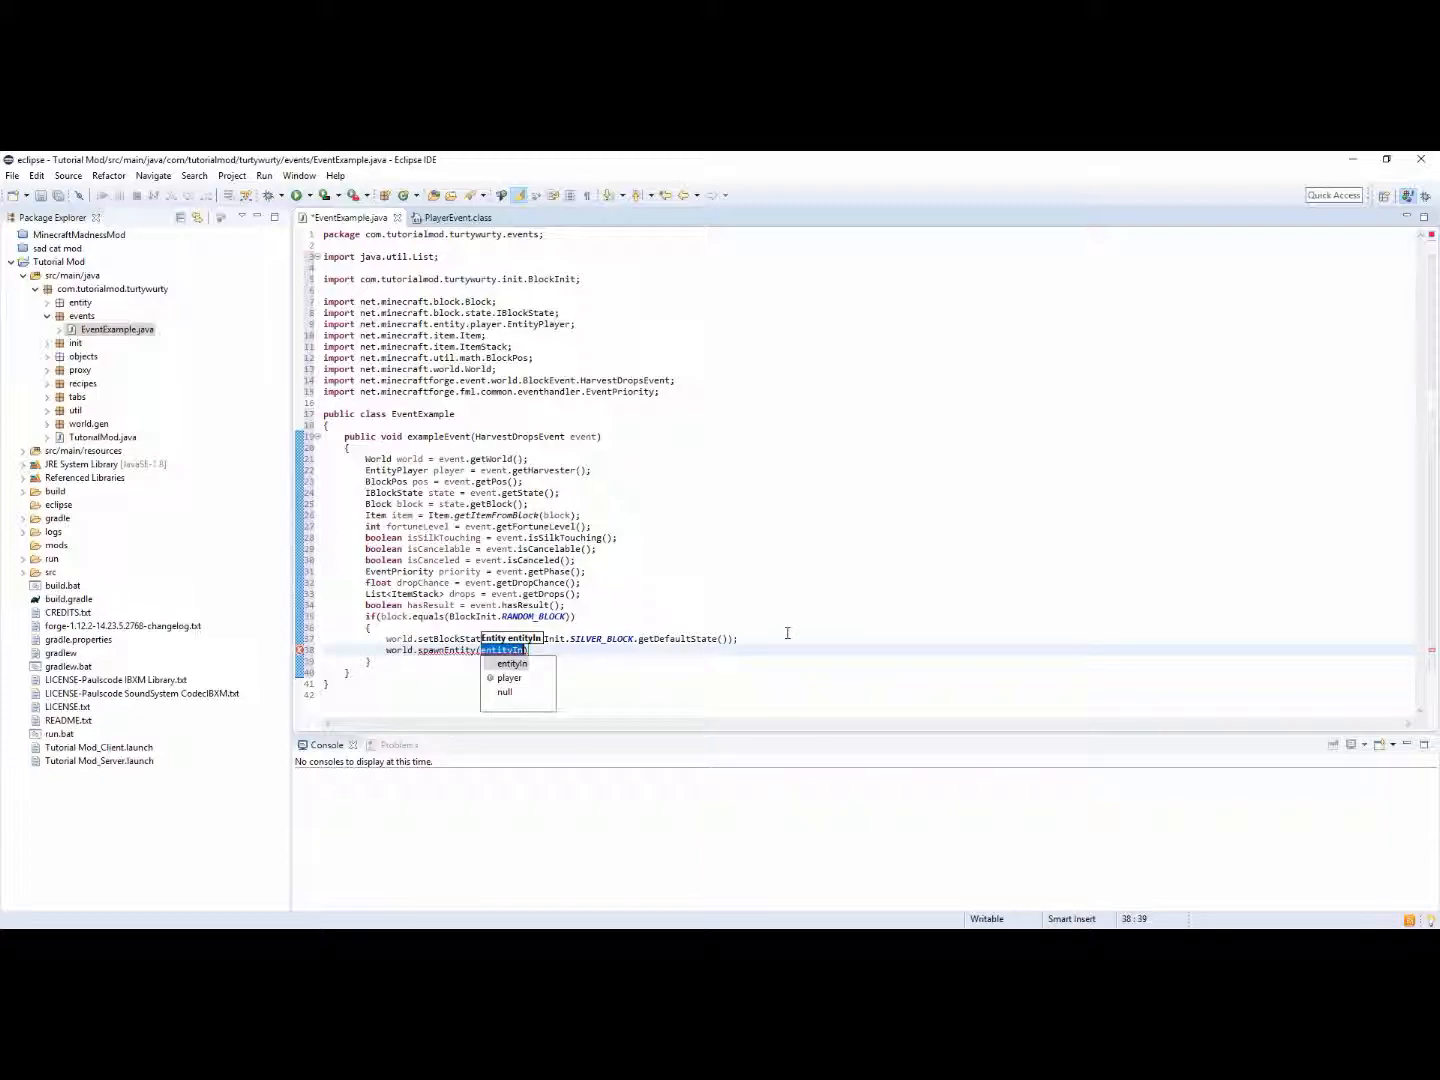
pyautogui.press('Escape')
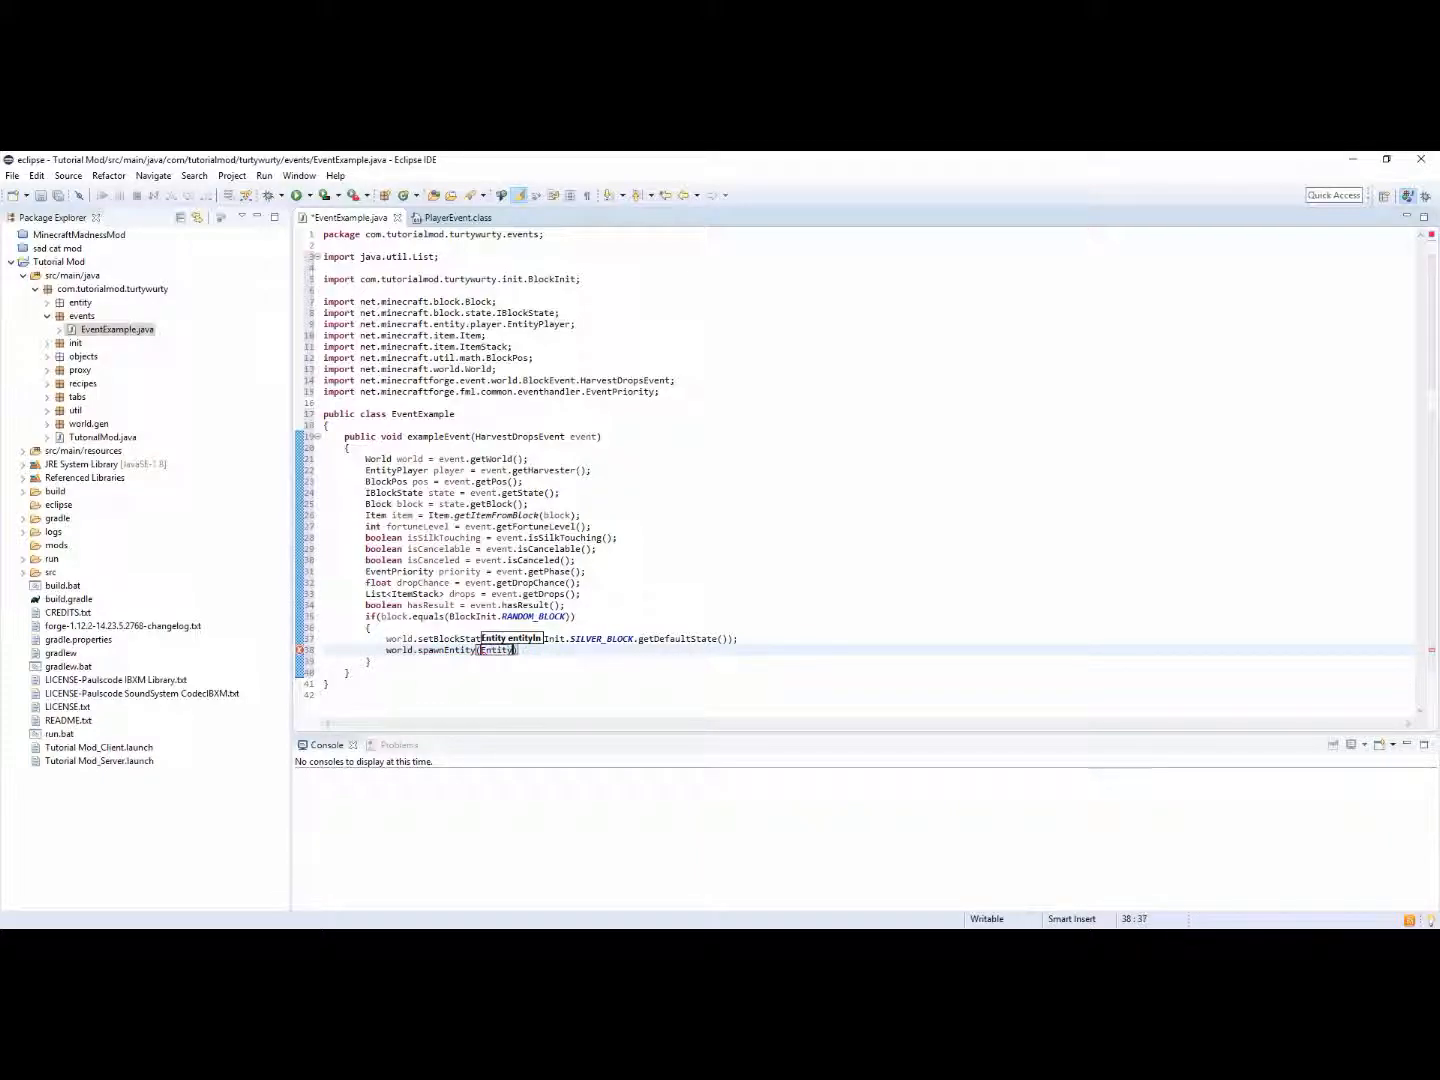
pyautogui.write('the')
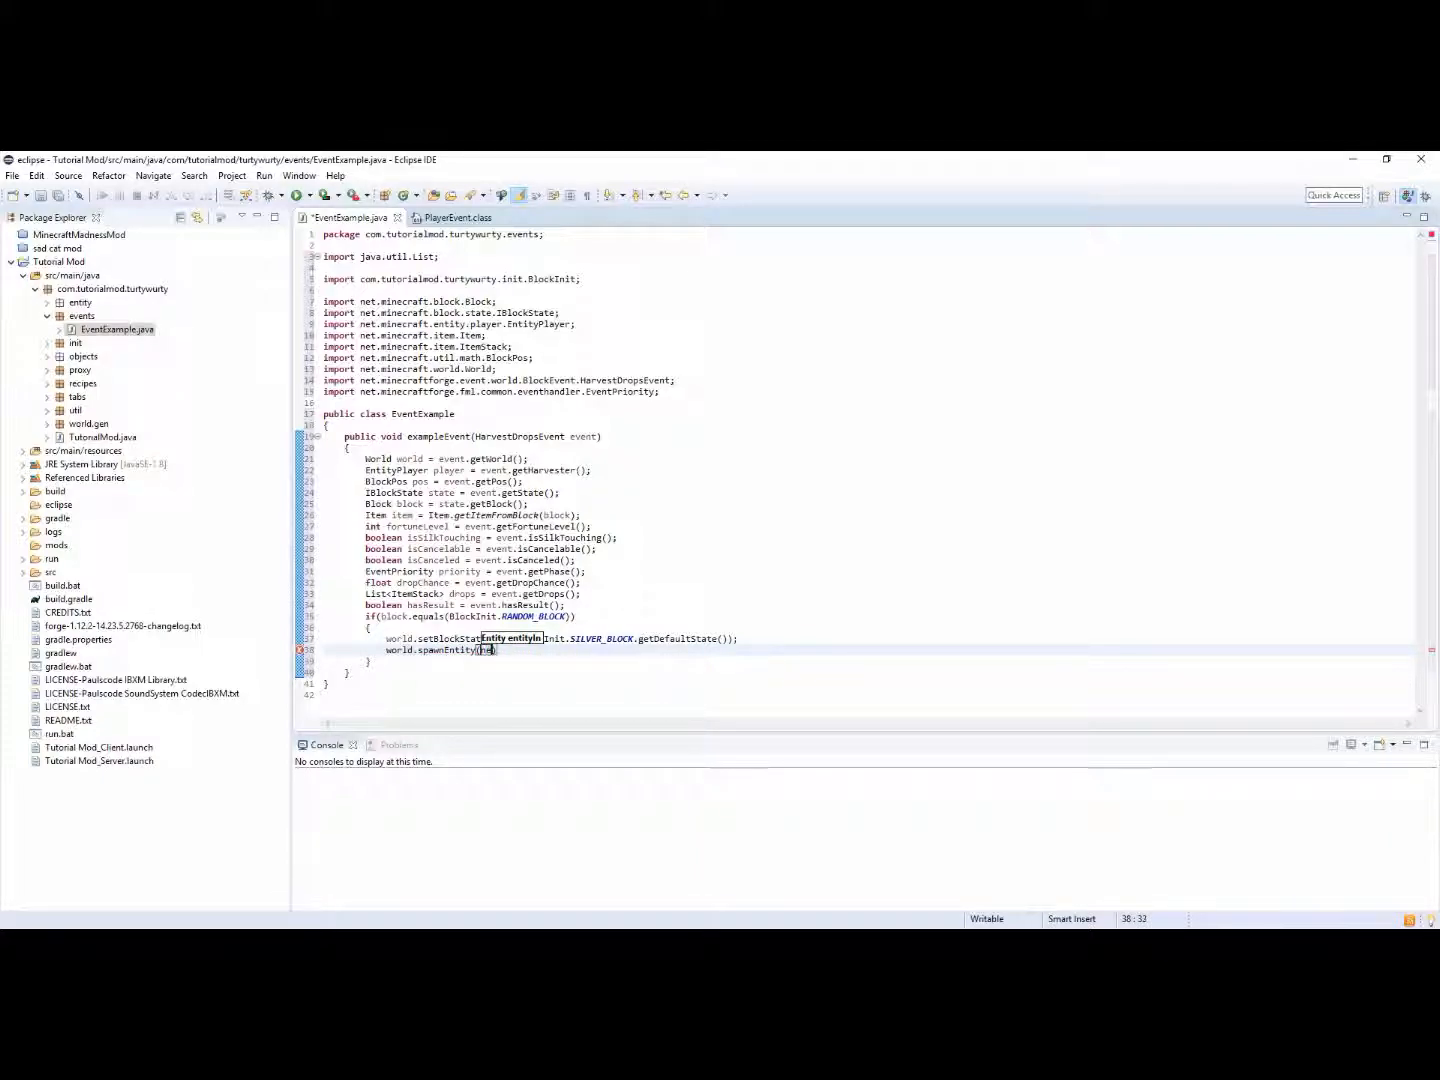
pyautogui.write('new EntityLightningBolt(')
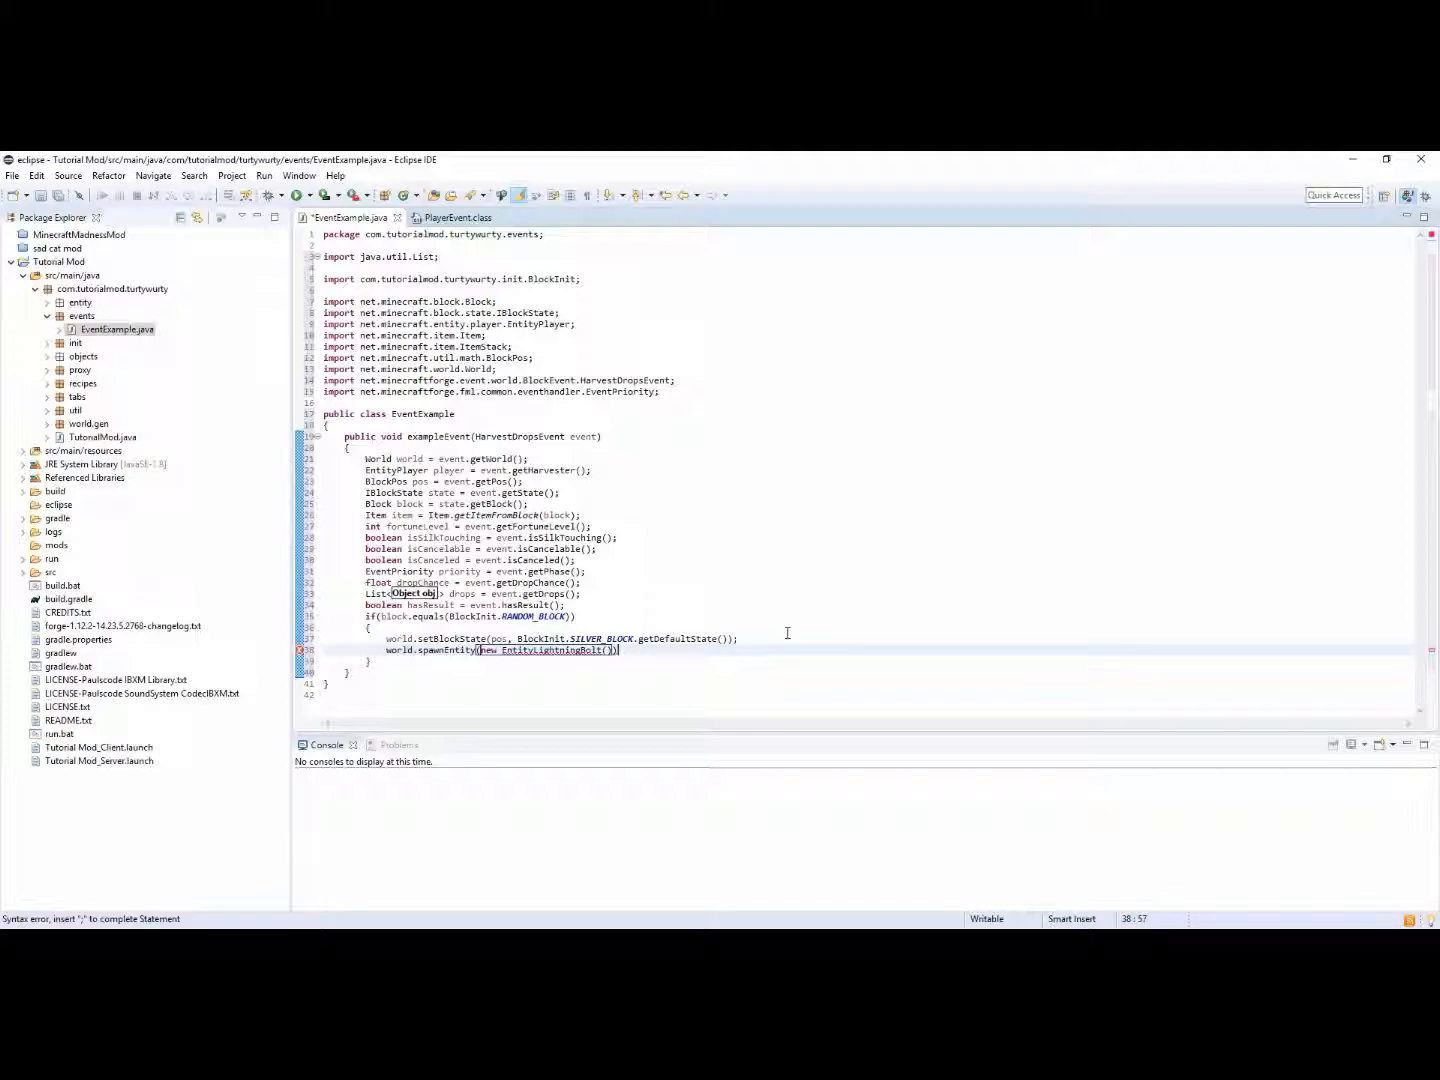
pyautogui.write(';')
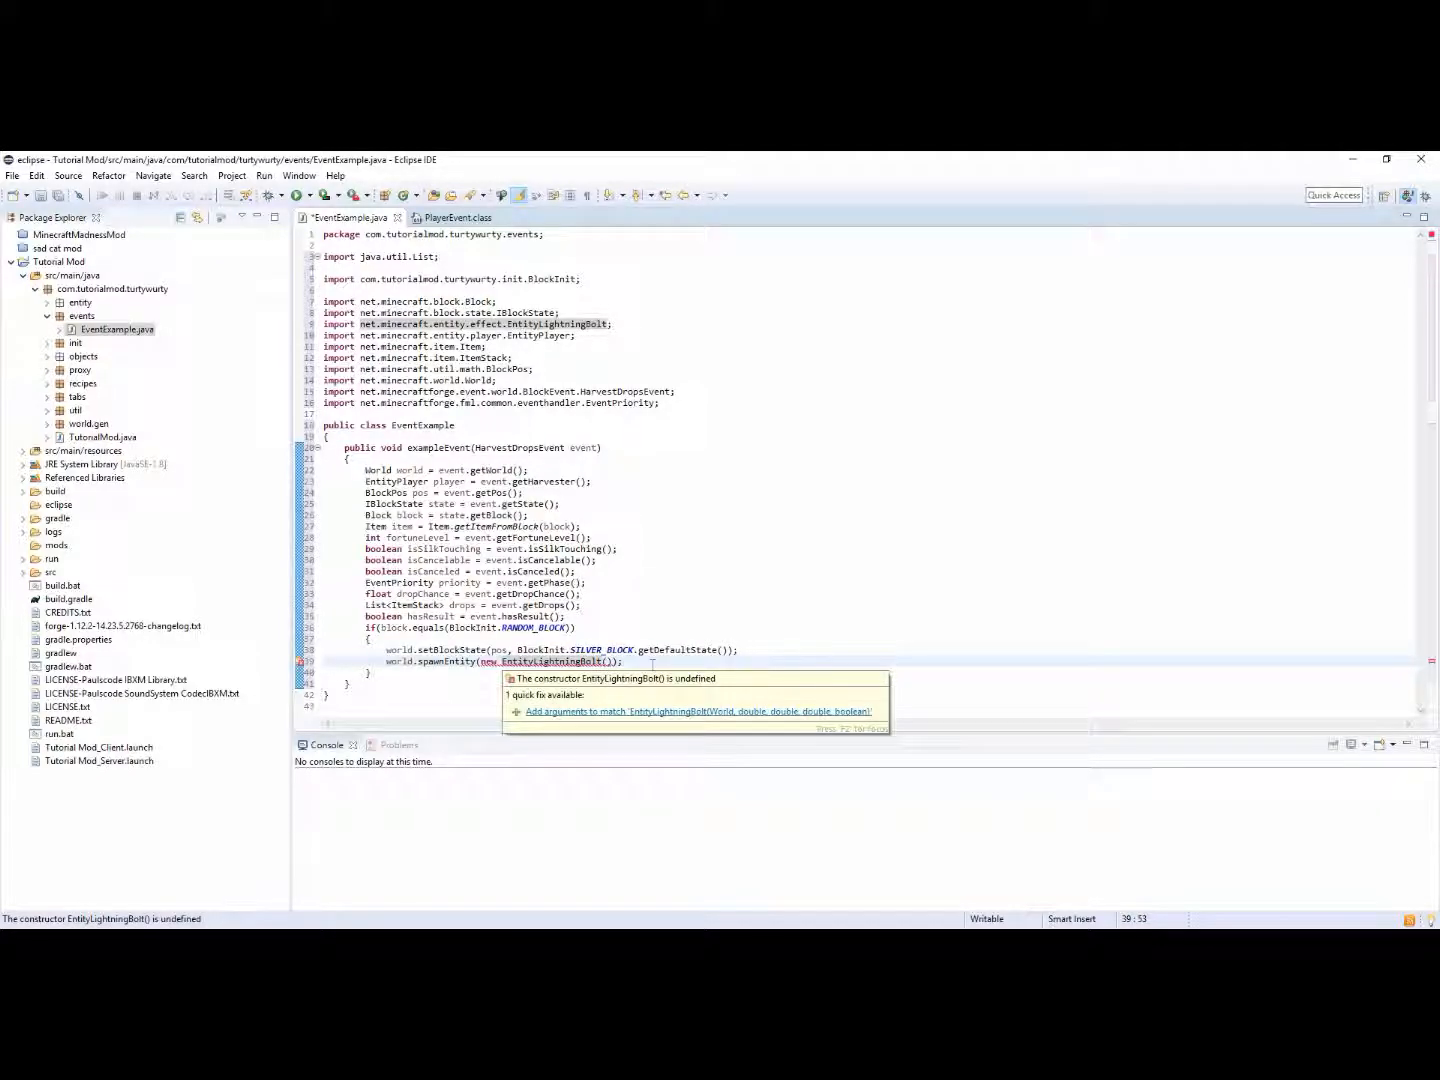
pyautogui.click(698, 712)
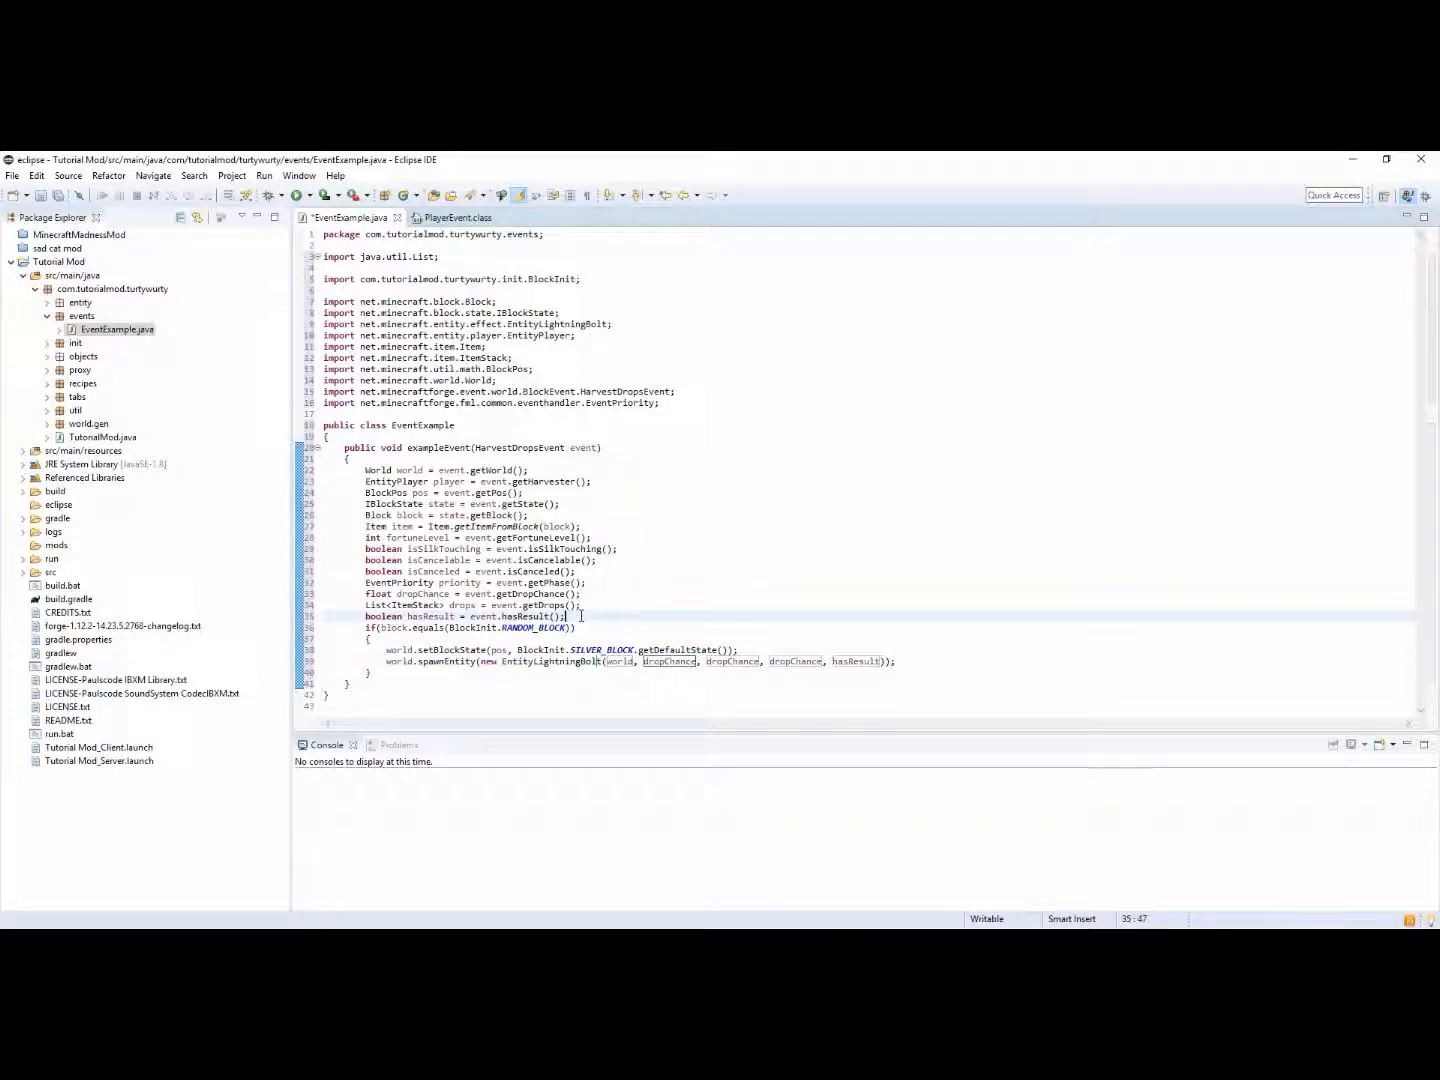
# Define double x, y, z from pos.getX/getY/getZ and build EntityLightningBolt(world, x, y, z, true)
pyautogui.write('state')
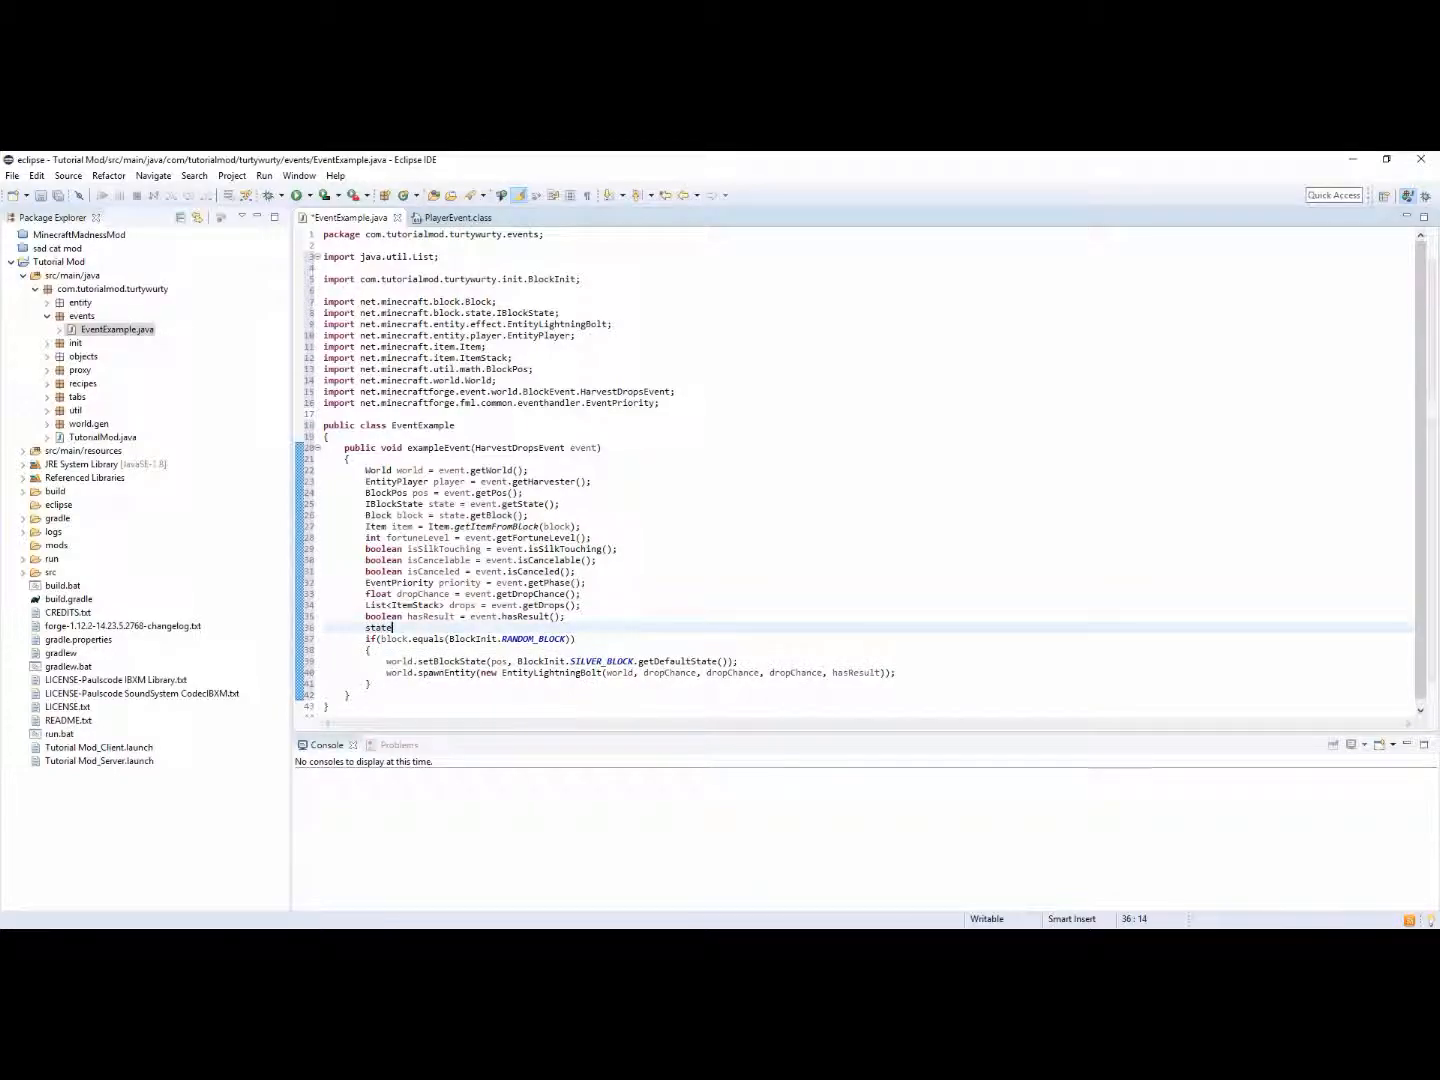
pyautogui.write('.pos')
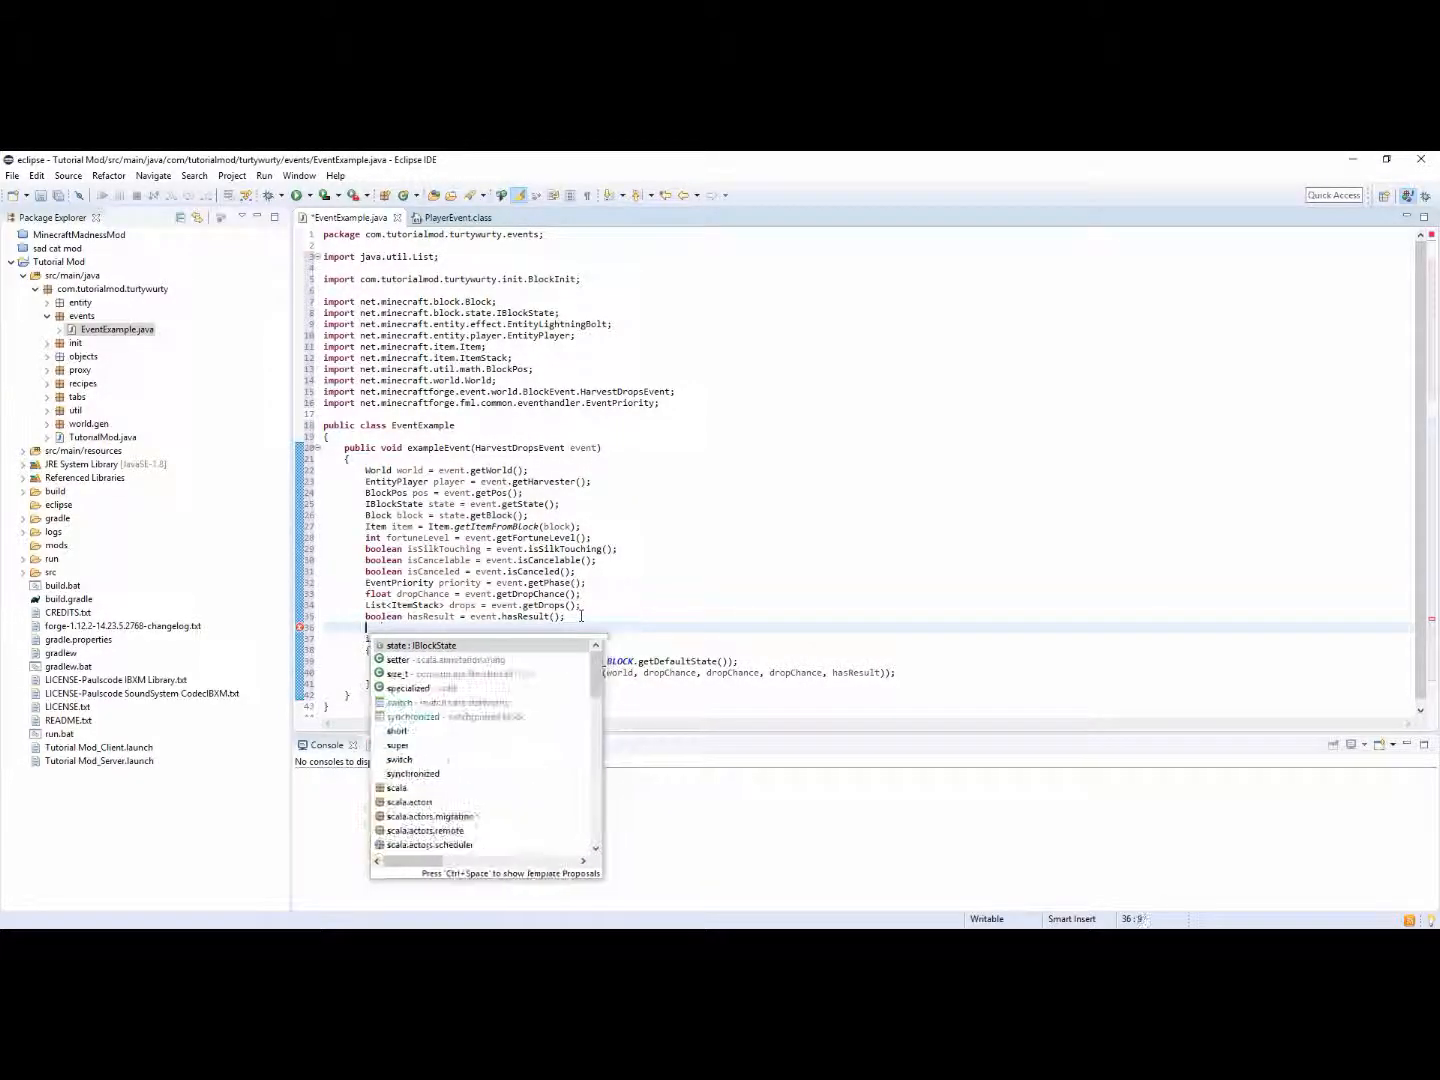
pyautogui.write('pos.getY();')
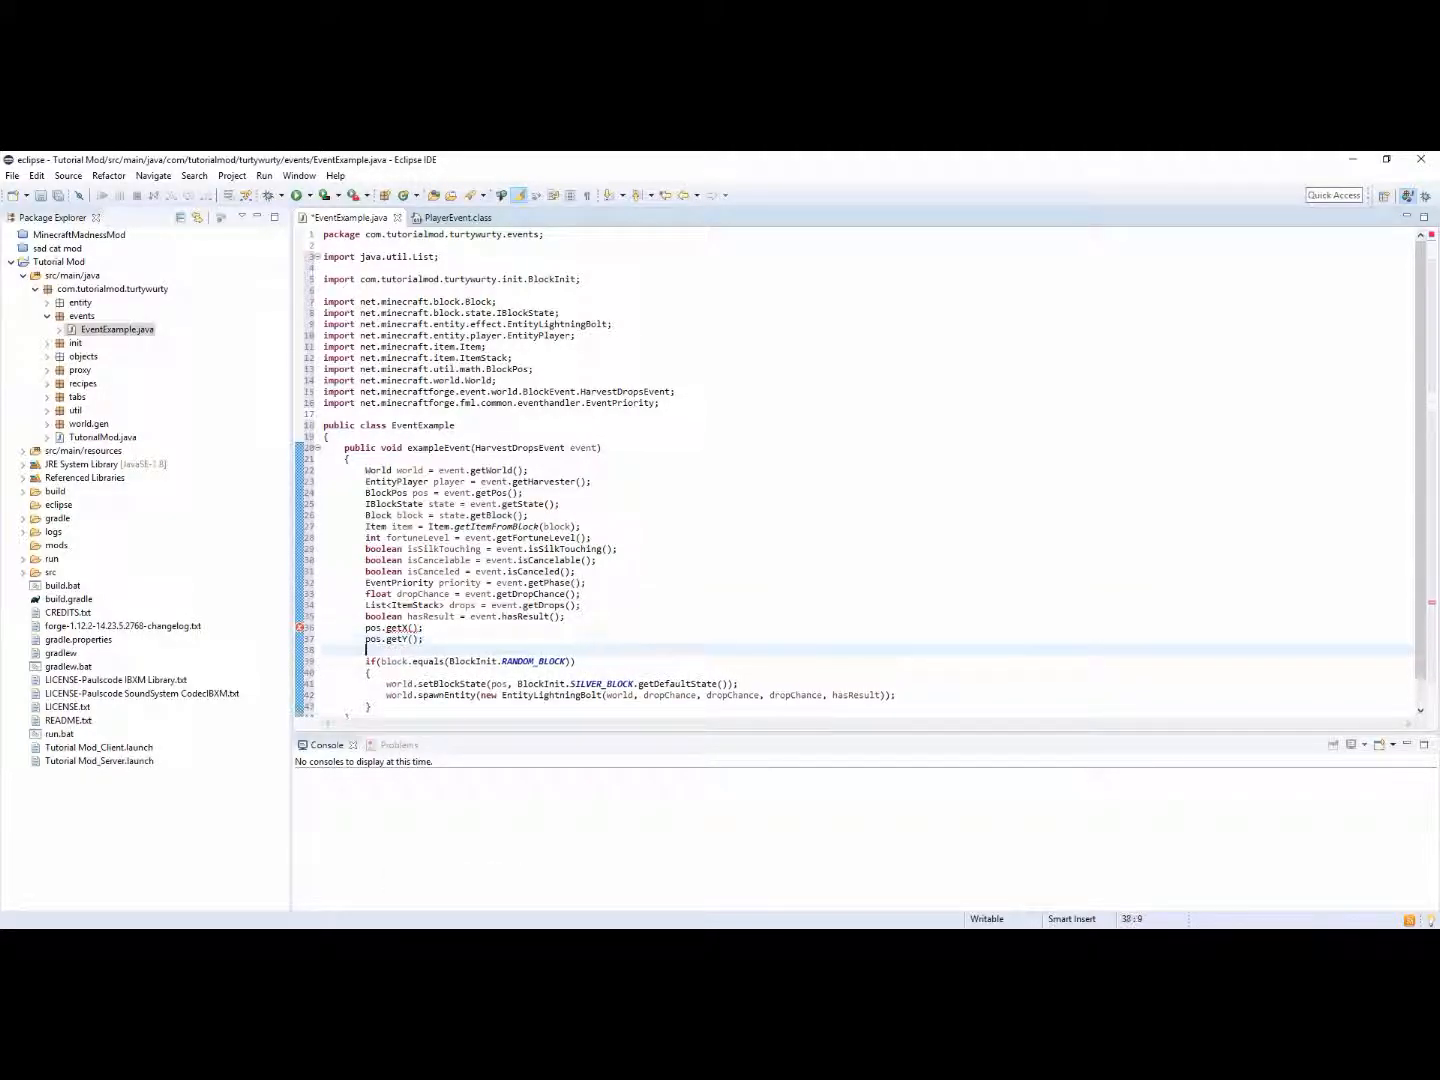
pyautogui.write('pos.getZ();')
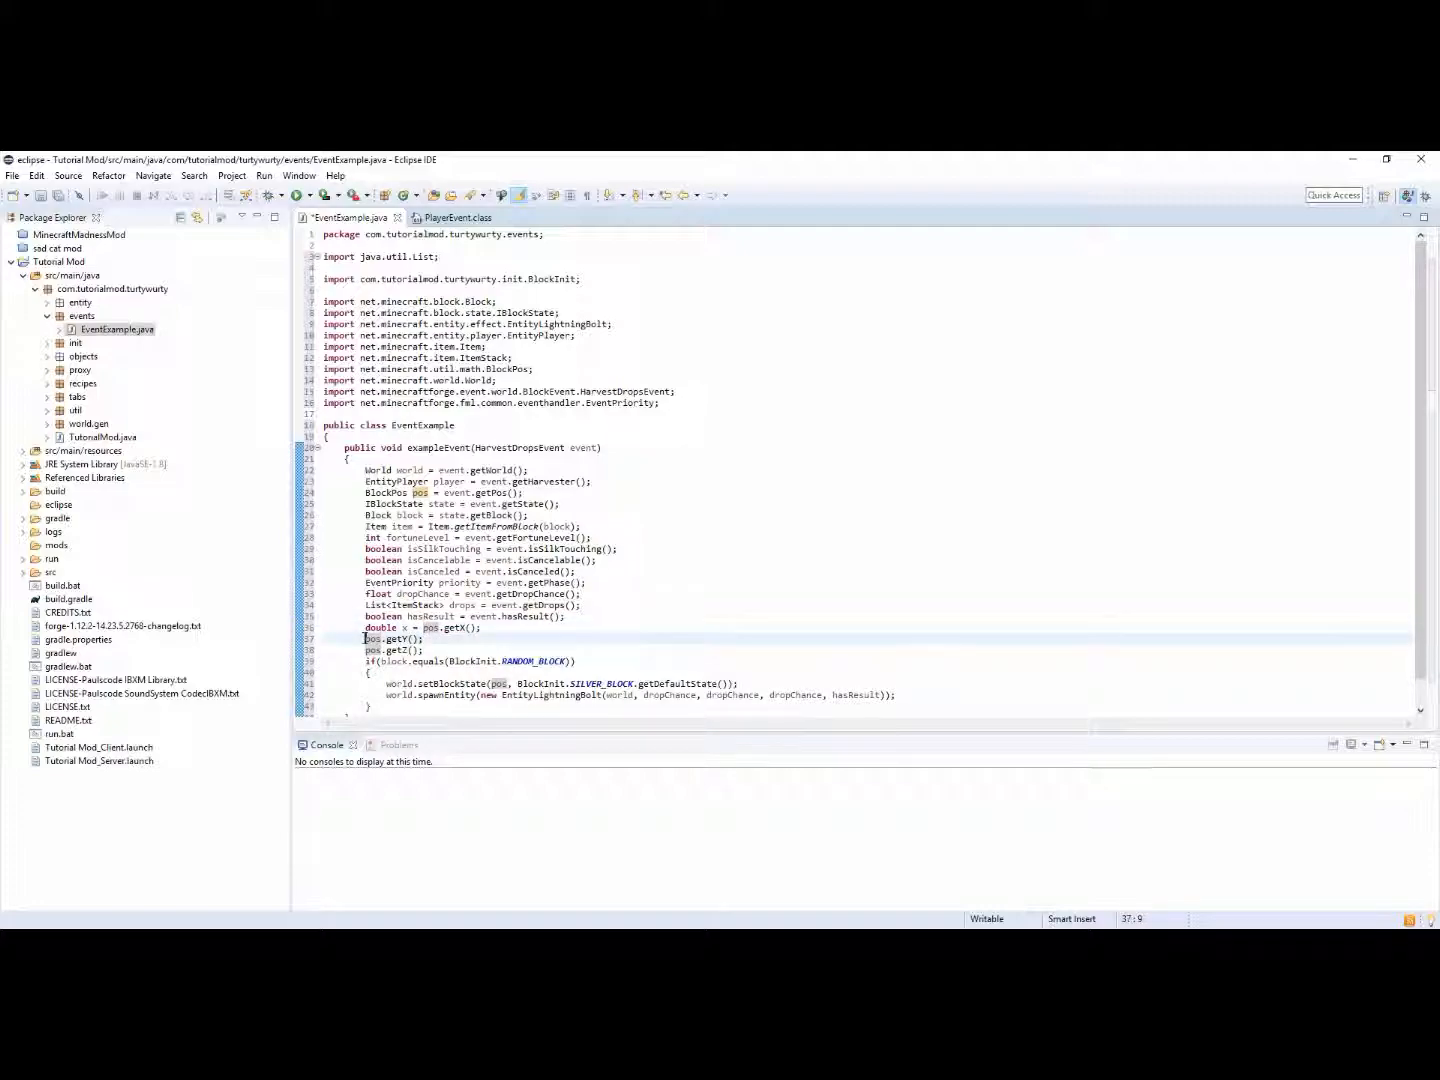
pyautogui.write('double y =')
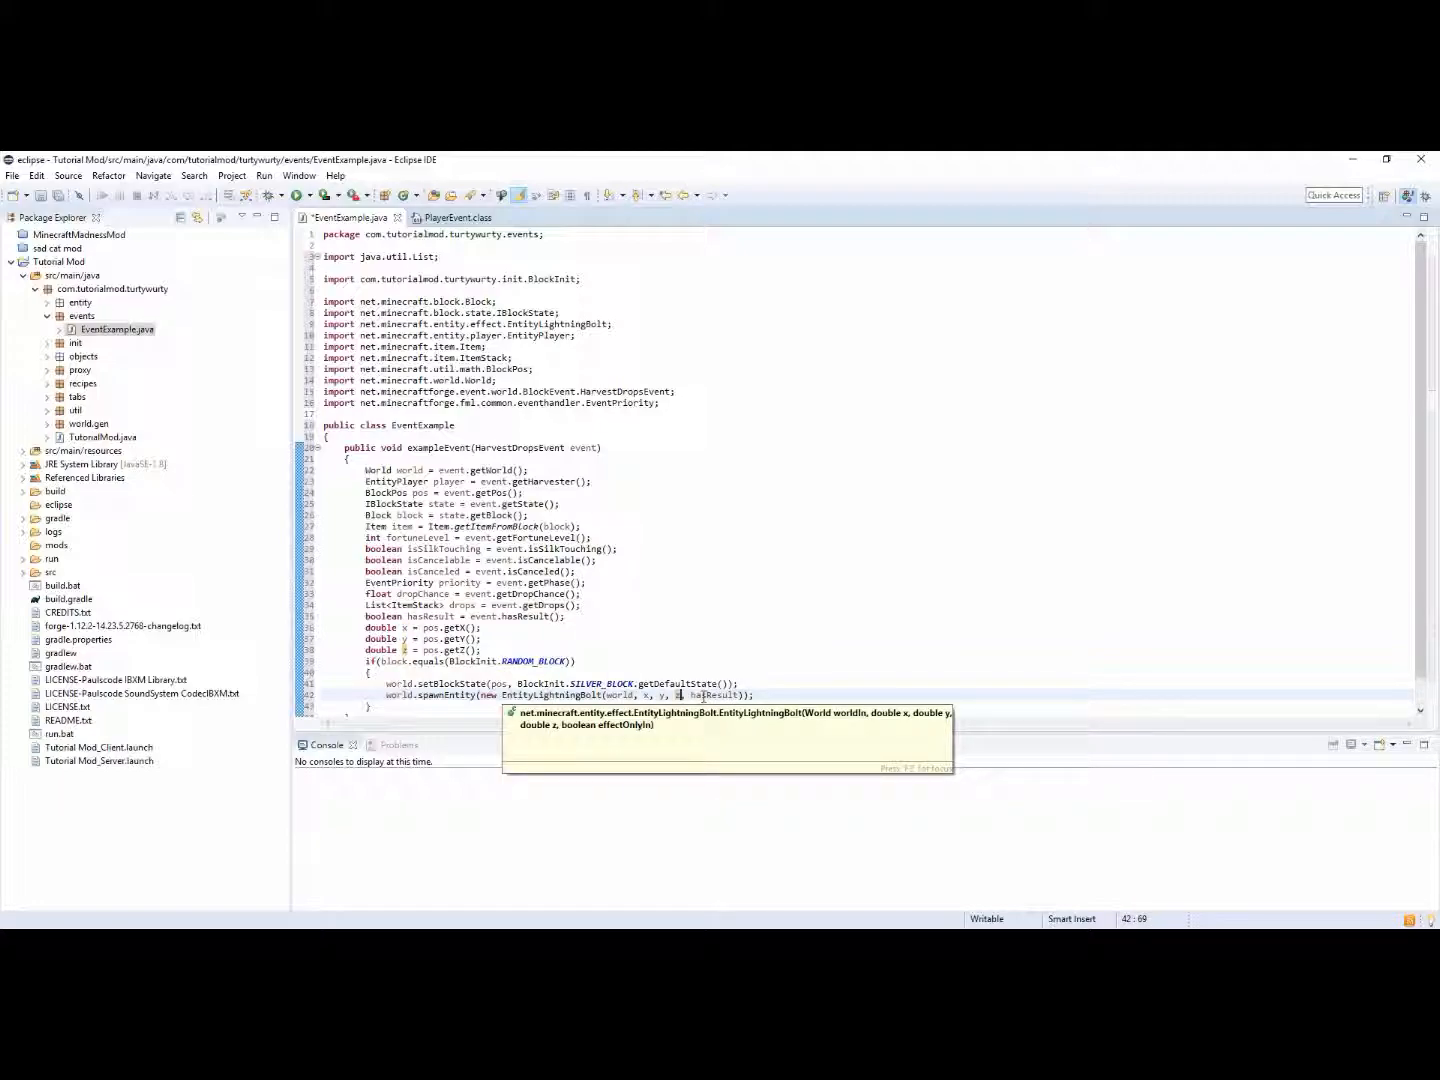
pyautogui.write('true')
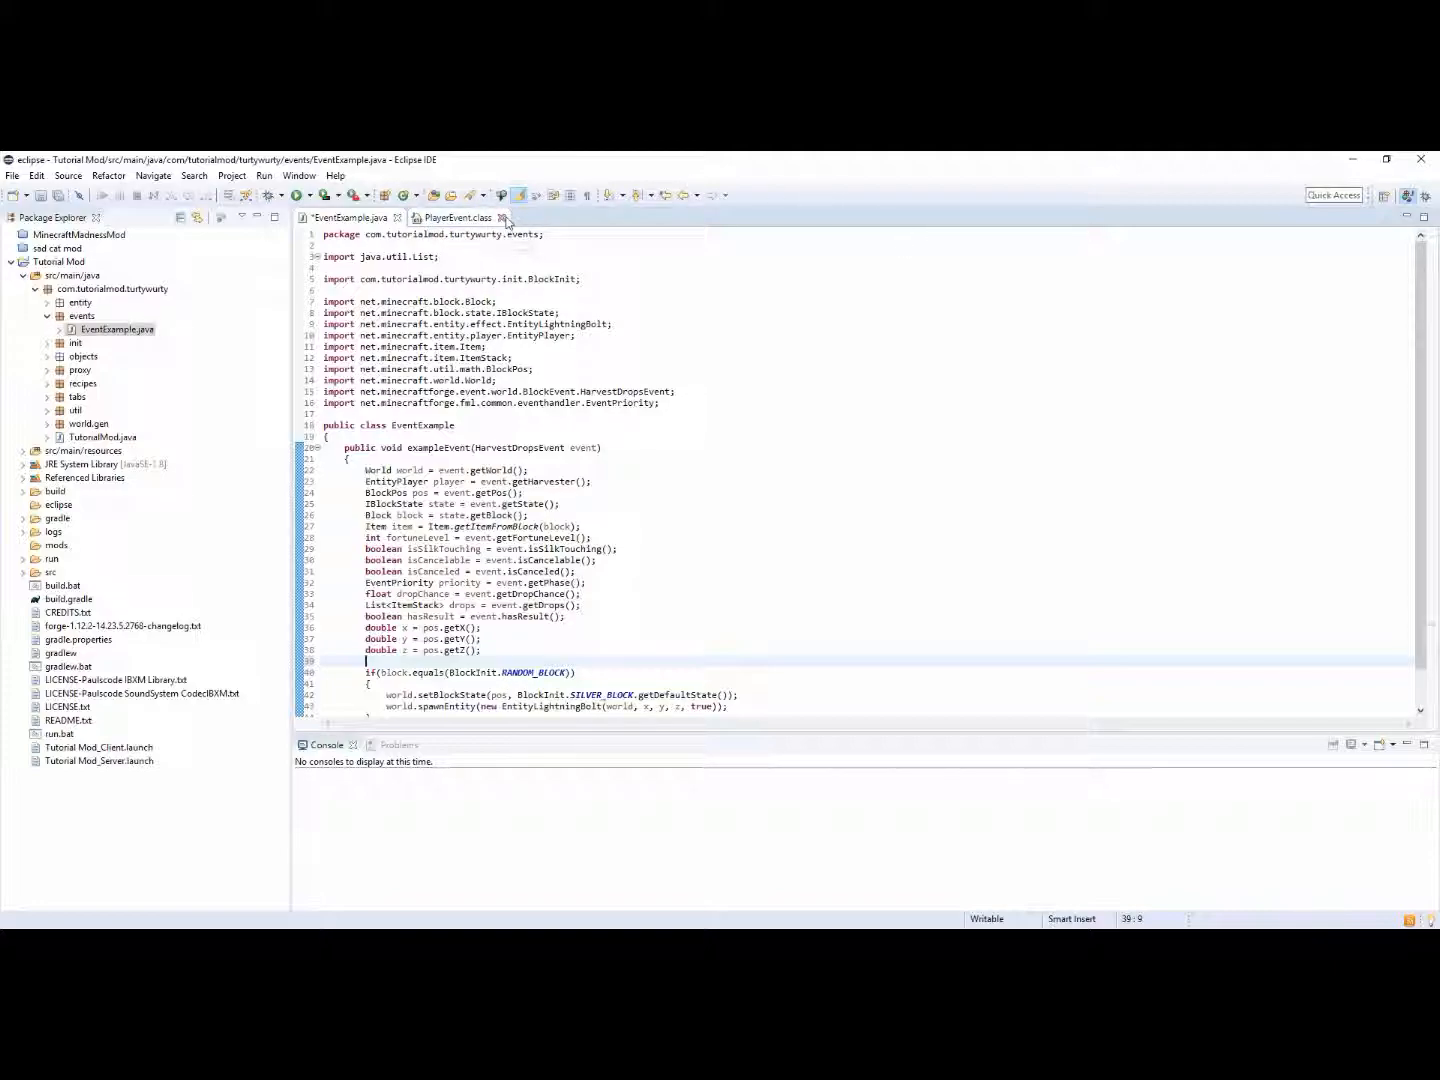
# Close the PlayerEvent file and start a new class in the util.handlers package
pyautogui.click(502, 218)
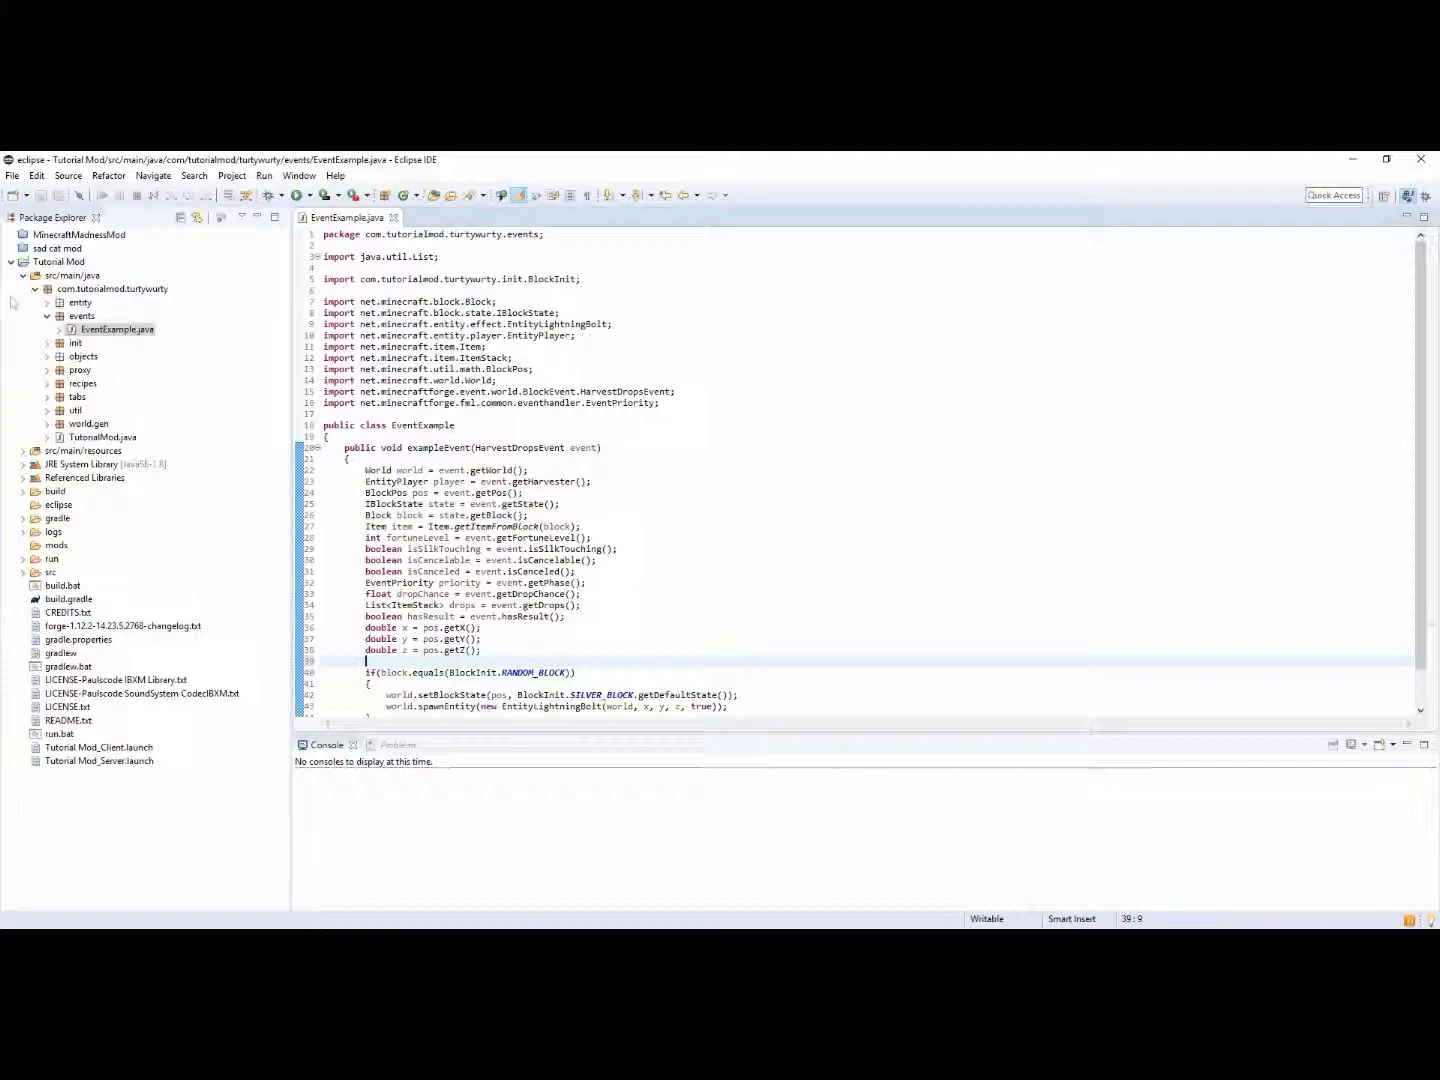
pyautogui.click(46, 396)
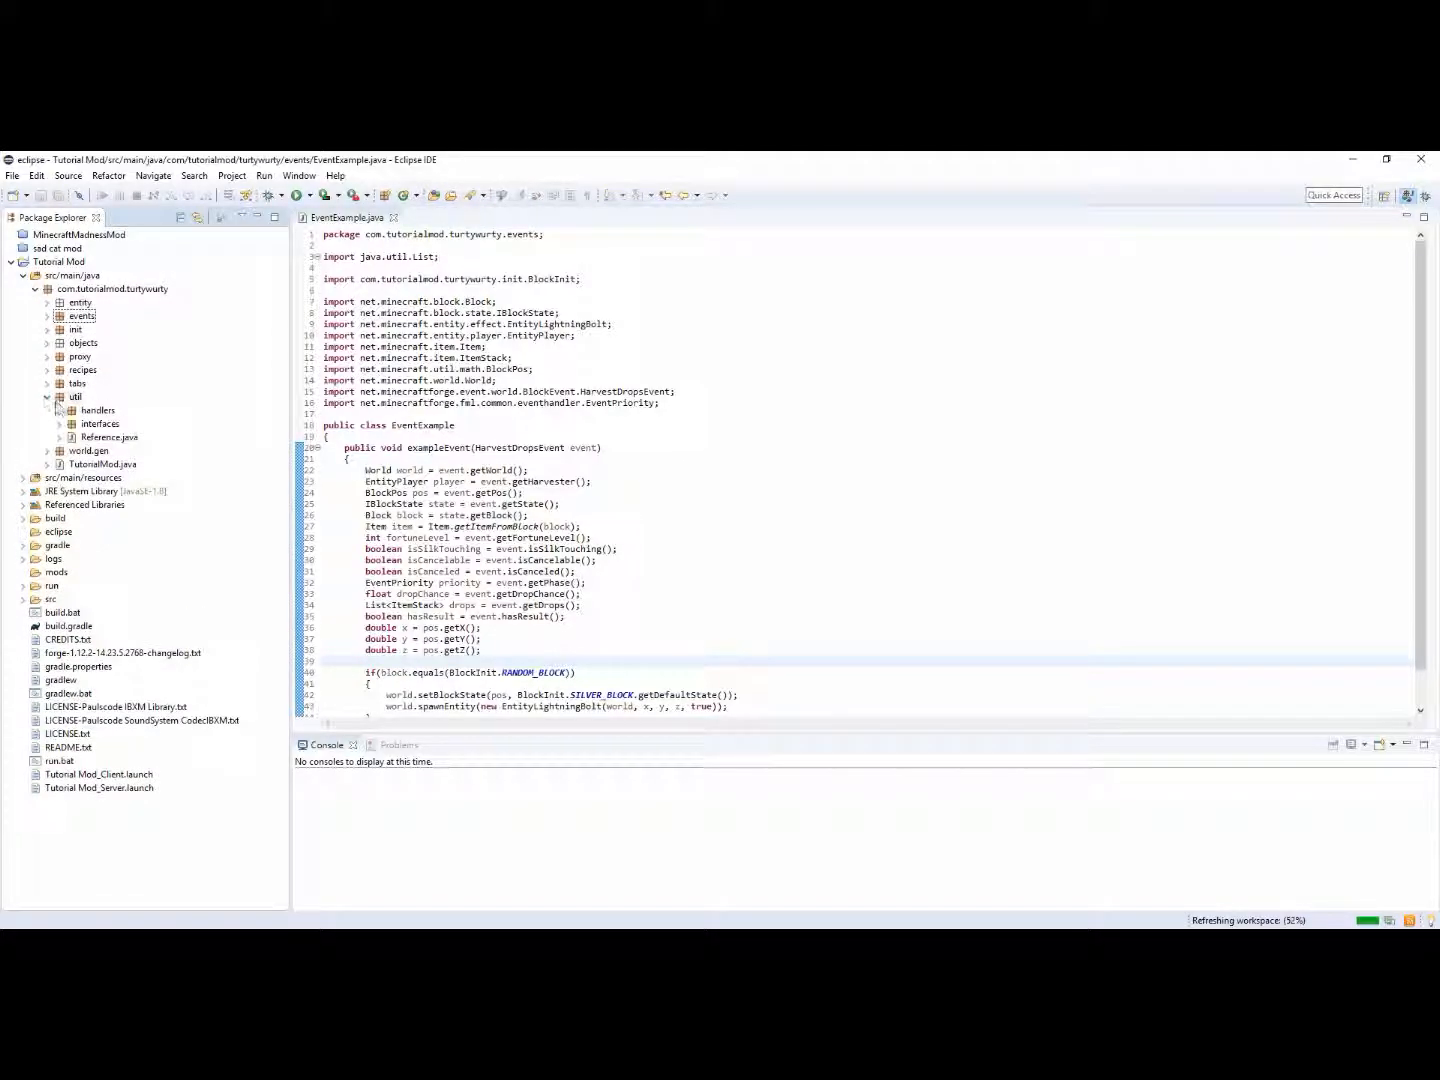
pyautogui.click(60, 410)
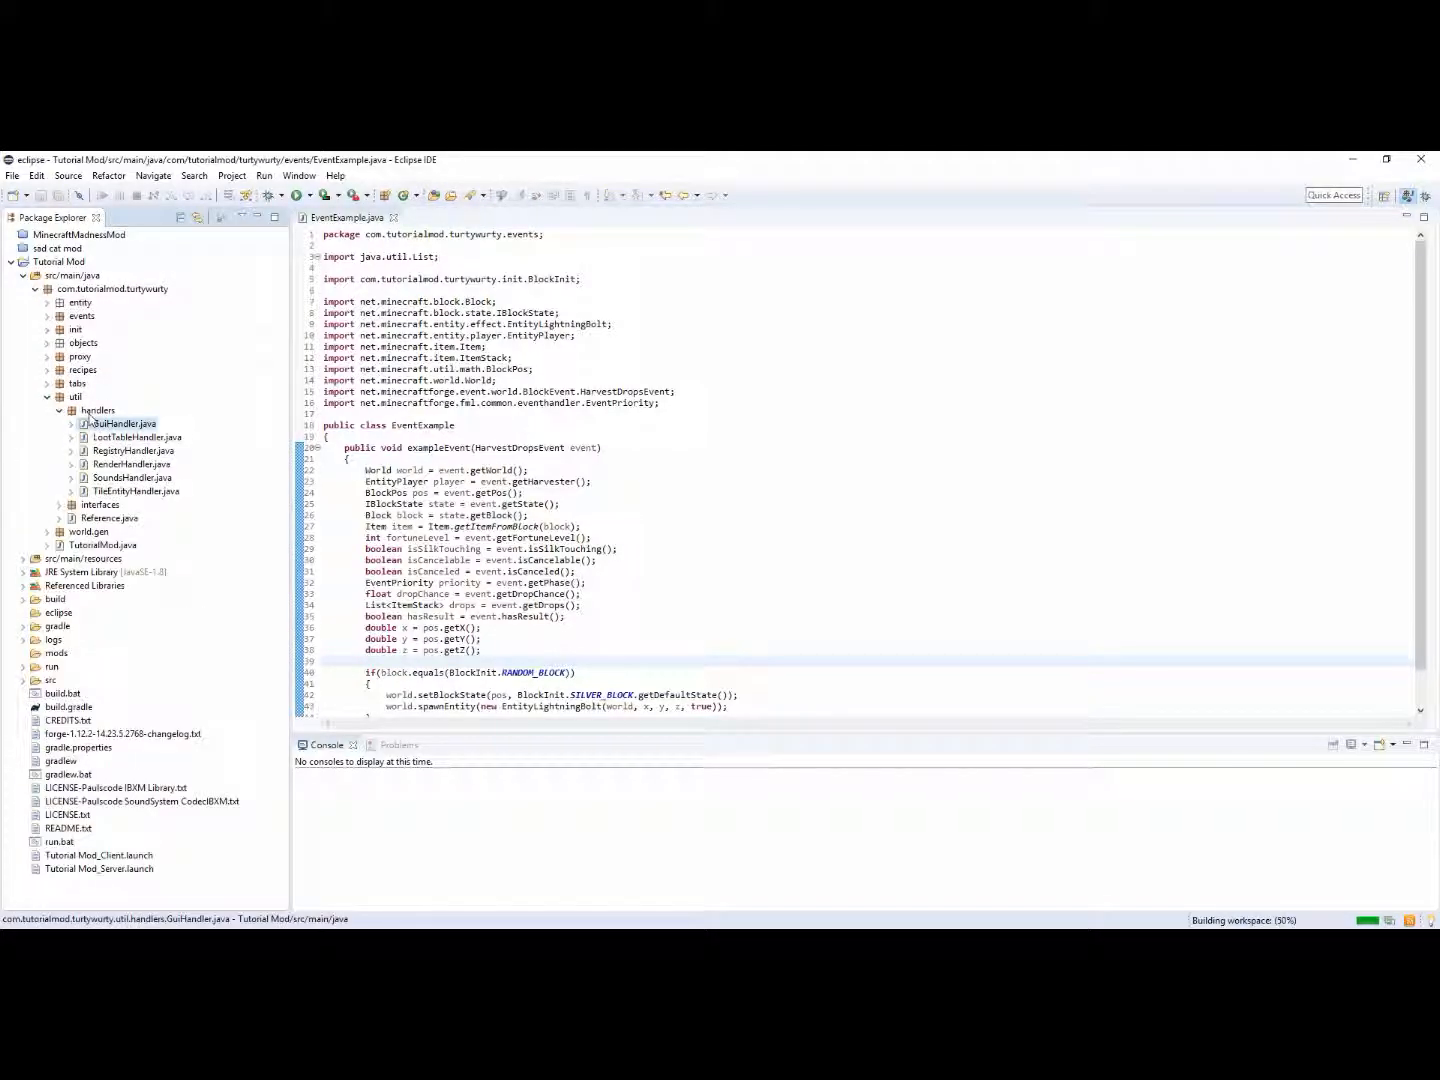
pyautogui.rightClick(98, 410)
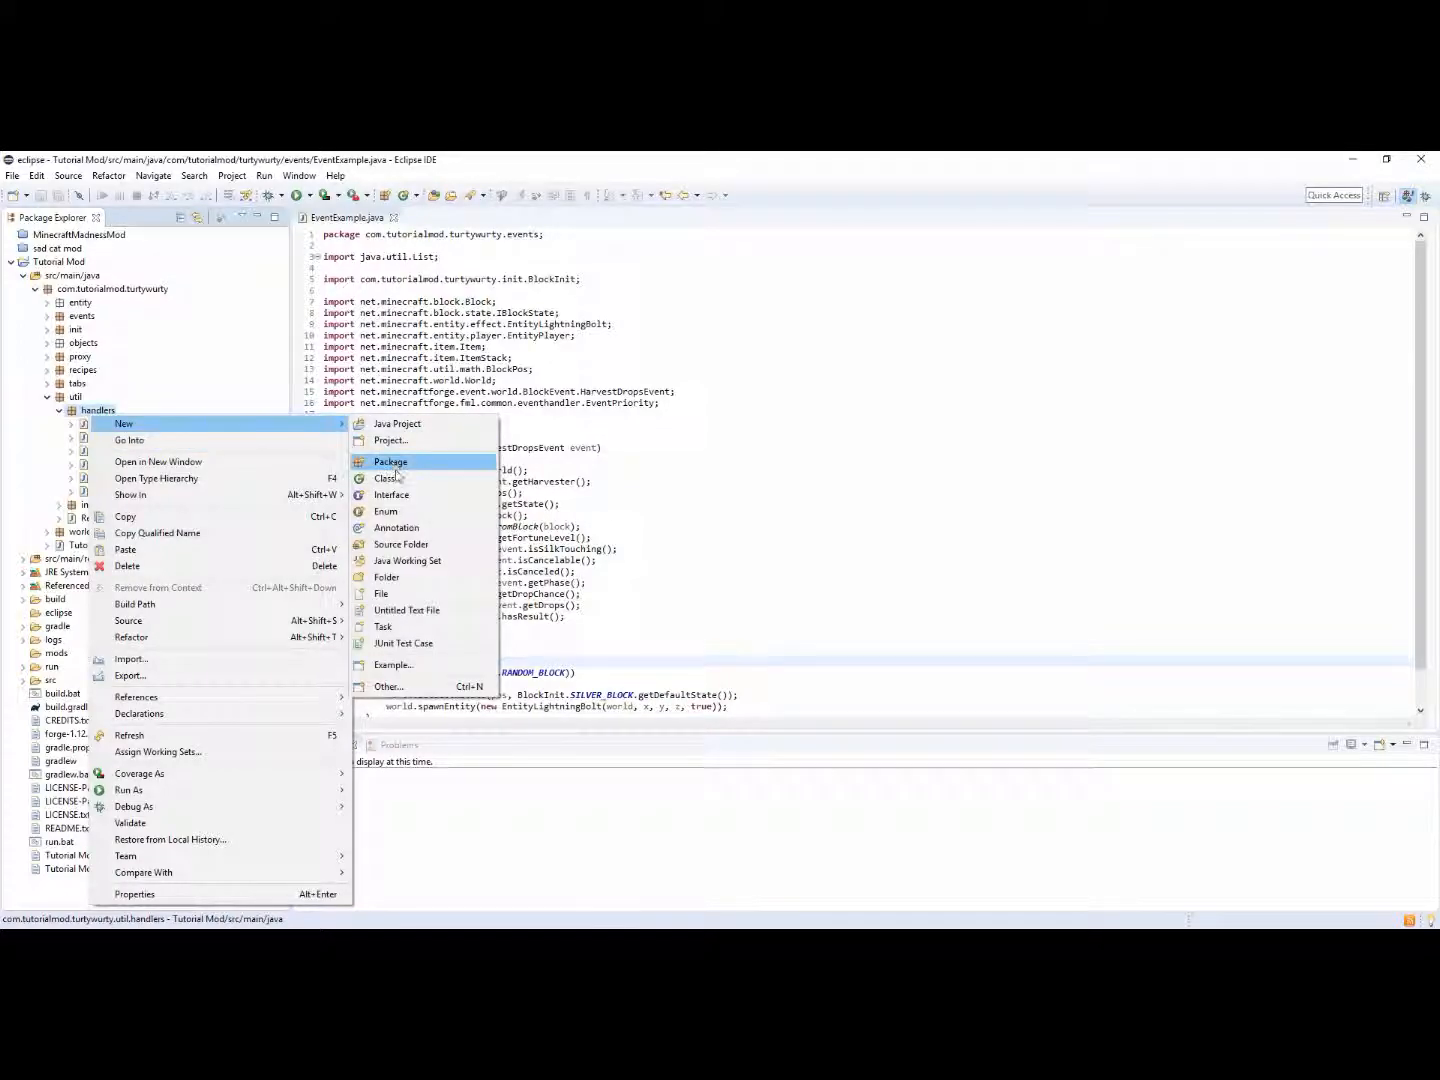
pyautogui.click(386, 478)
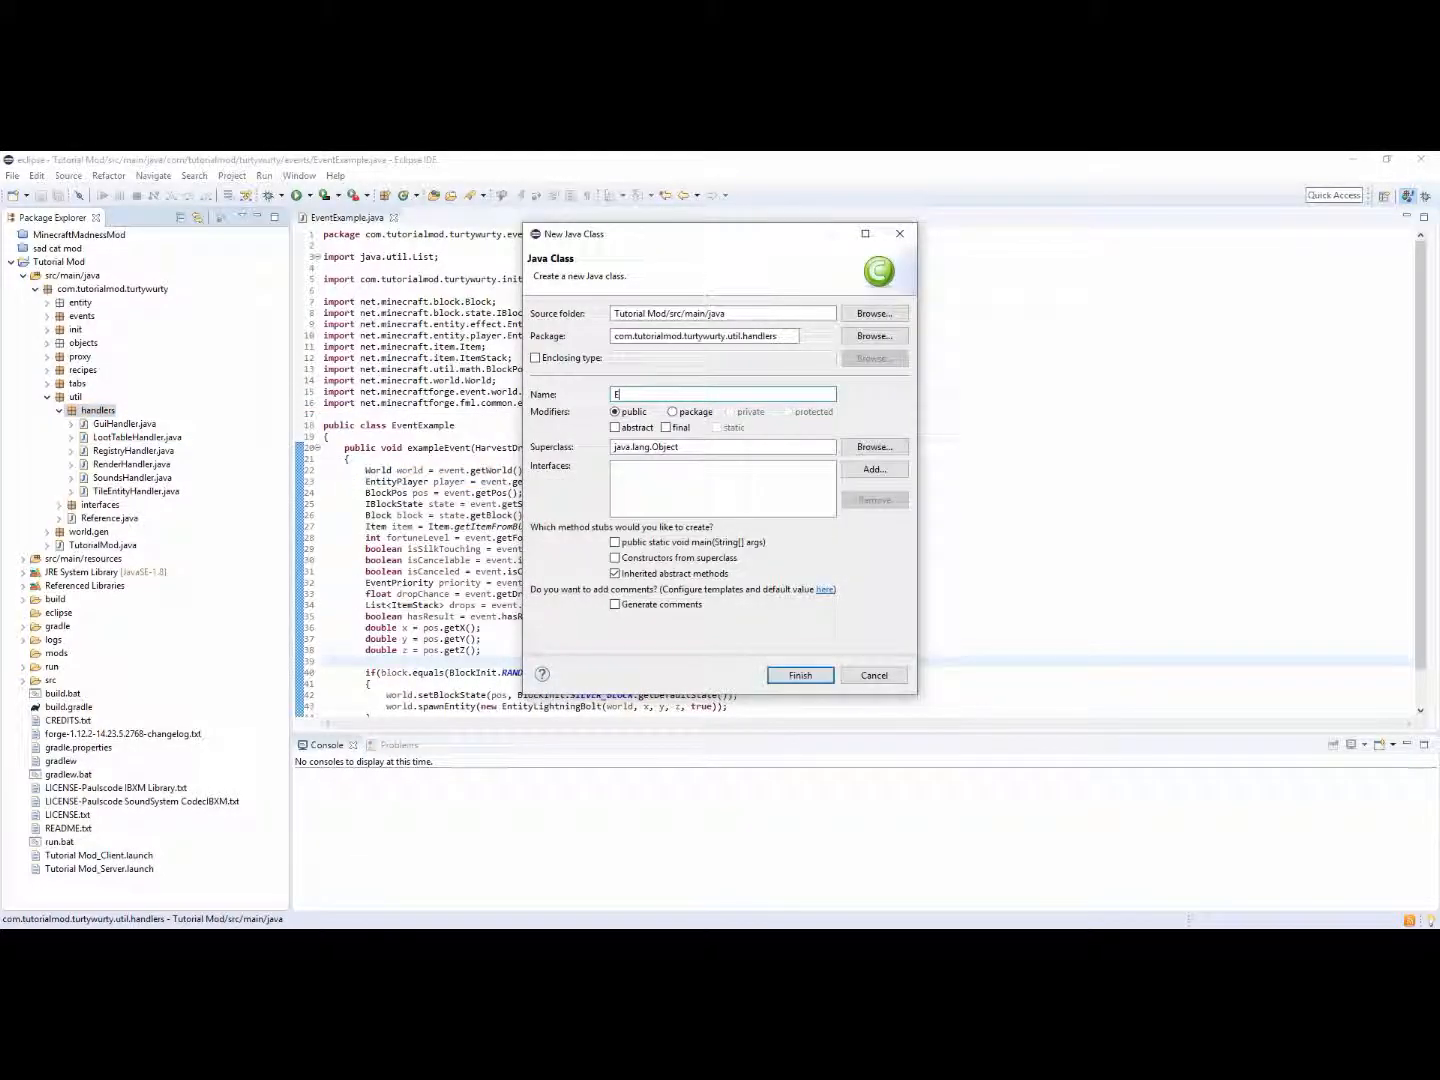
# Name the class EventHandler and move its opening brace onto its own line
pyautogui.write('ventHand')
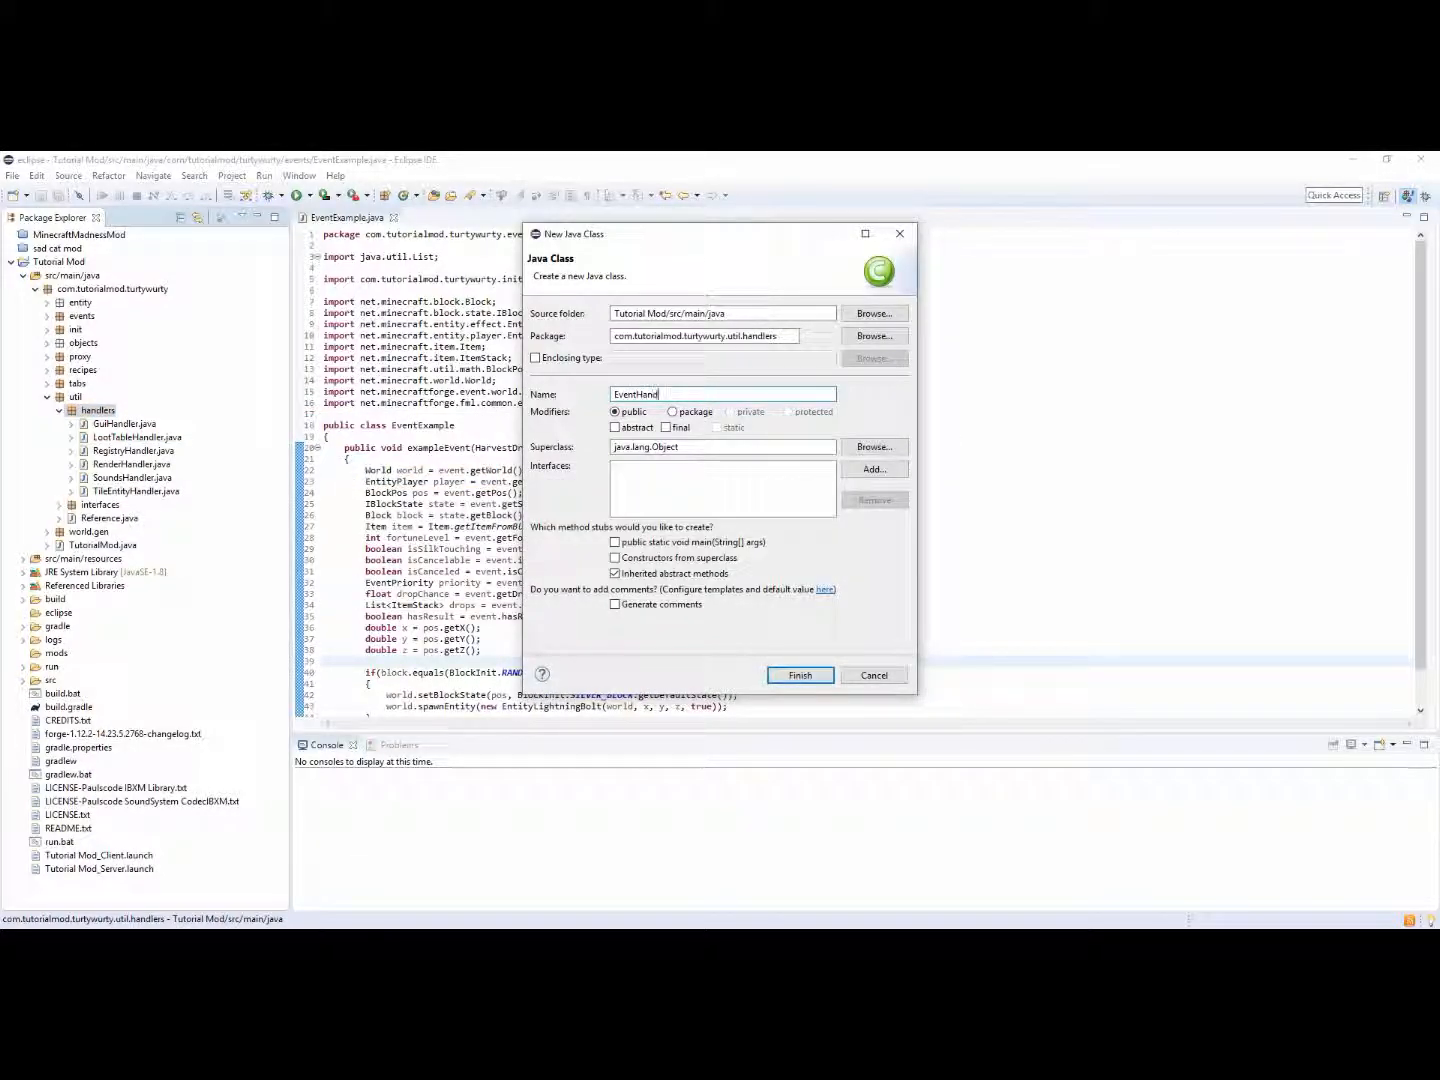
pyautogui.click(800, 676)
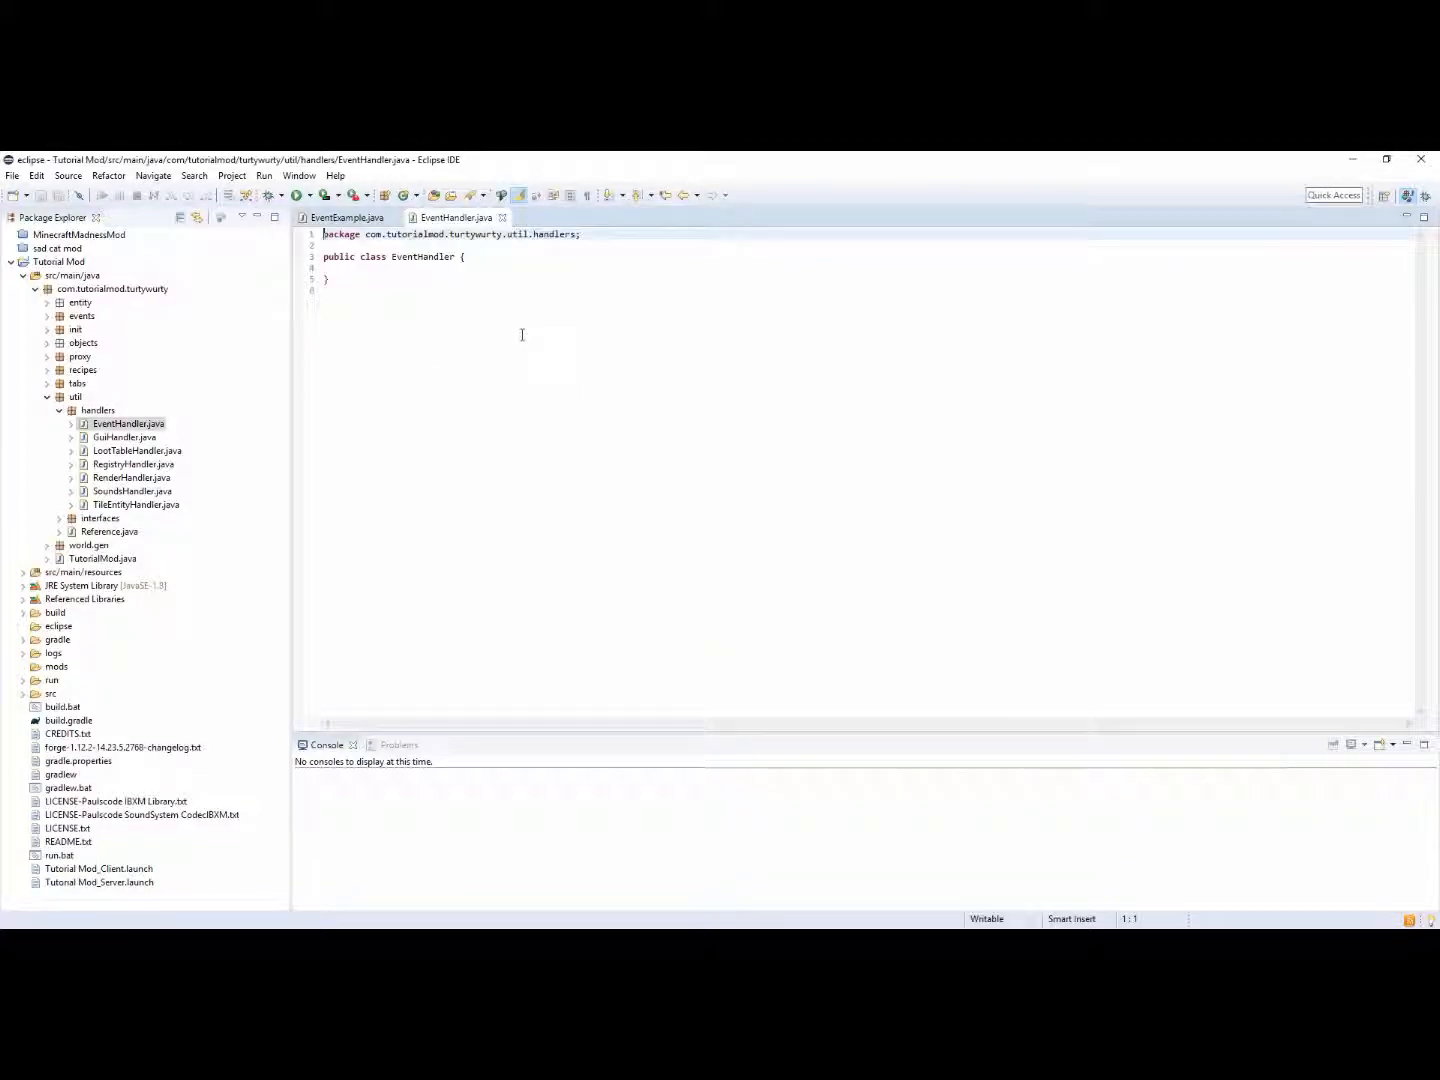
pyautogui.press('Return')
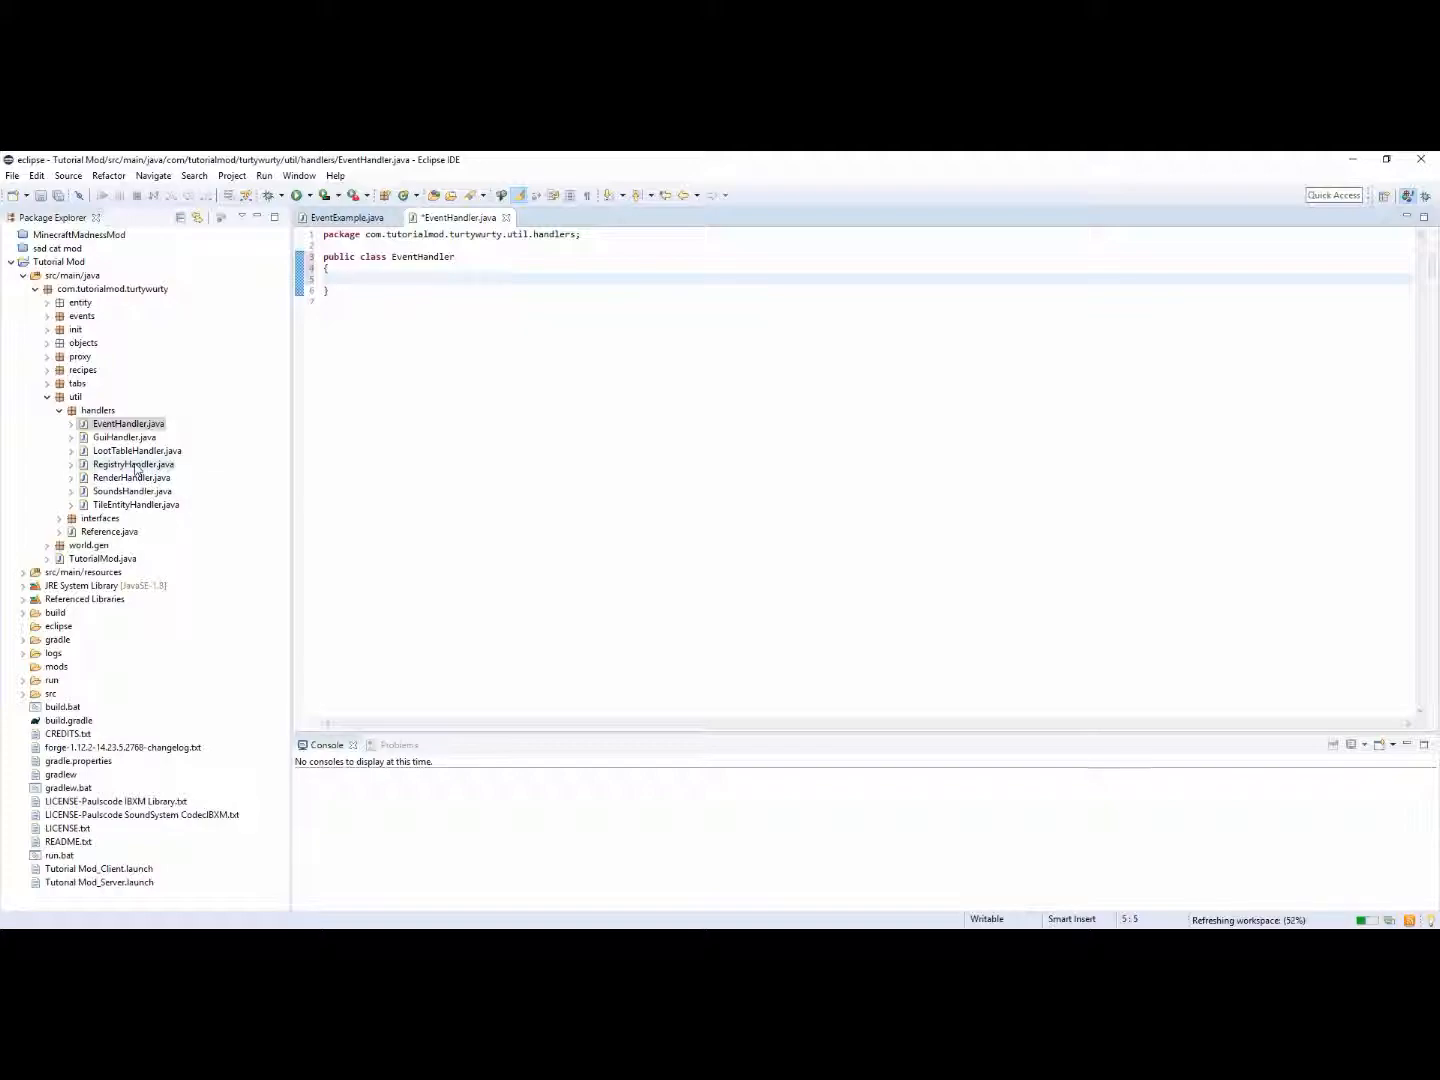
# In RegistryHandler's preInitRegistries method, call EventHandler.registerEvents();
pyautogui.doubleClick(132, 464)
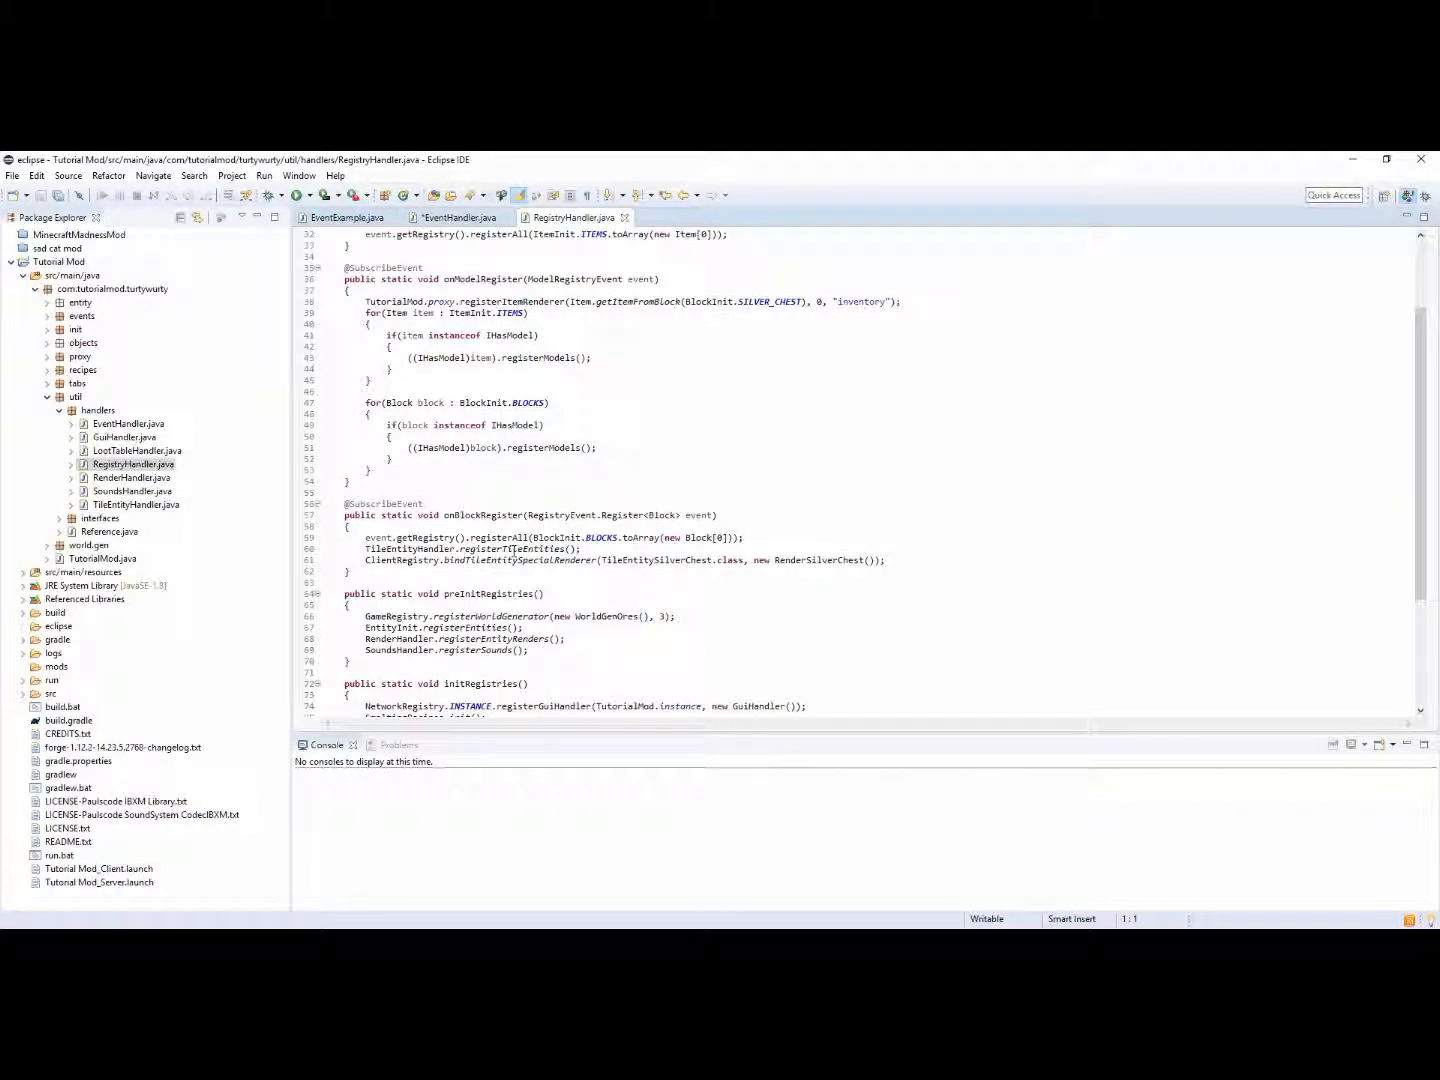
pyautogui.scroll(-3)
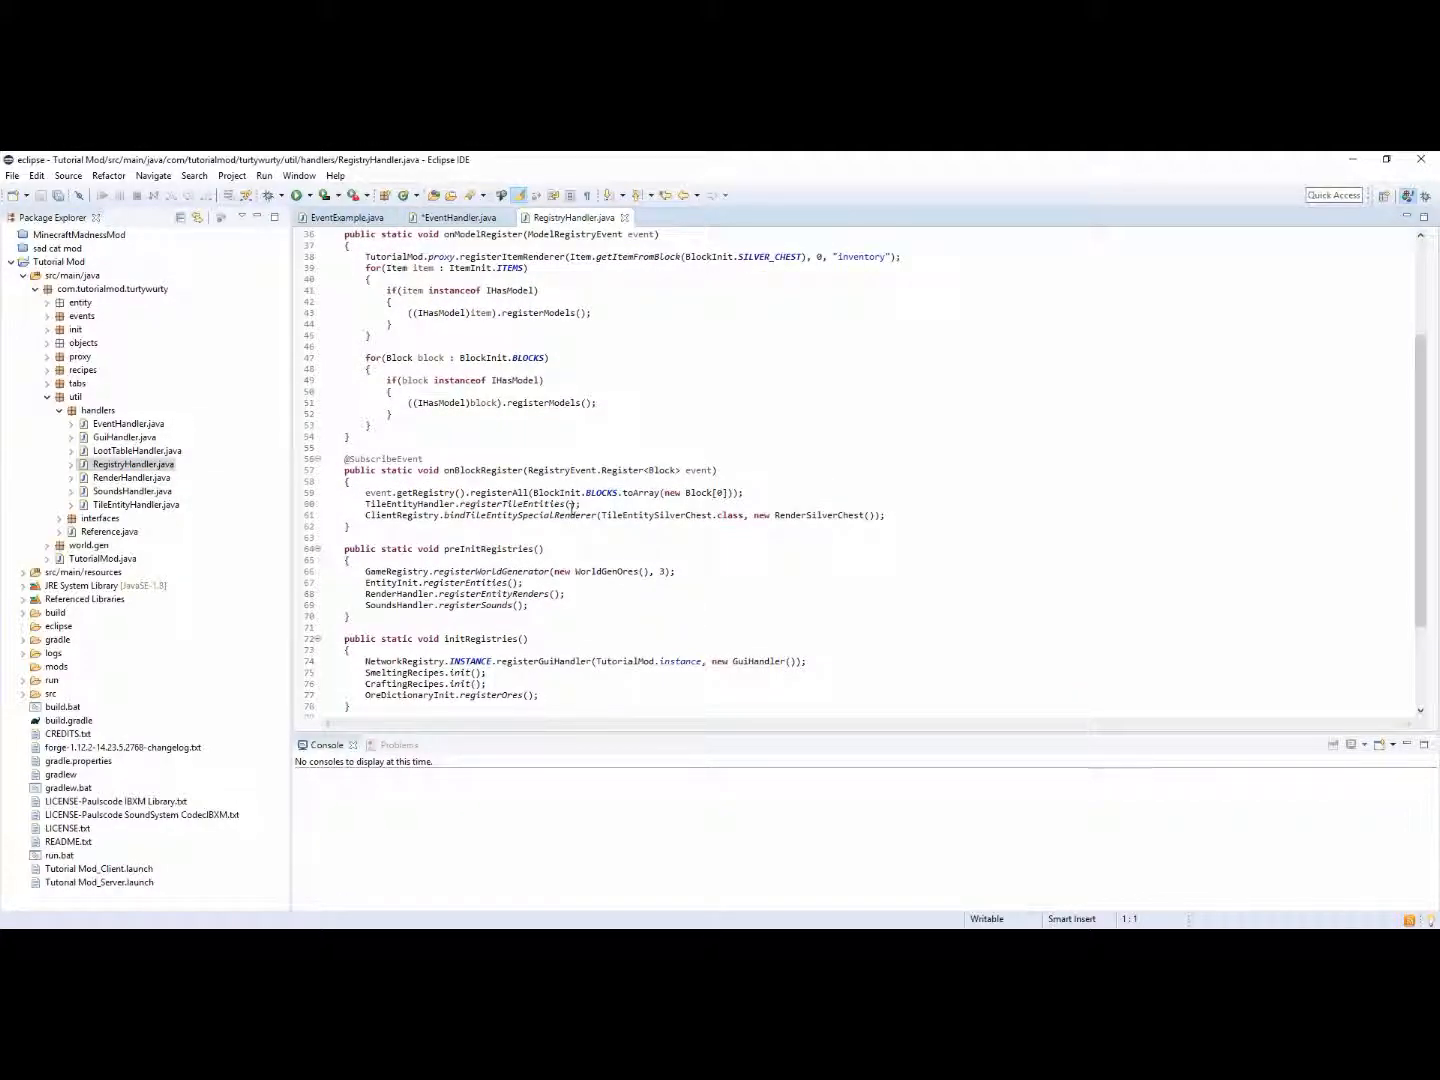
pyautogui.scroll(-3)
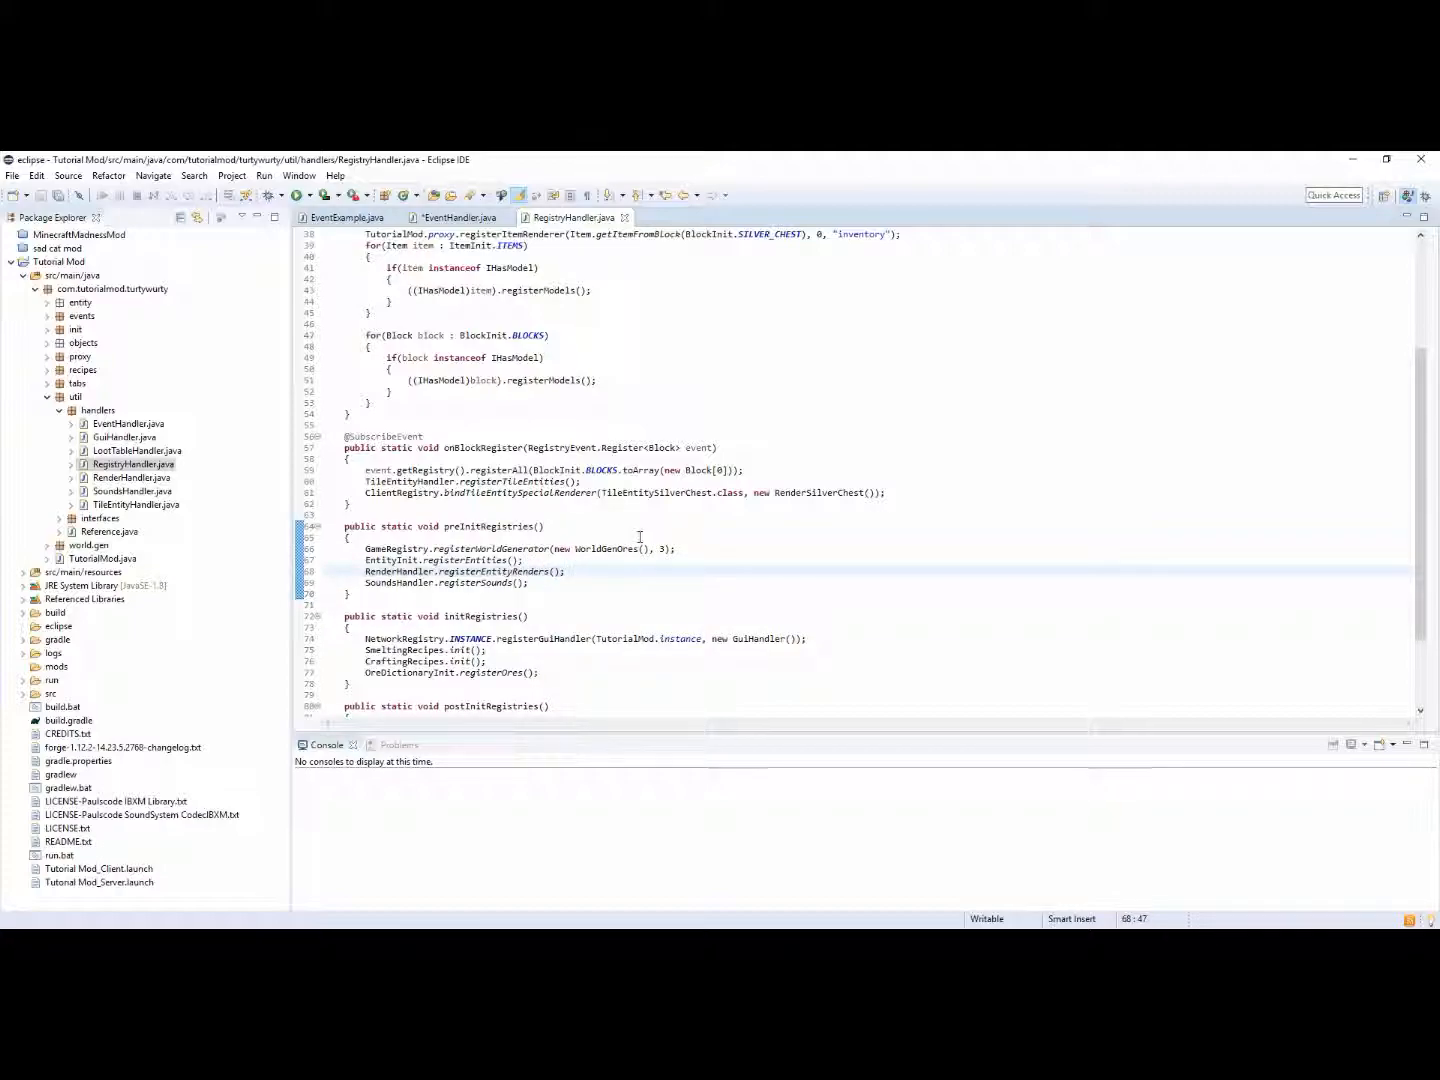
pyautogui.write('Regist')
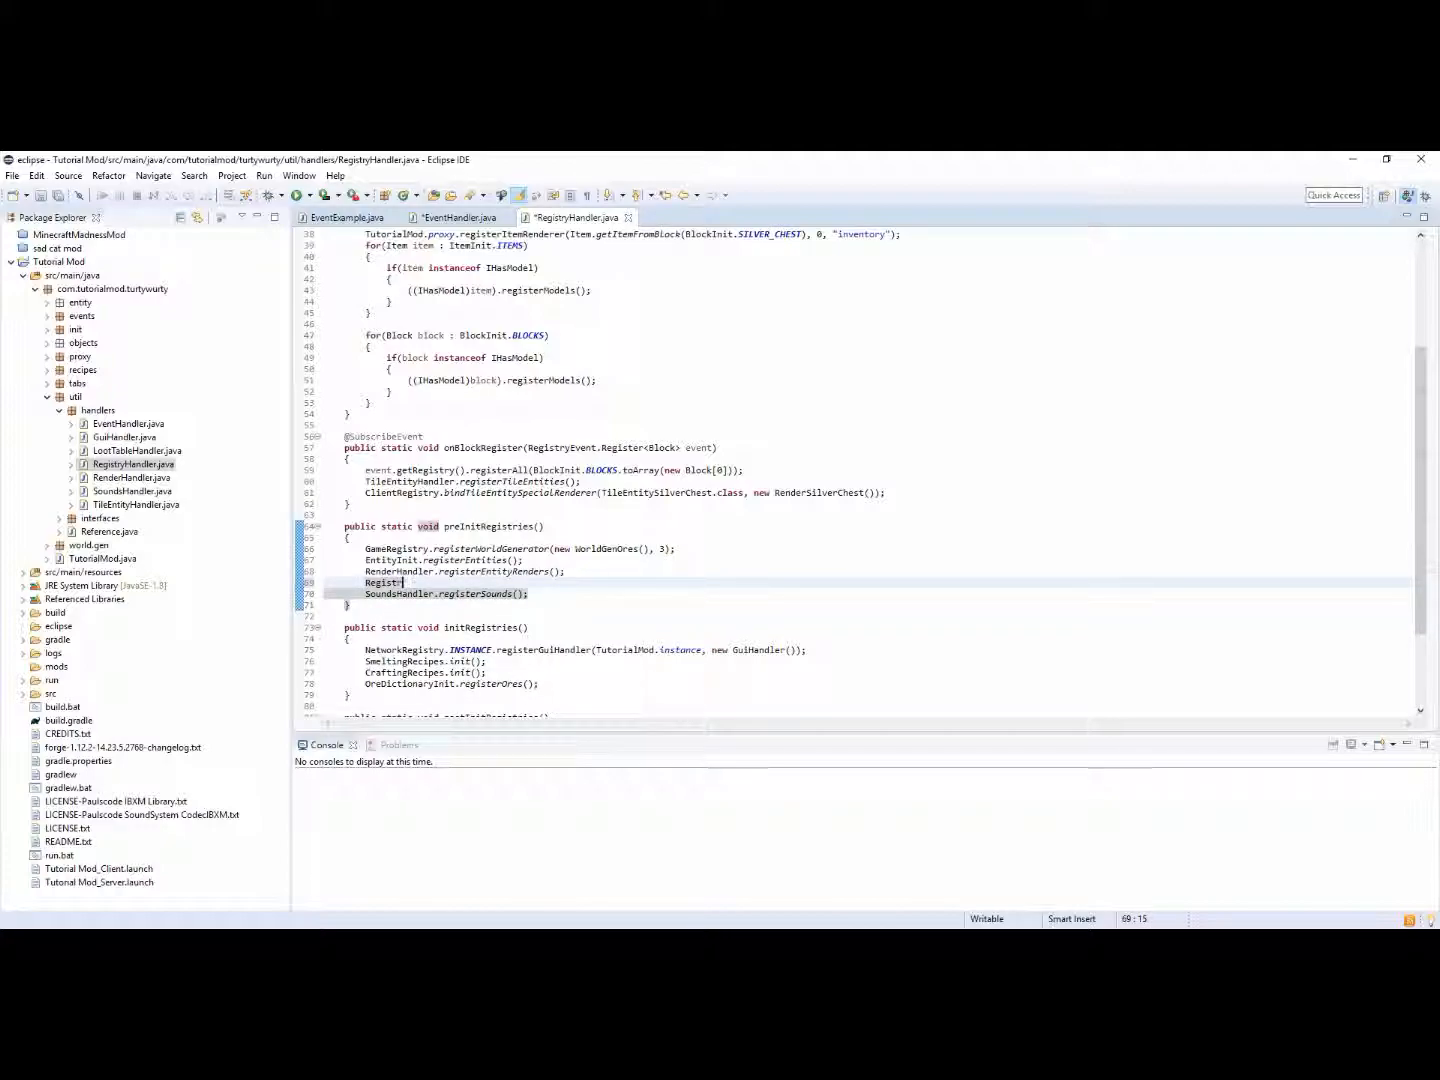
pyautogui.write('Regist')
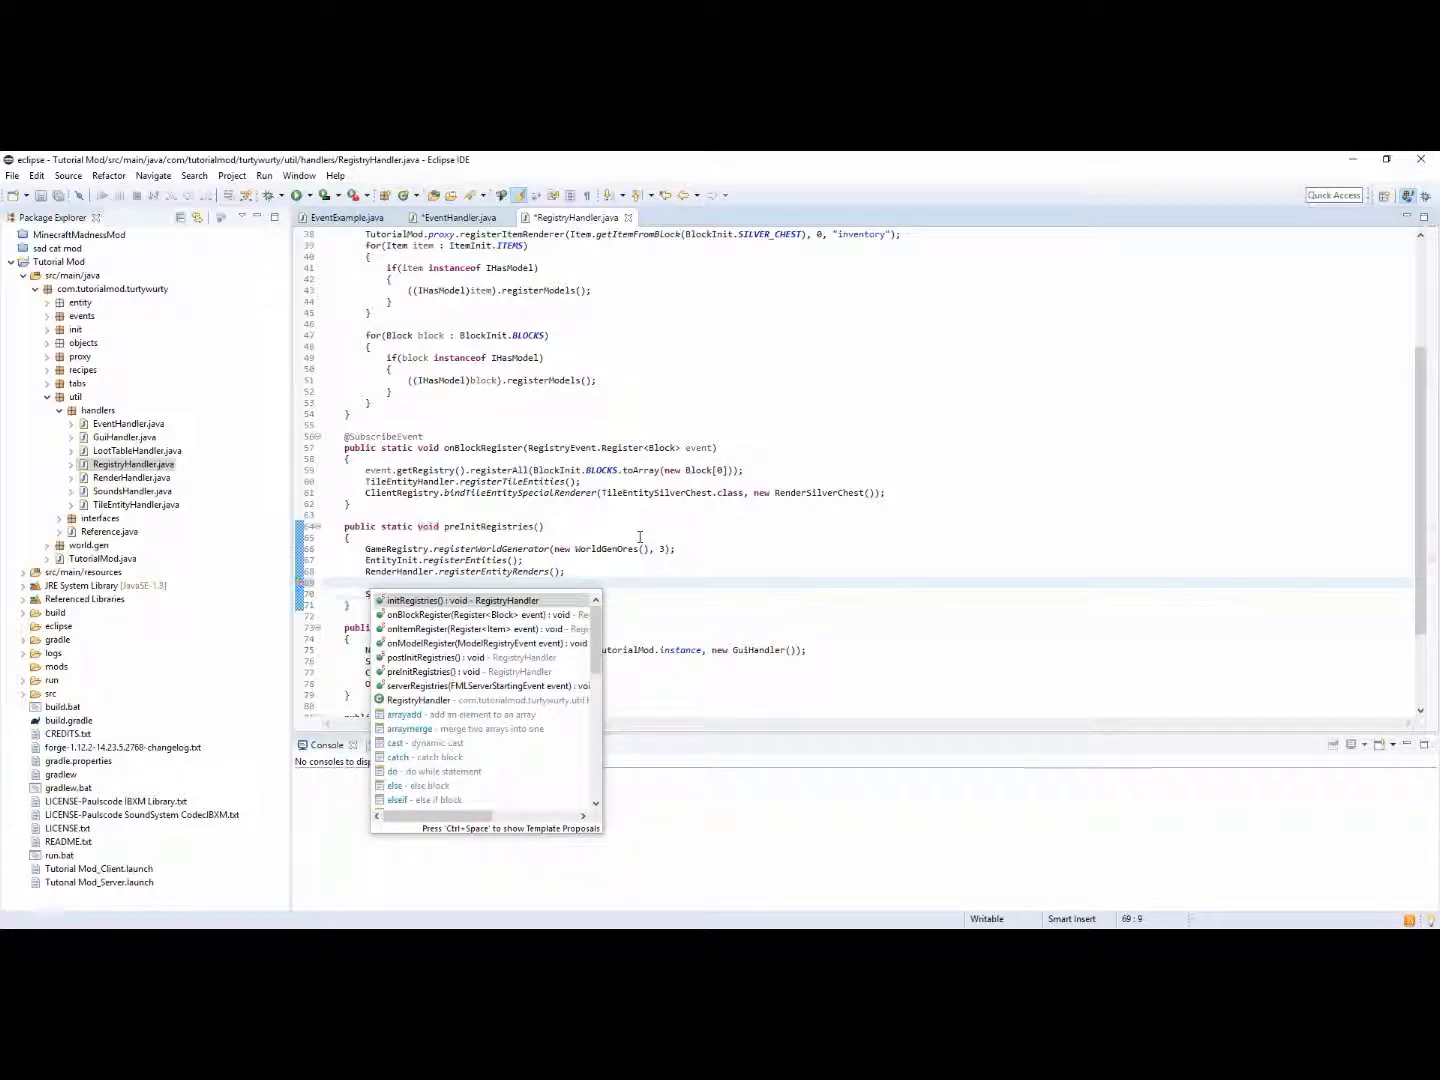
pyautogui.write('Event')
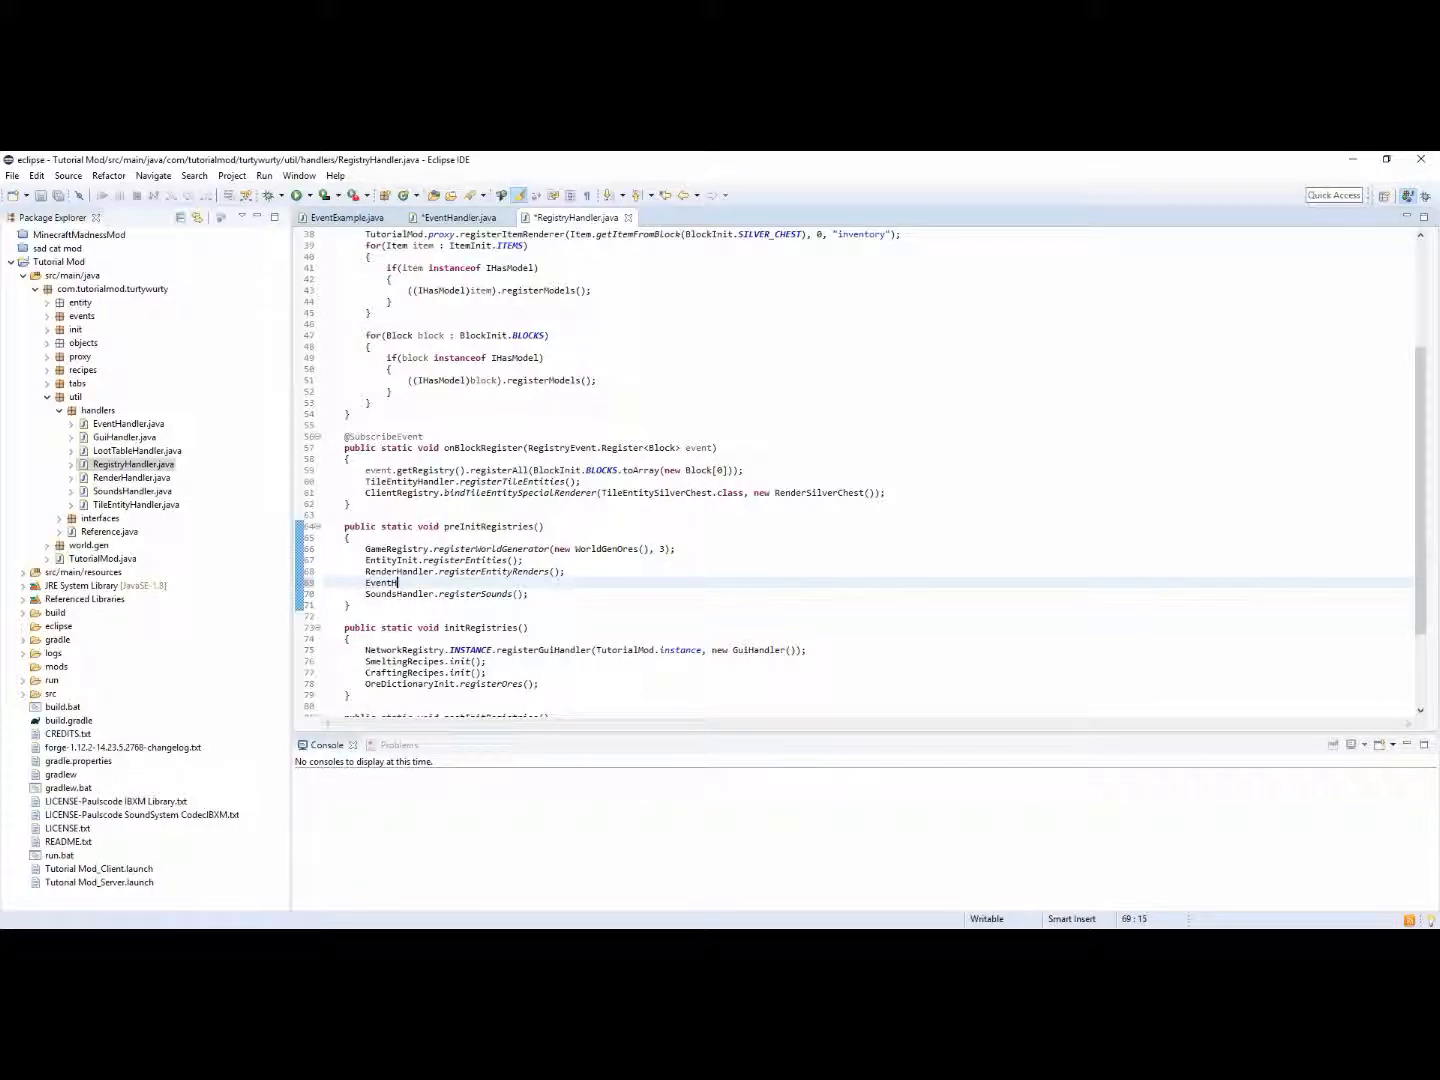
pyautogui.write('Hand')
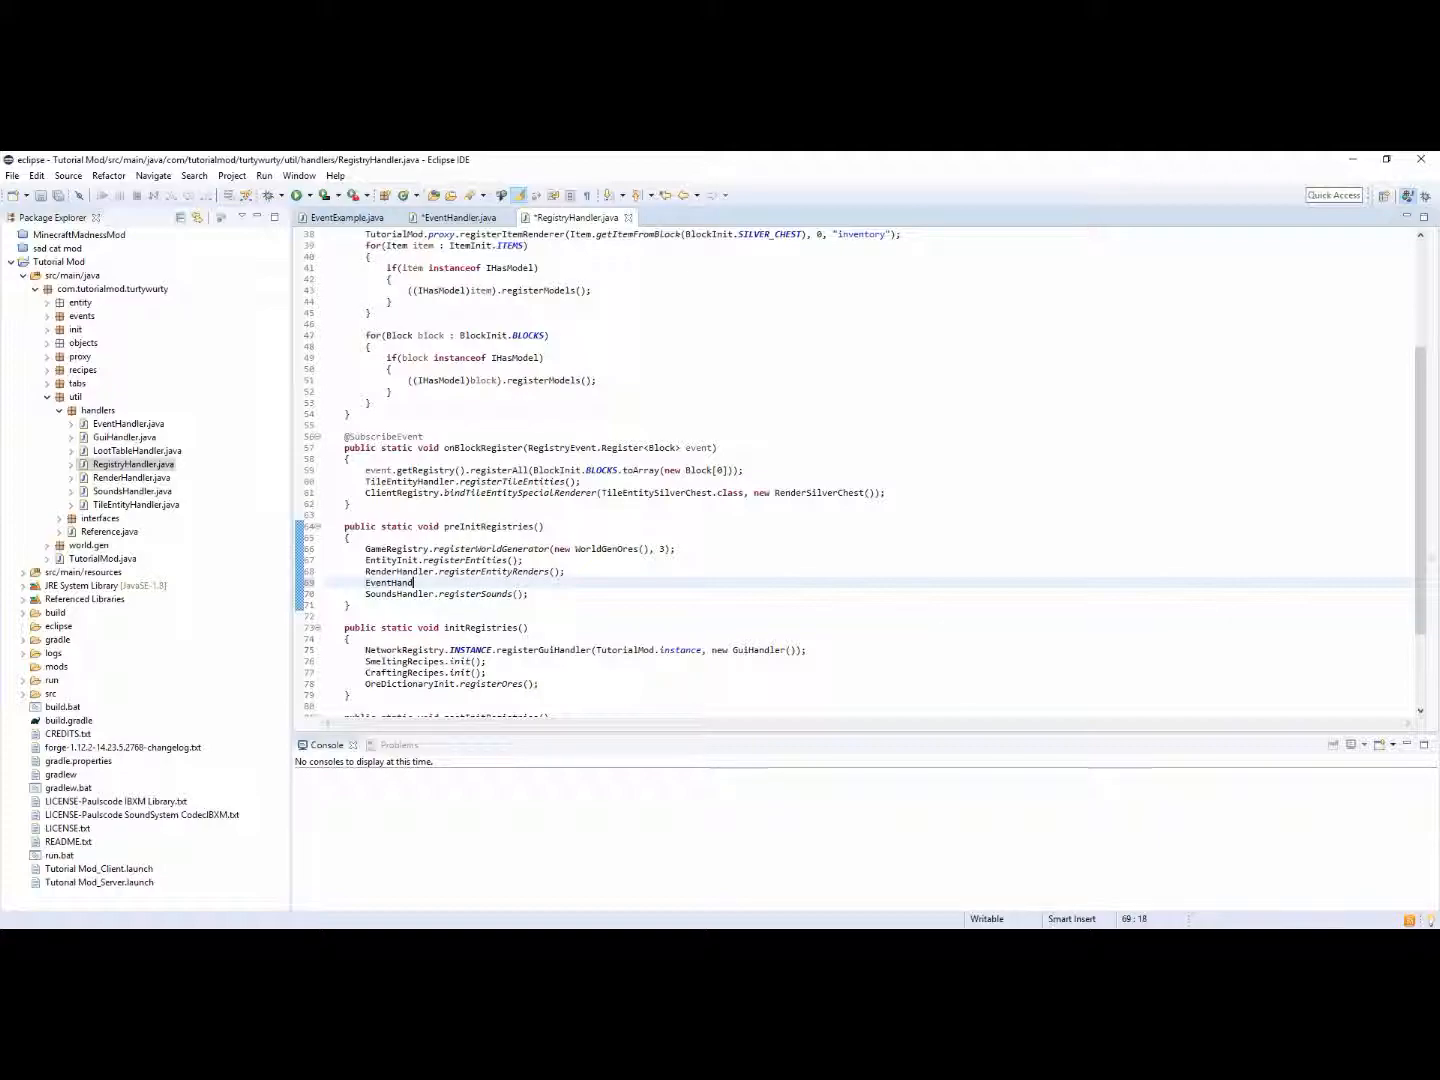
pyautogui.write('ler.registe')
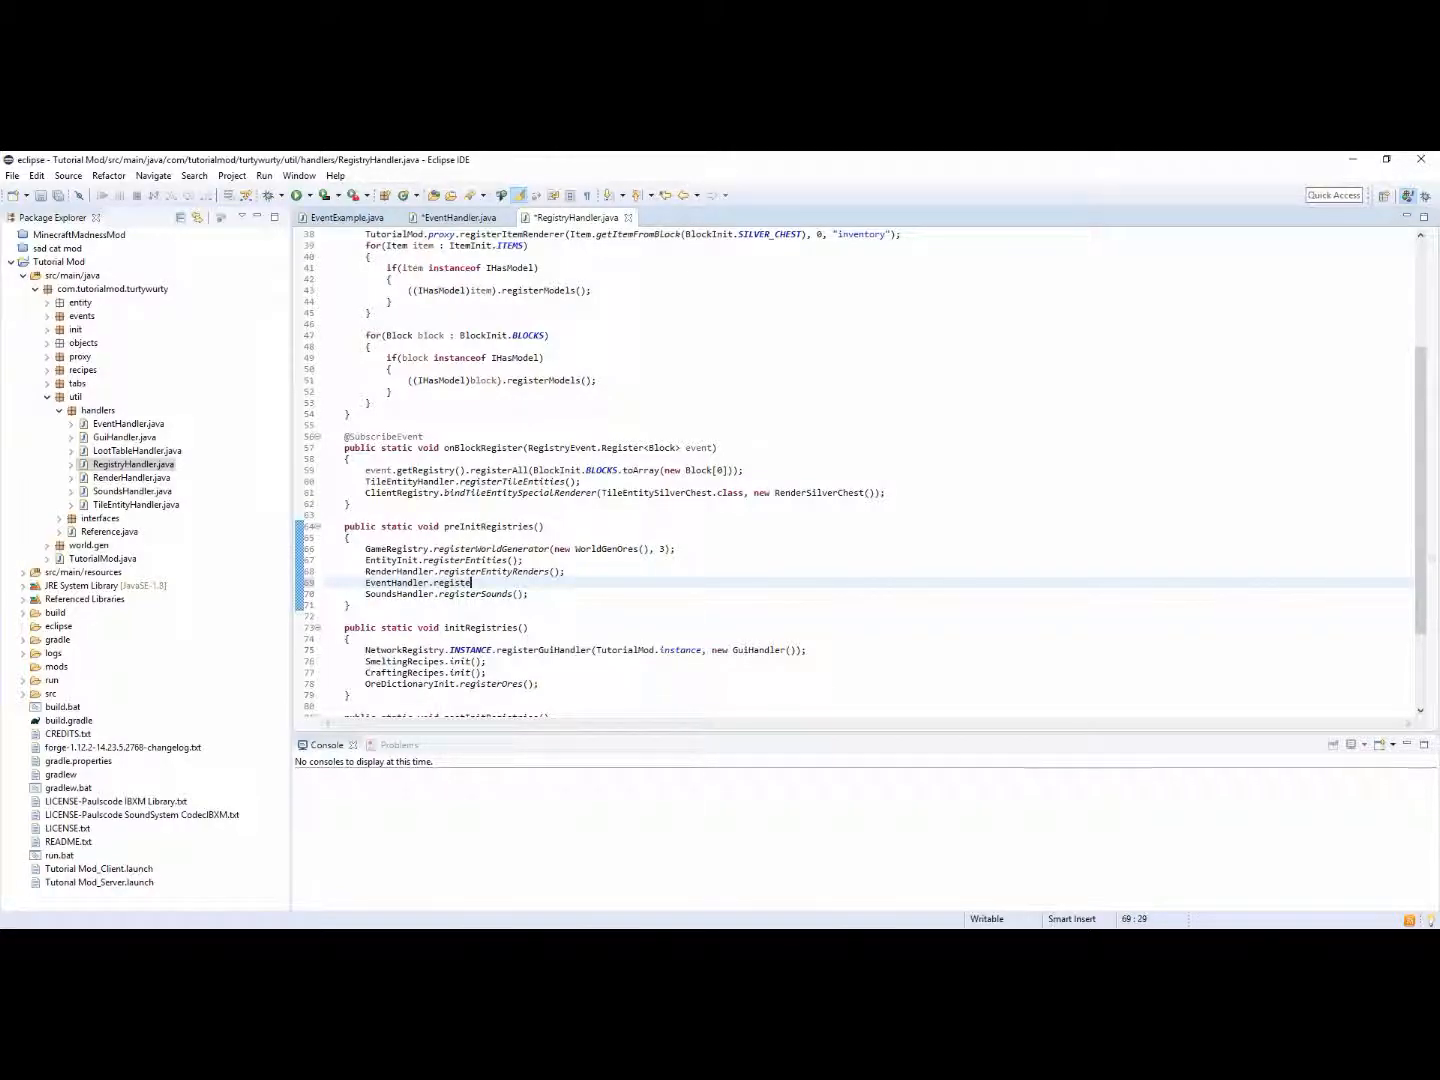
pyautogui.write('Event')
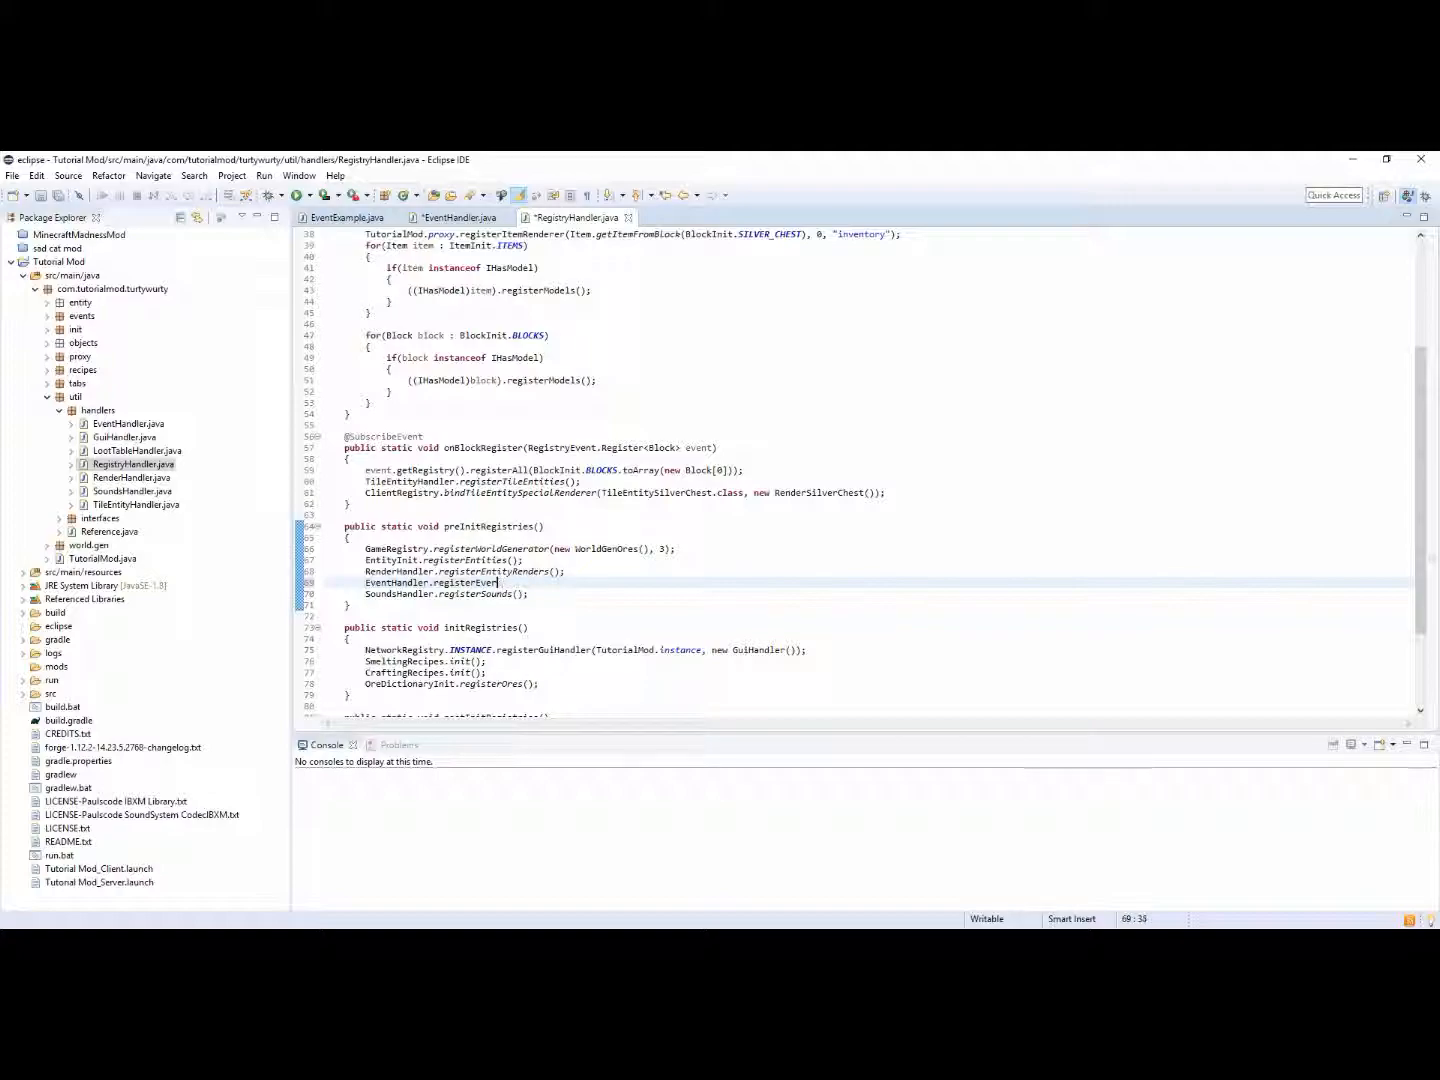
pyautogui.write('s();')
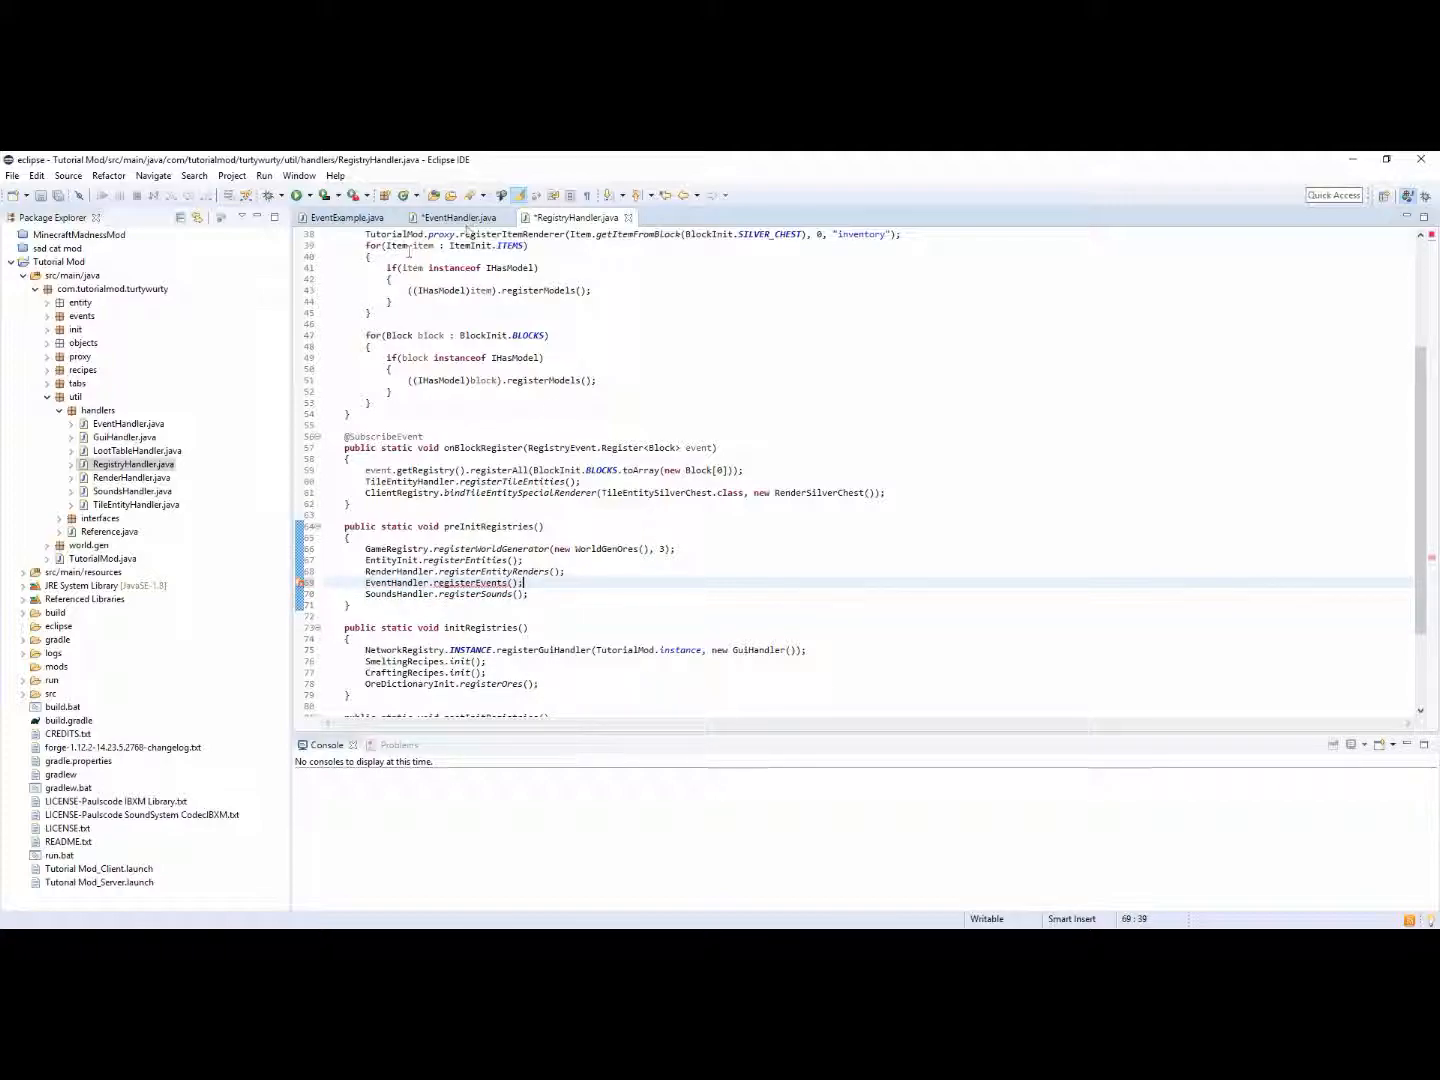
pyautogui.click(456, 216)
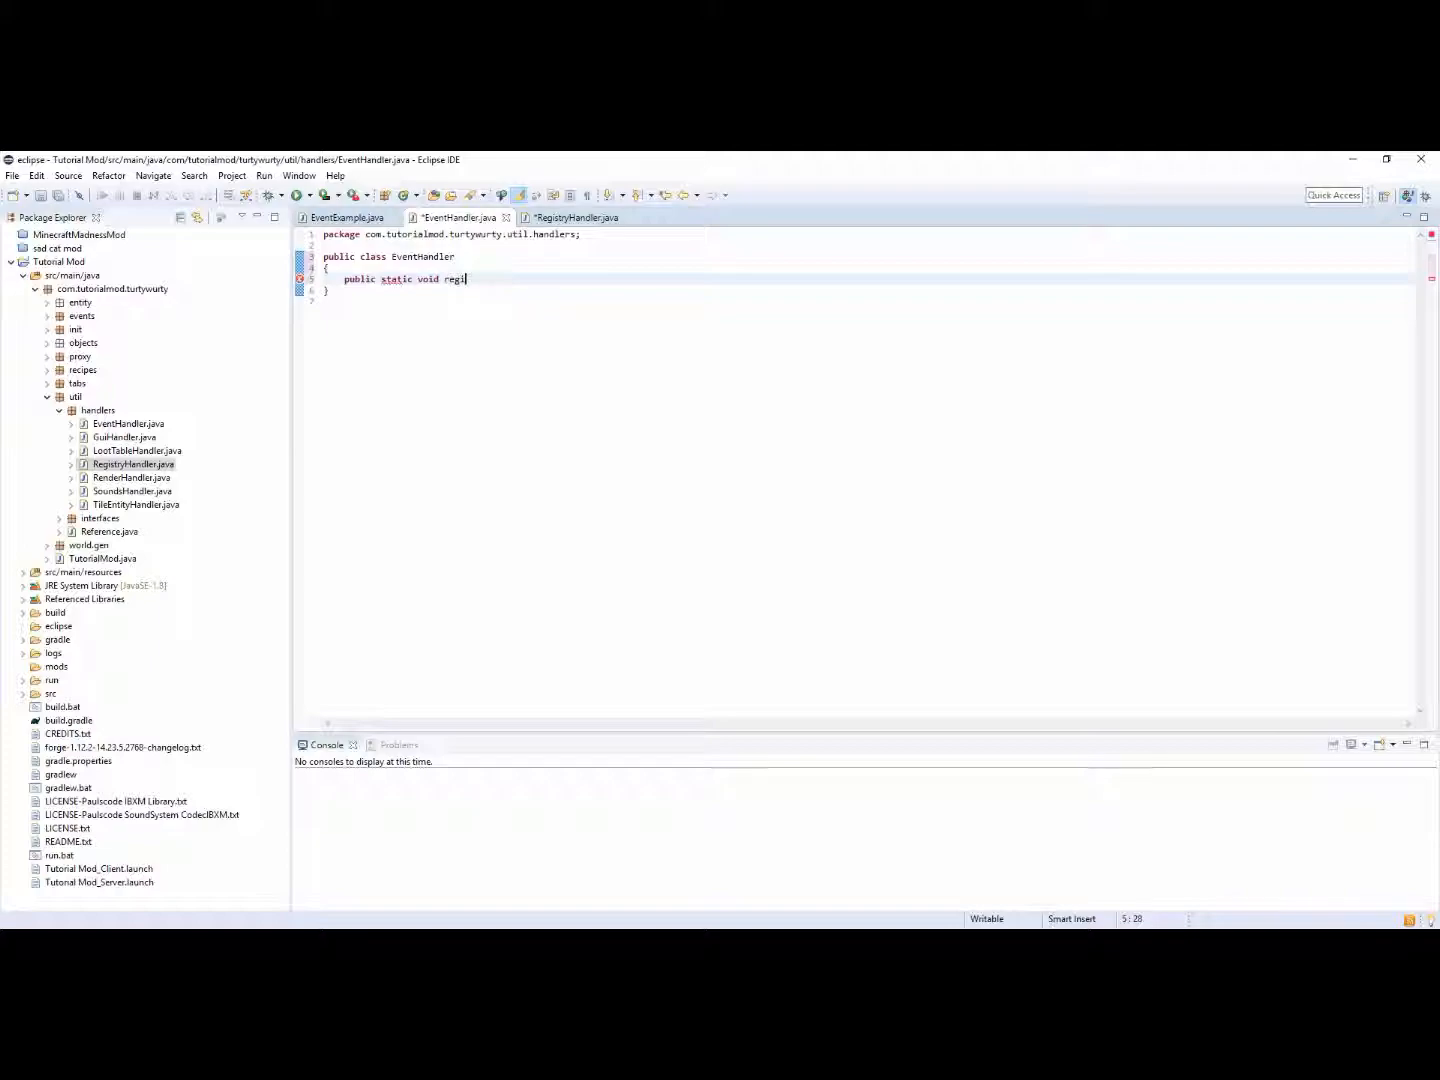
# Write static registerEvents() creating exampleEvent = new EventExample() and registering it on MinecraftForge.EVENT_BUS
pyautogui.write('sterEv')
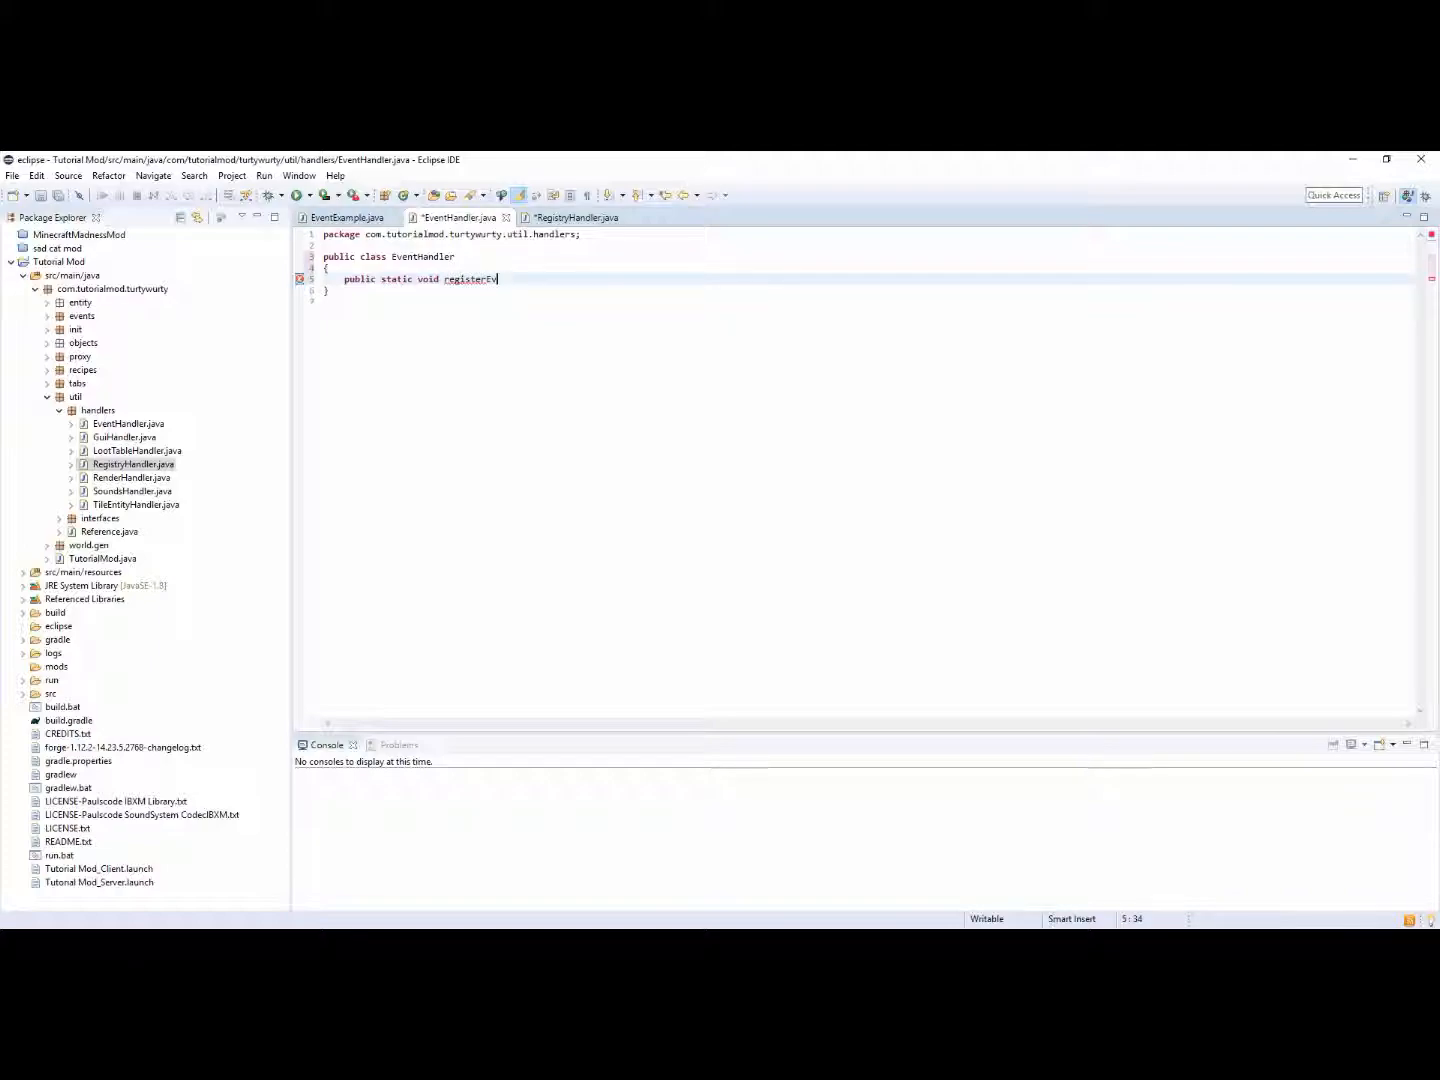
pyautogui.write('ents()')
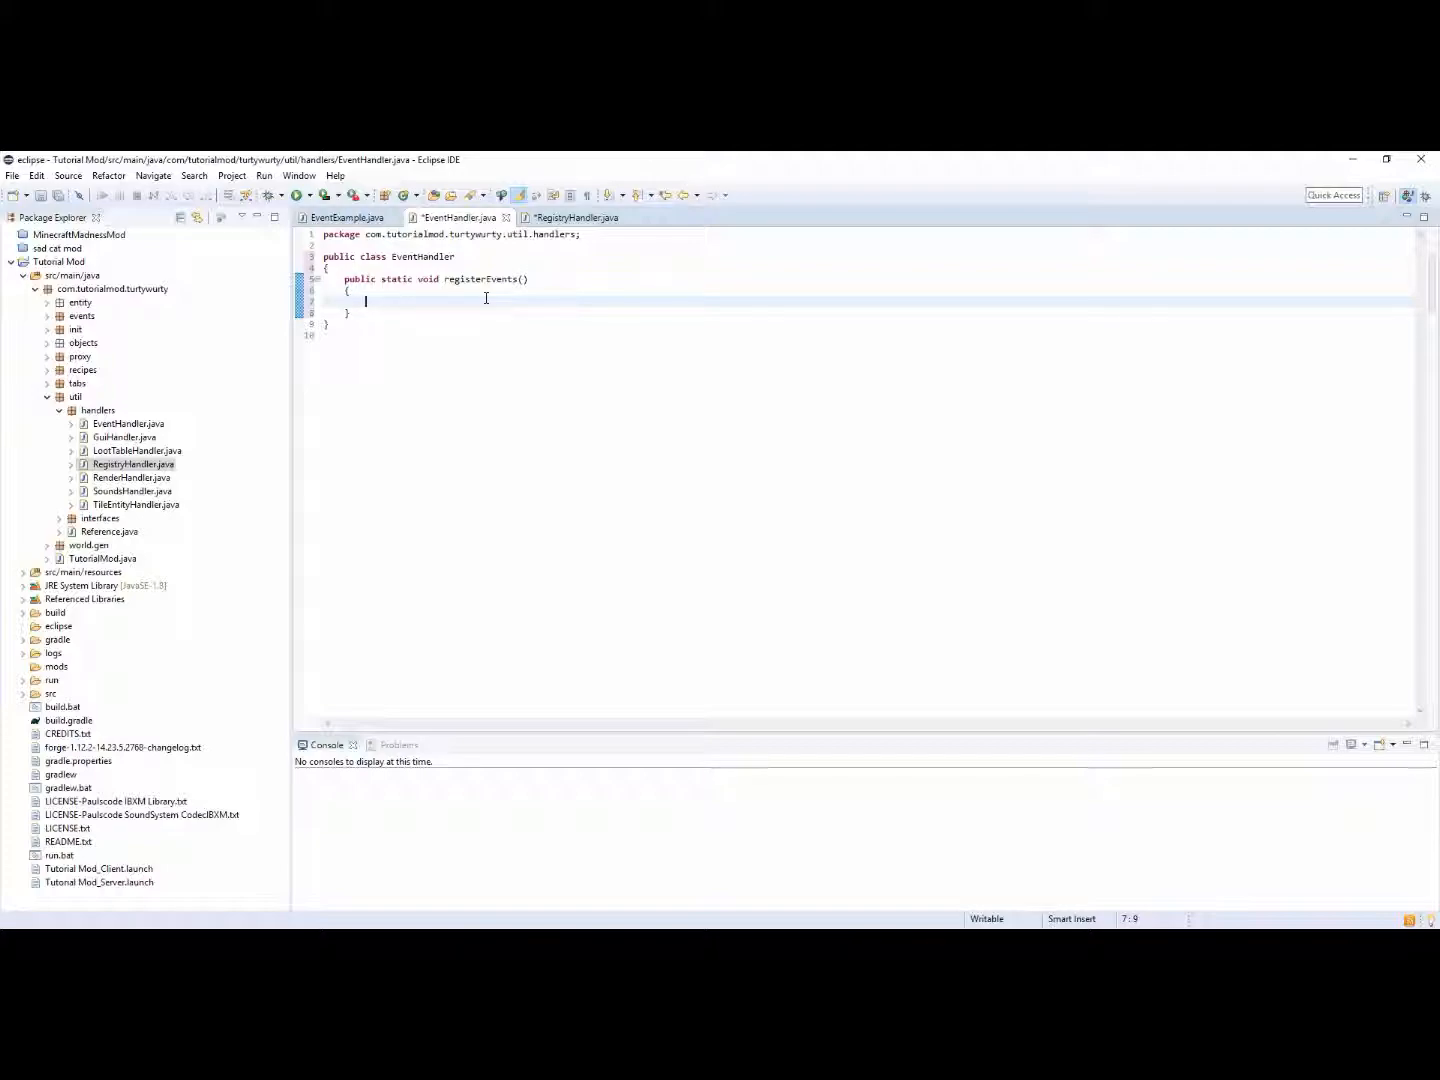
pyautogui.write('Event')
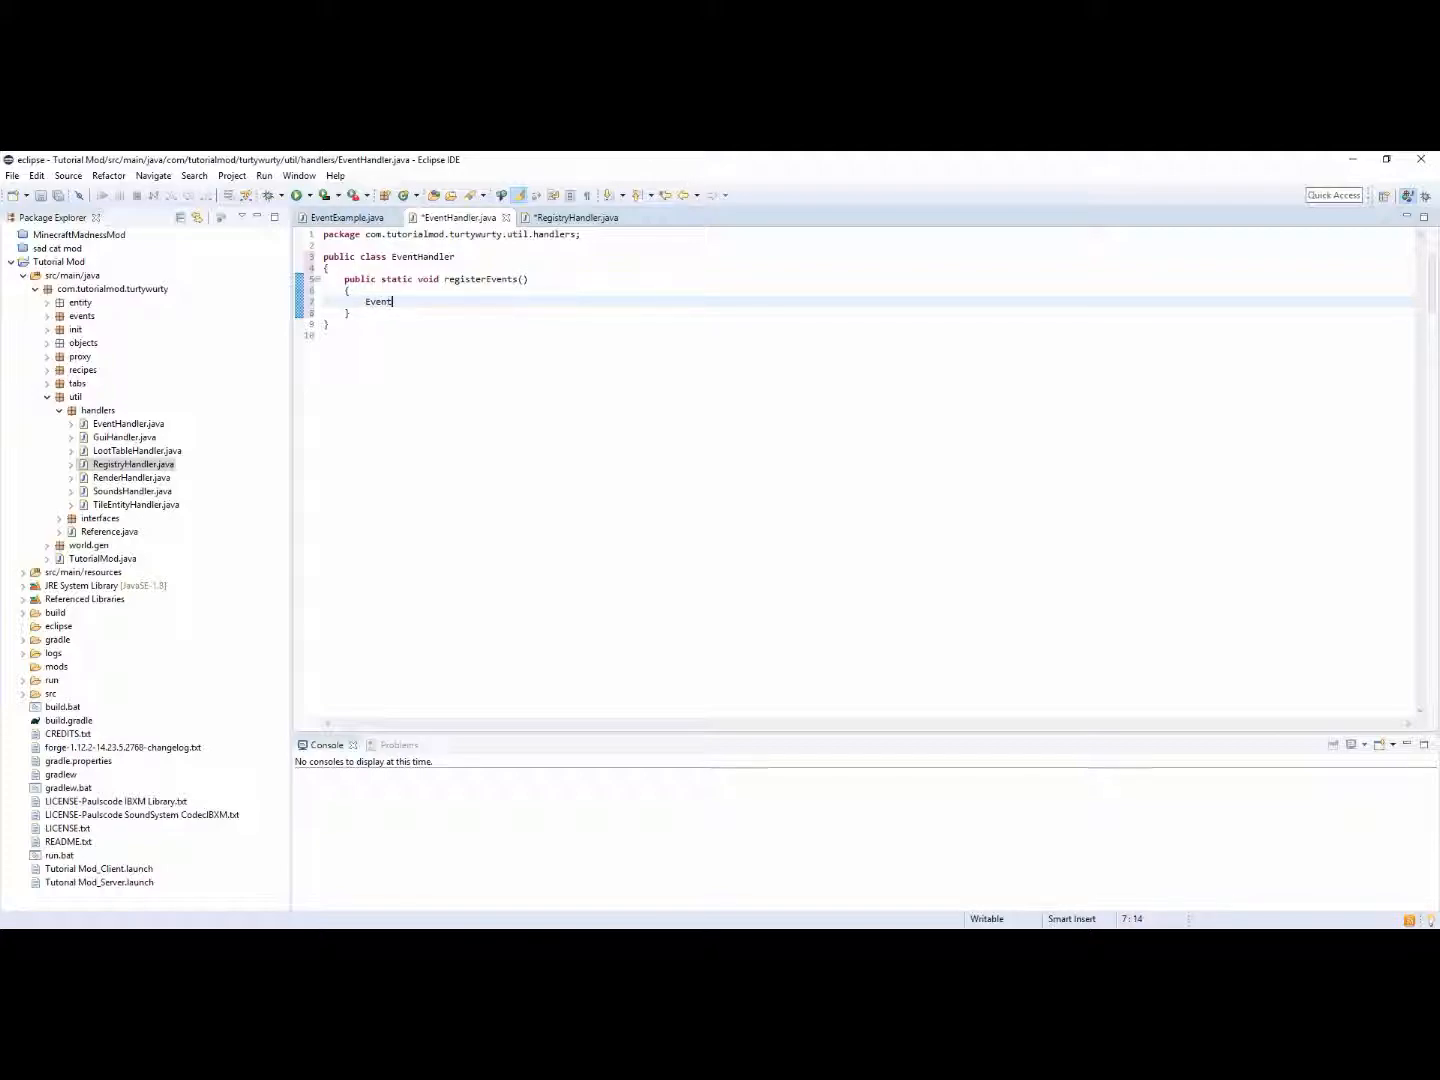
pyautogui.write('Exampl')
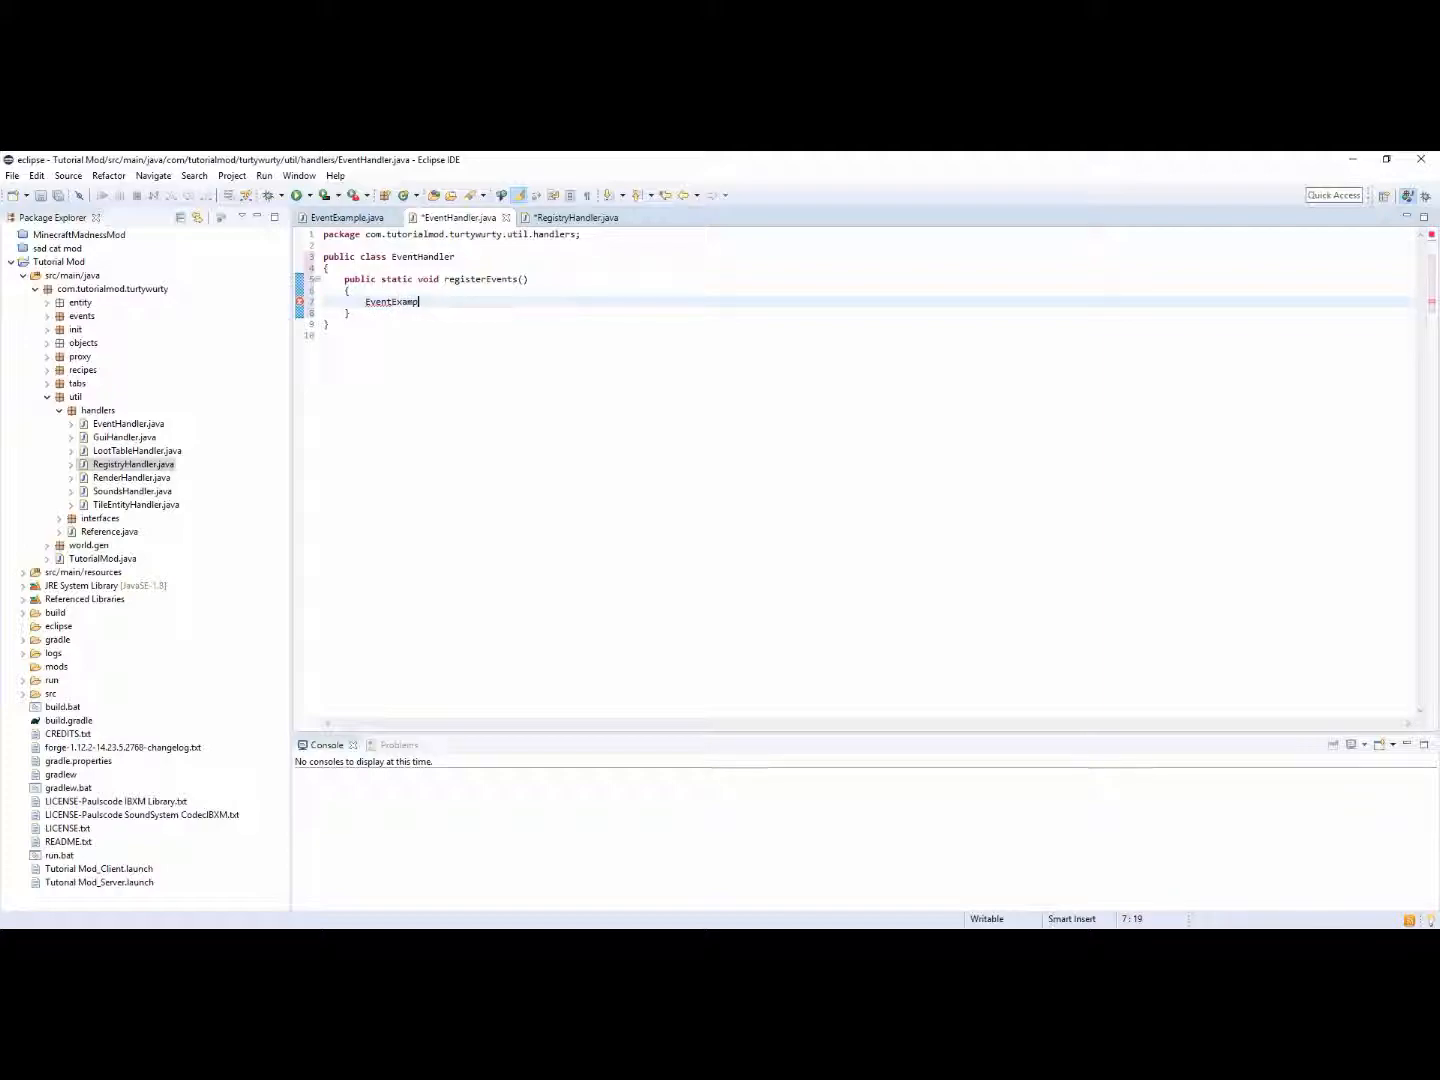
pyautogui.write('le exampleEvent')
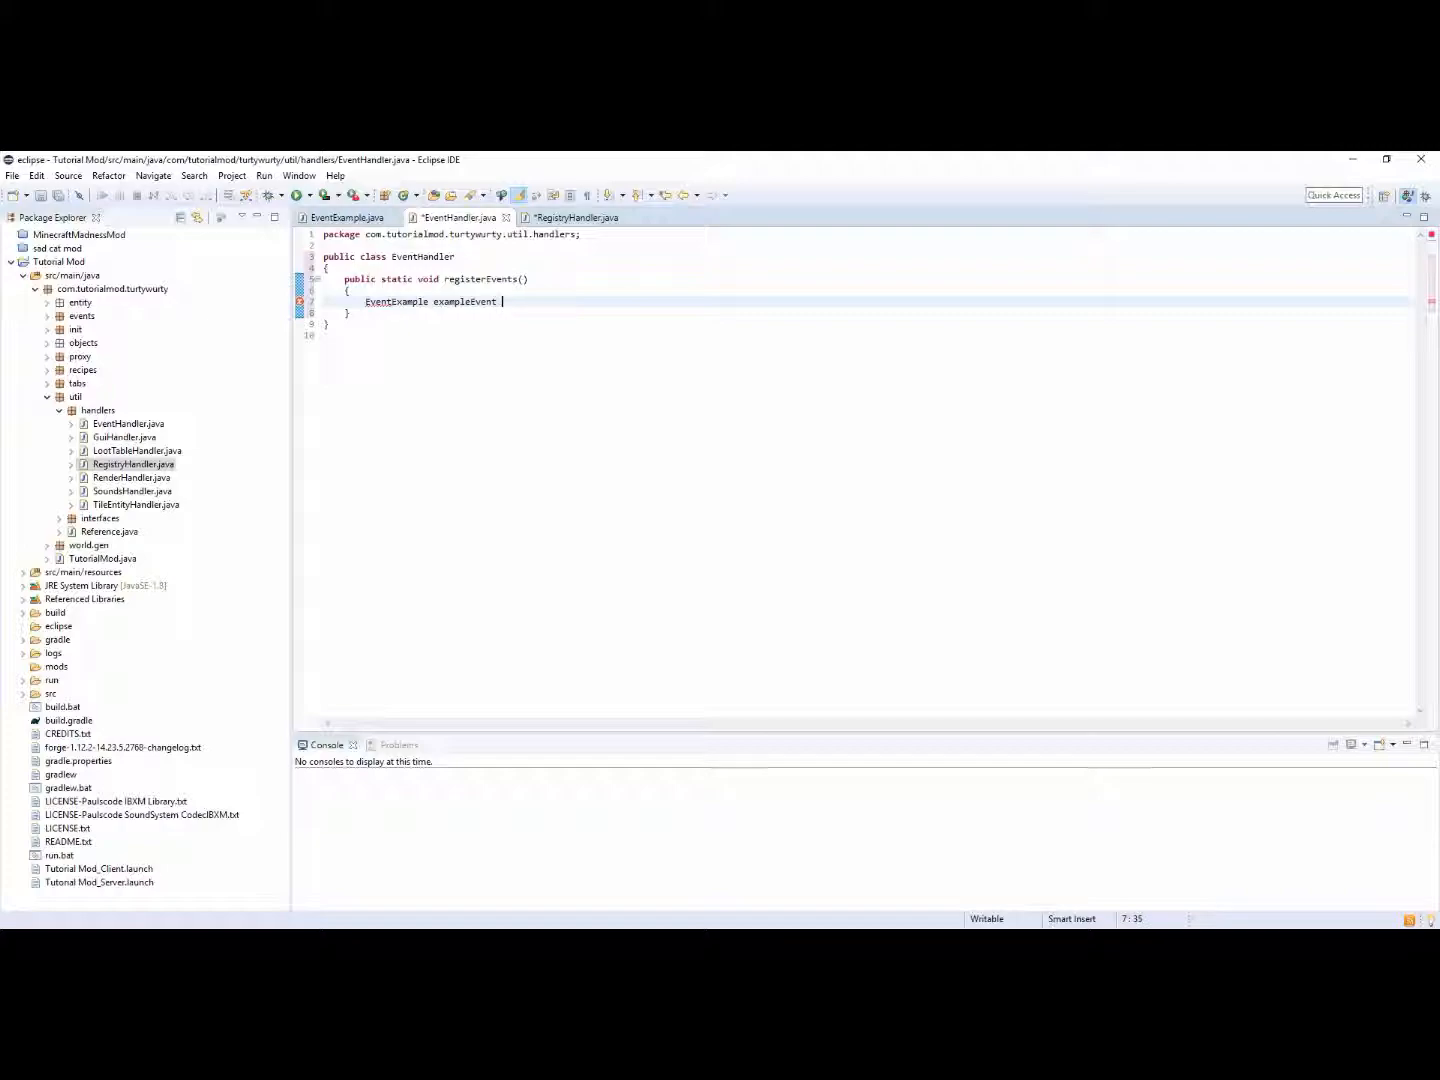
pyautogui.write('=')
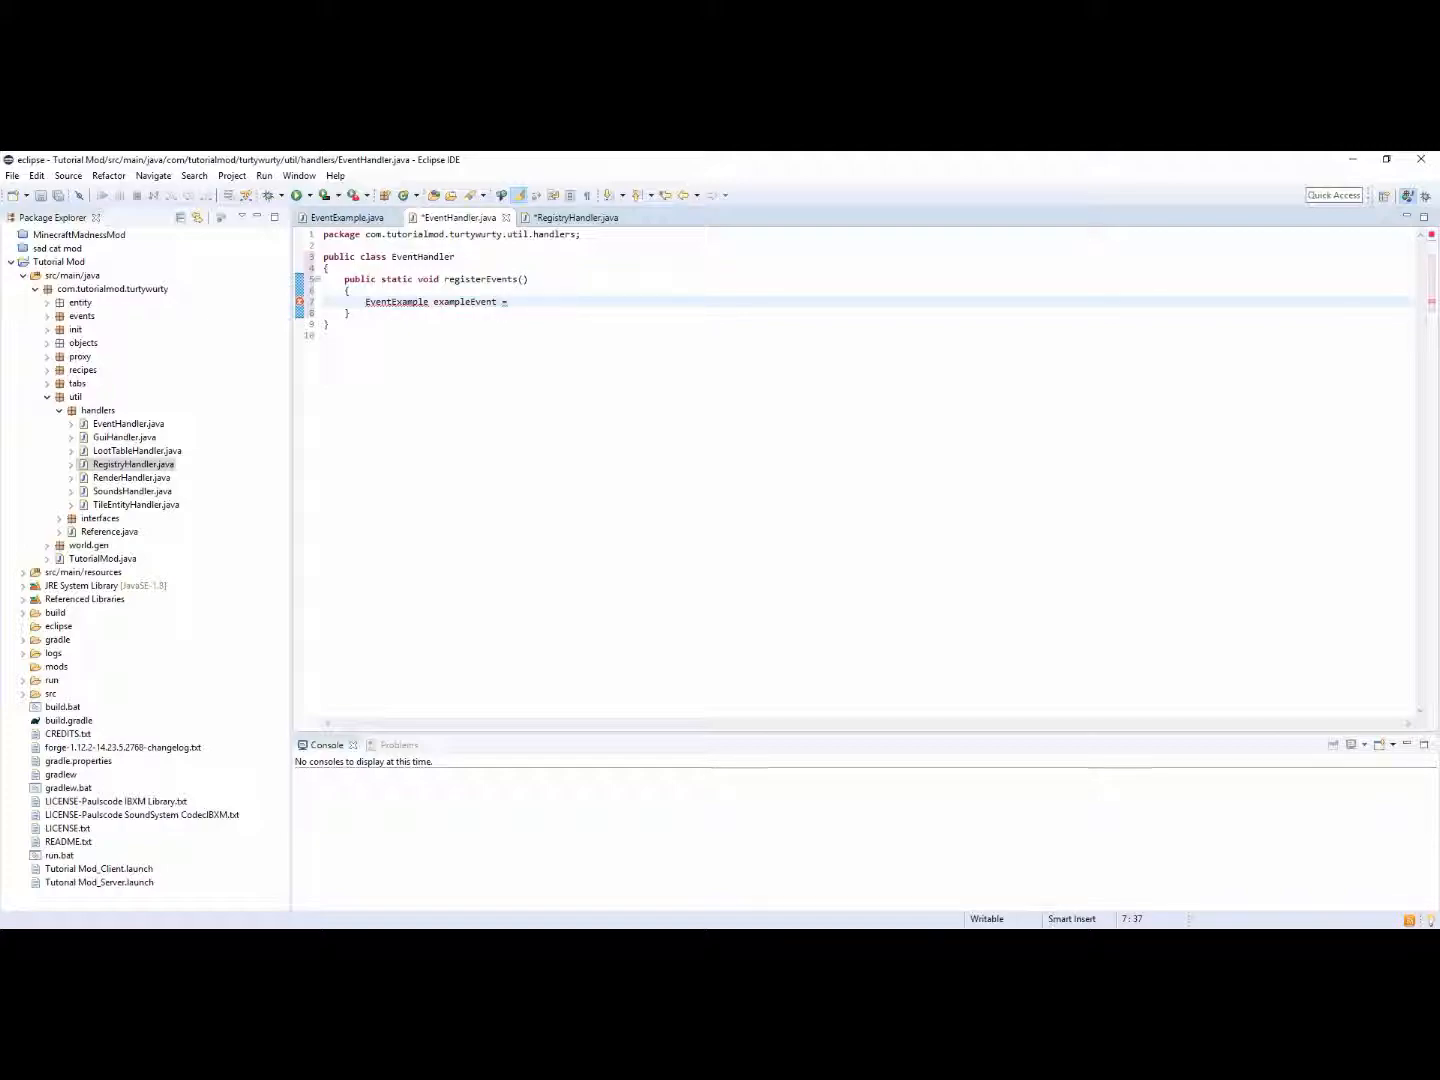
pyautogui.write('new EV')
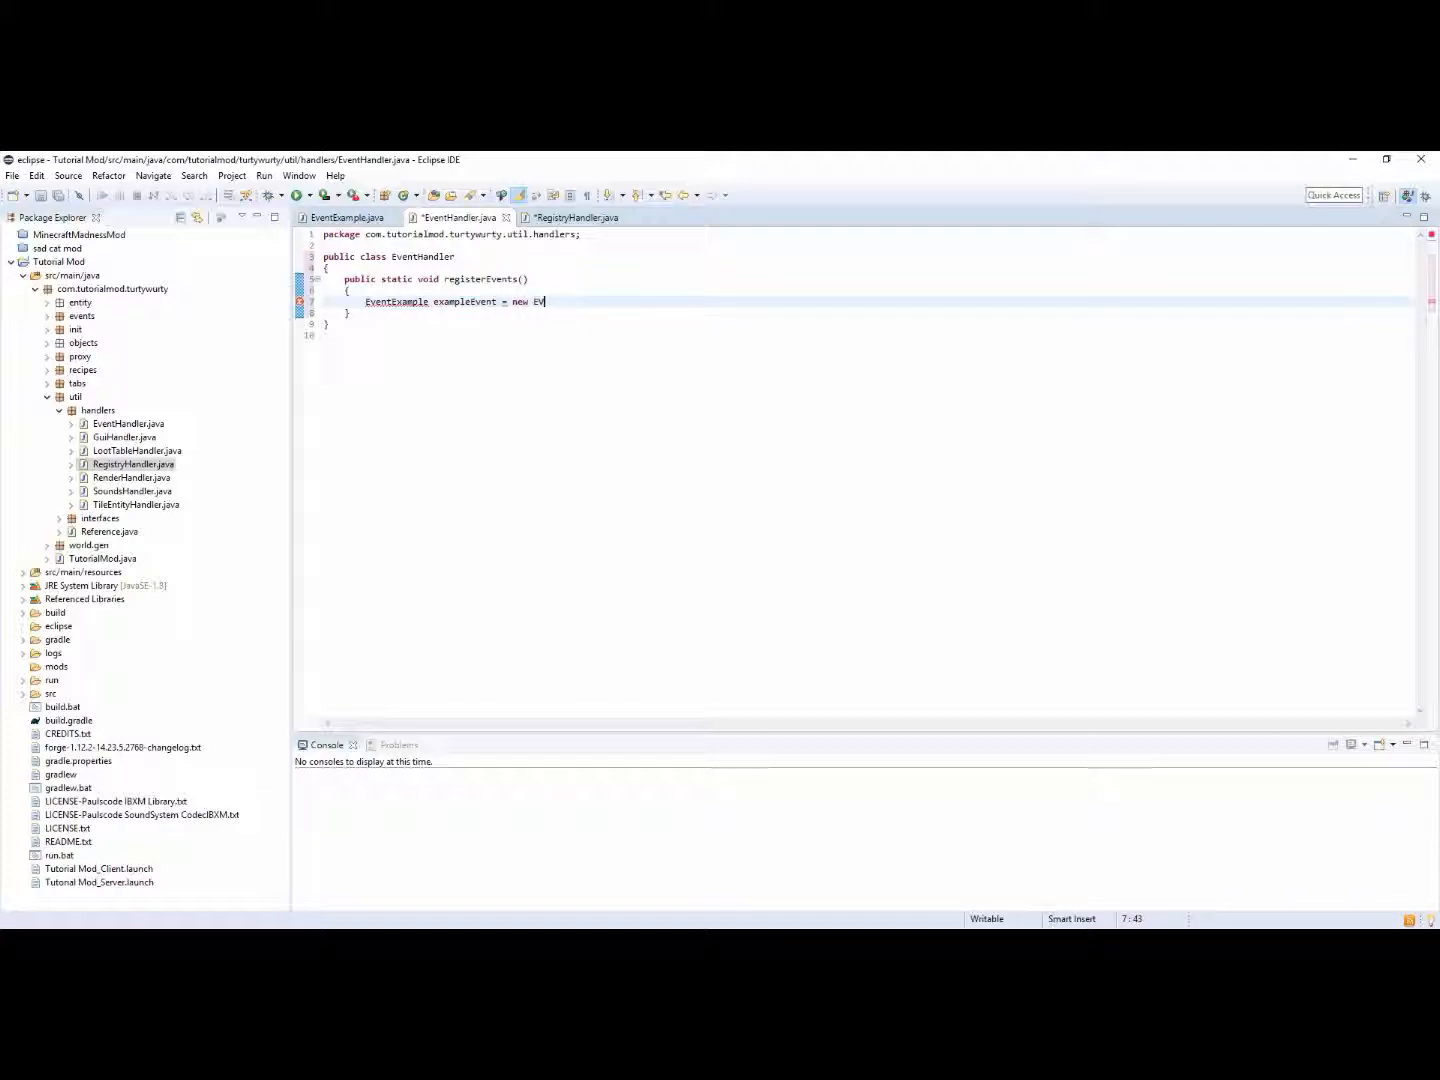
pyautogui.write('ent')
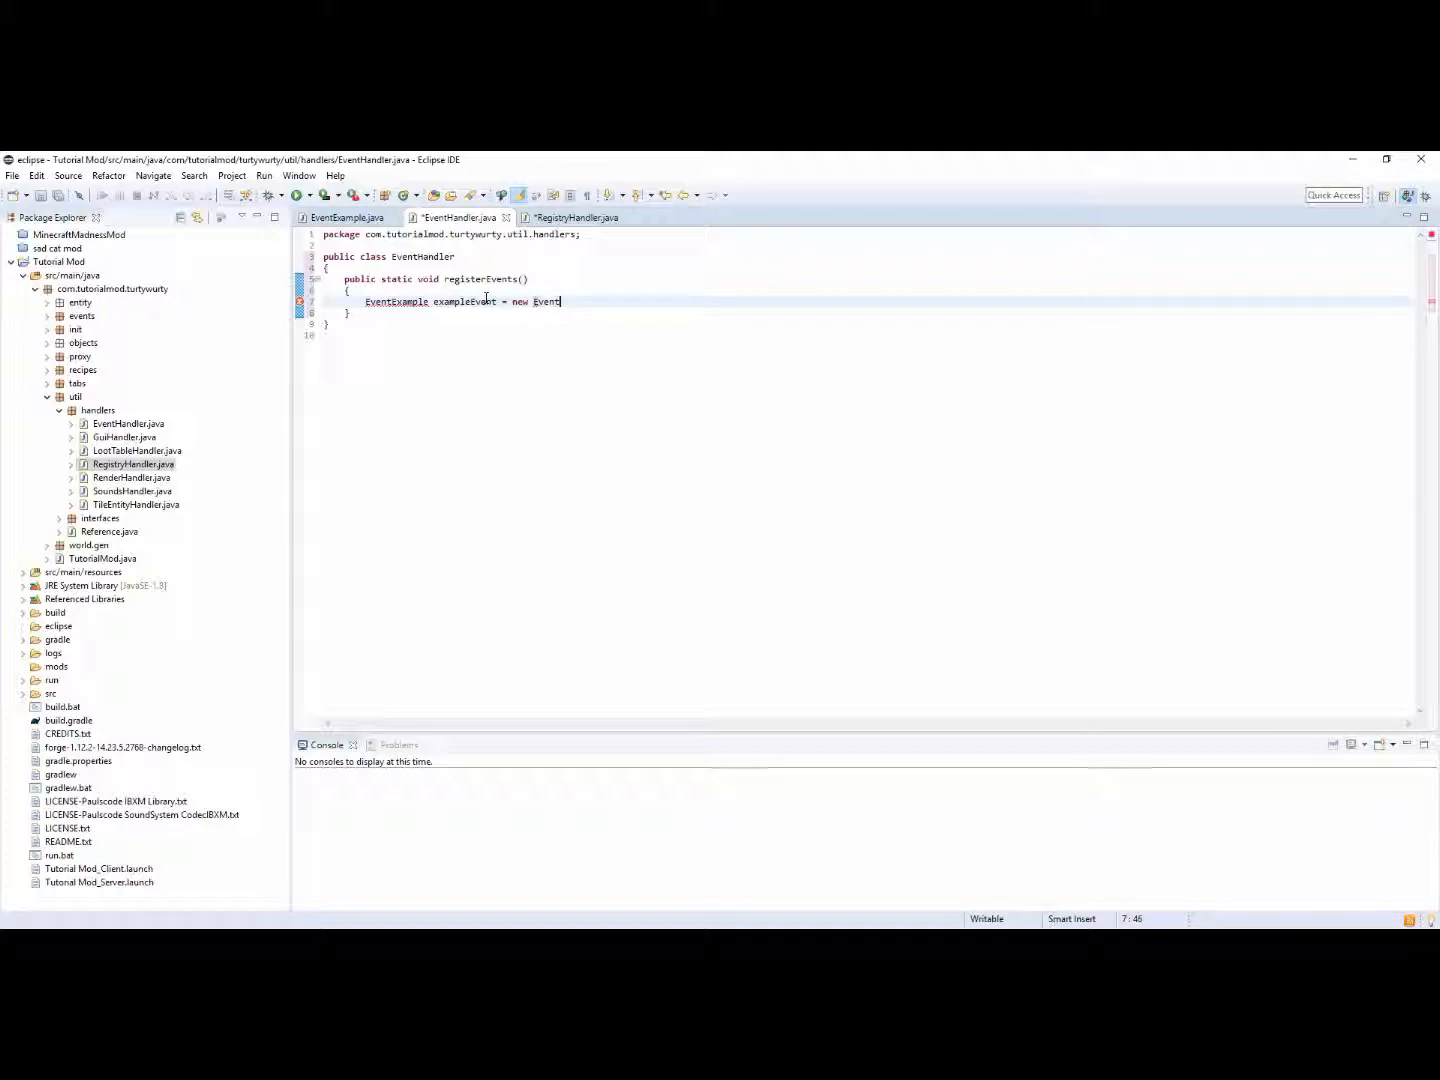
pyautogui.write('e();')
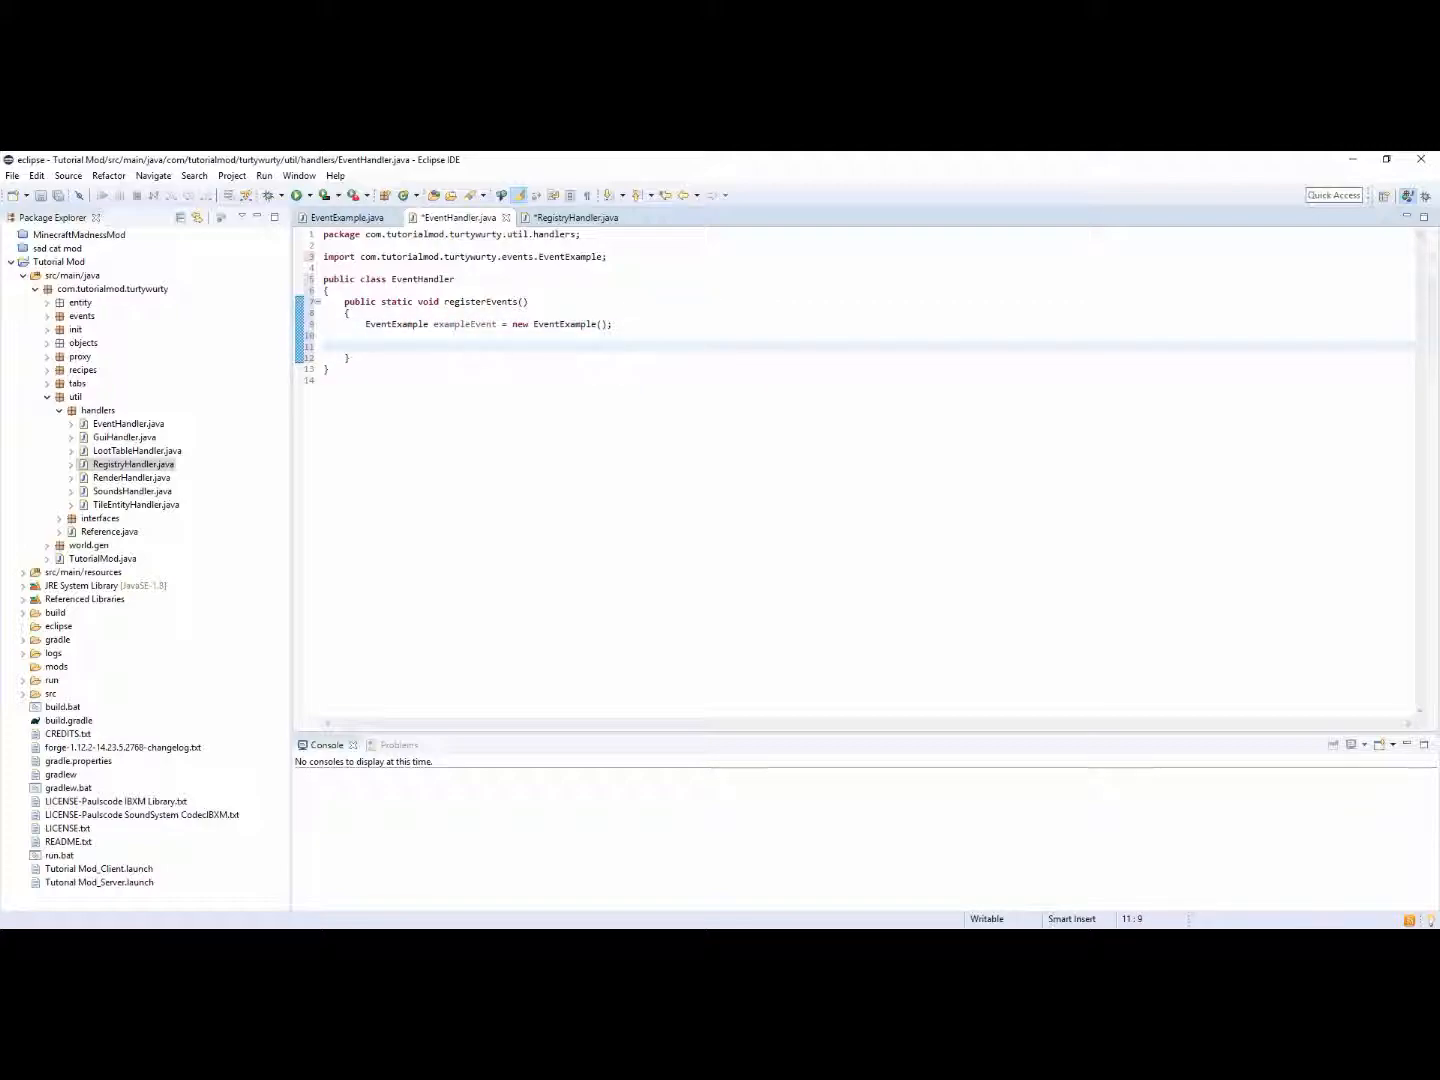
pyautogui.write('MinecraftForge.EVENT_BUS.register(exampleEvent);')
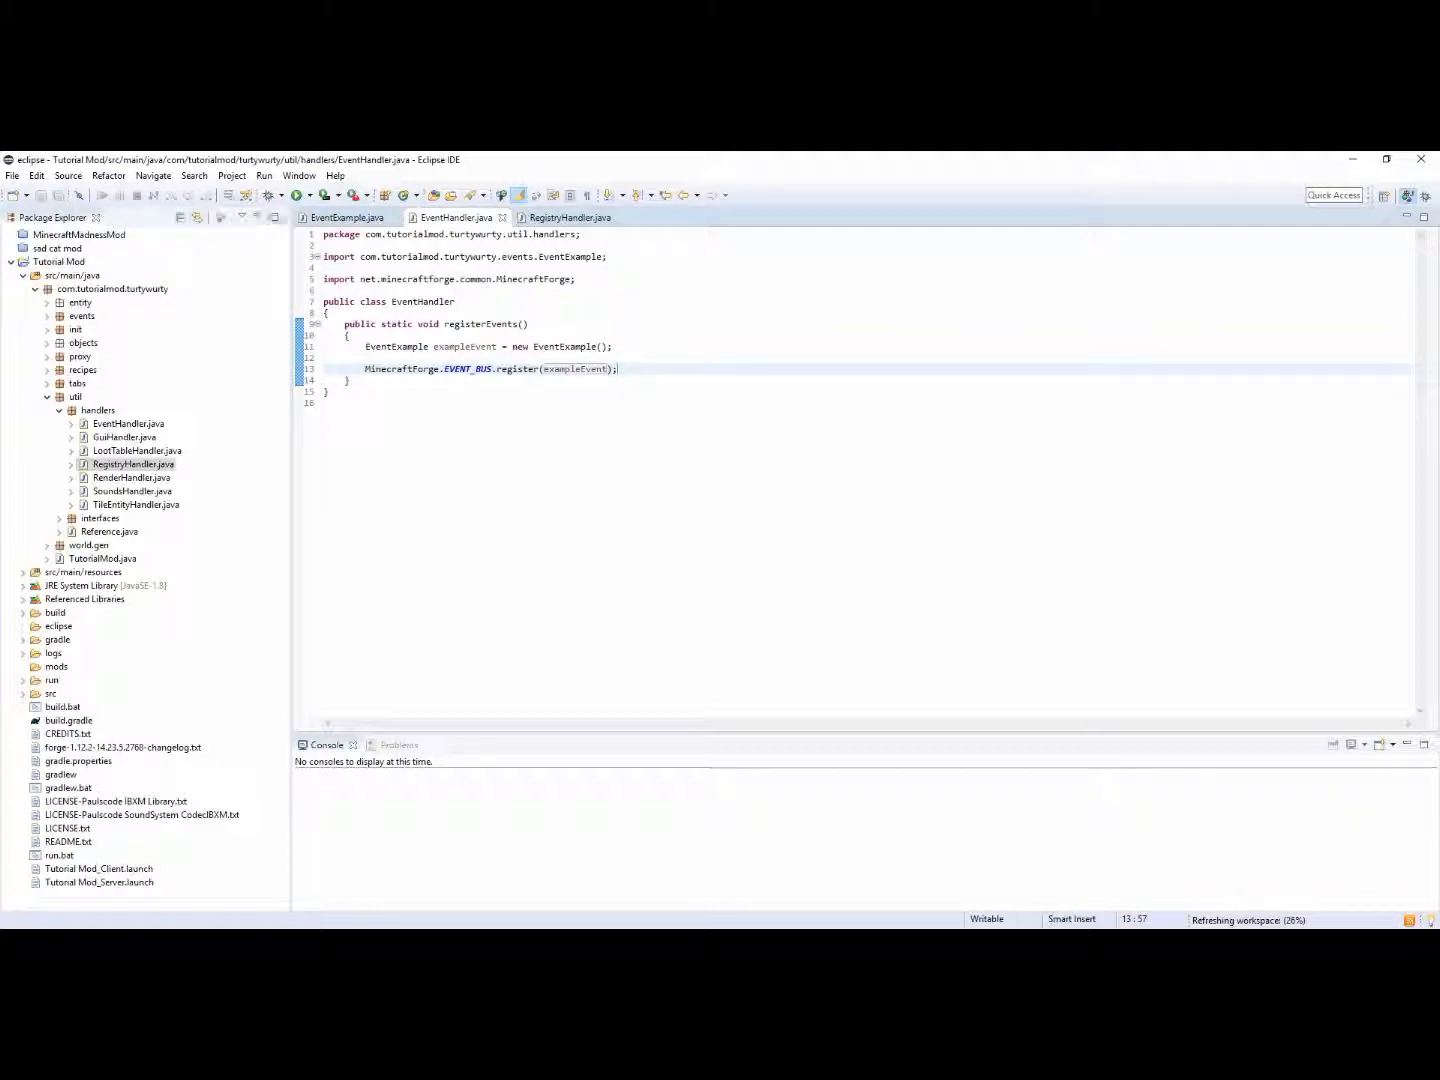
pyautogui.moveTo(458, 216)
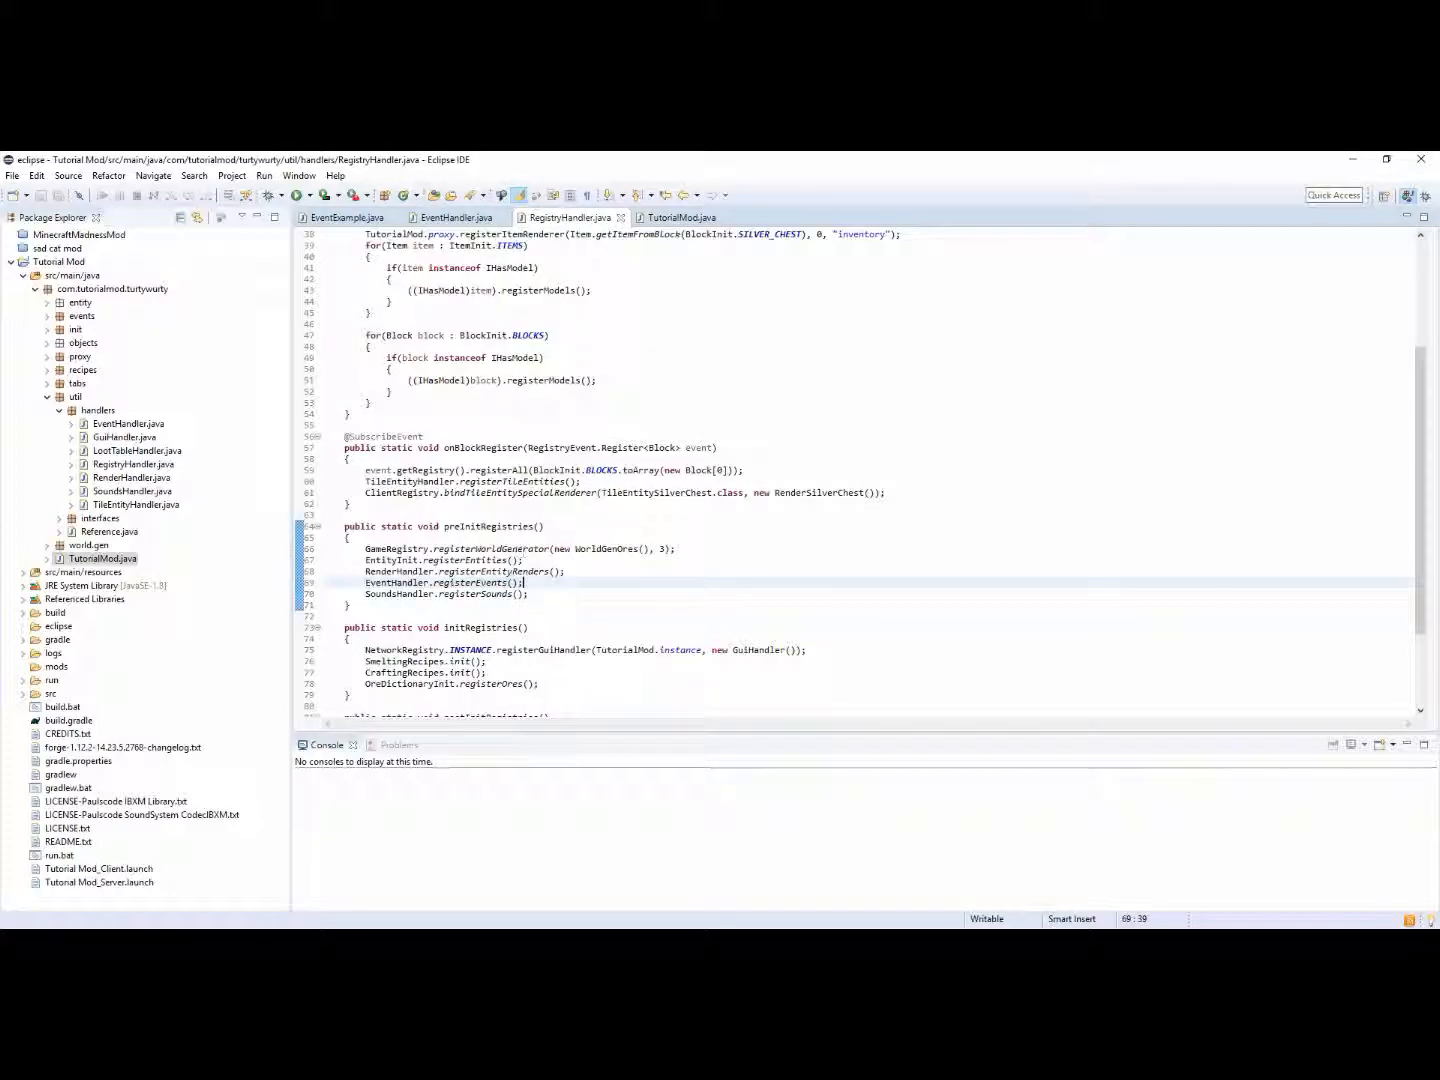
# Review EventHandler and TutorialMod's preInit, then close every open editor file
pyautogui.click(456, 216)
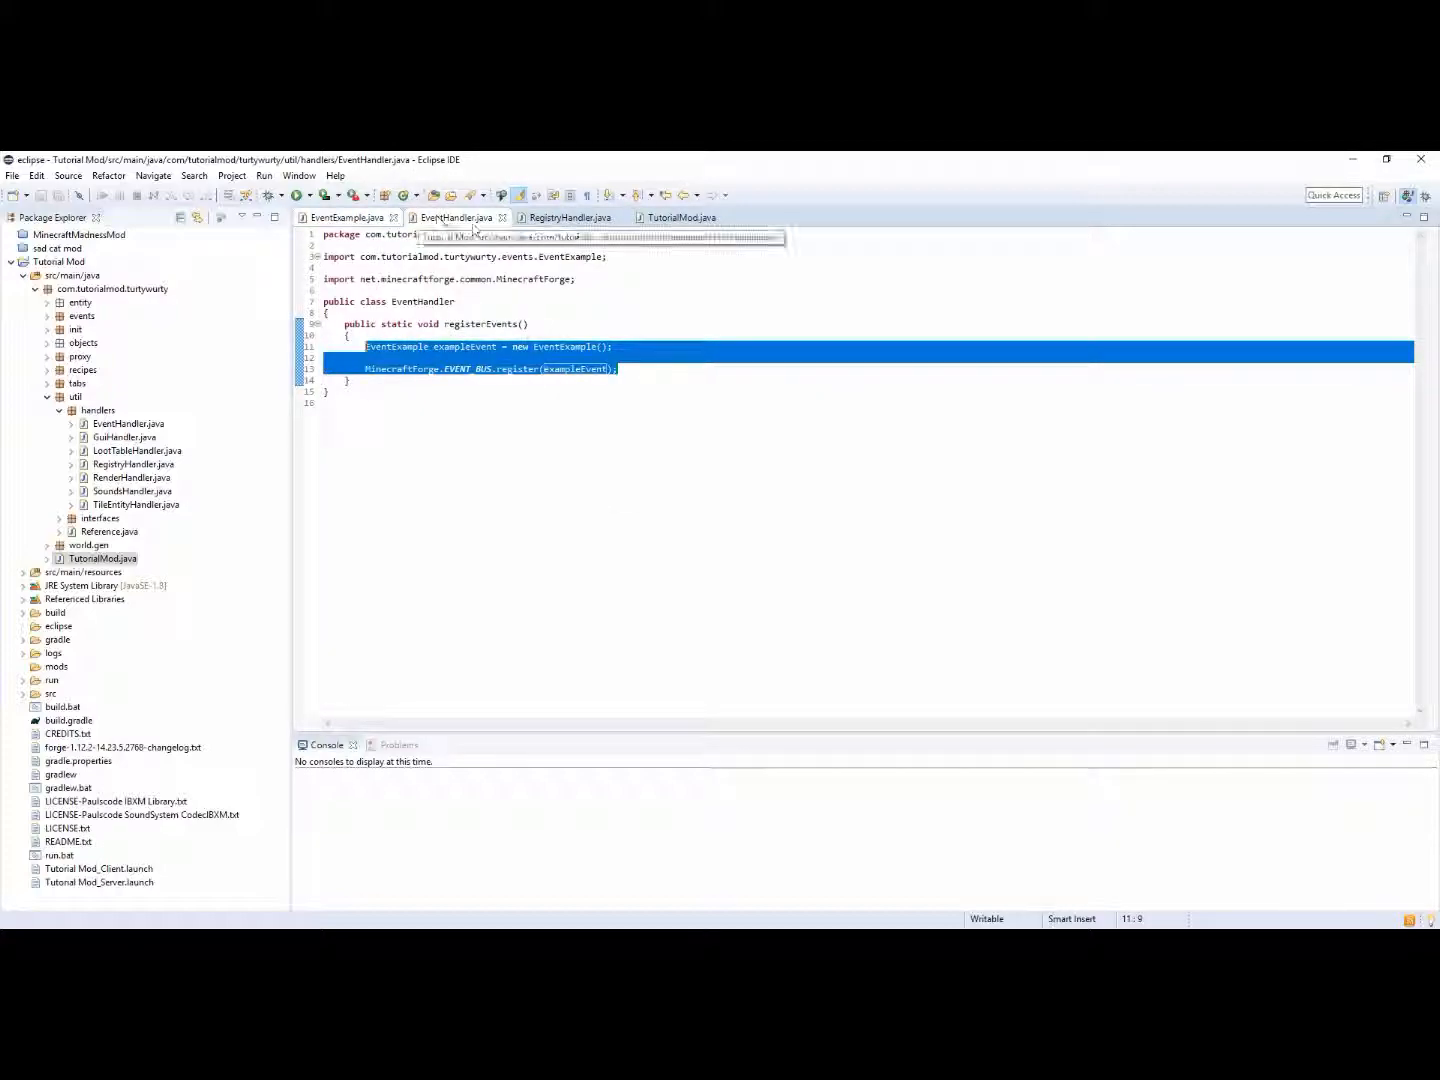
pyautogui.click(678, 216)
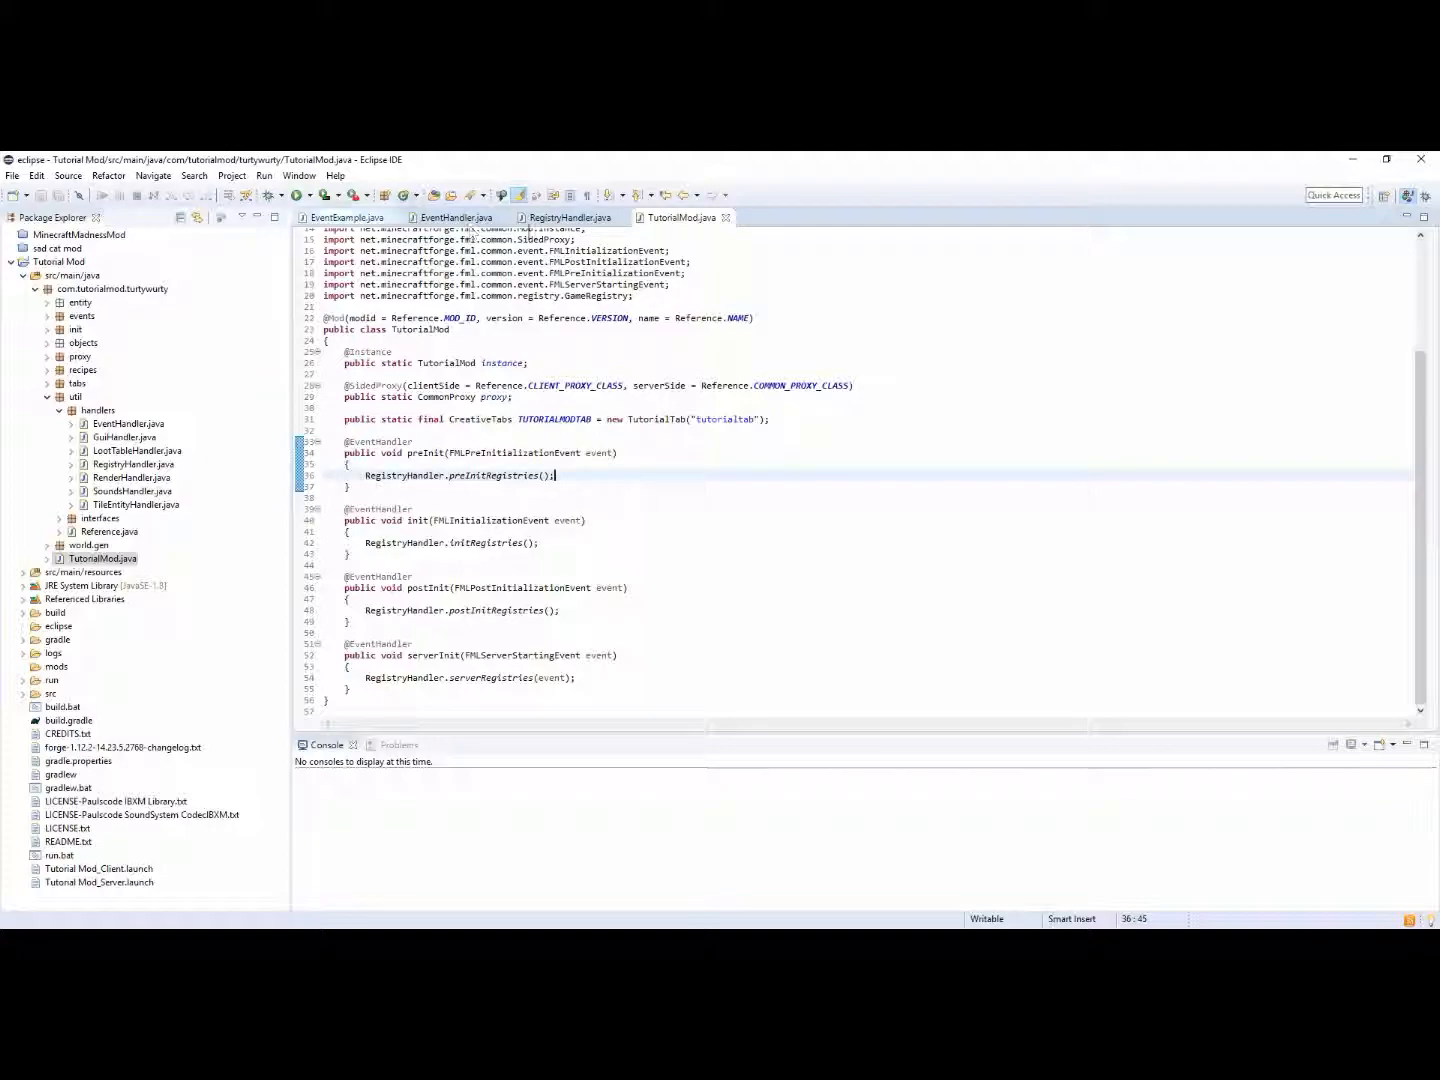
pyautogui.click(456, 216)
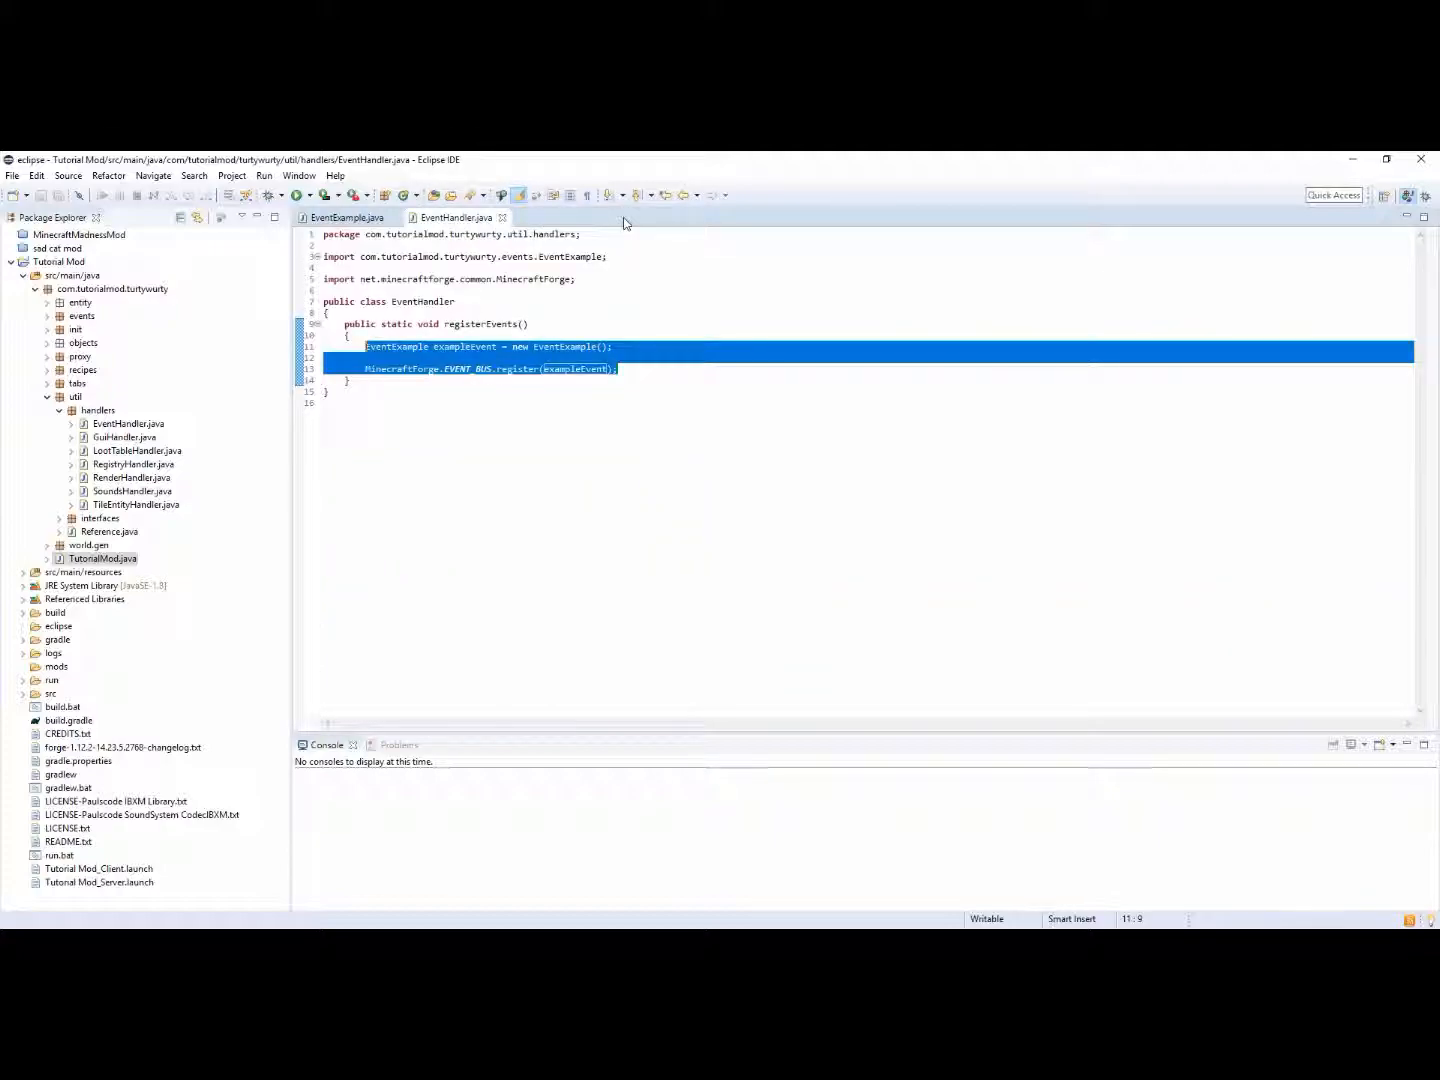
pyautogui.click(348, 216)
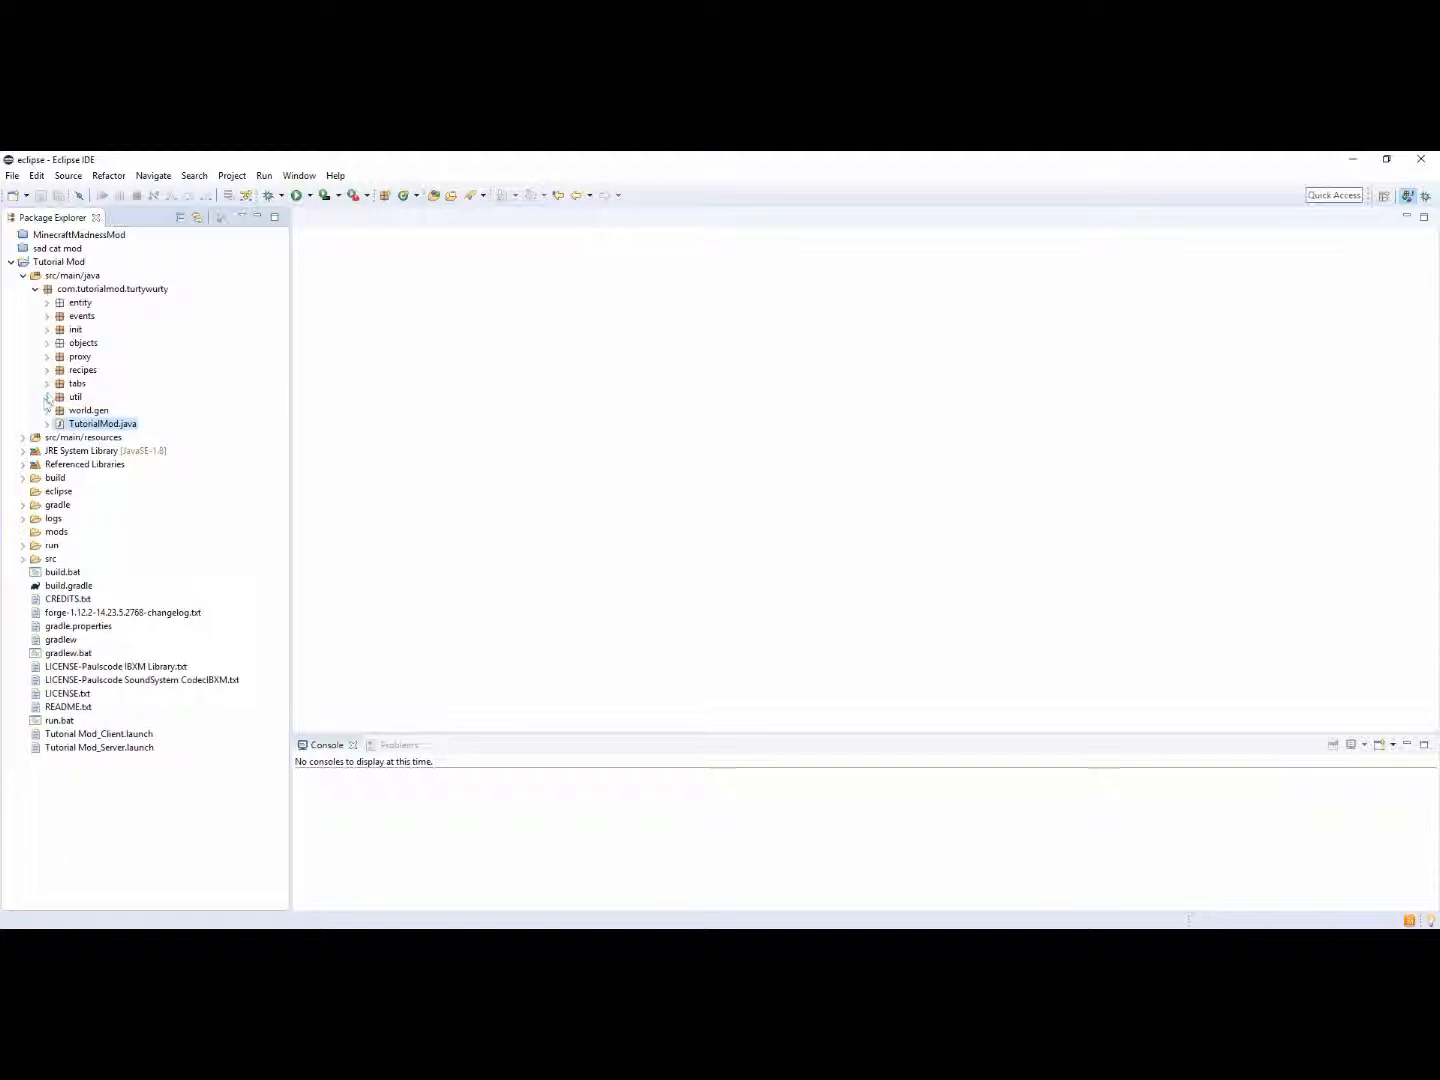
# Collapse src/main/java and close the Tutorial Mod project from its context menu
pyautogui.click(12, 260)
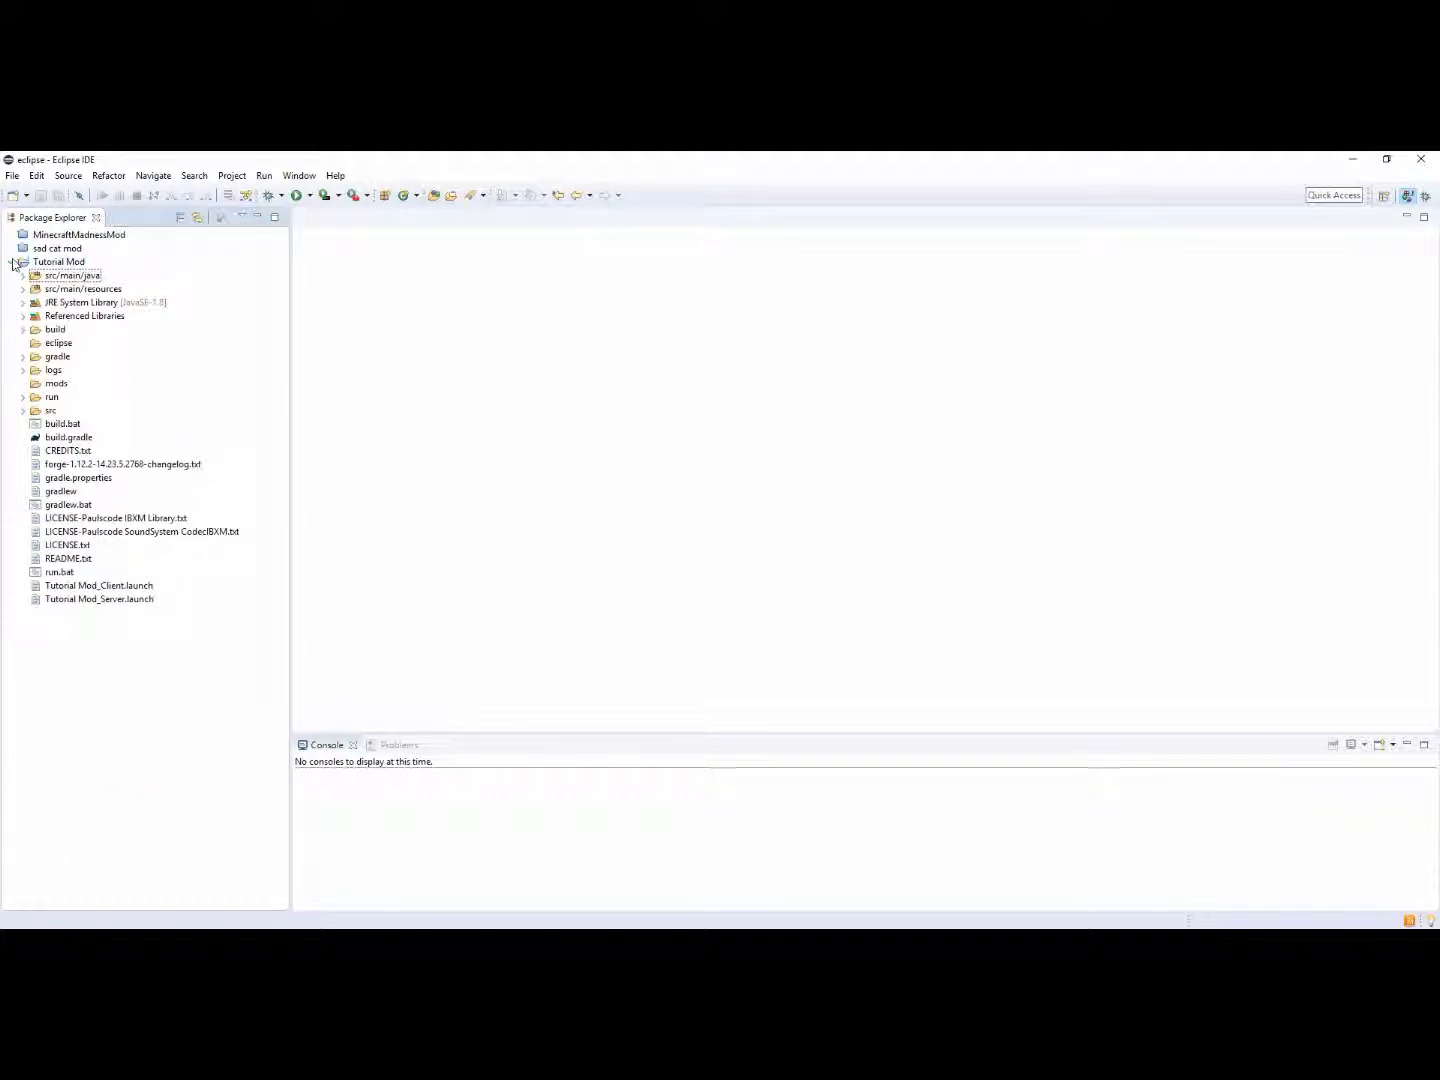
pyautogui.rightClick(58, 260)
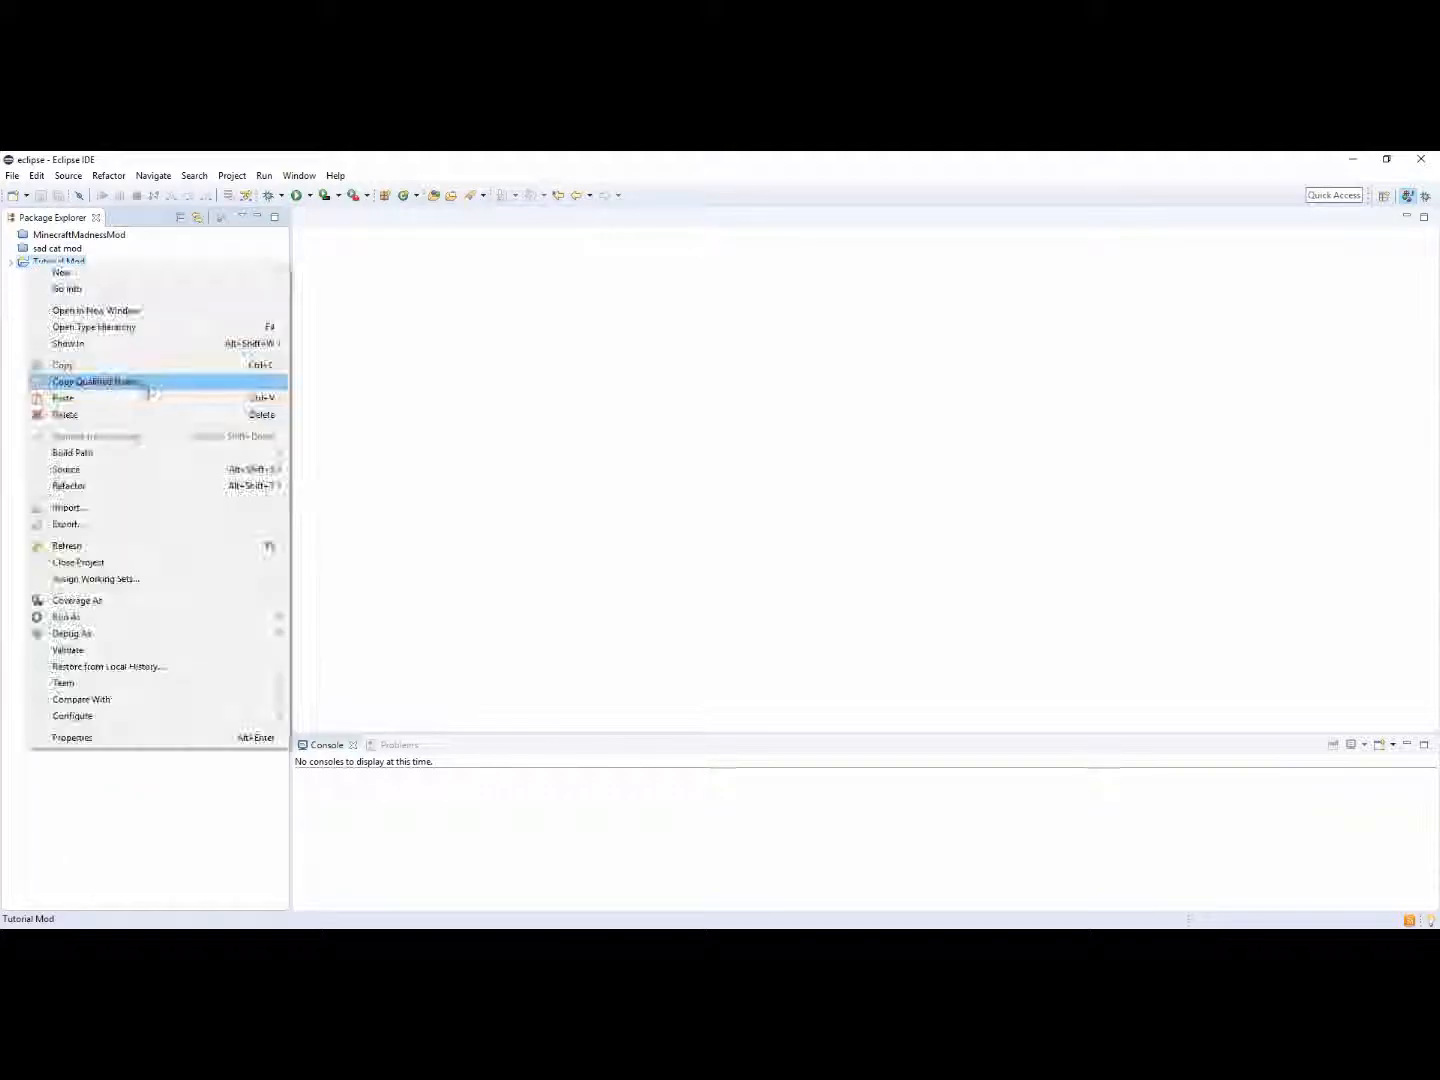
pyautogui.click(78, 562)
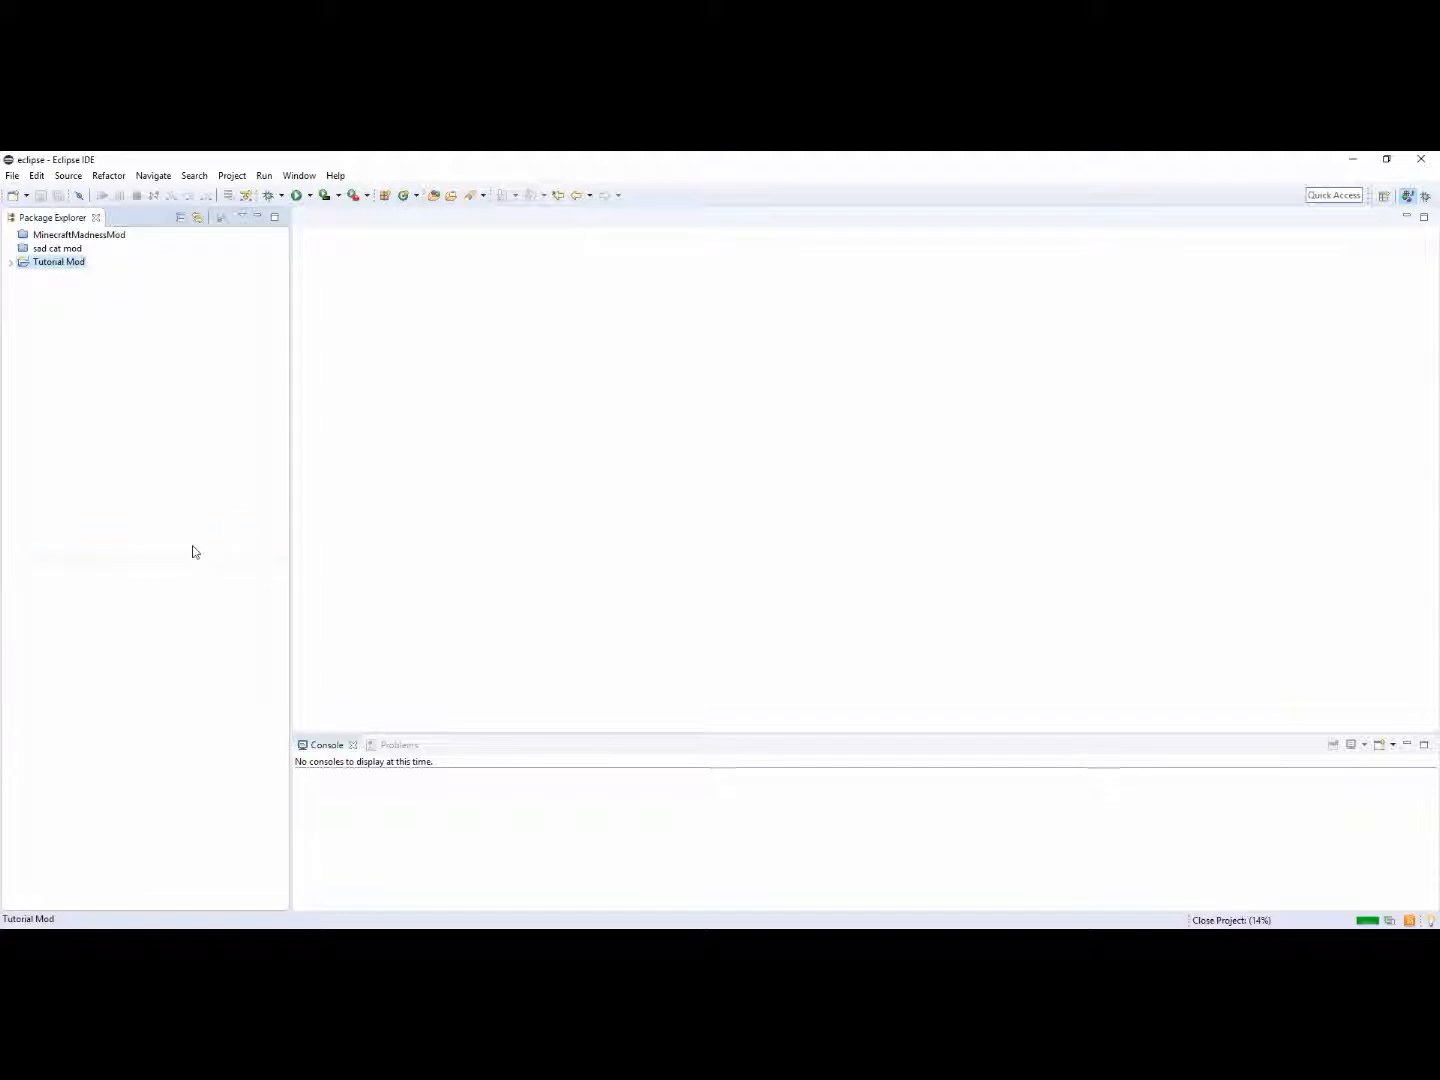